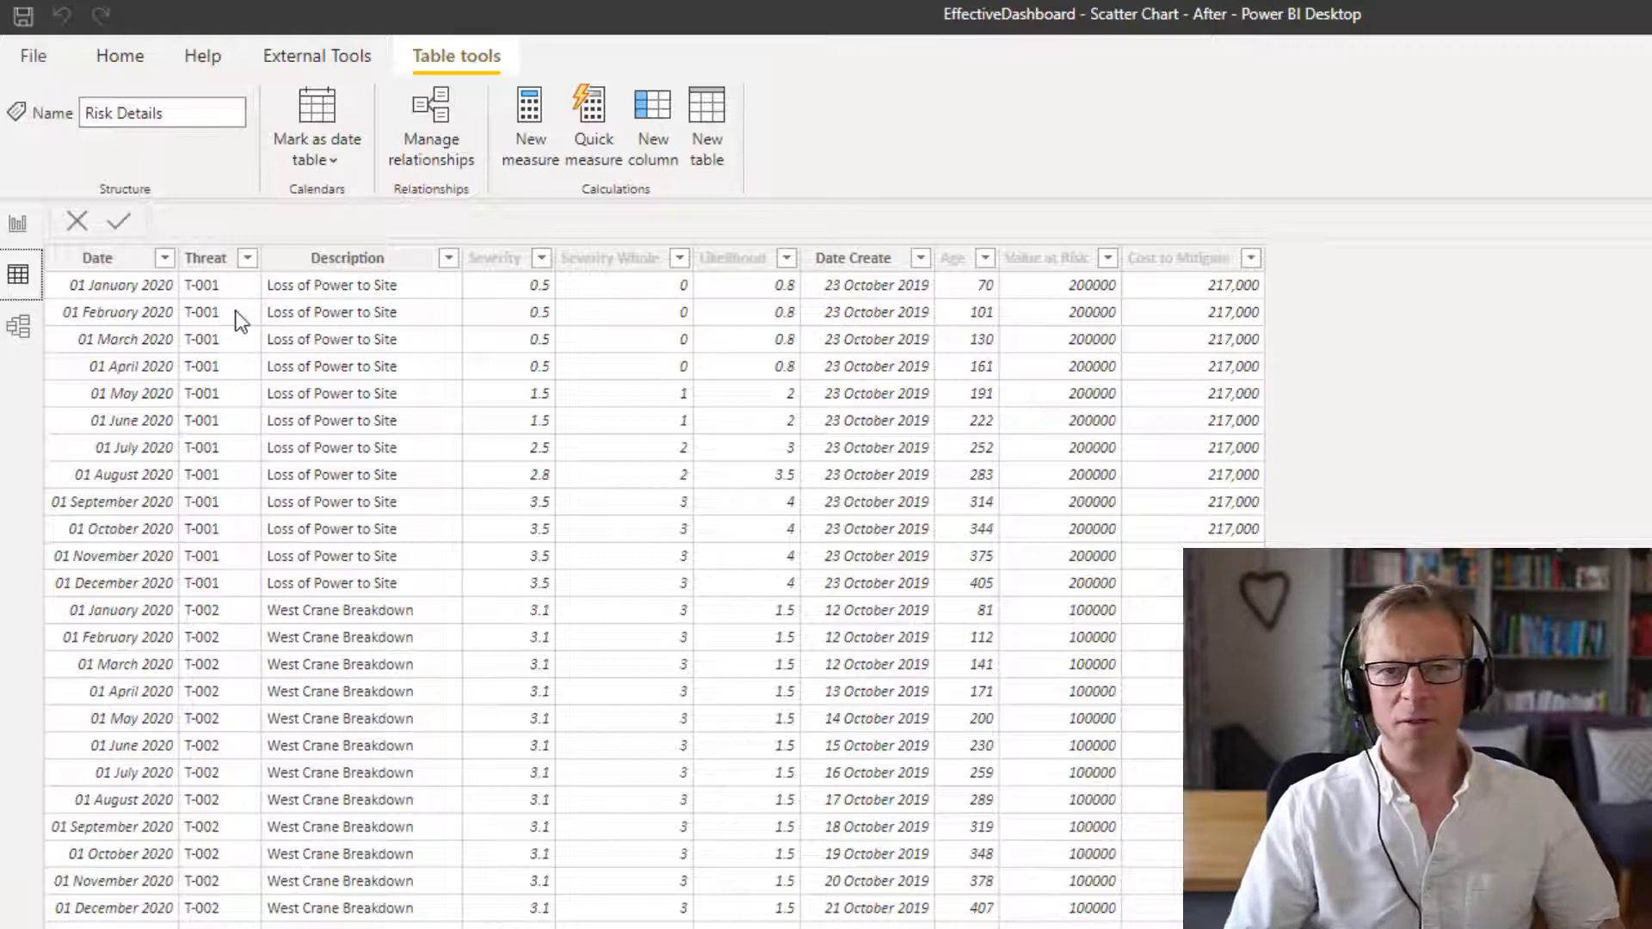
mouse_move(239, 320)
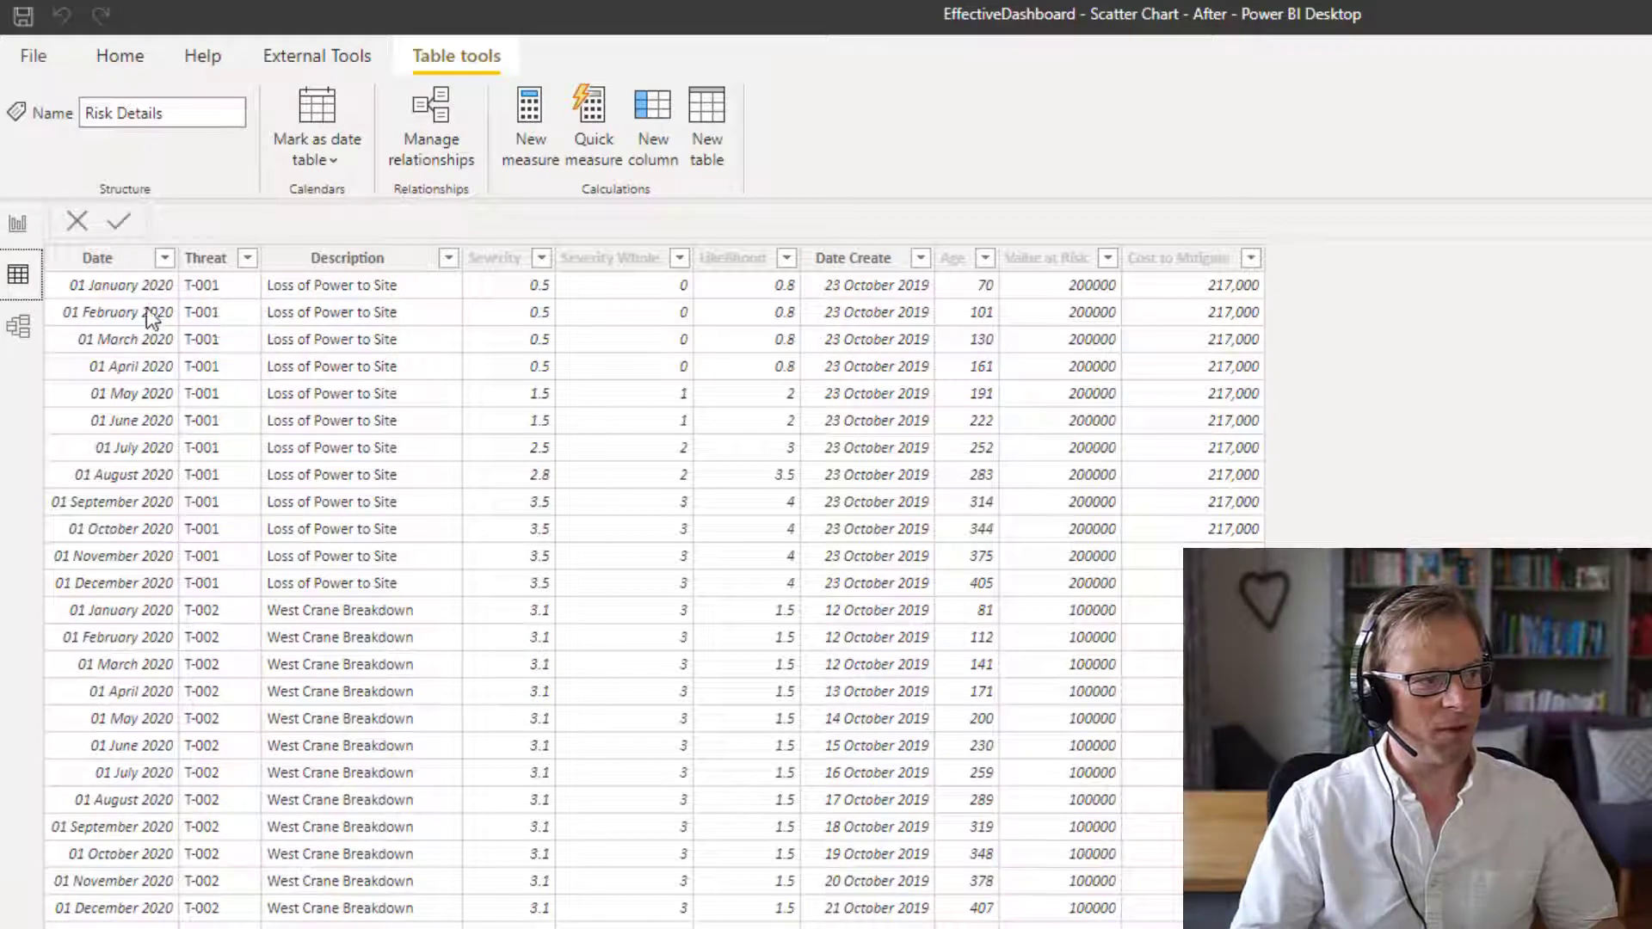
mouse_move(210, 336)
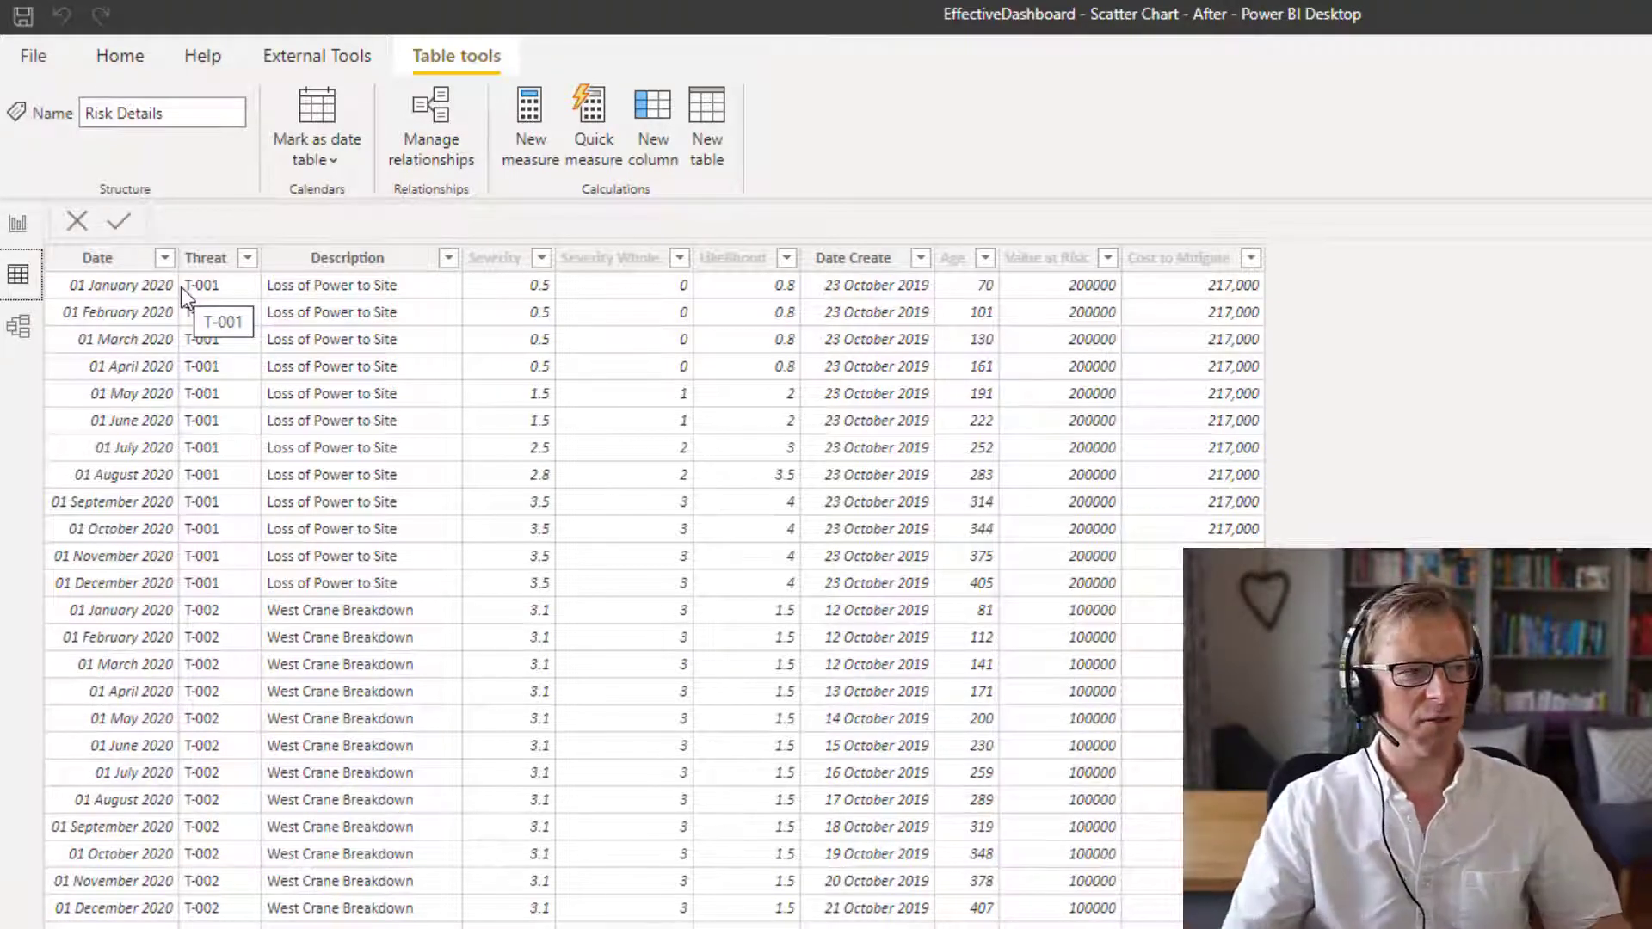
mouse_move(501, 294)
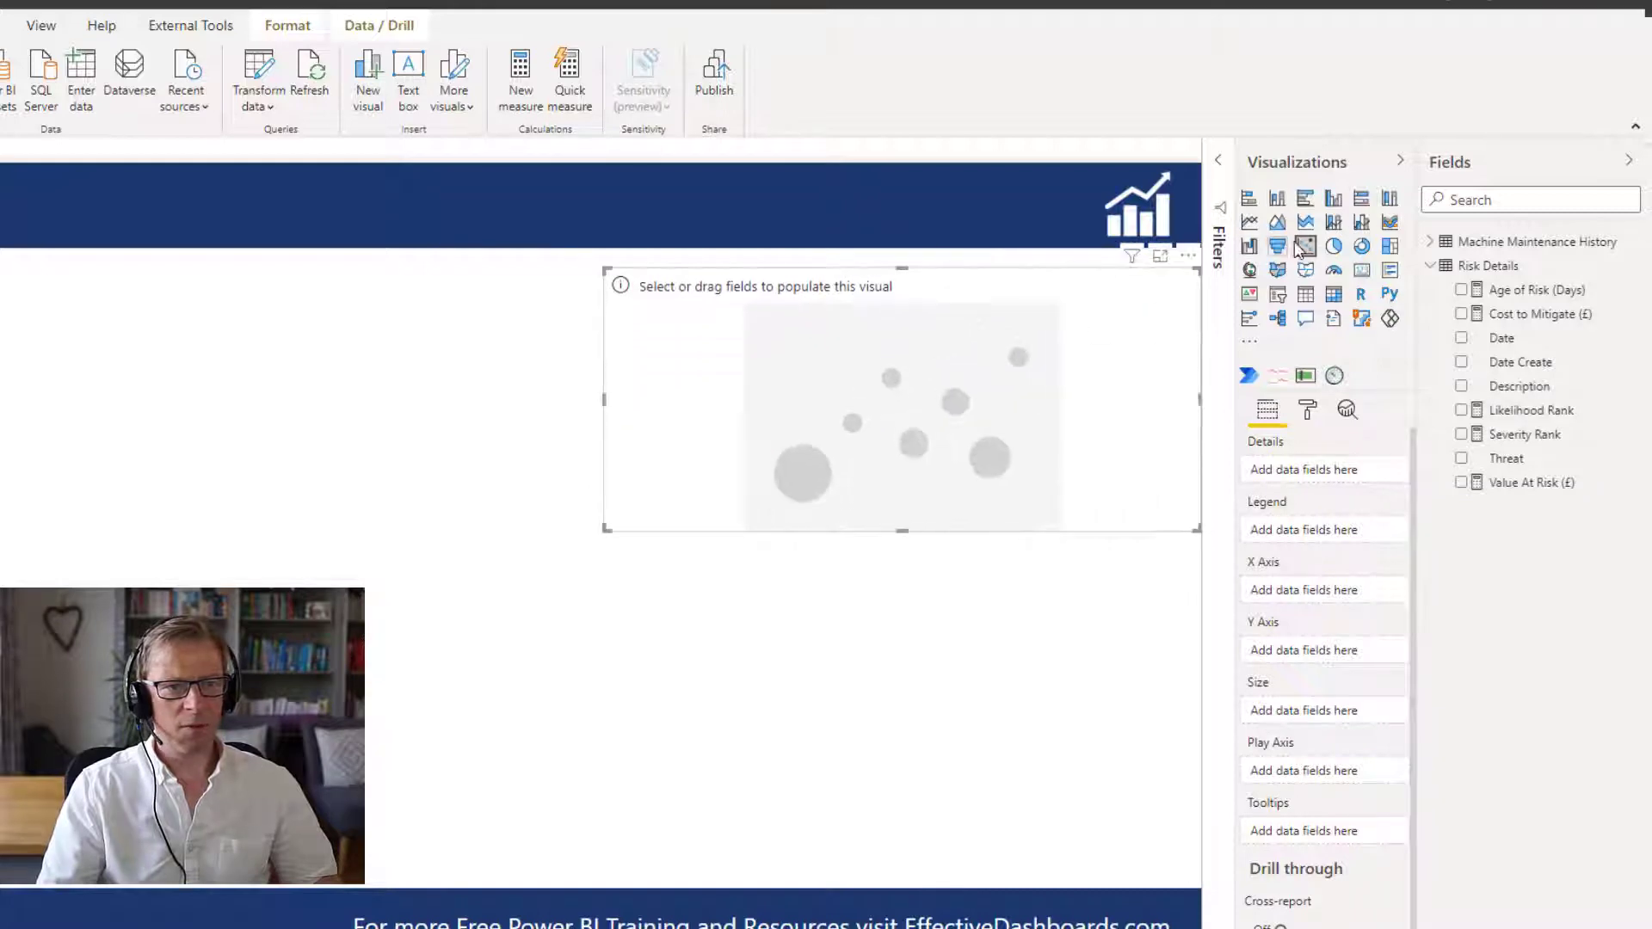
mouse_move(1305, 246)
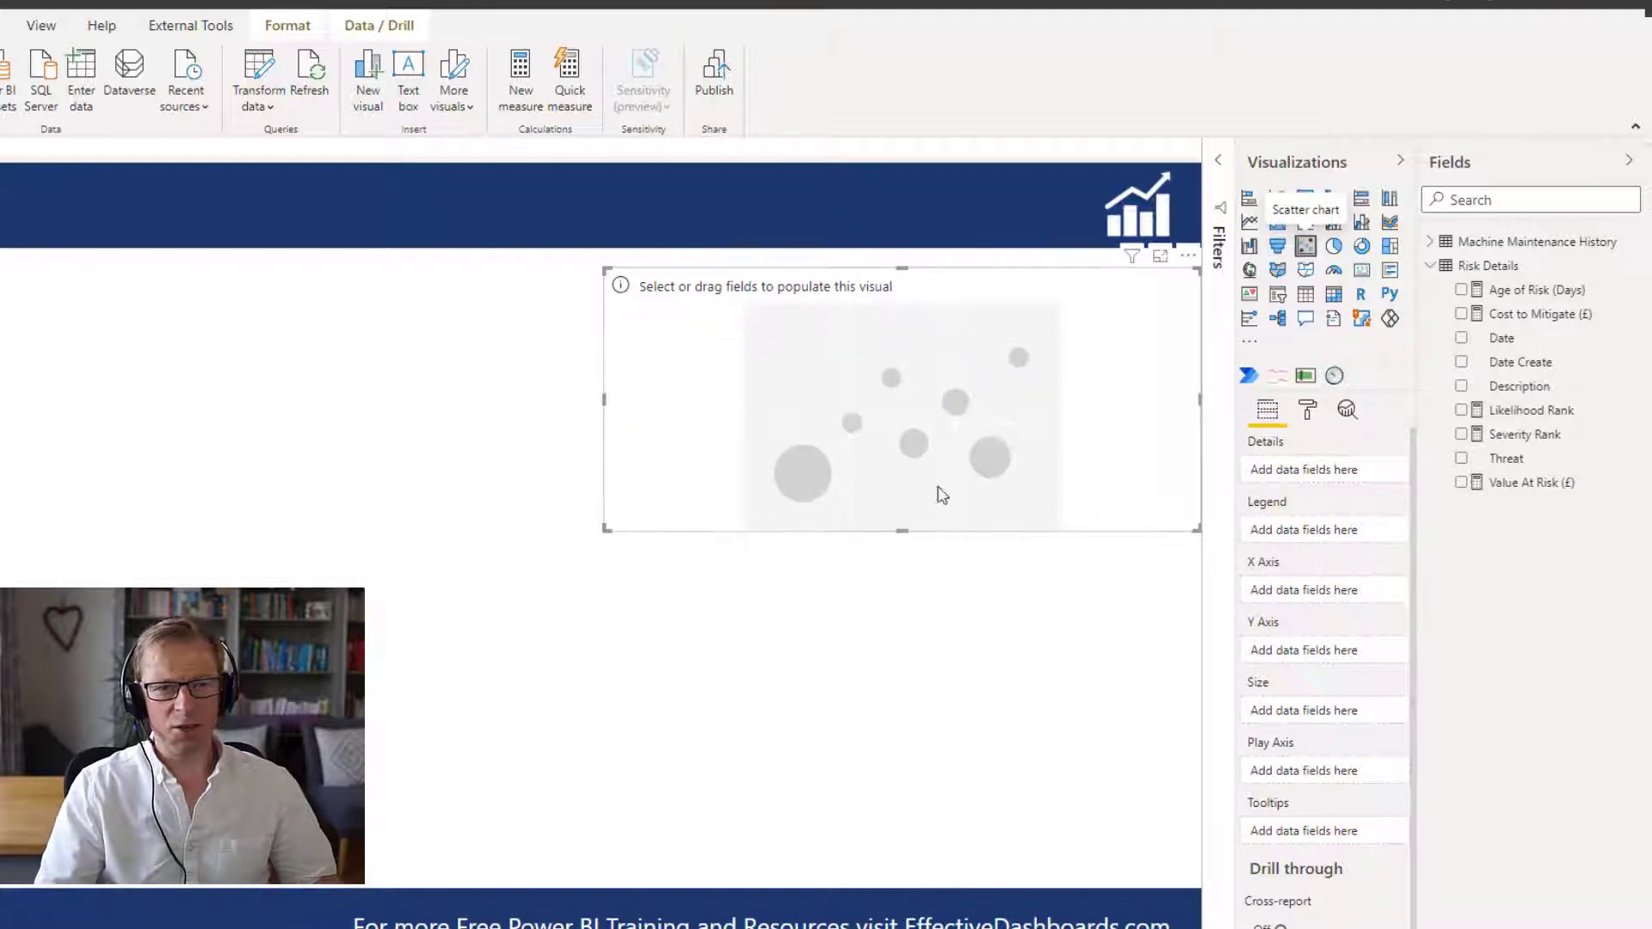
mouse_move(1113, 392)
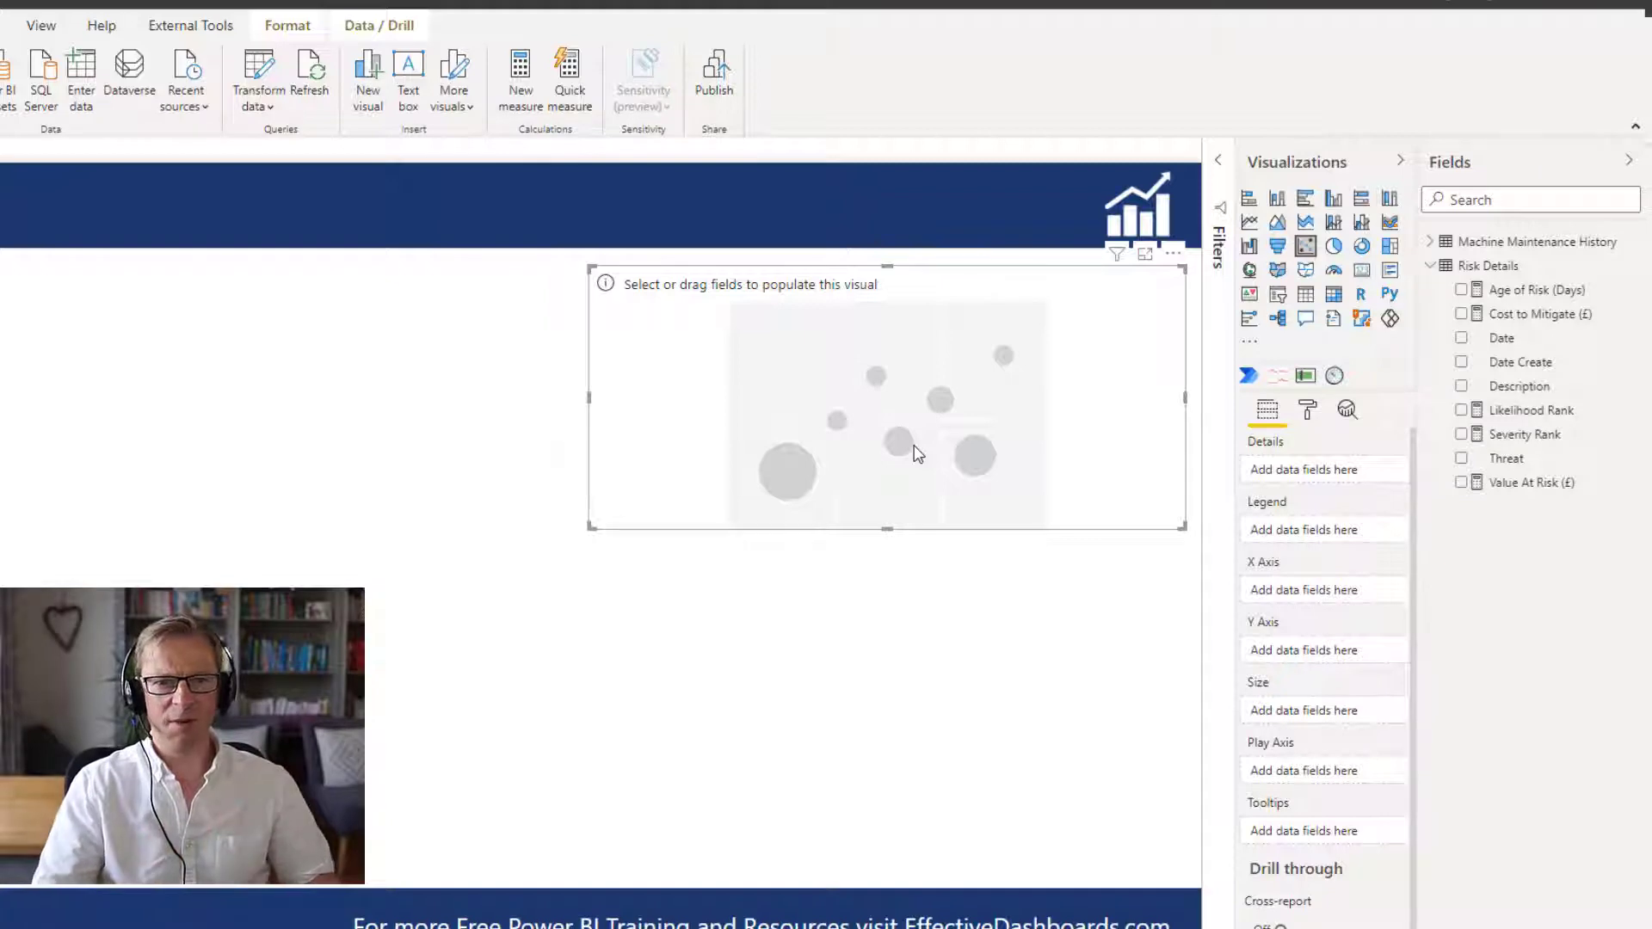
- Reselect the empty scatter chart on the report page so it can be moved and enlarged
click(900, 571)
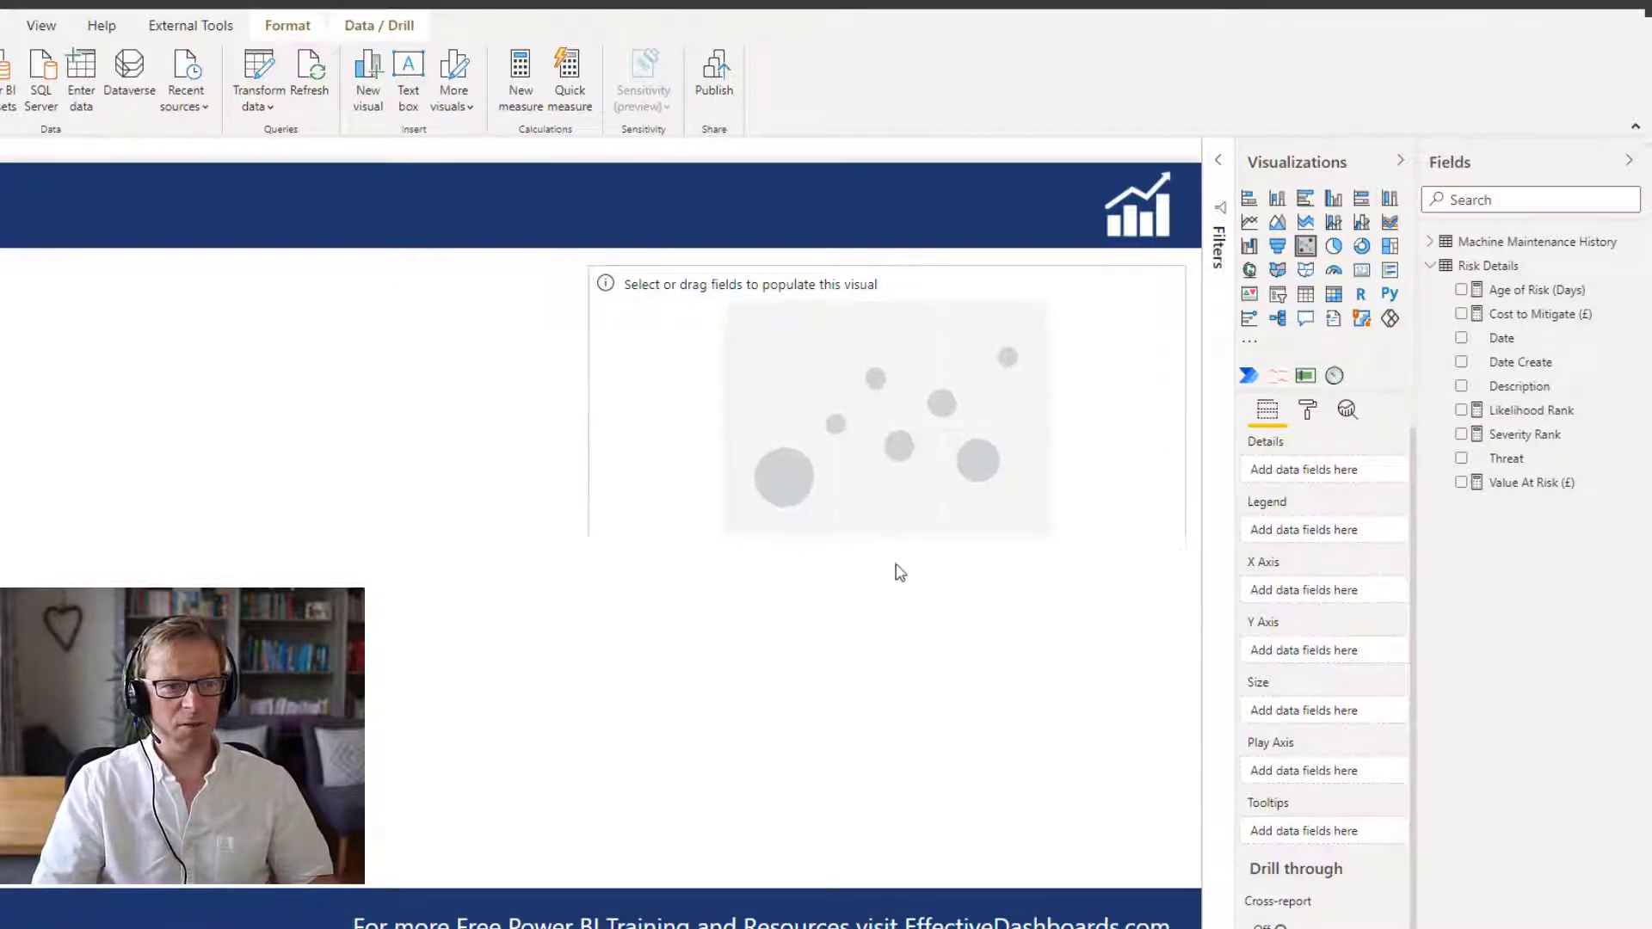
click(887, 412)
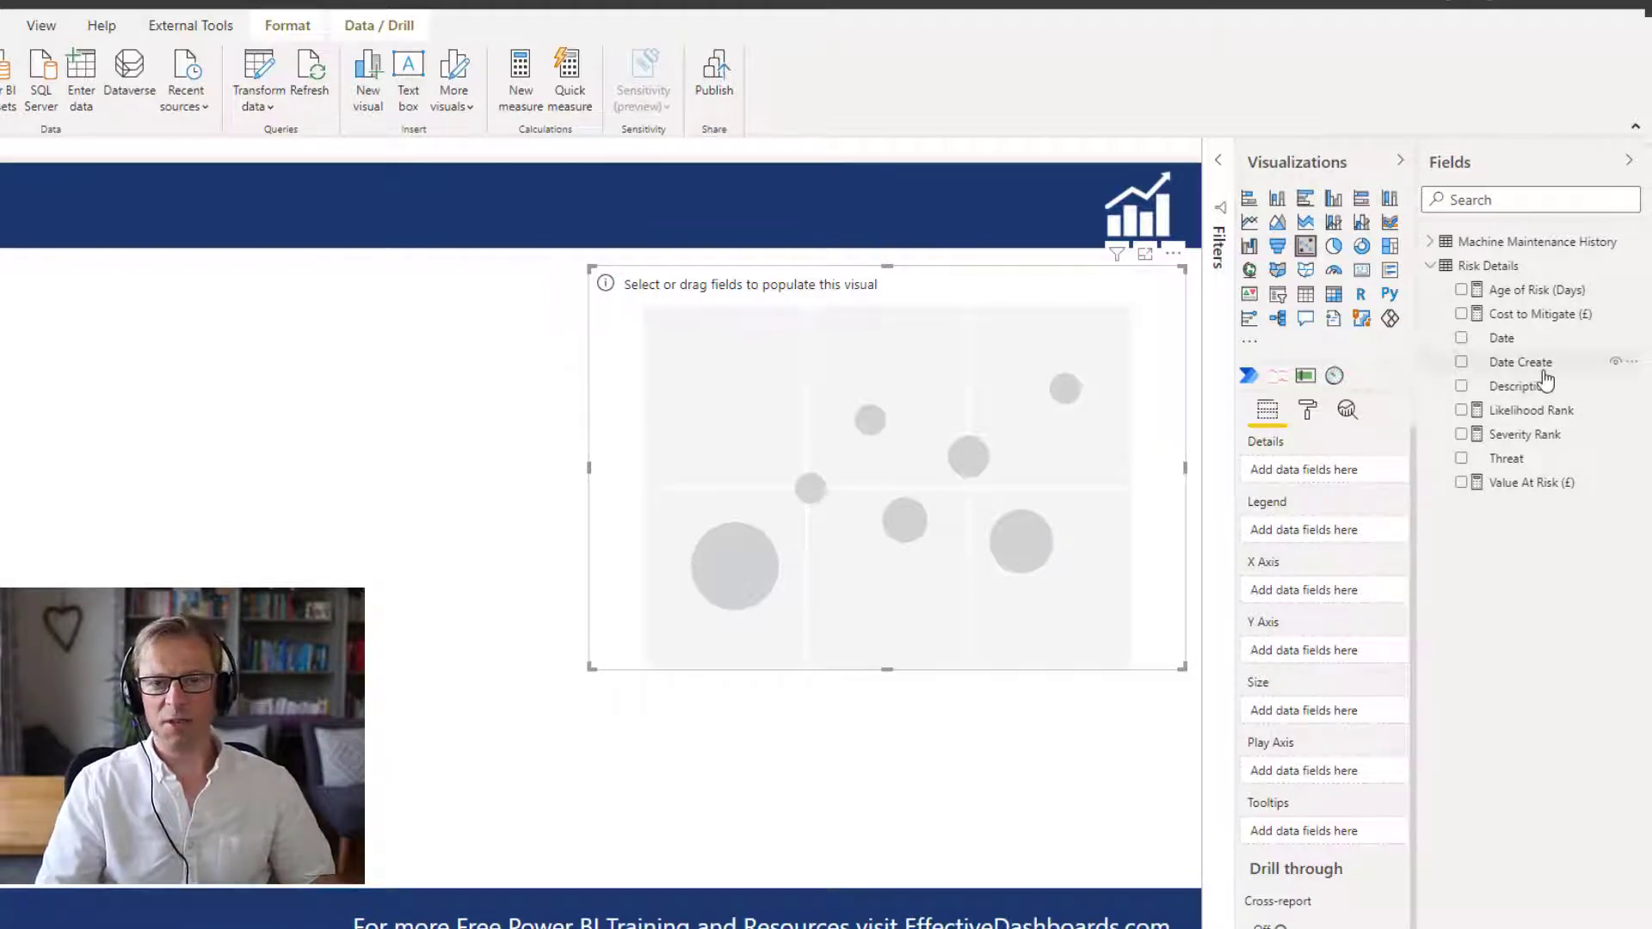
mouse_move(1520, 361)
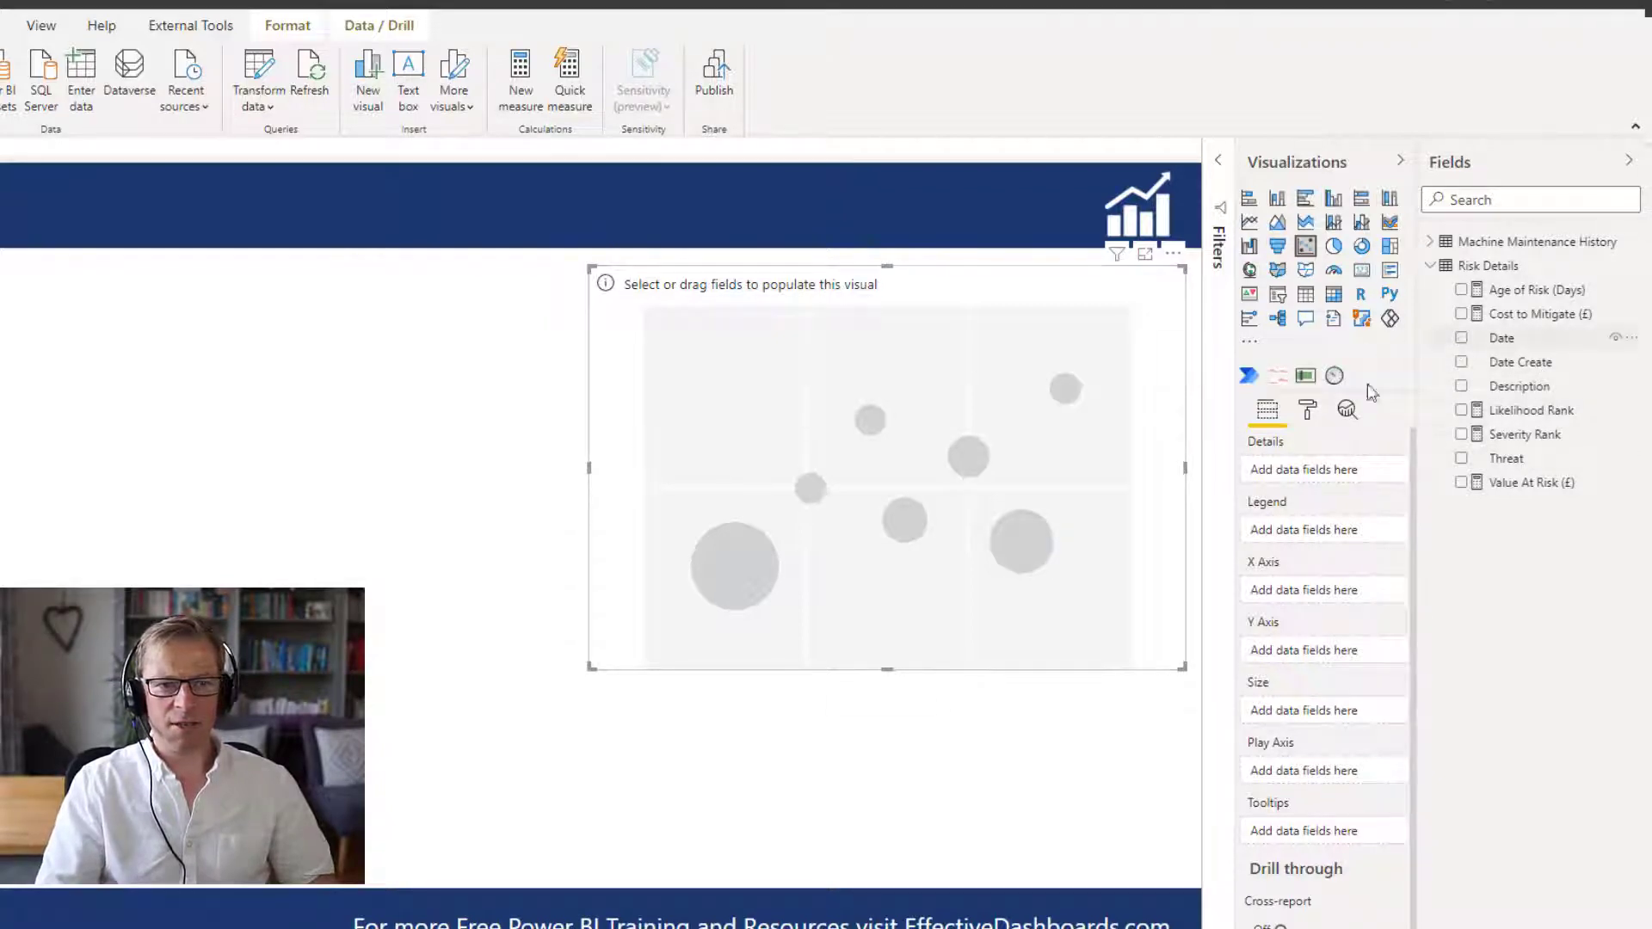
mouse_move(1536, 457)
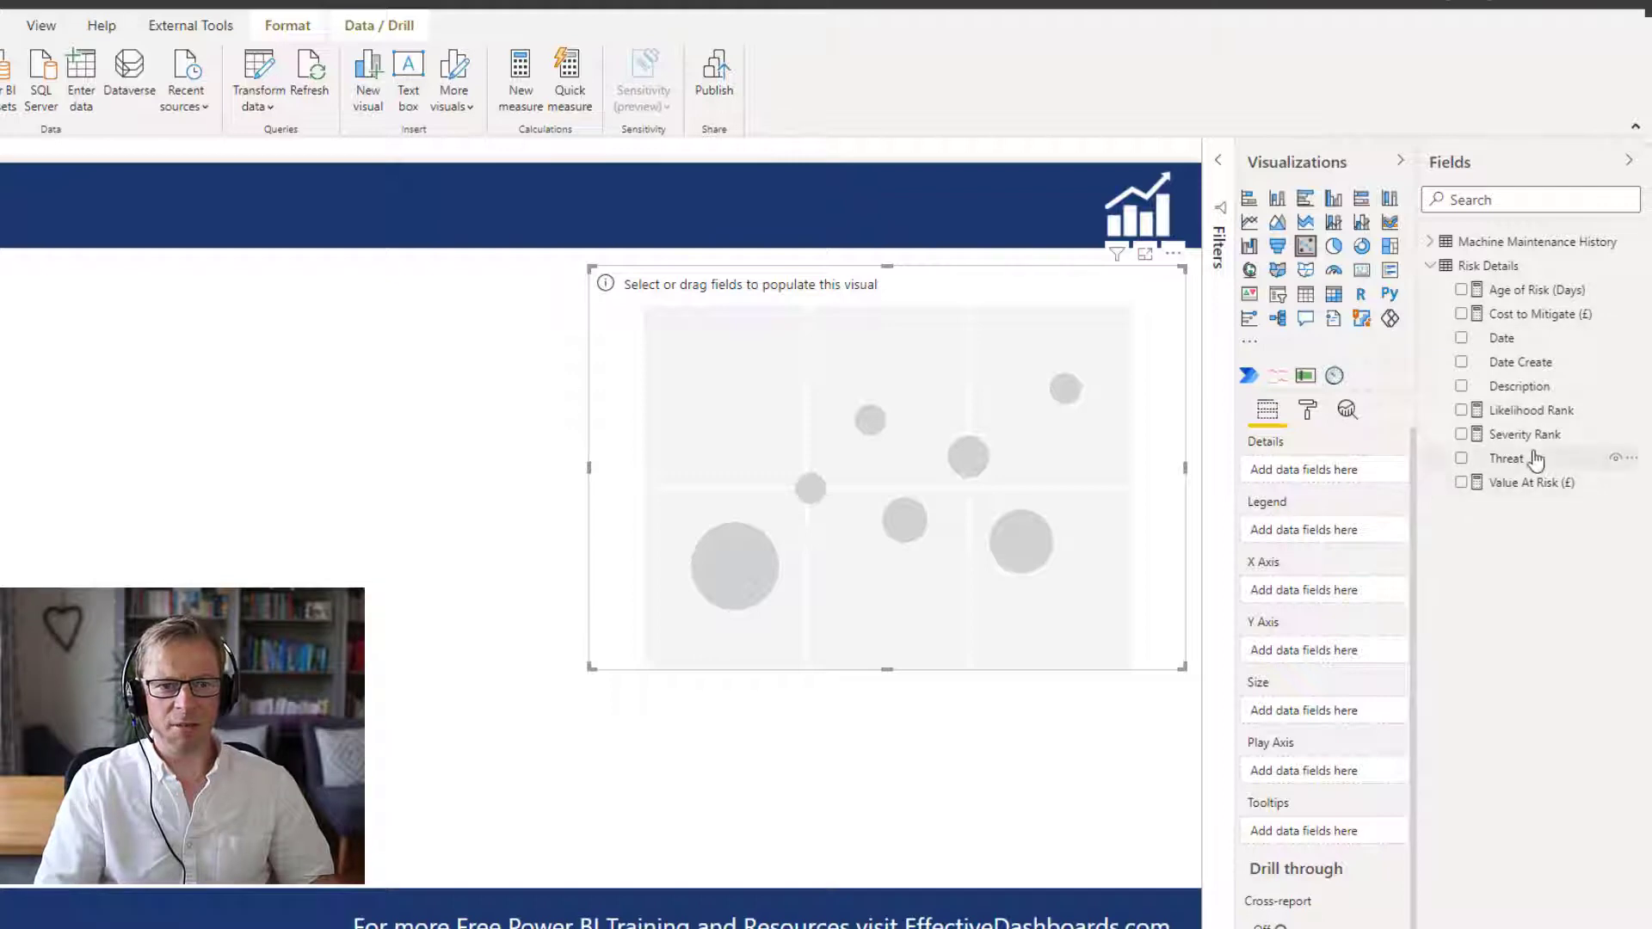
- Add the risk detail field and Severity Rank as the vertical measure of the scatter chart
click(1461, 458)
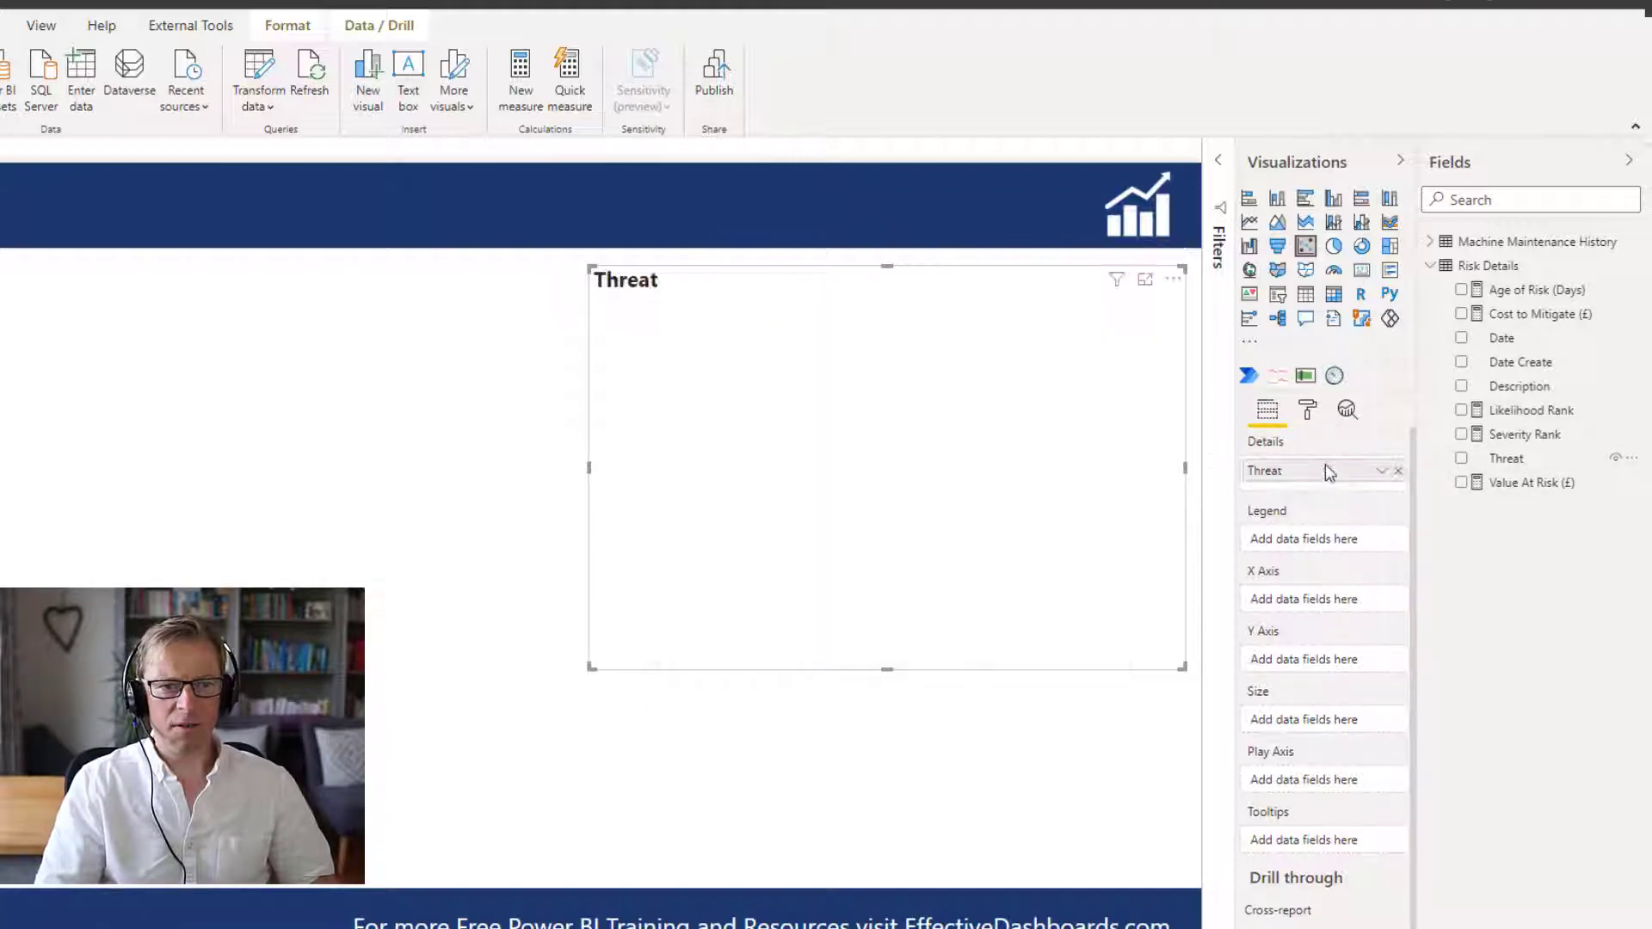
click(1463, 457)
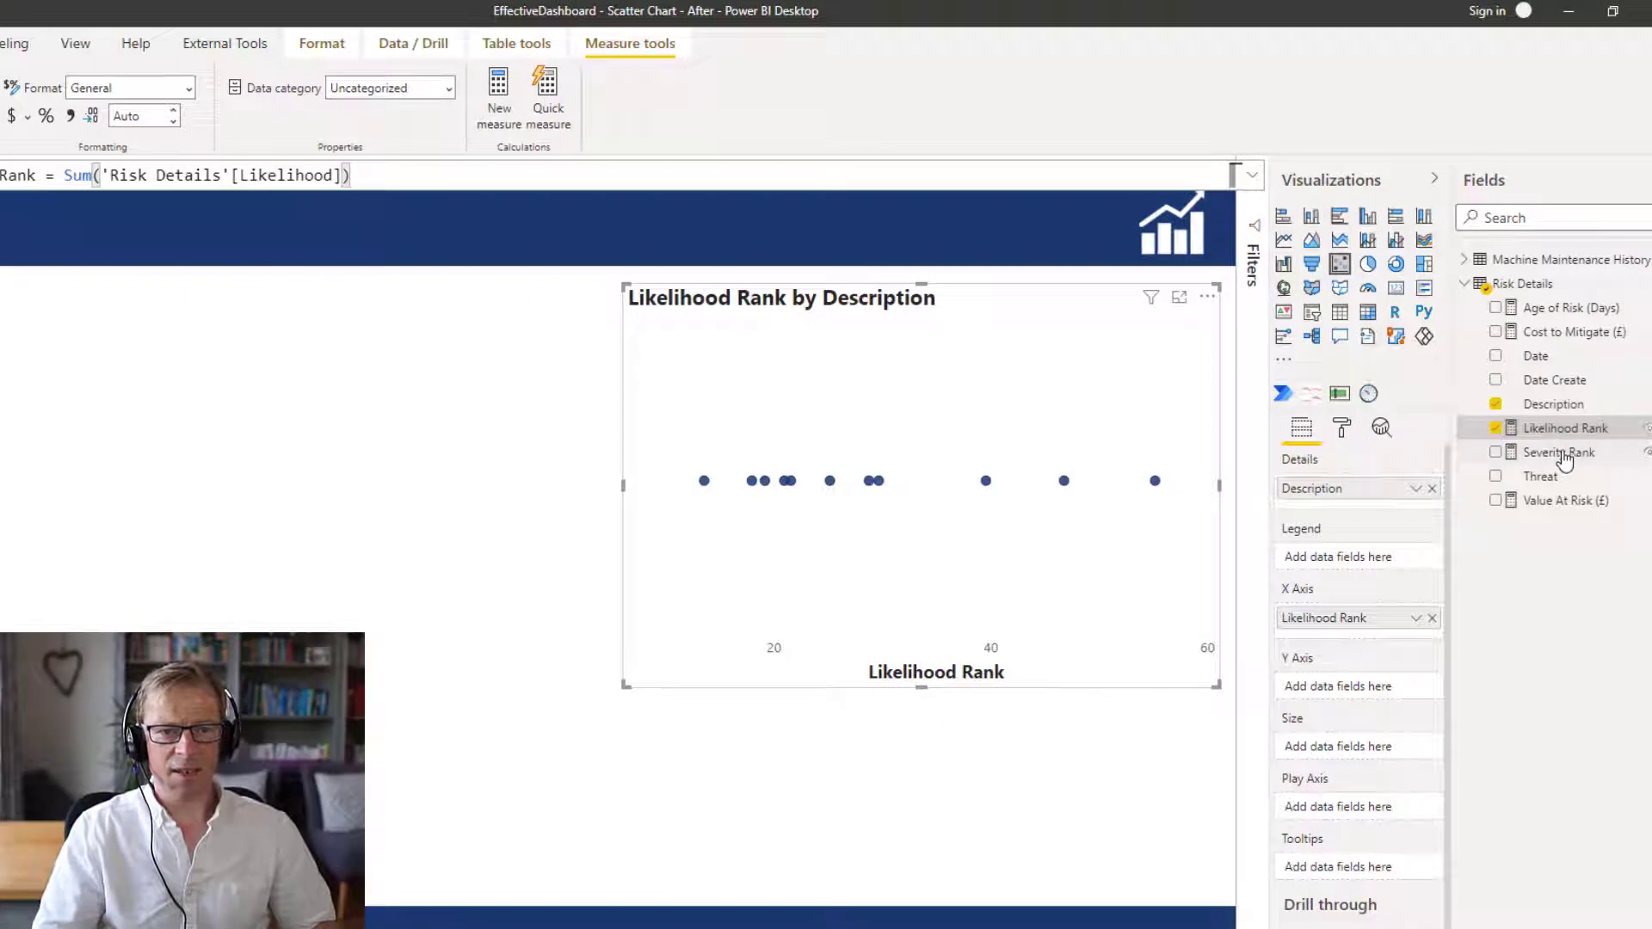
click(1495, 453)
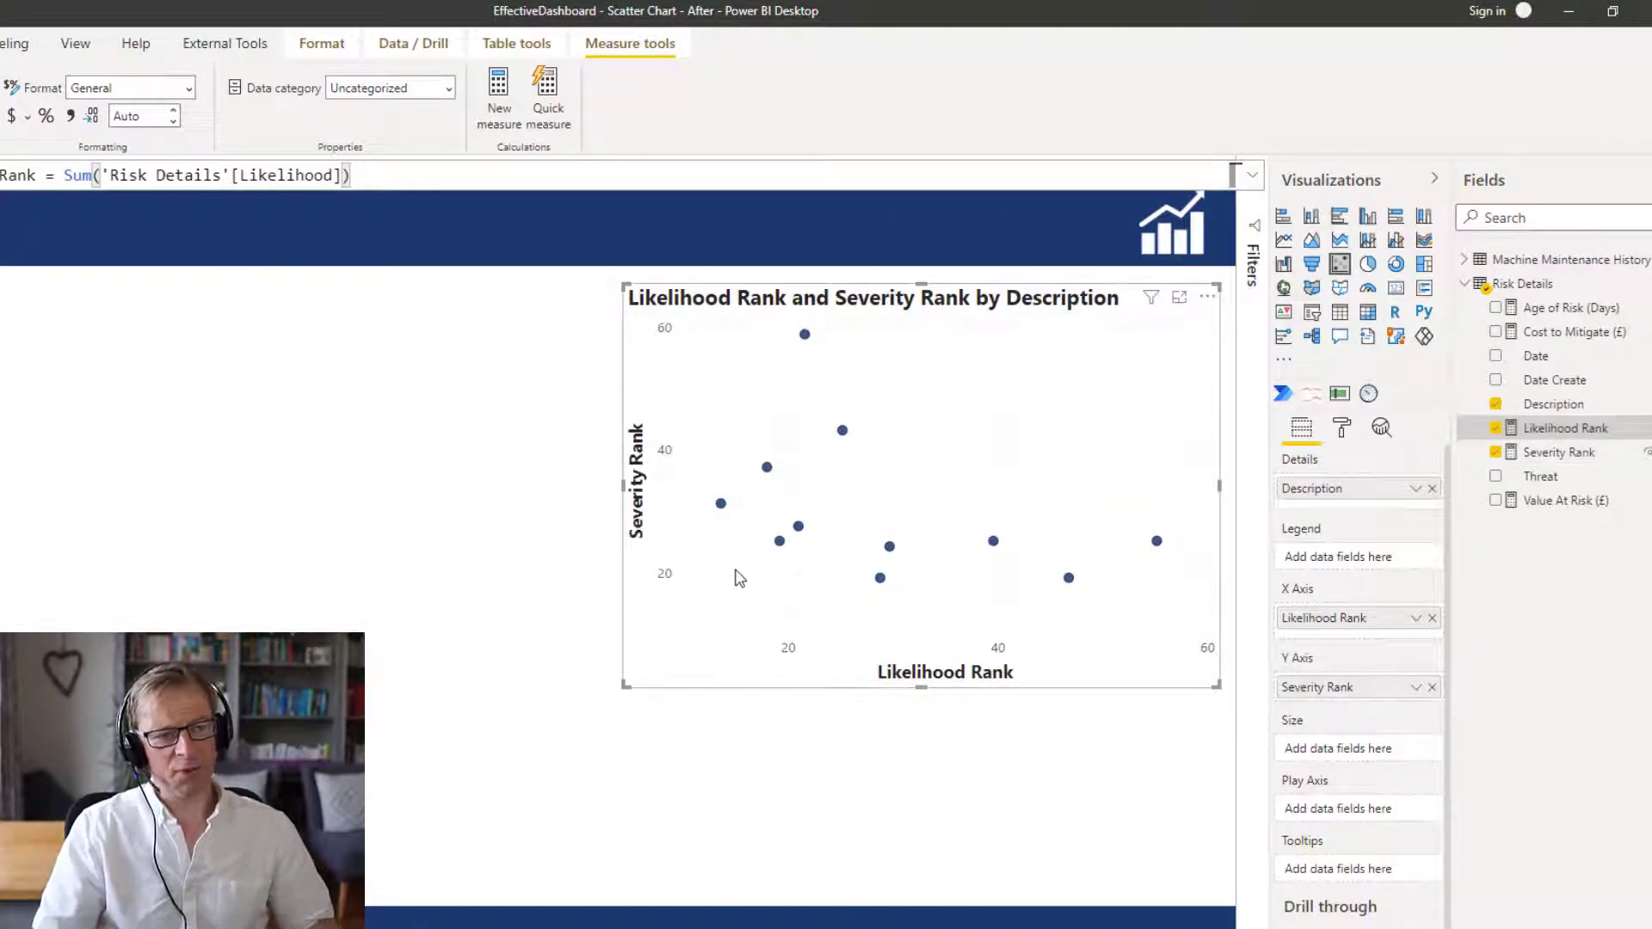
mouse_move(673, 661)
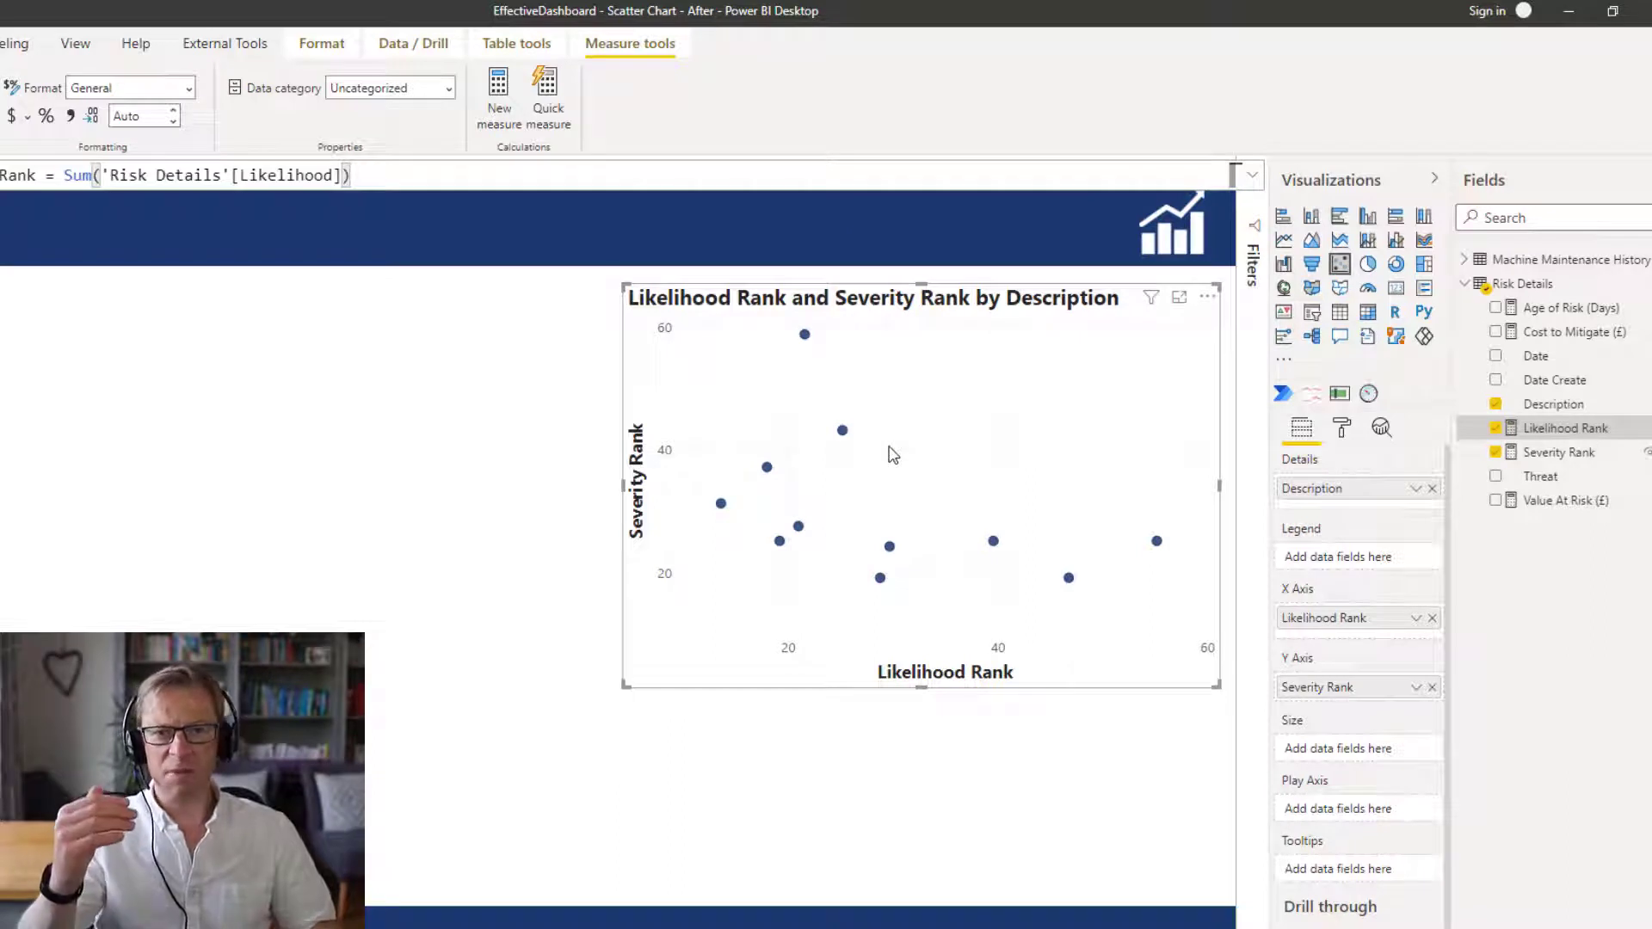
mouse_move(735, 358)
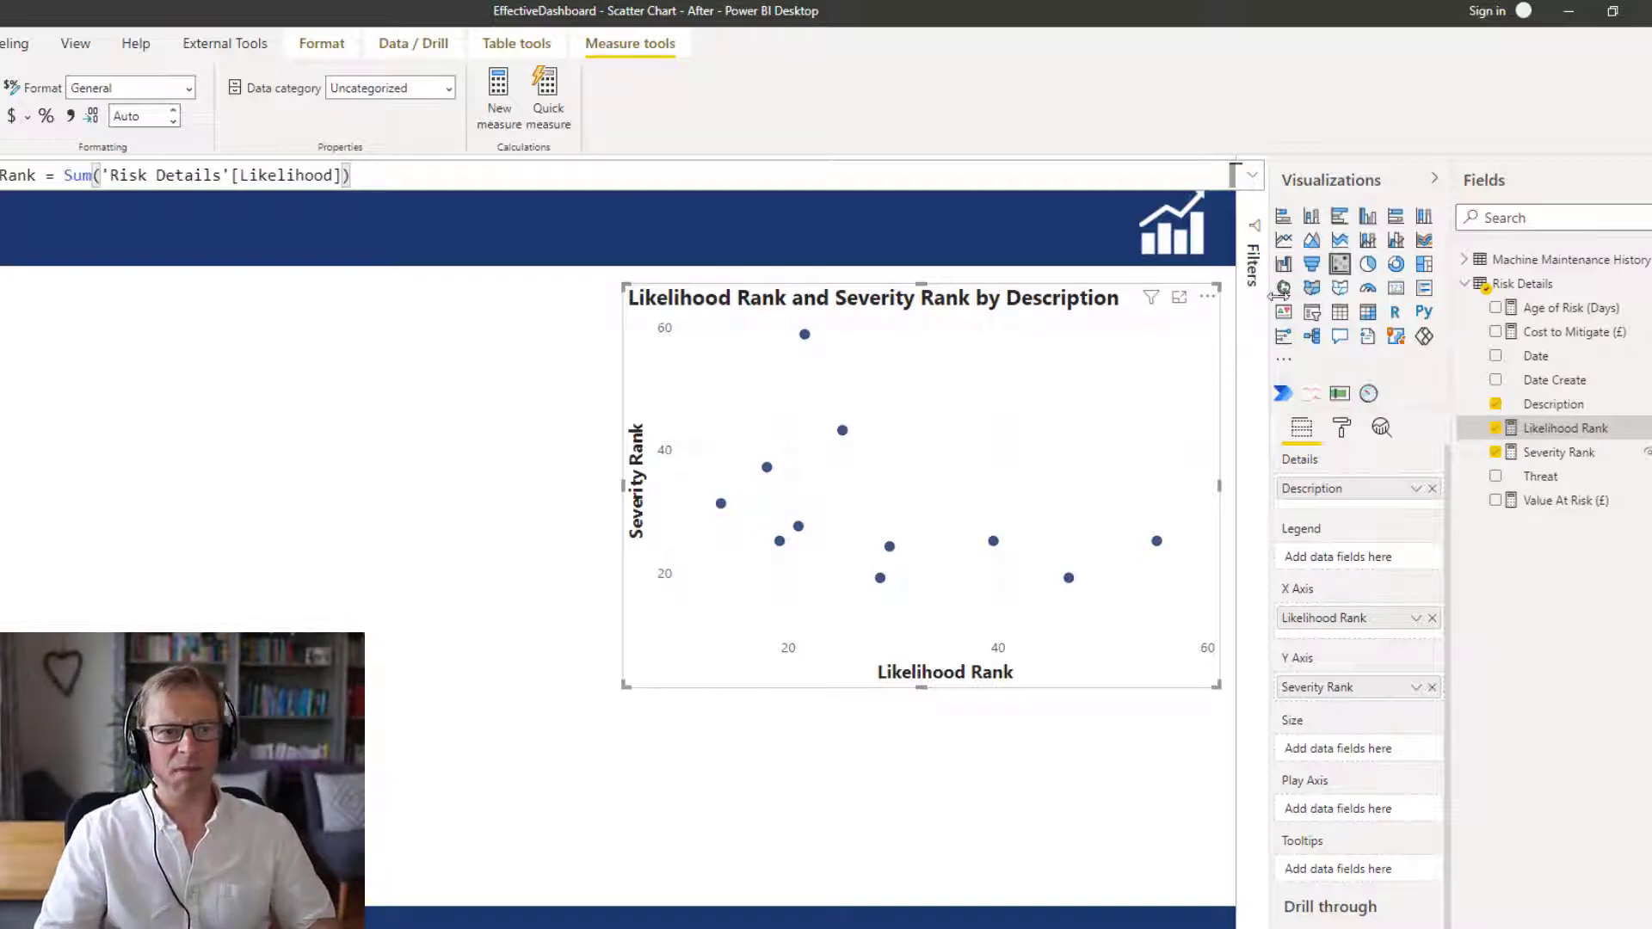
mouse_move(1122, 702)
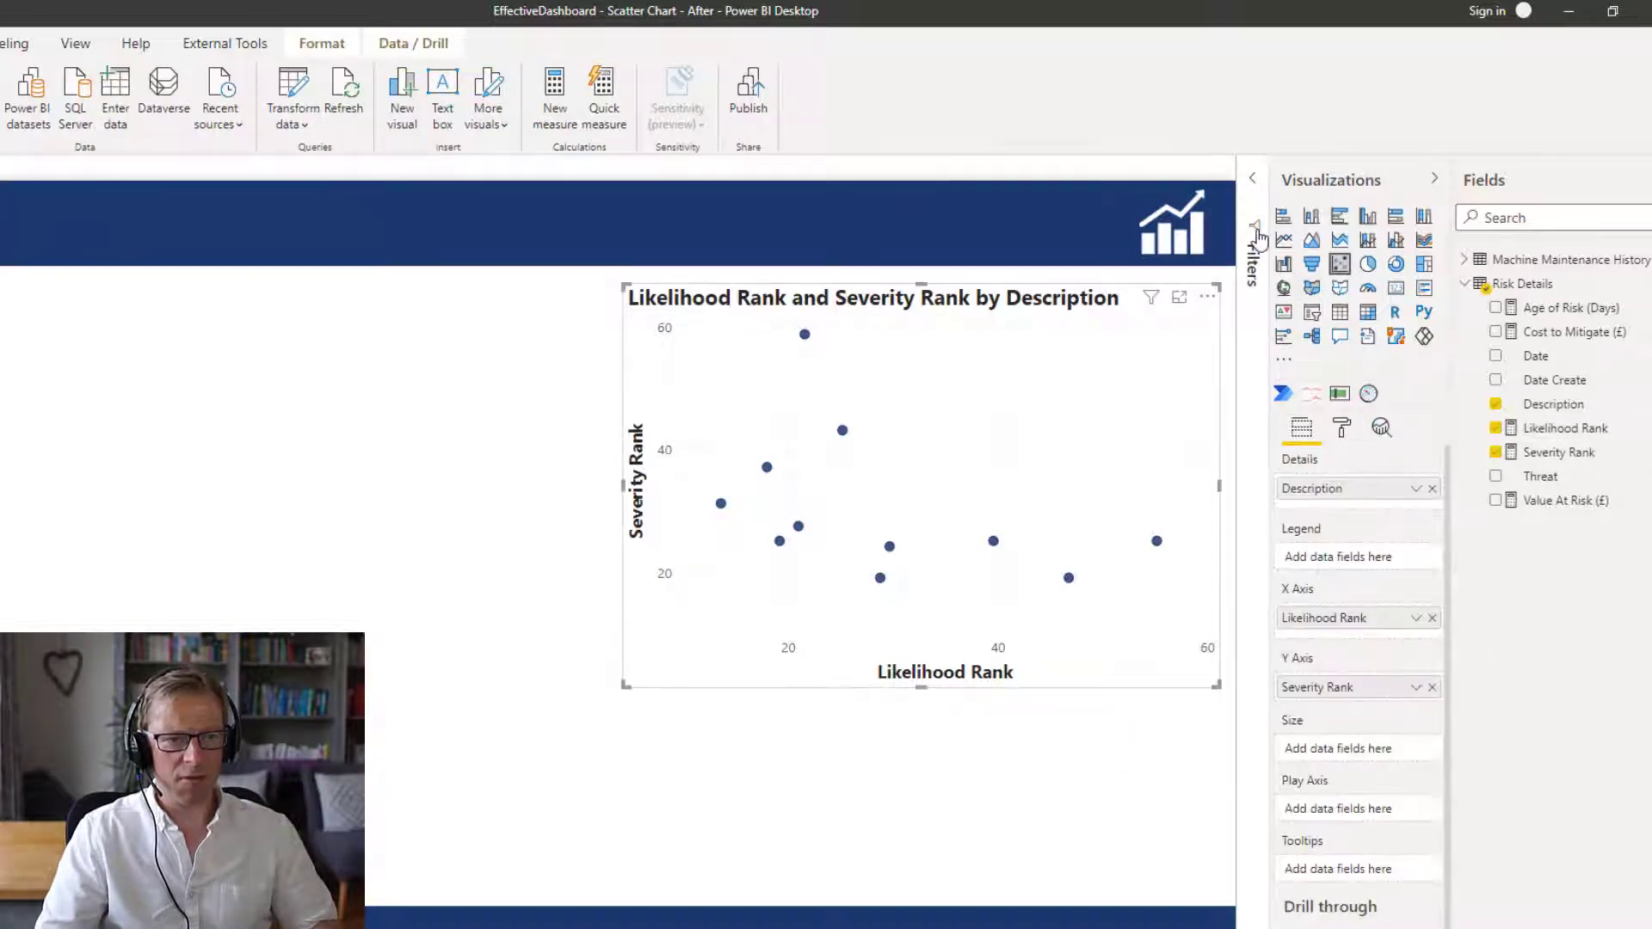
- Filter the chart's Date to Top 1 by Latest Date and apply it
click(1251, 253)
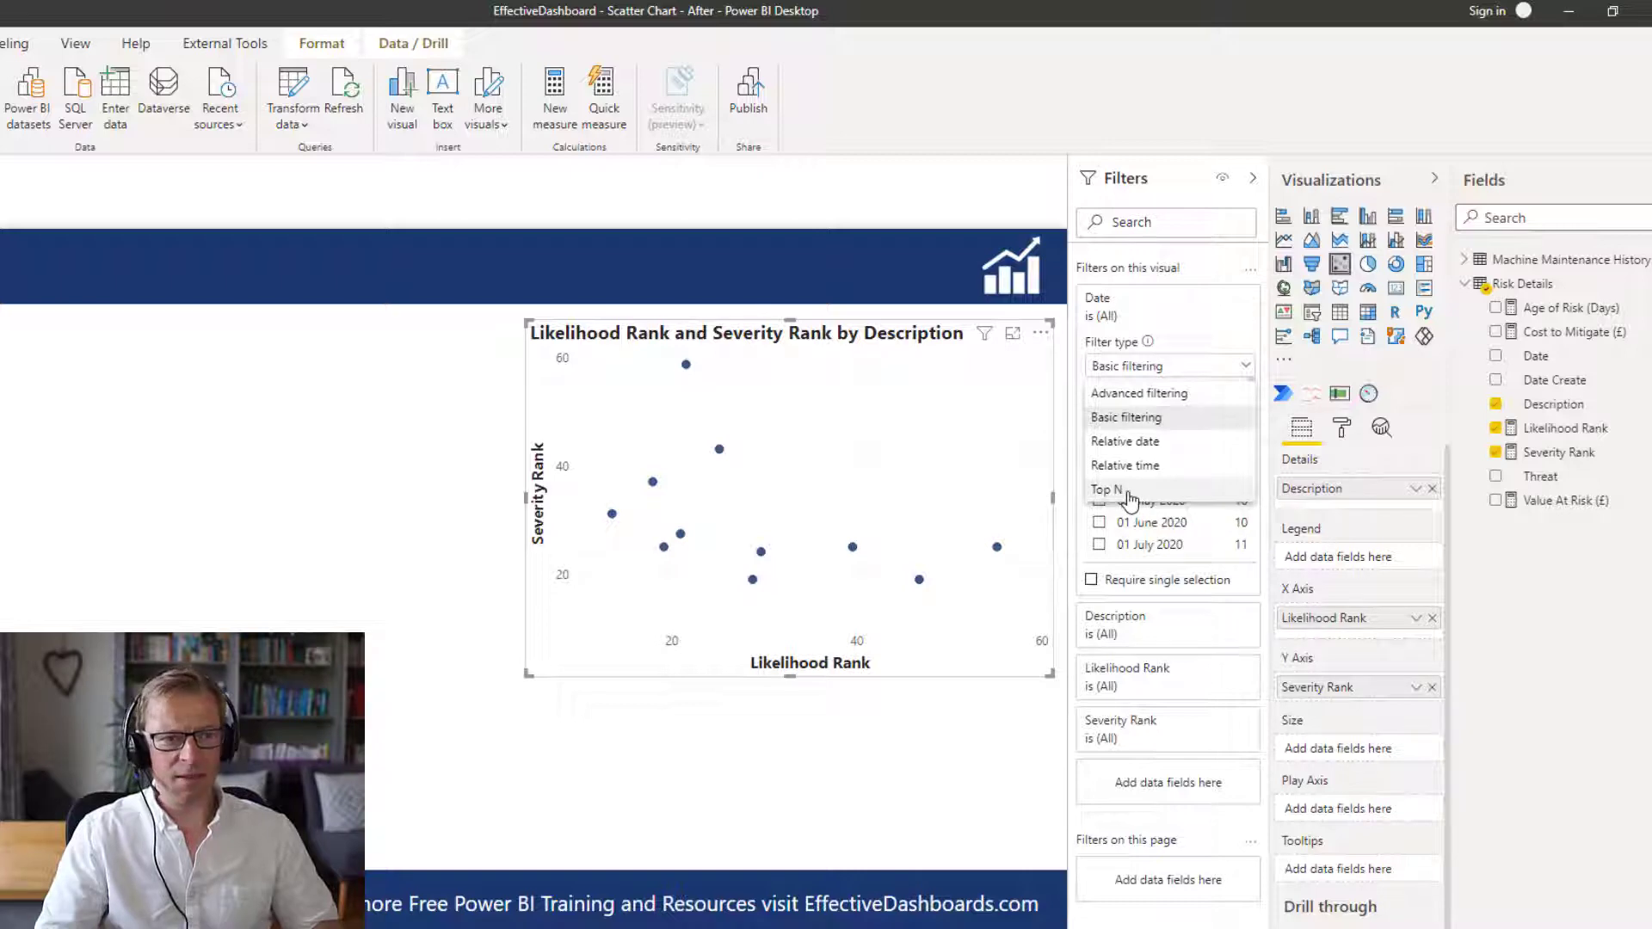
click(1107, 489)
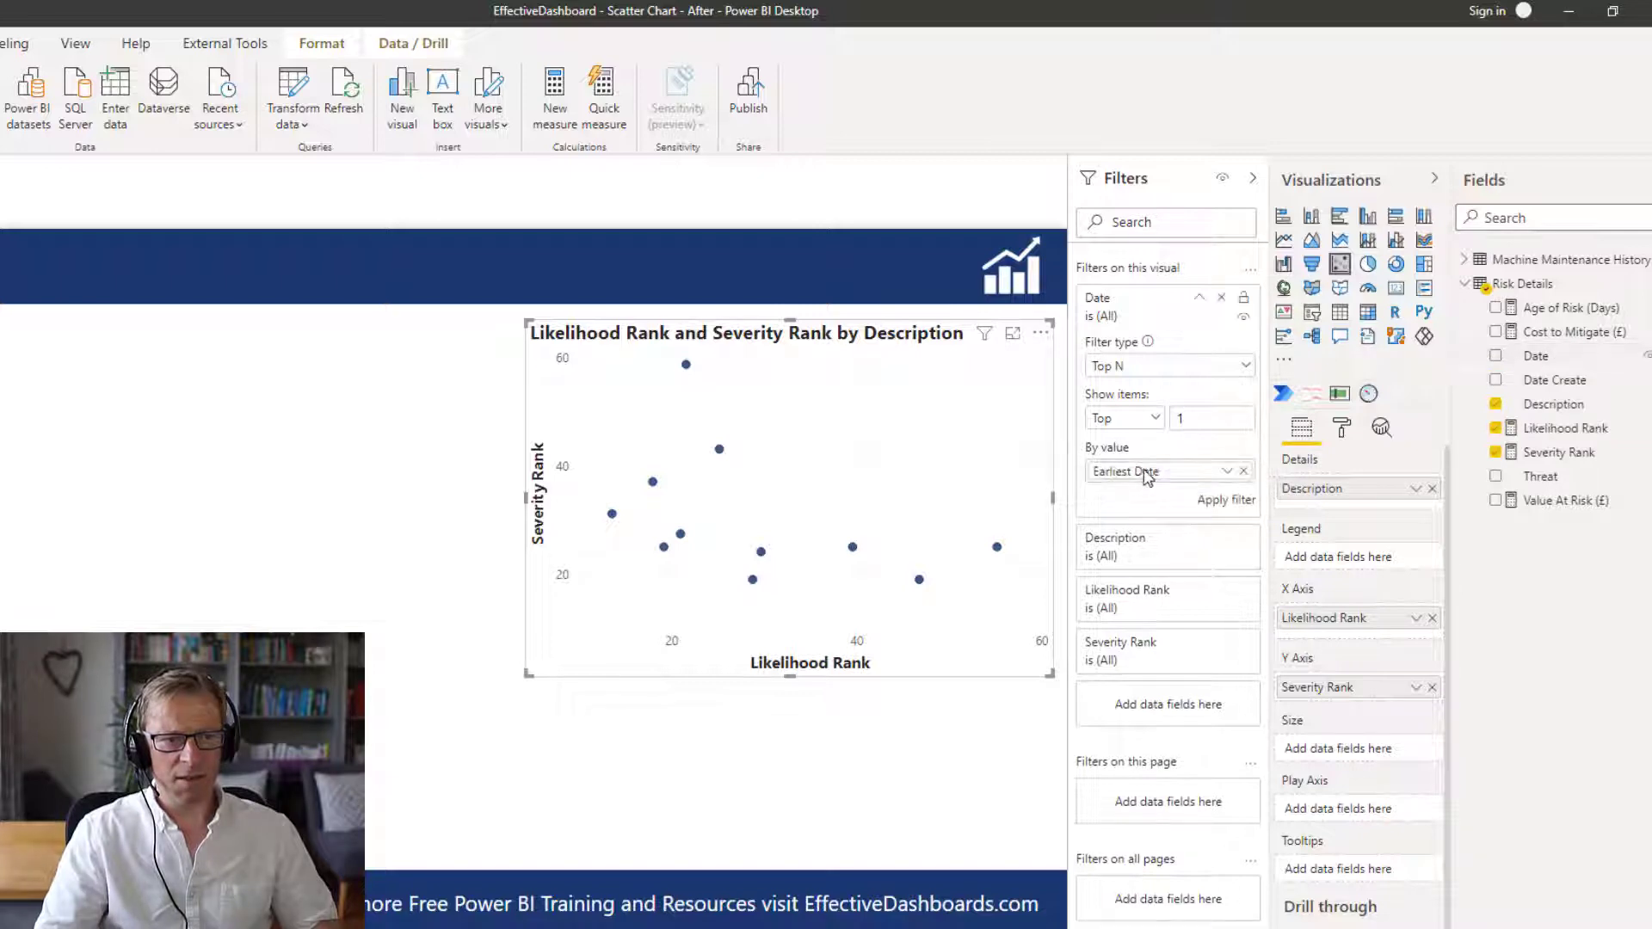
click(1165, 472)
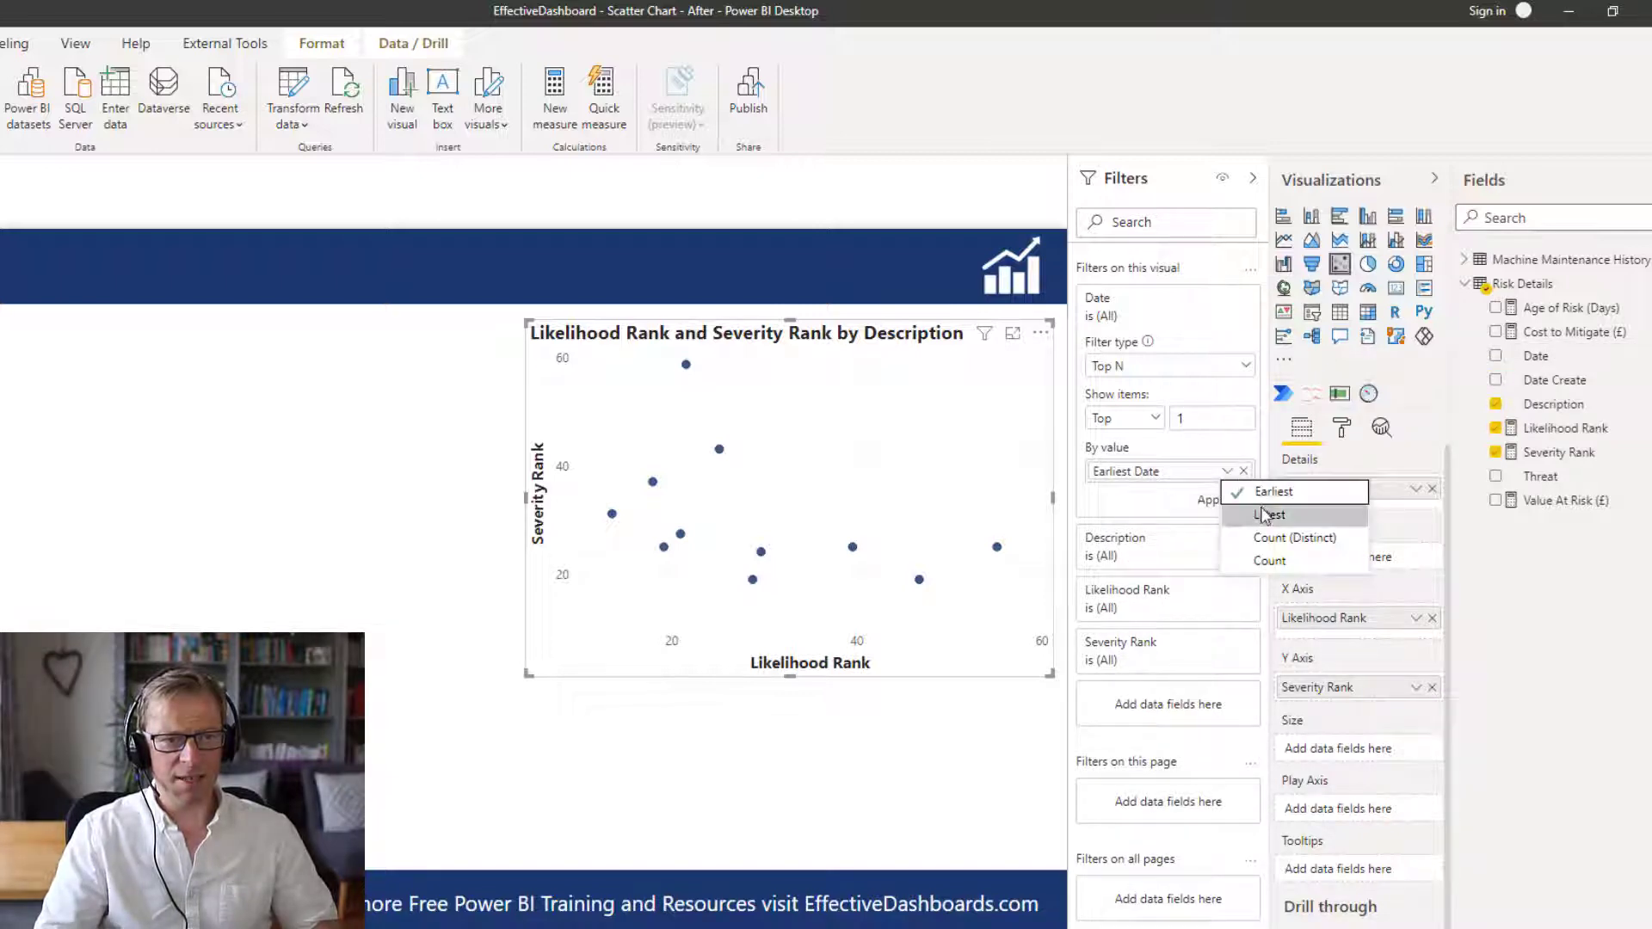
click(1269, 515)
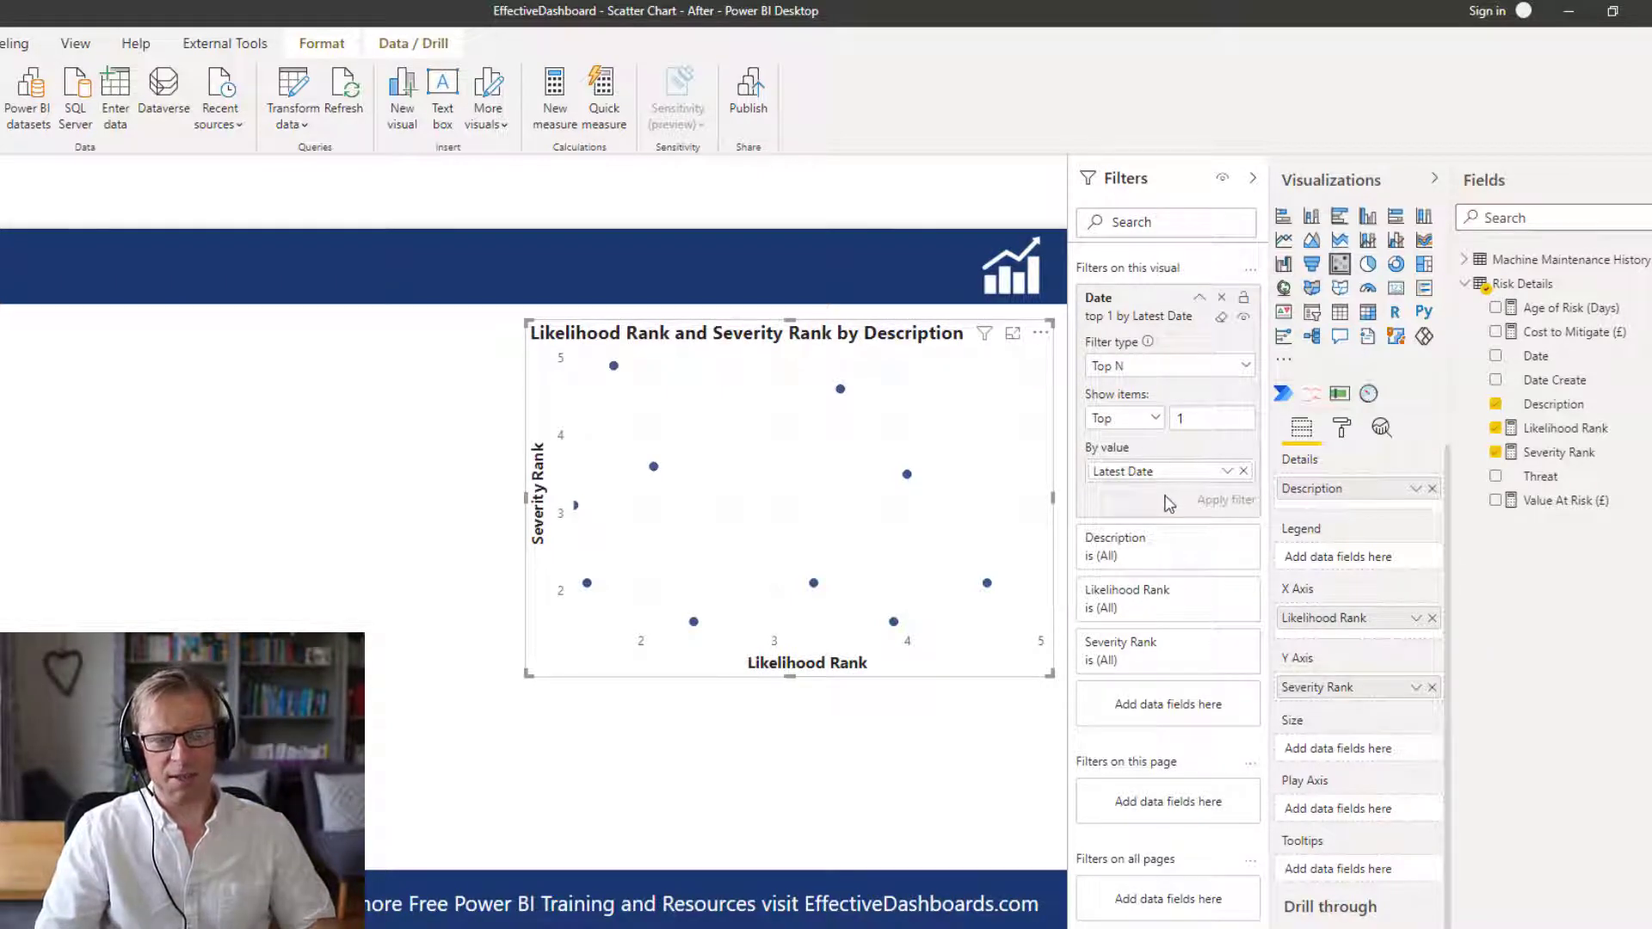
click(1253, 177)
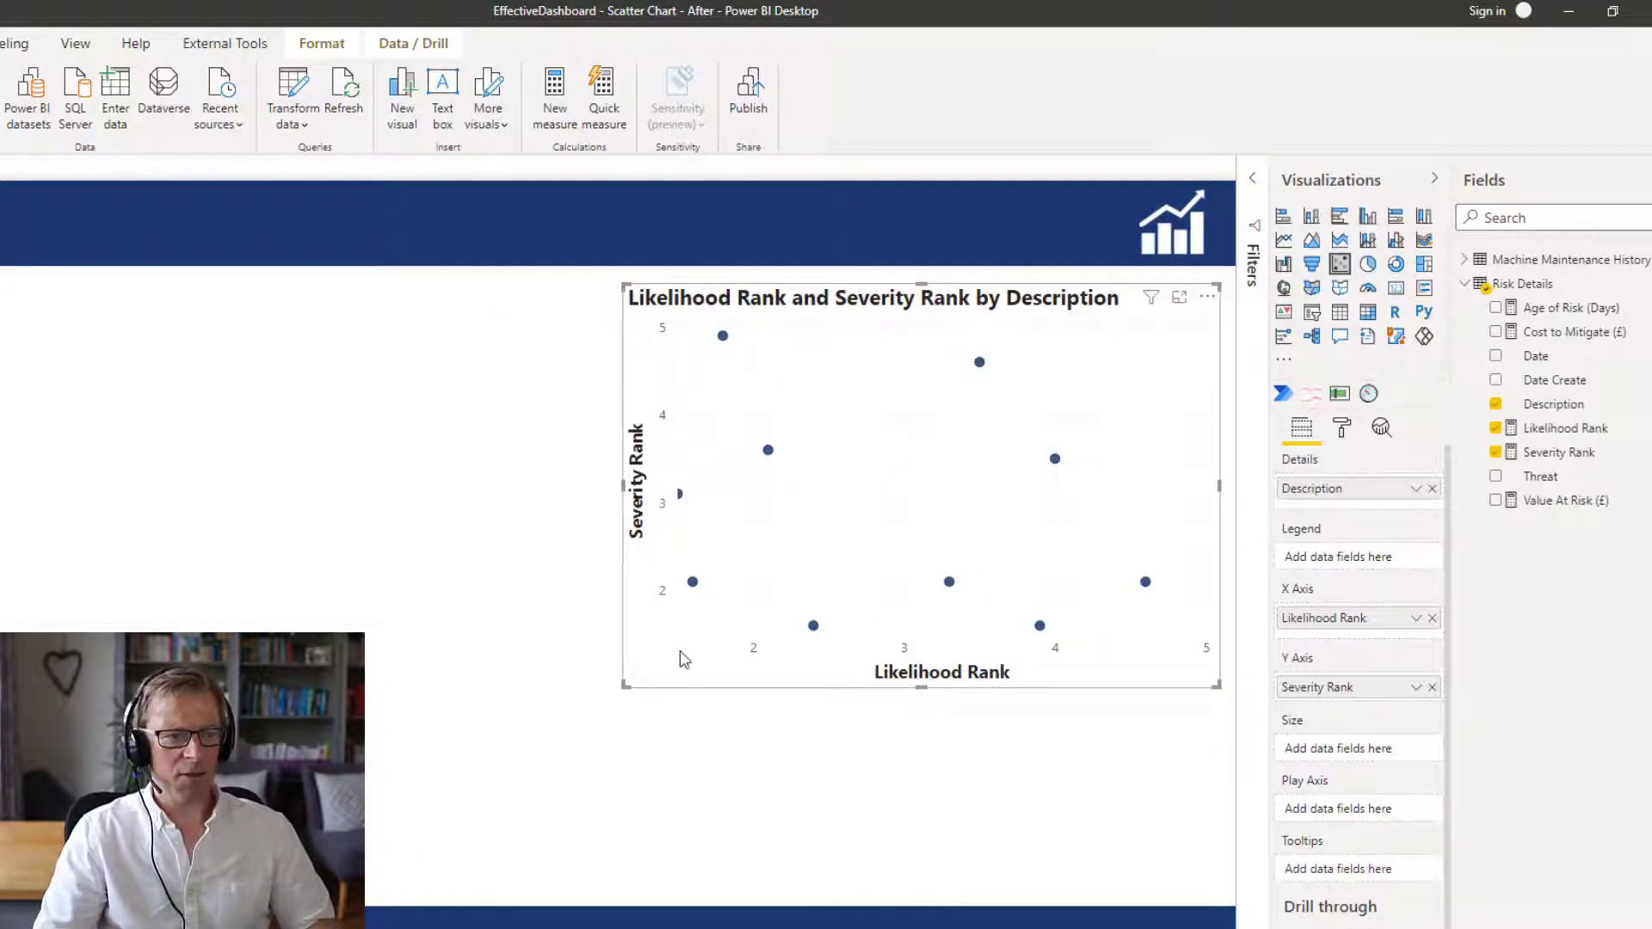
mouse_move(764, 693)
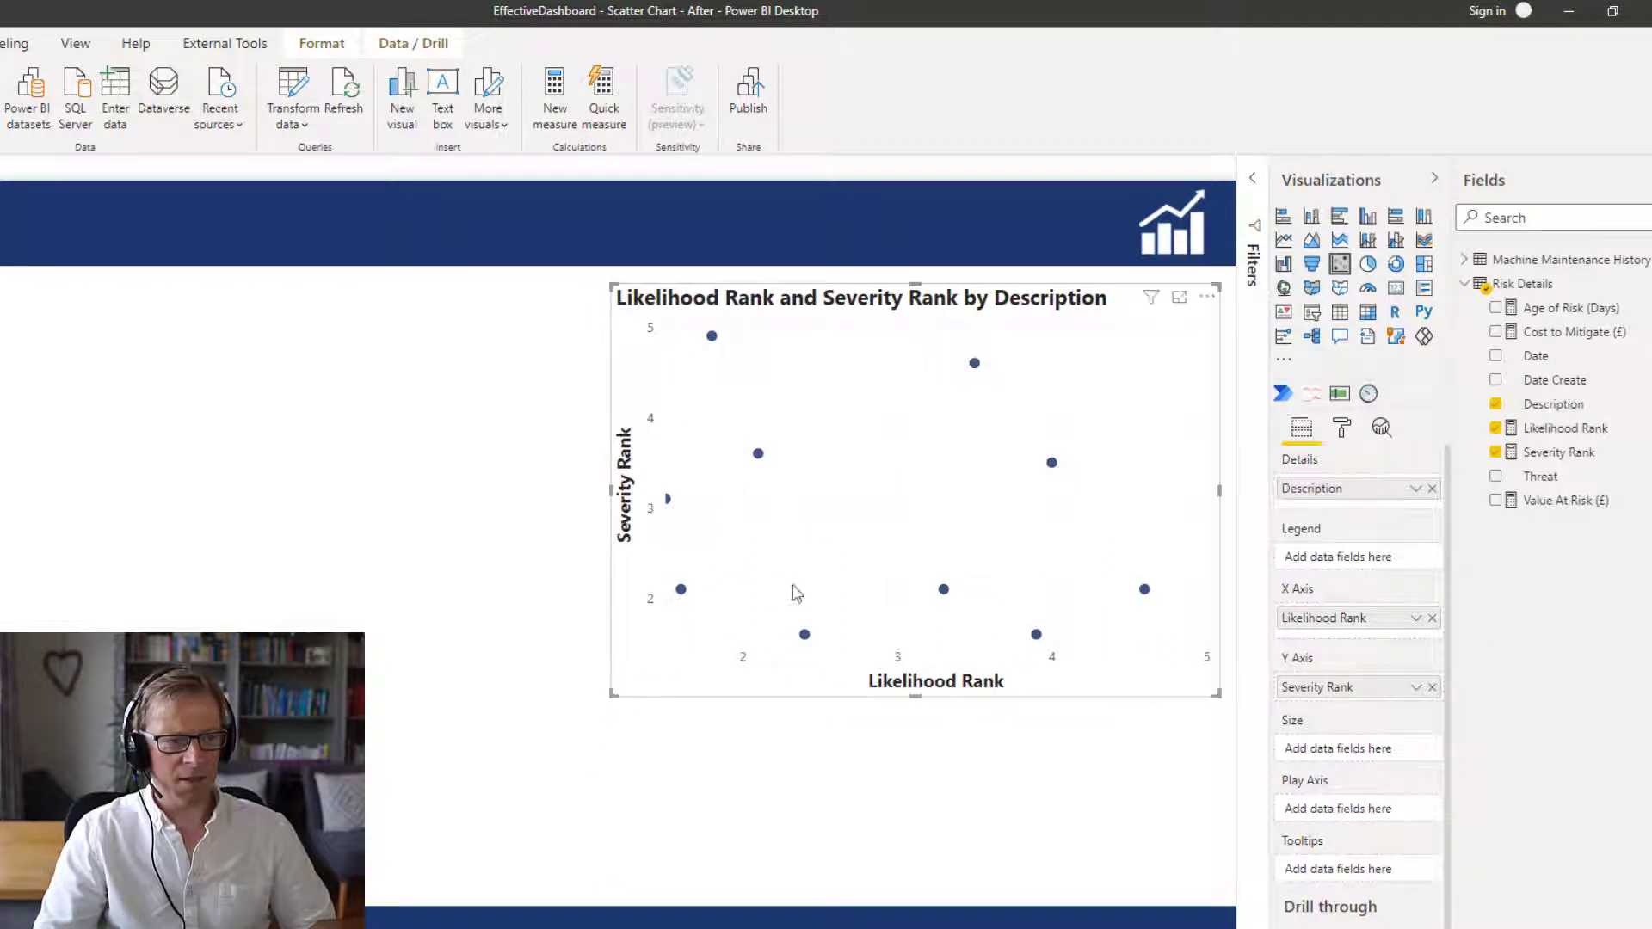
- Fix both the X and Y axis ranges of the scatter chart to run from 0 to 5
click(1341, 427)
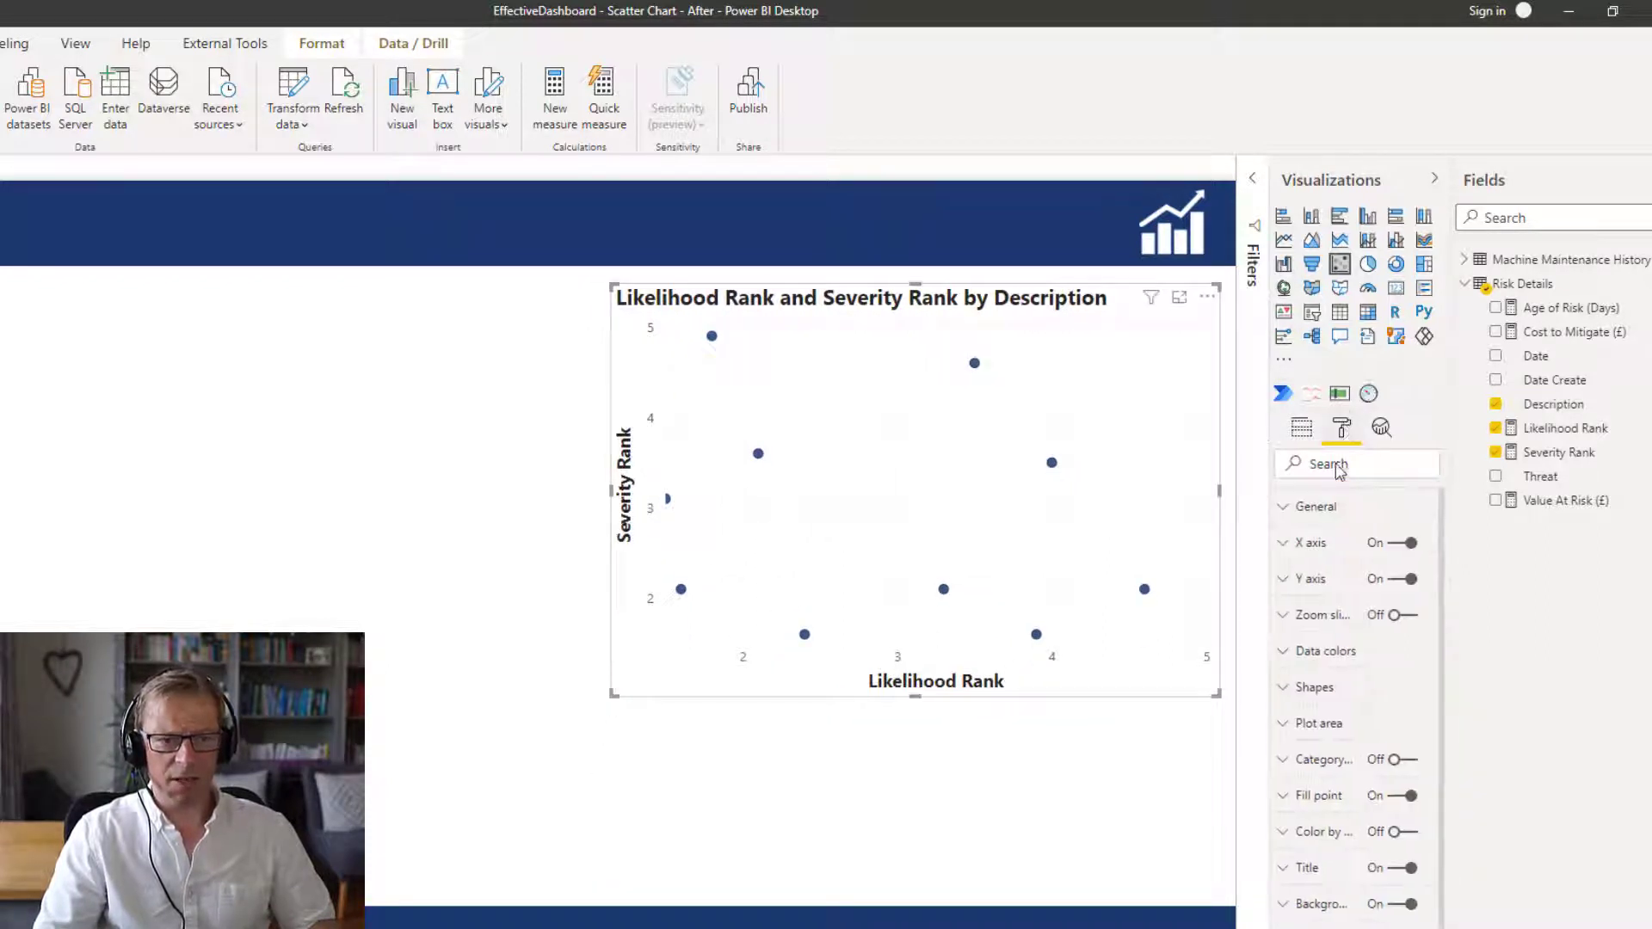
click(1313, 542)
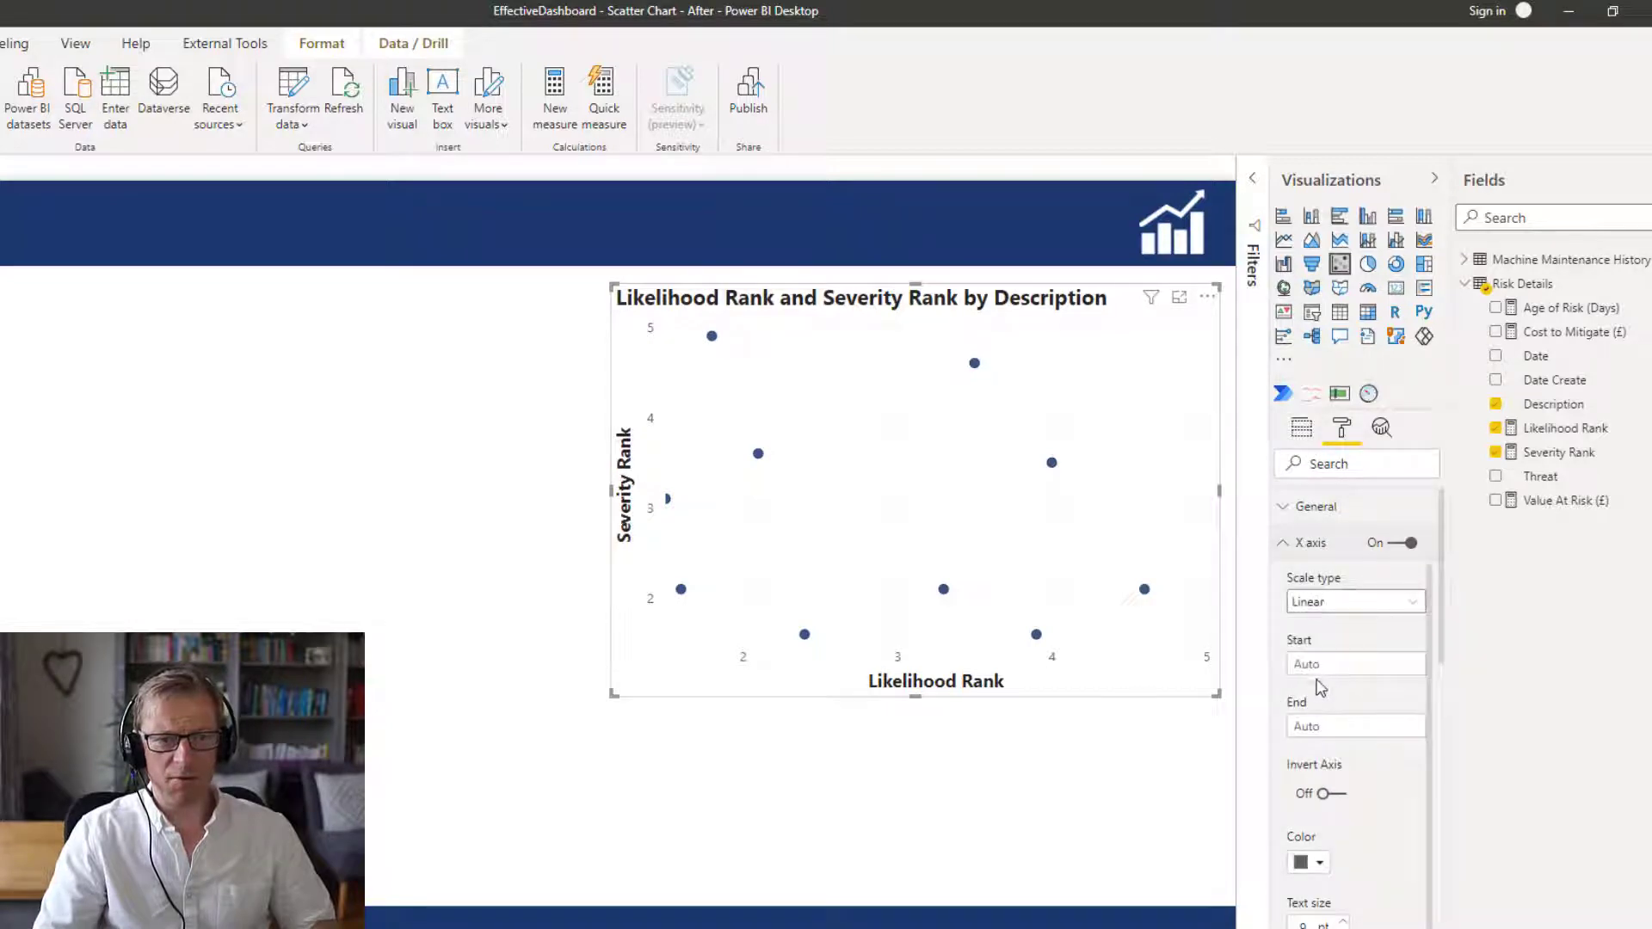
text(0)
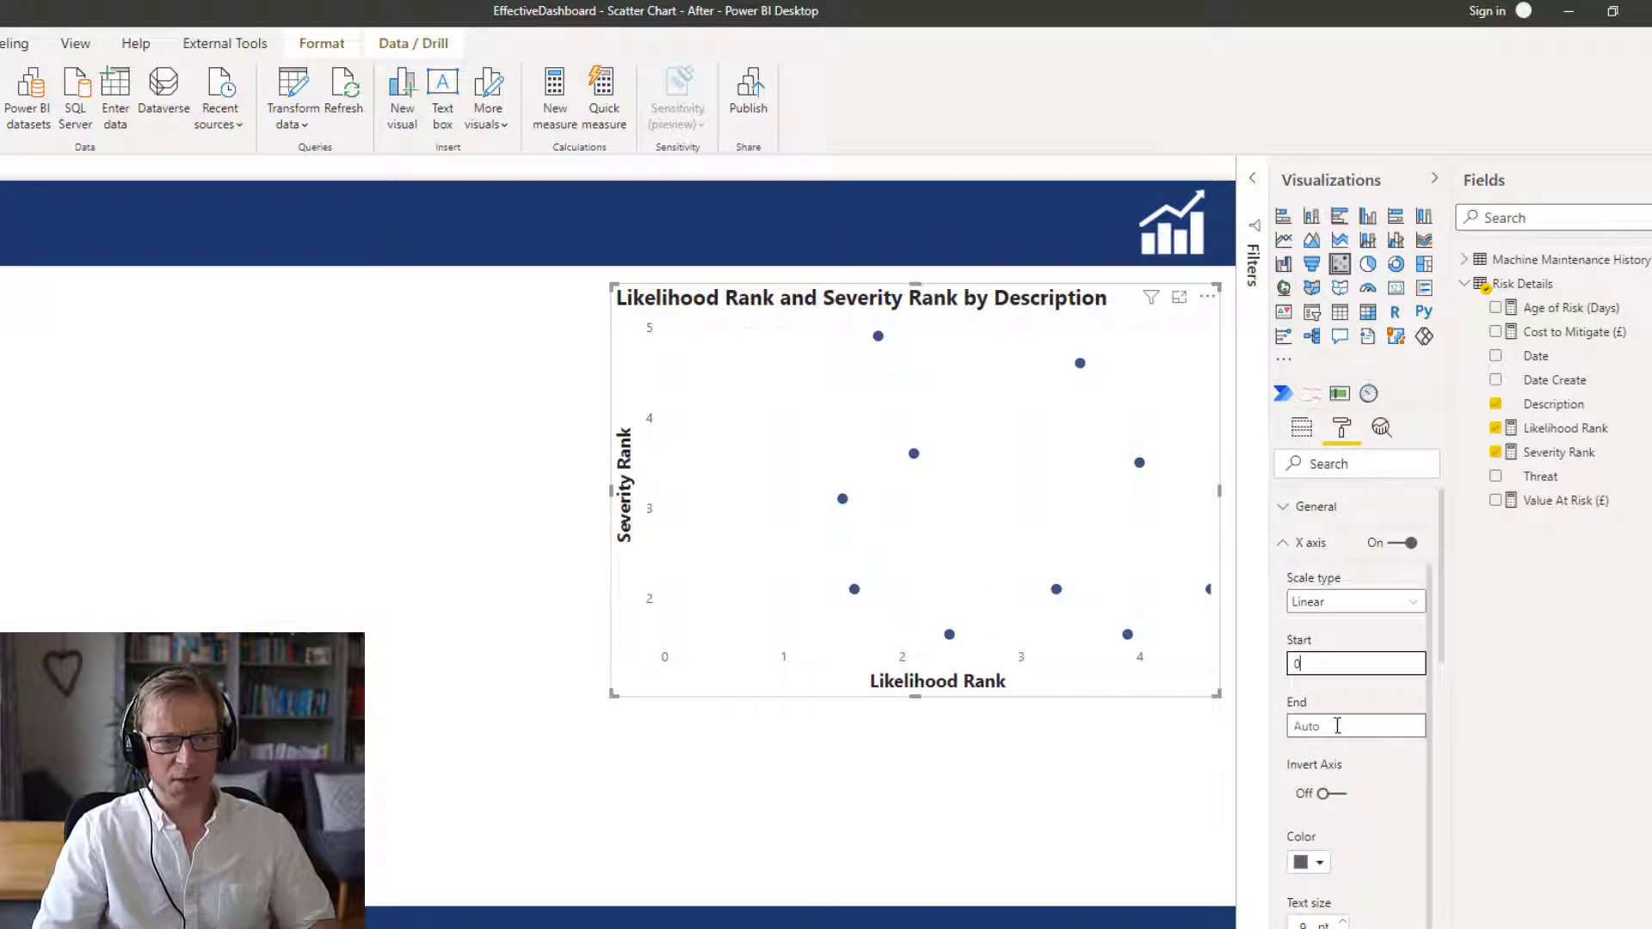
text(5)
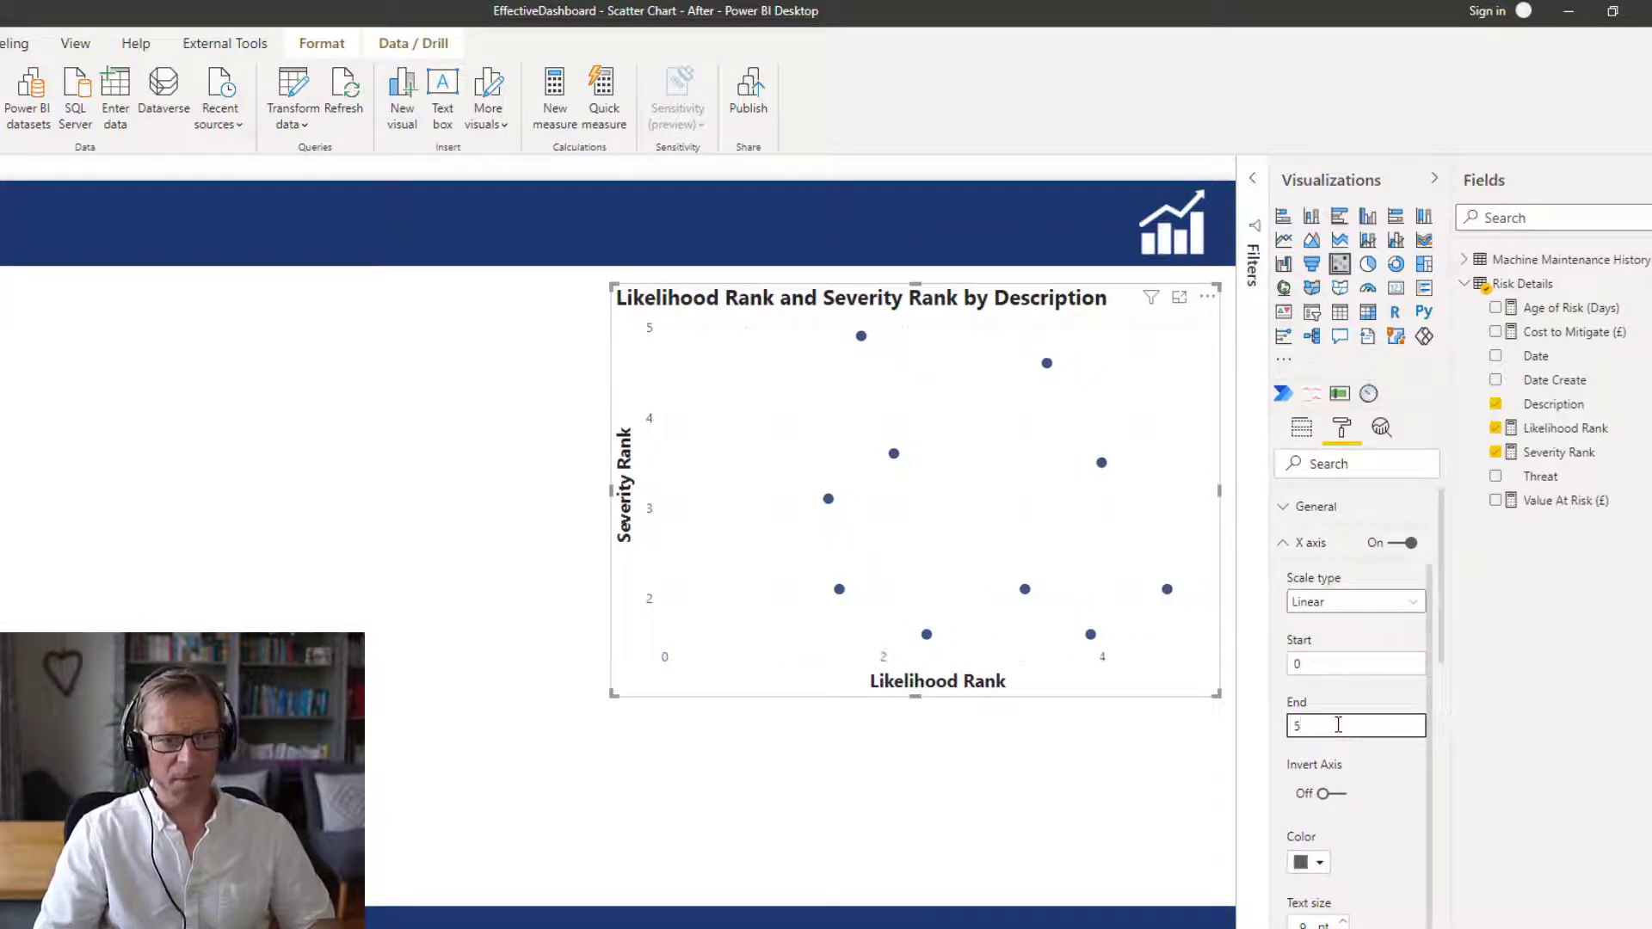
click(1314, 542)
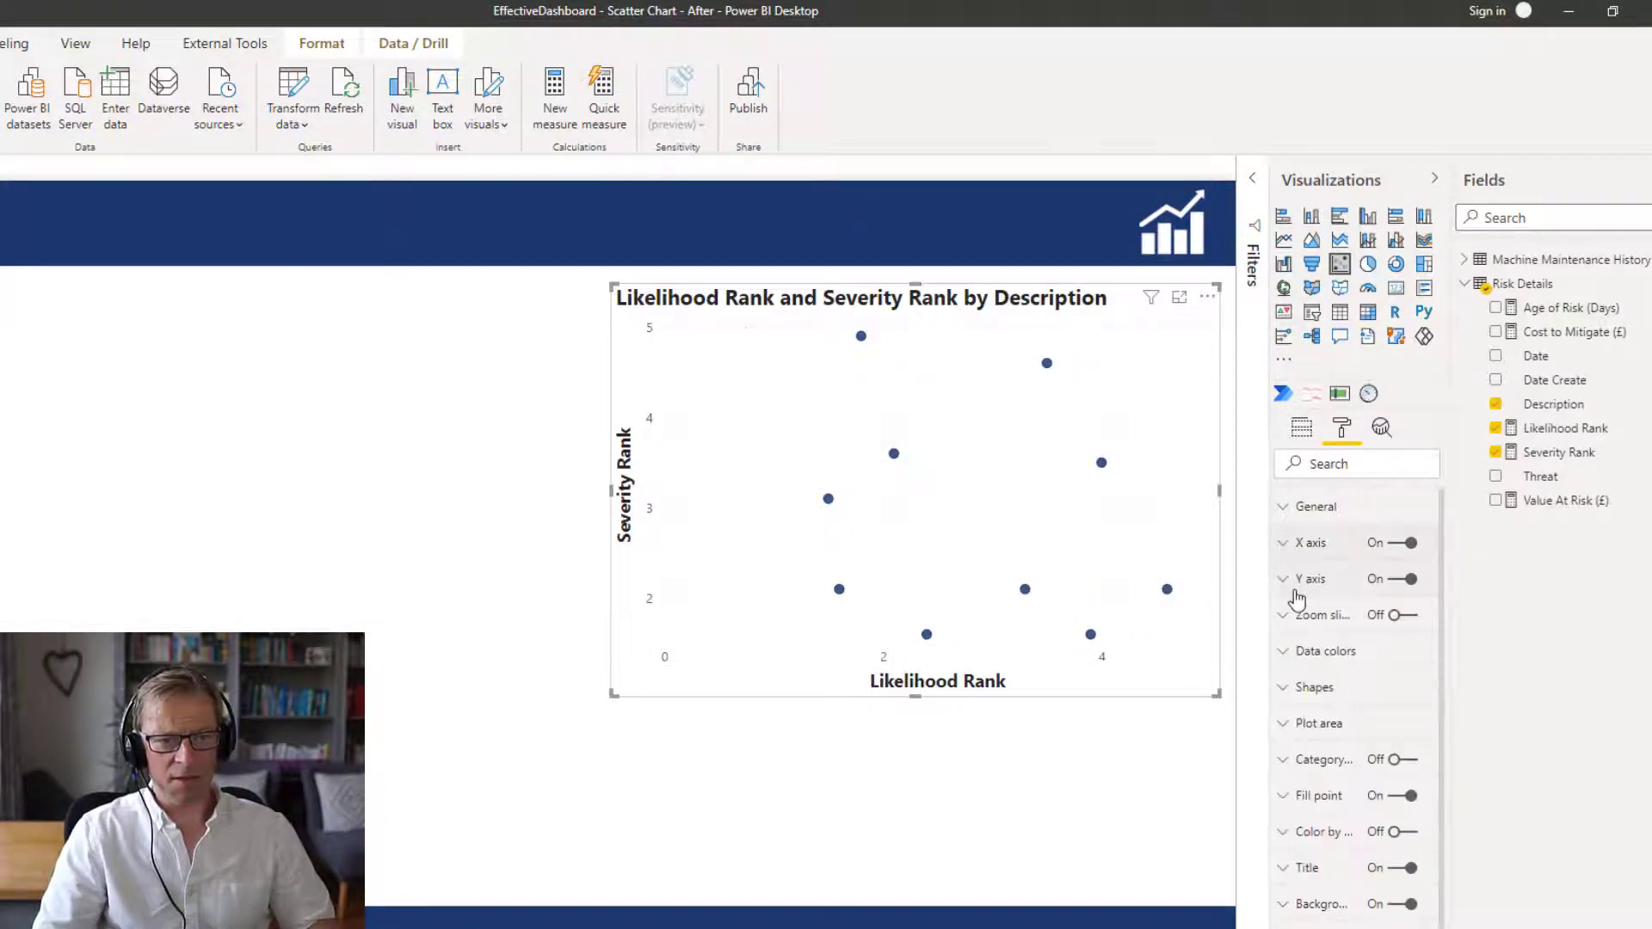
click(1310, 578)
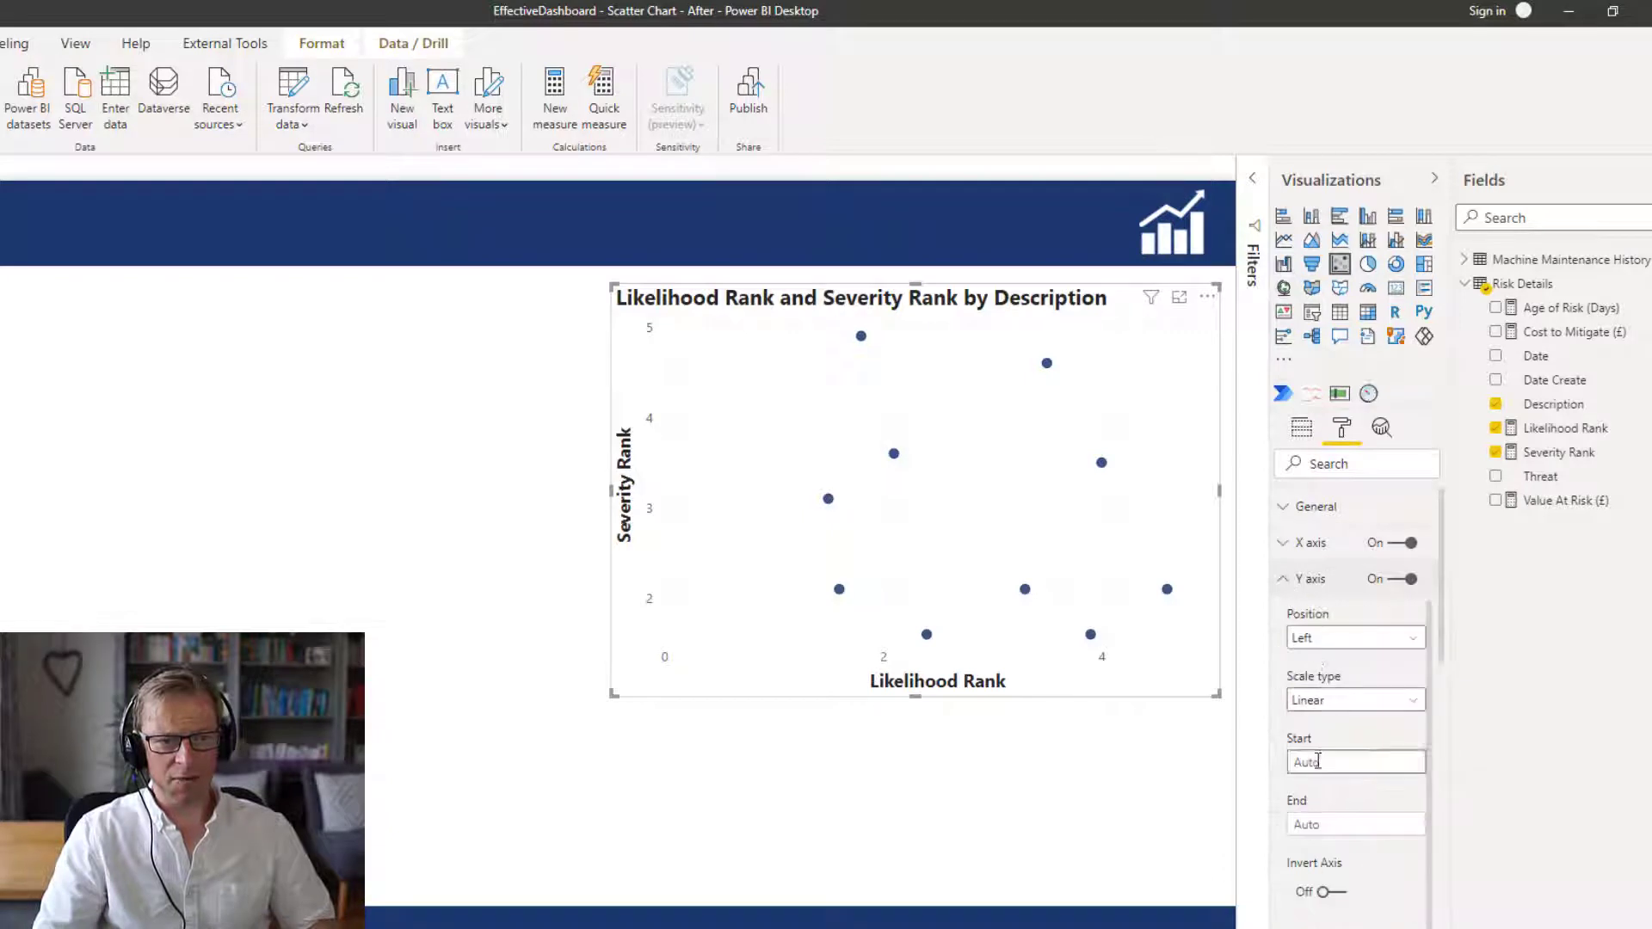
text(0)
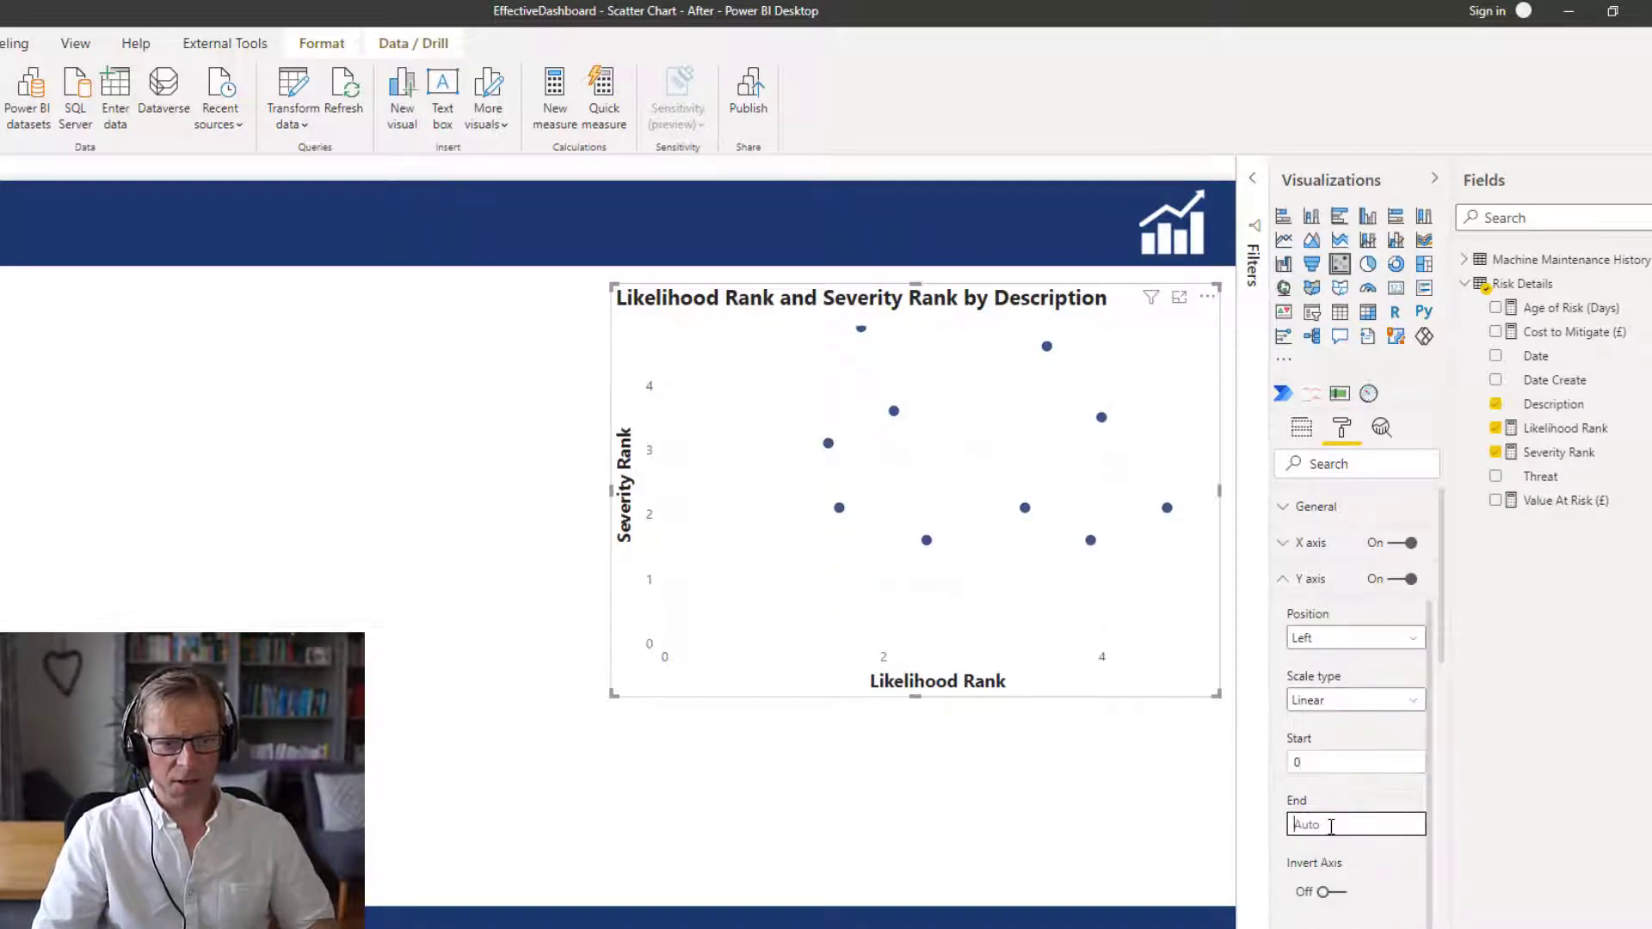
text(5)
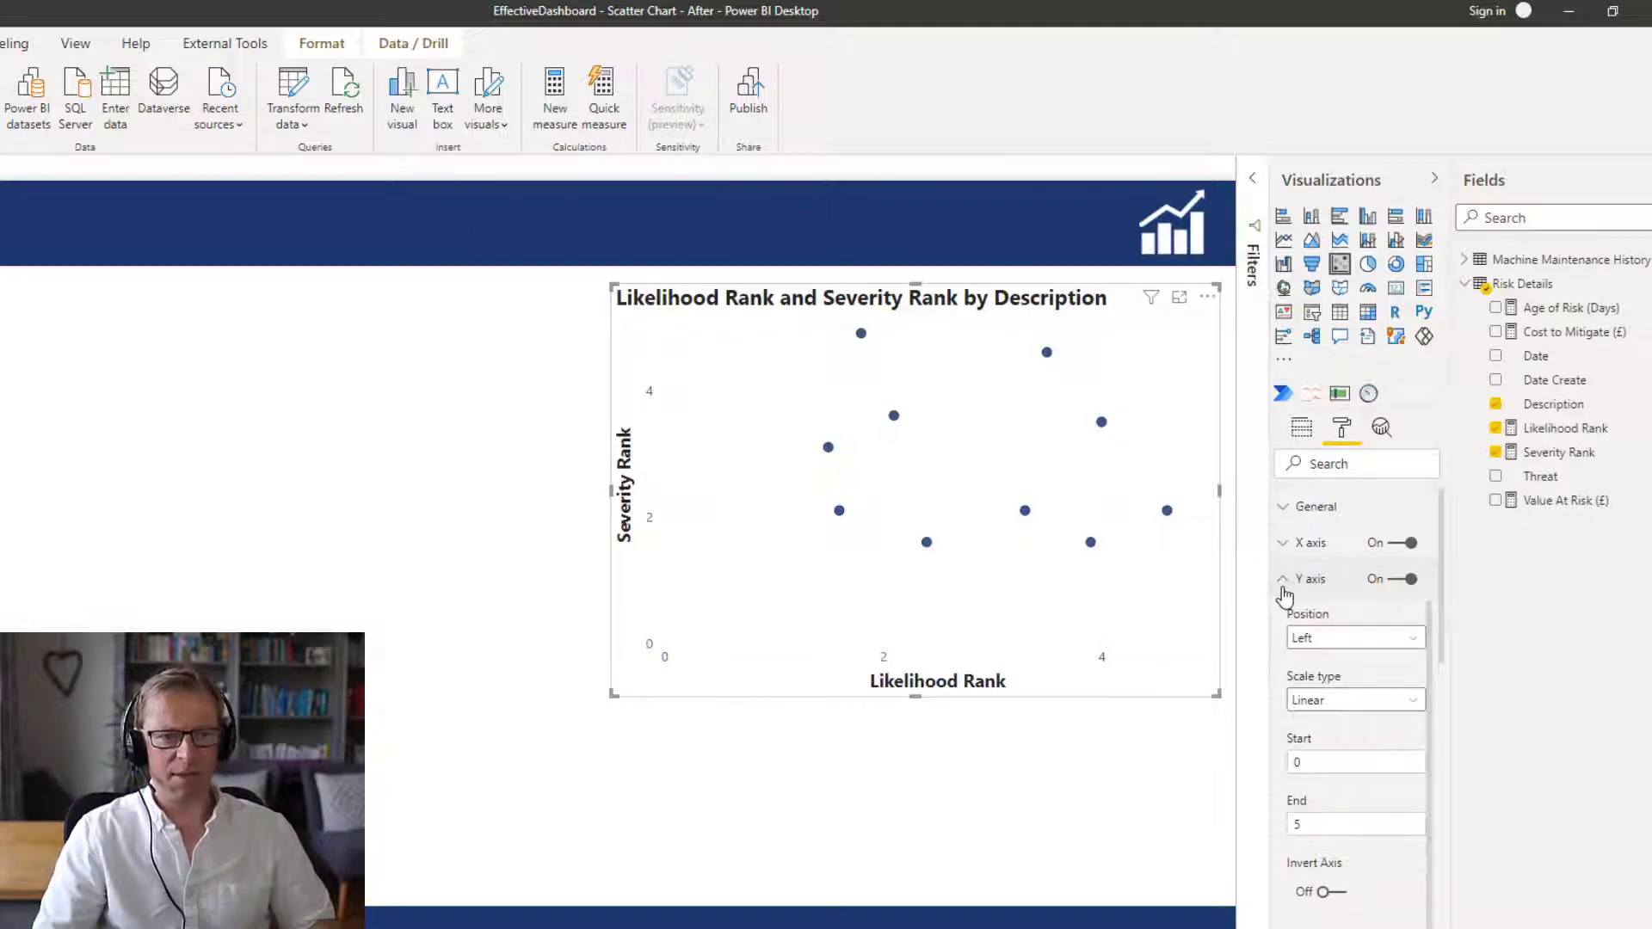
click(1307, 579)
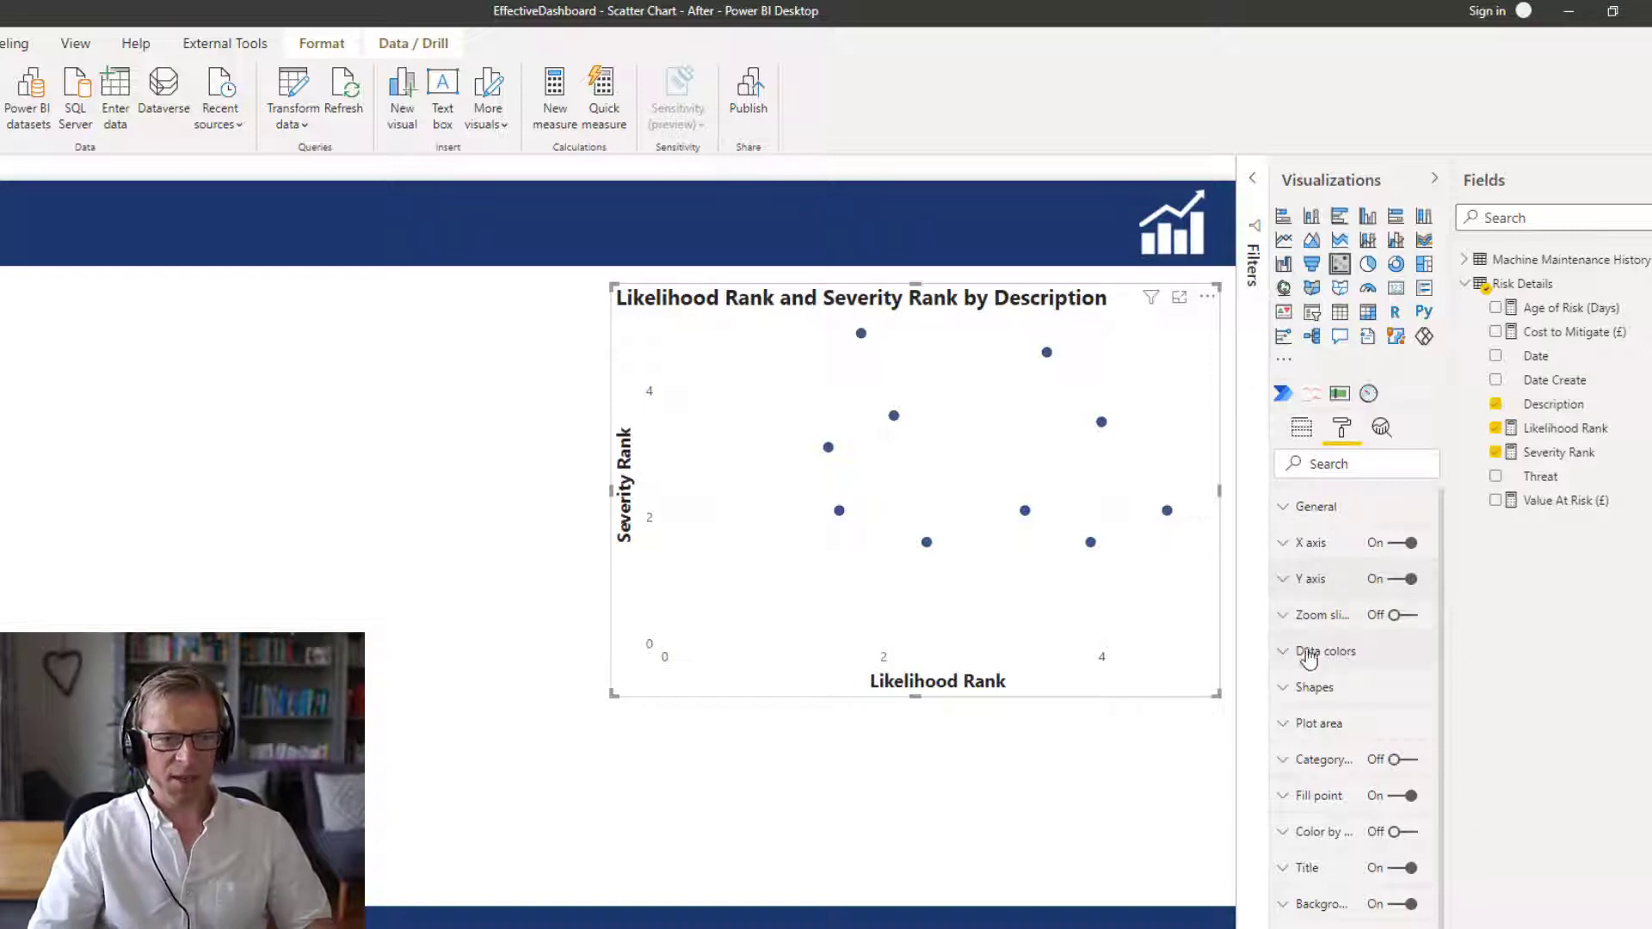
mouse_move(671, 661)
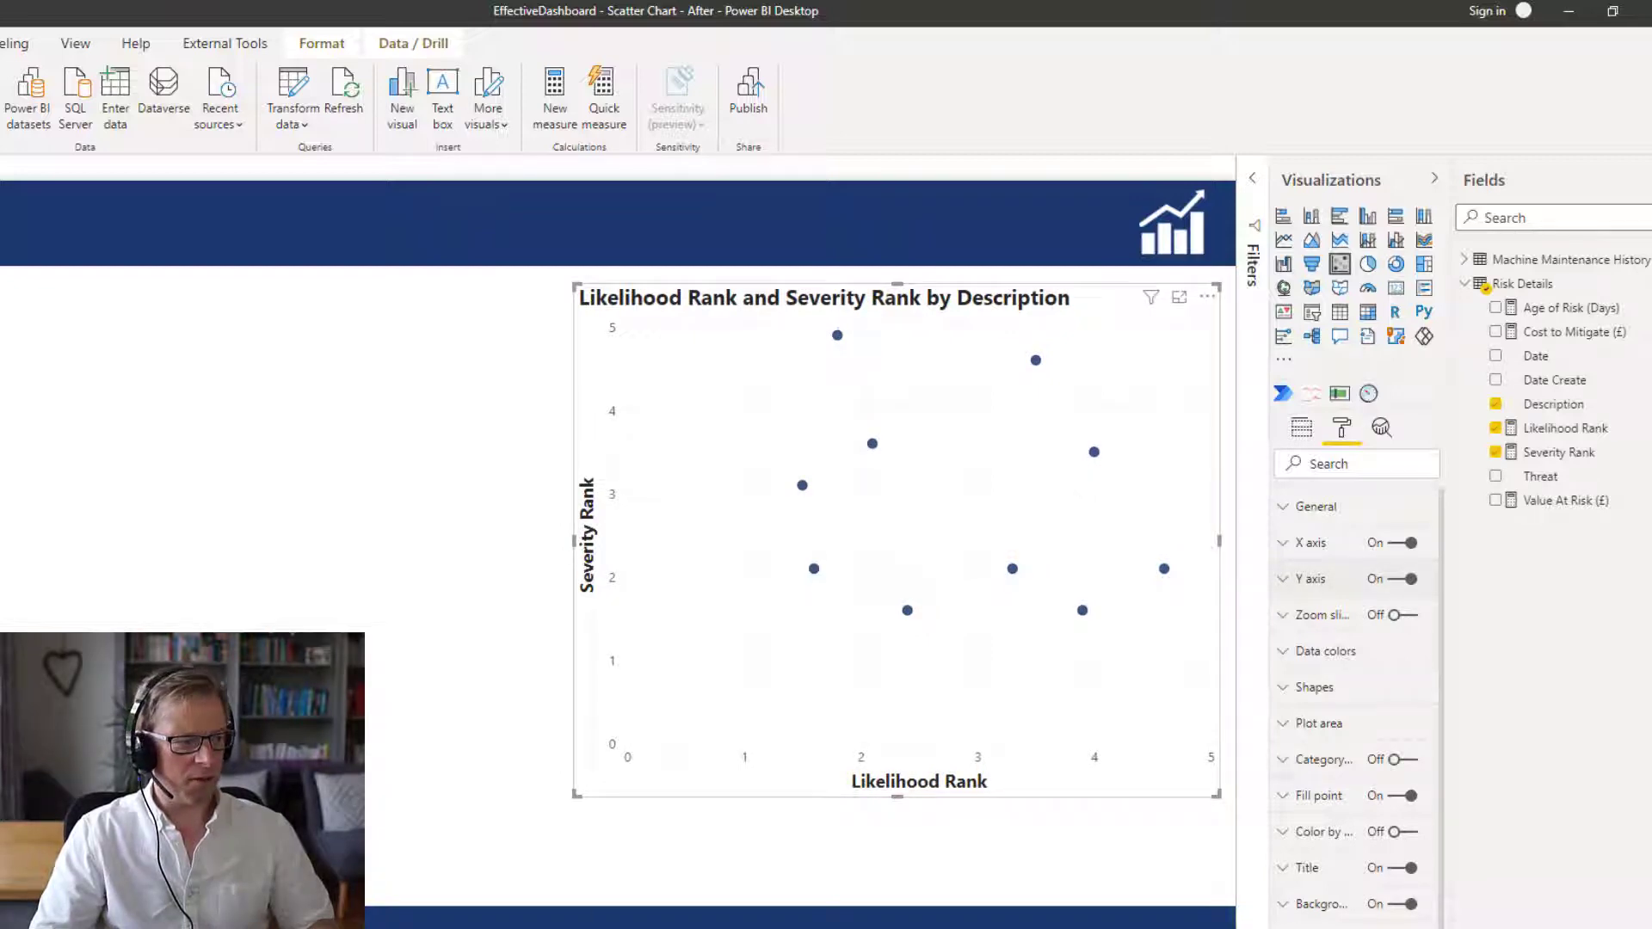
mouse_move(992, 412)
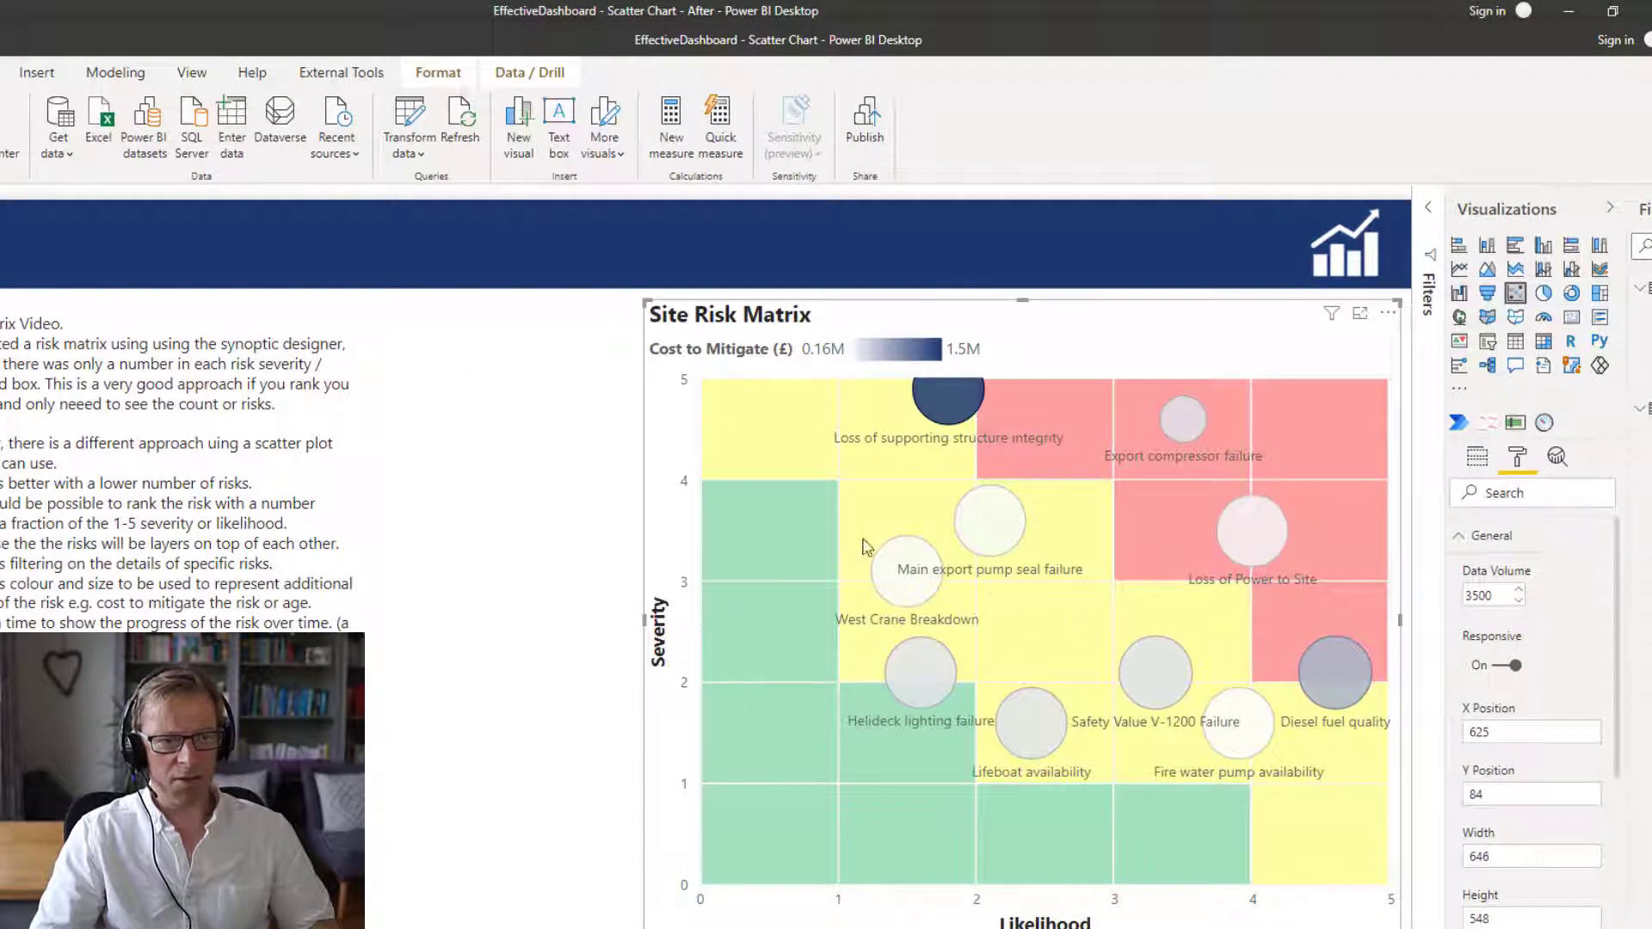
mouse_move(1028, 721)
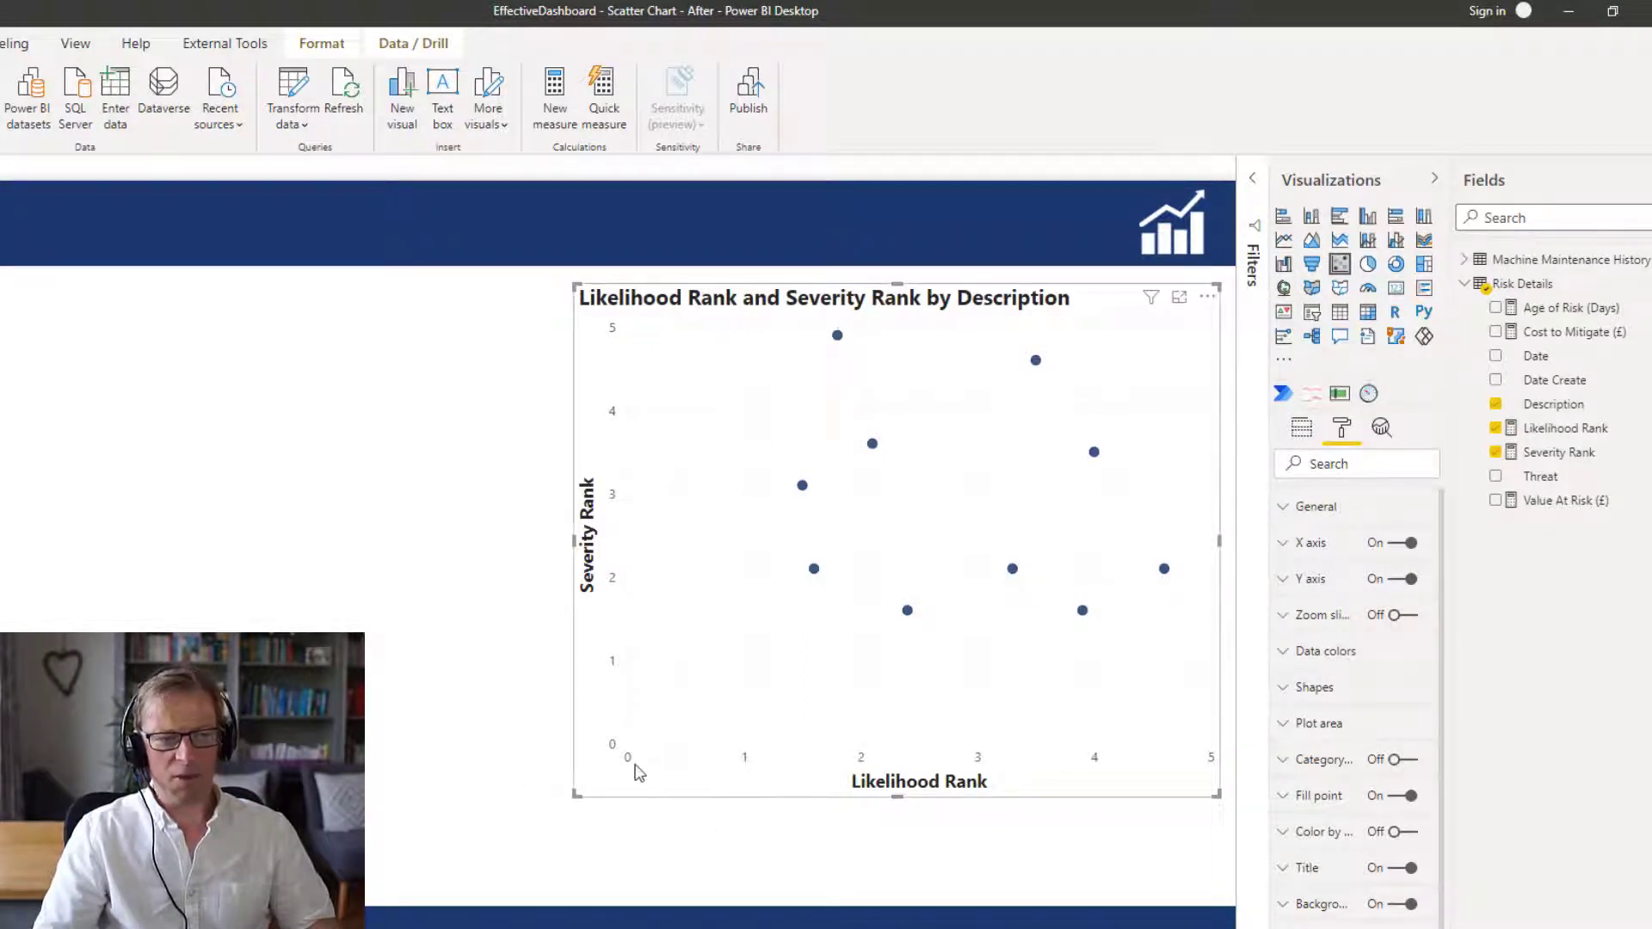
mouse_move(1225, 761)
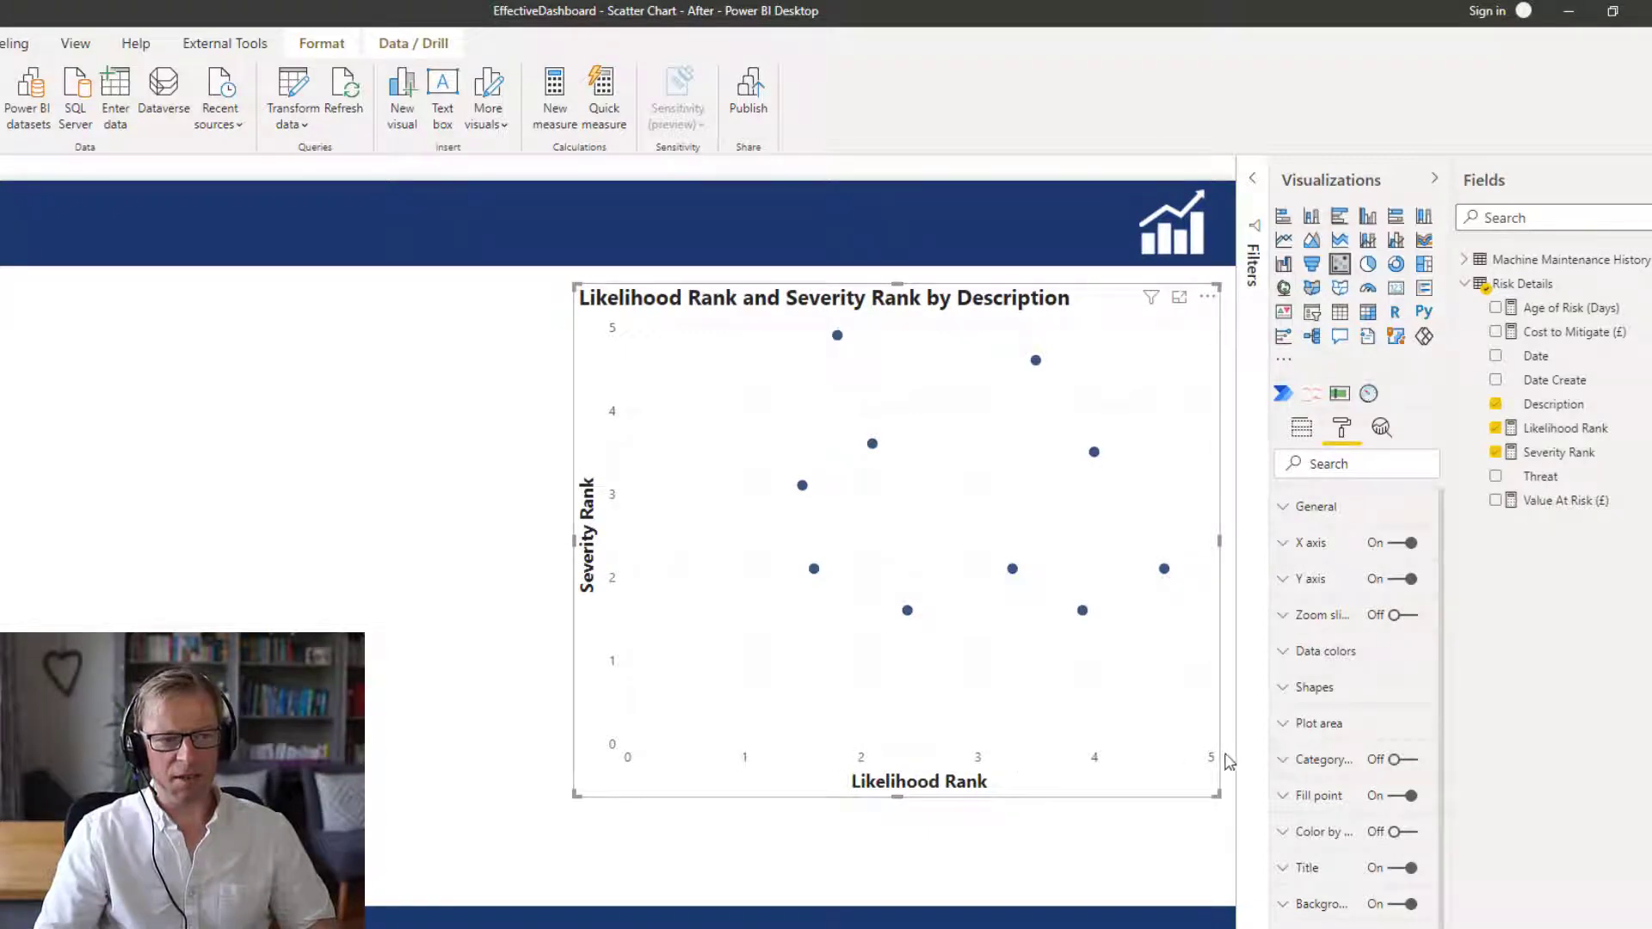
mouse_move(833, 768)
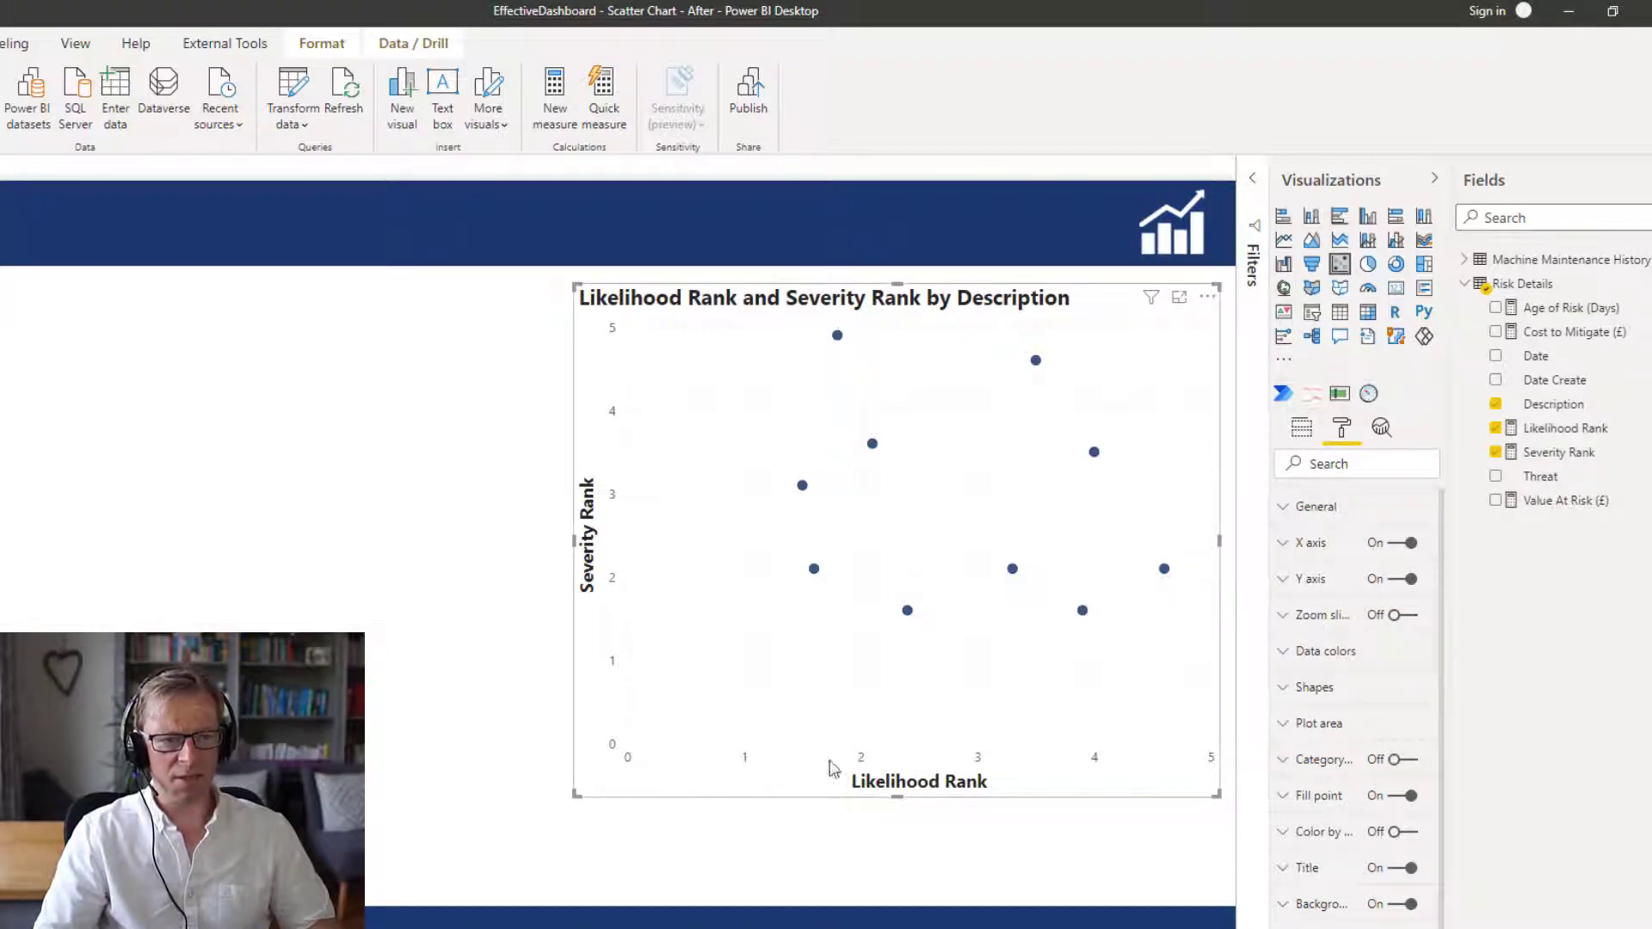
mouse_move(1129, 764)
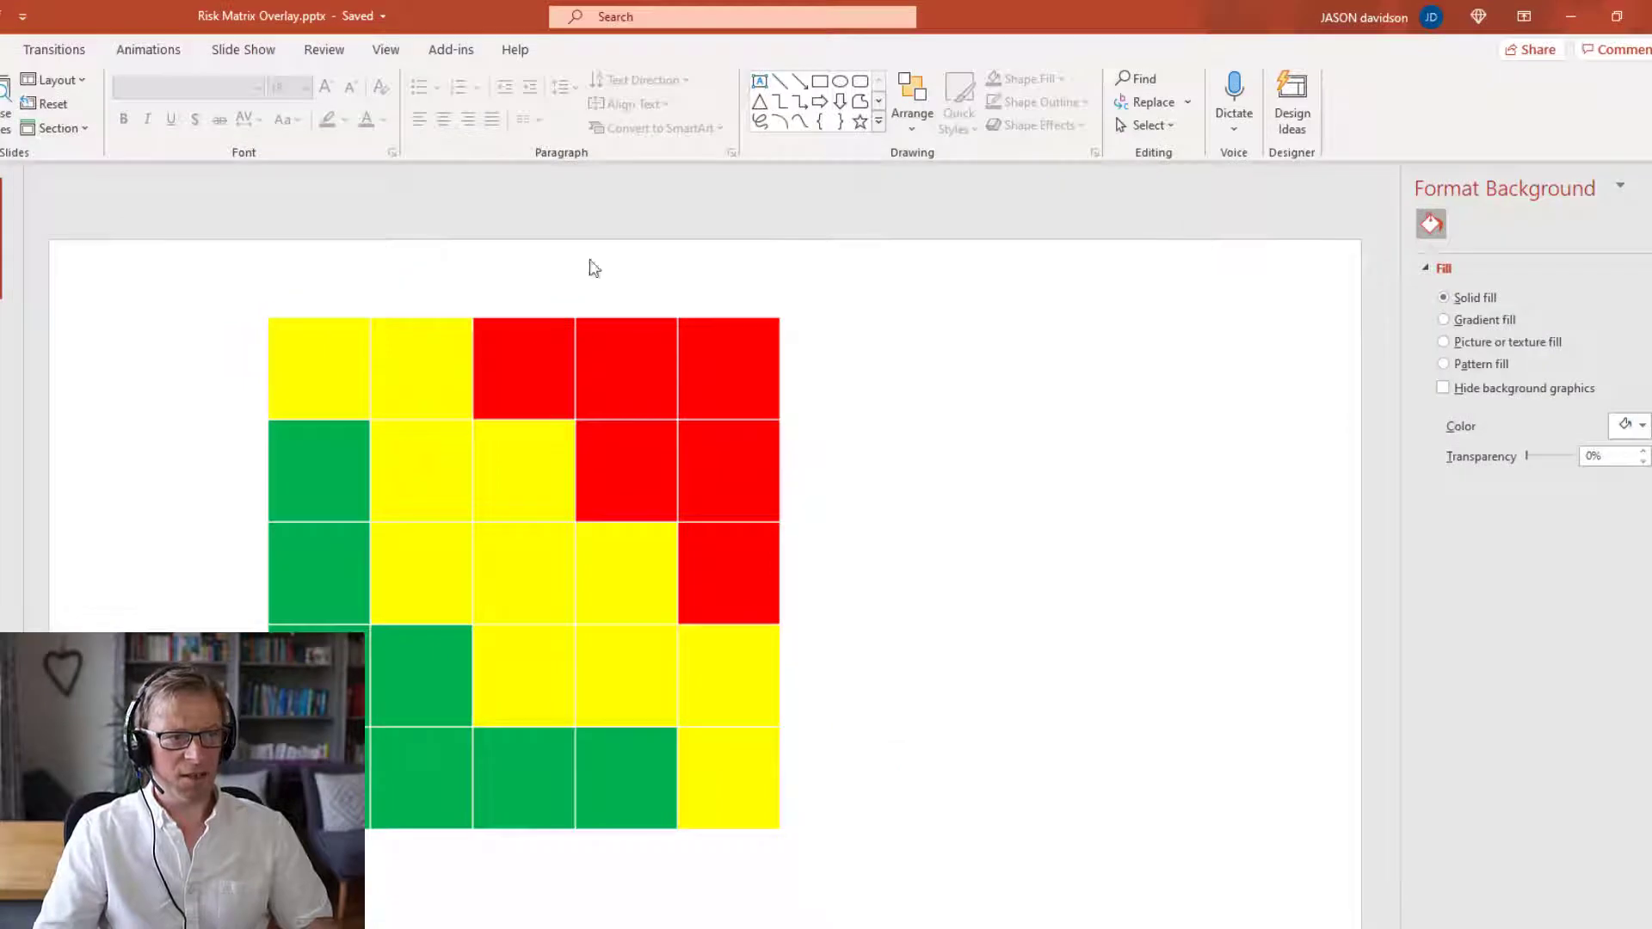
mouse_move(382, 296)
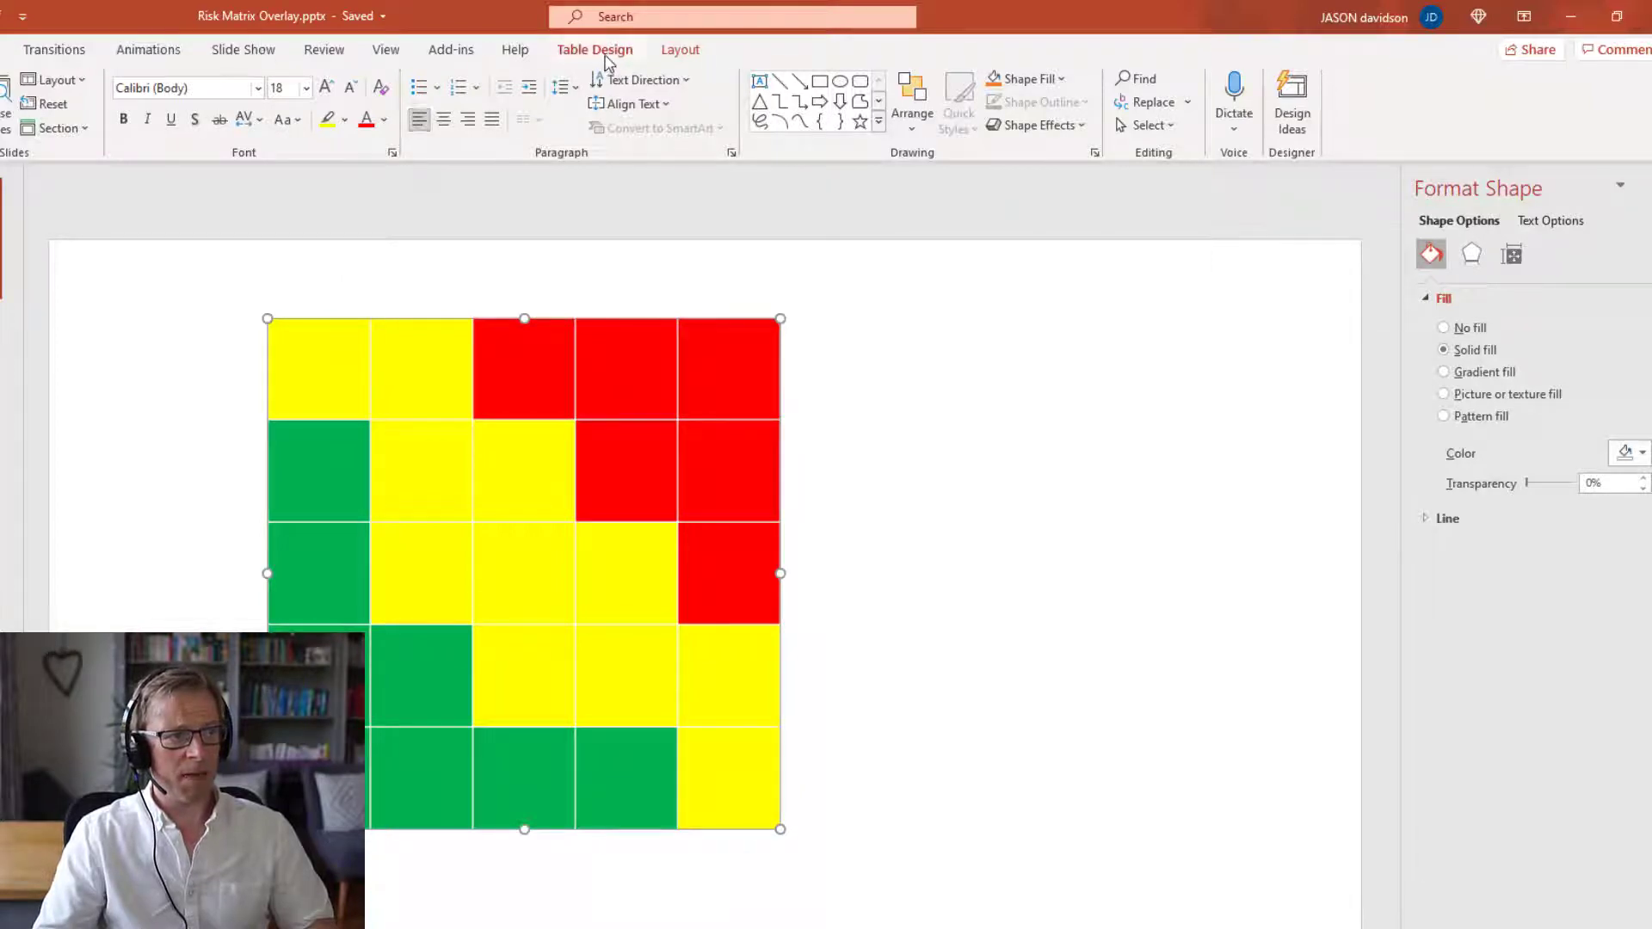
- Set the risk grid table's height to 13.23 cm so it forms a square
click(594, 50)
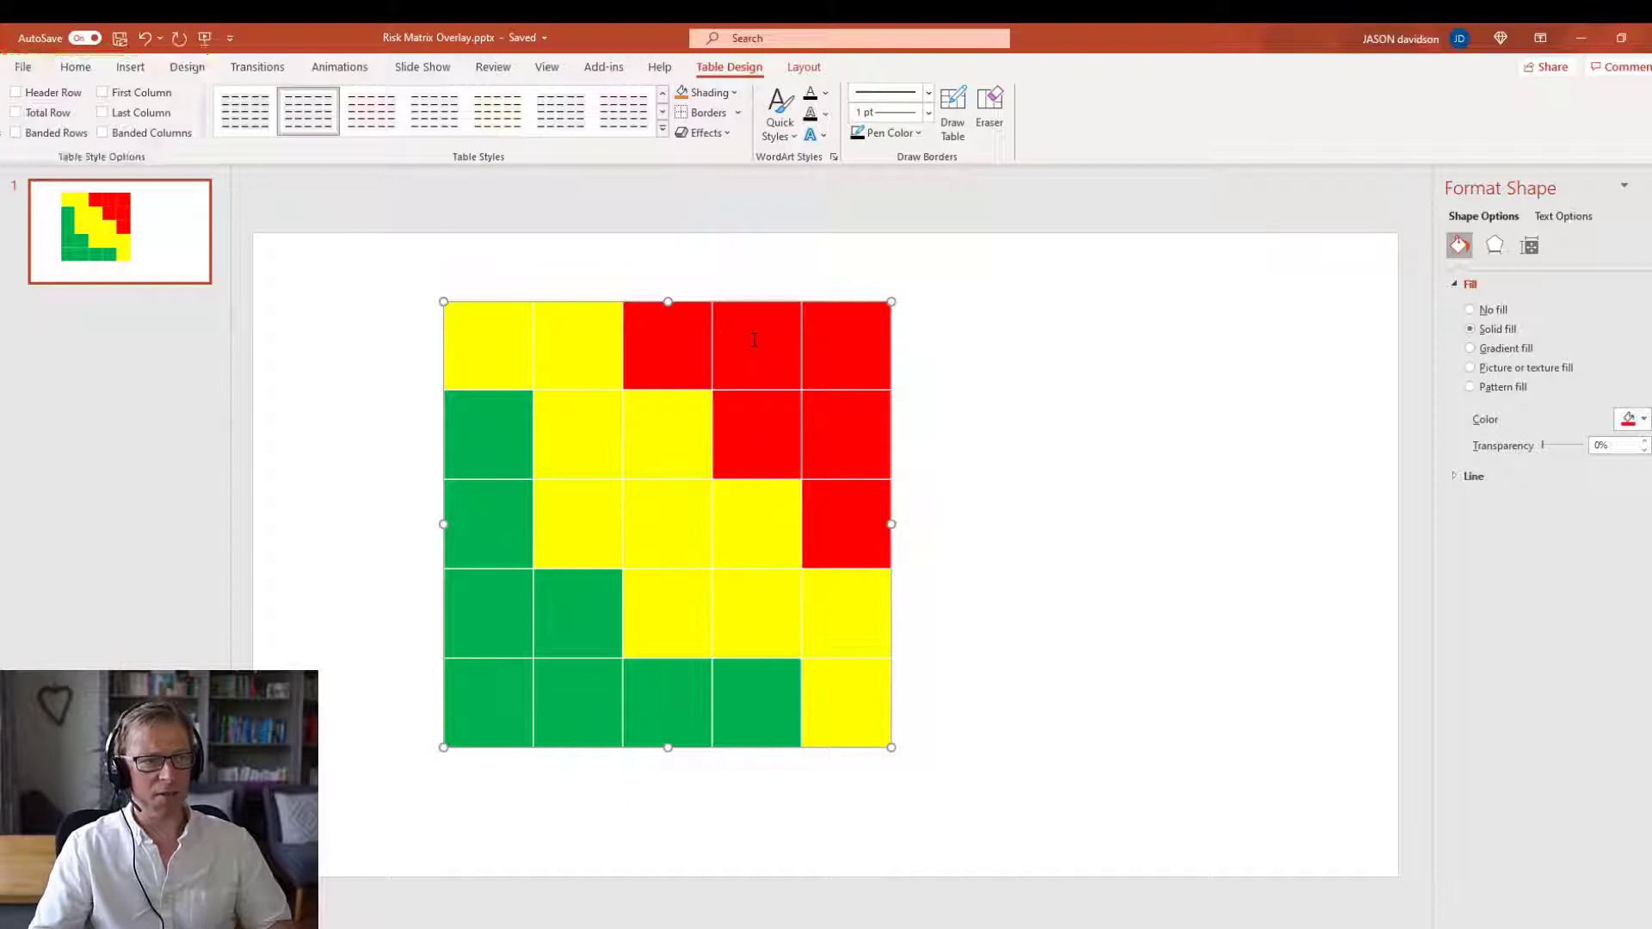
click(707, 93)
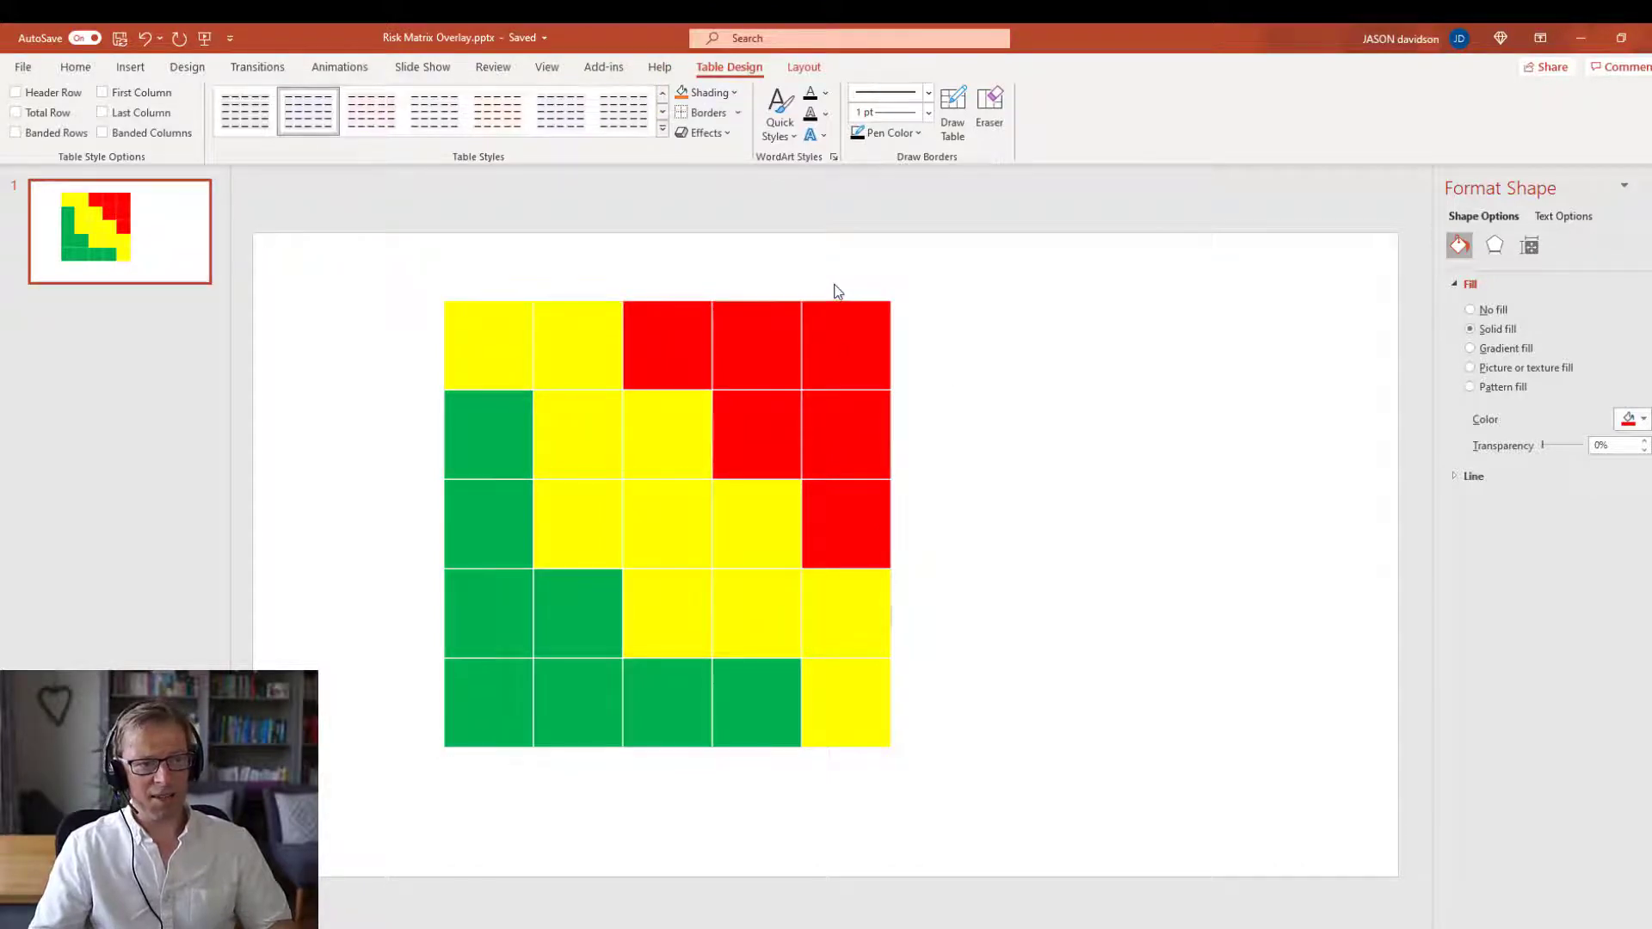
click(664, 522)
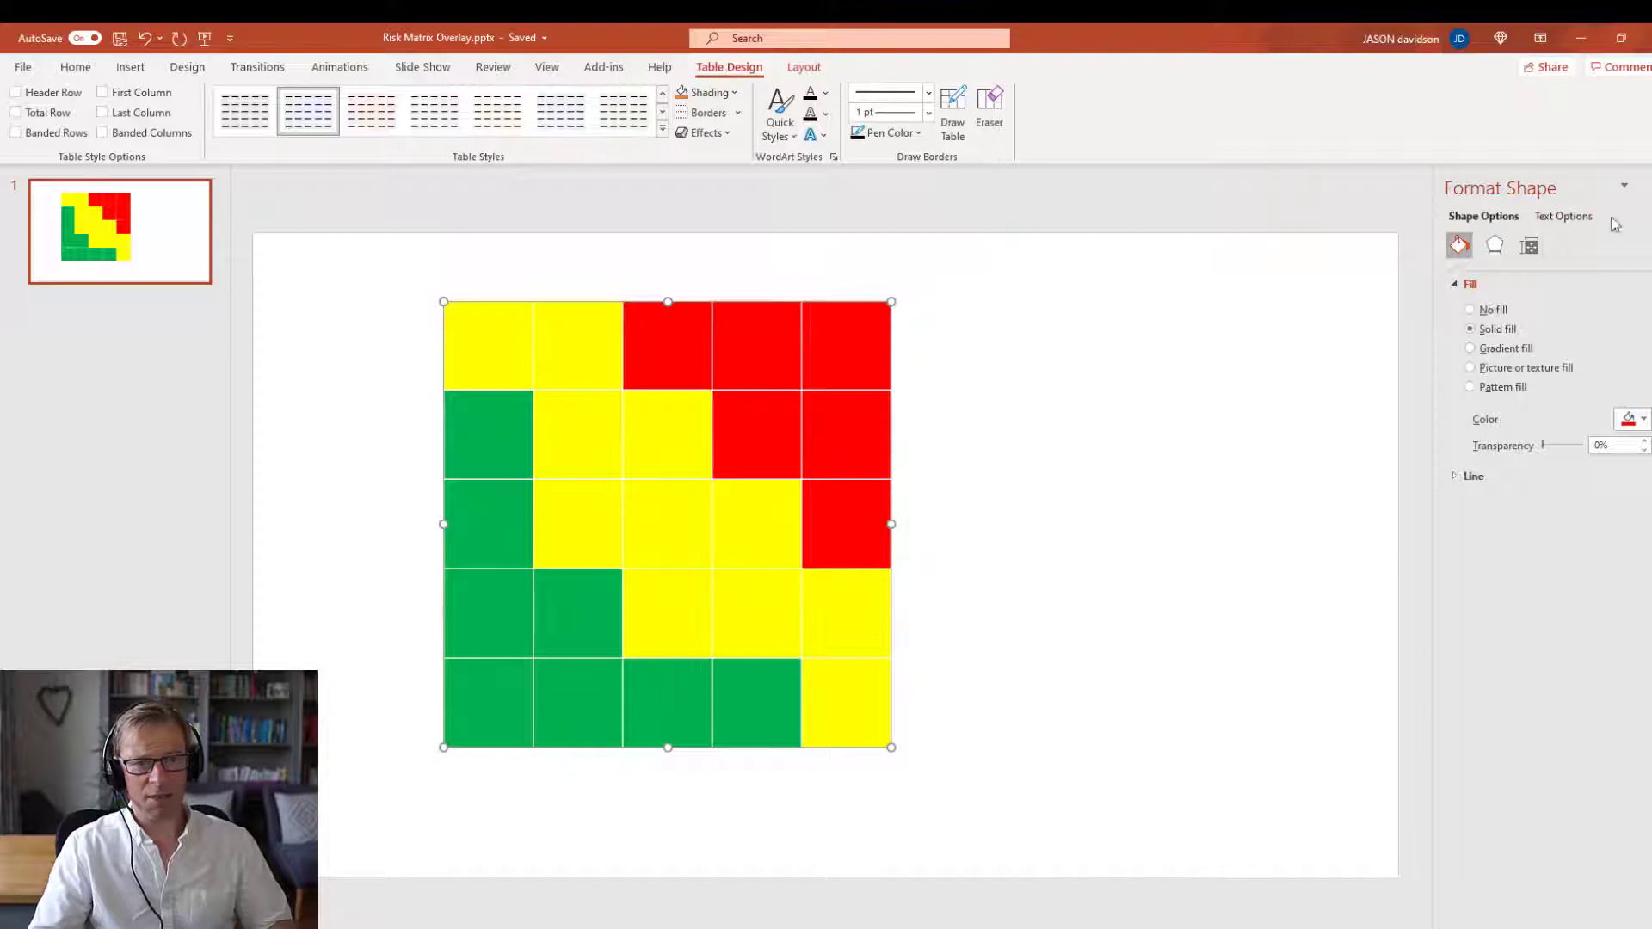
click(1531, 246)
text(500)
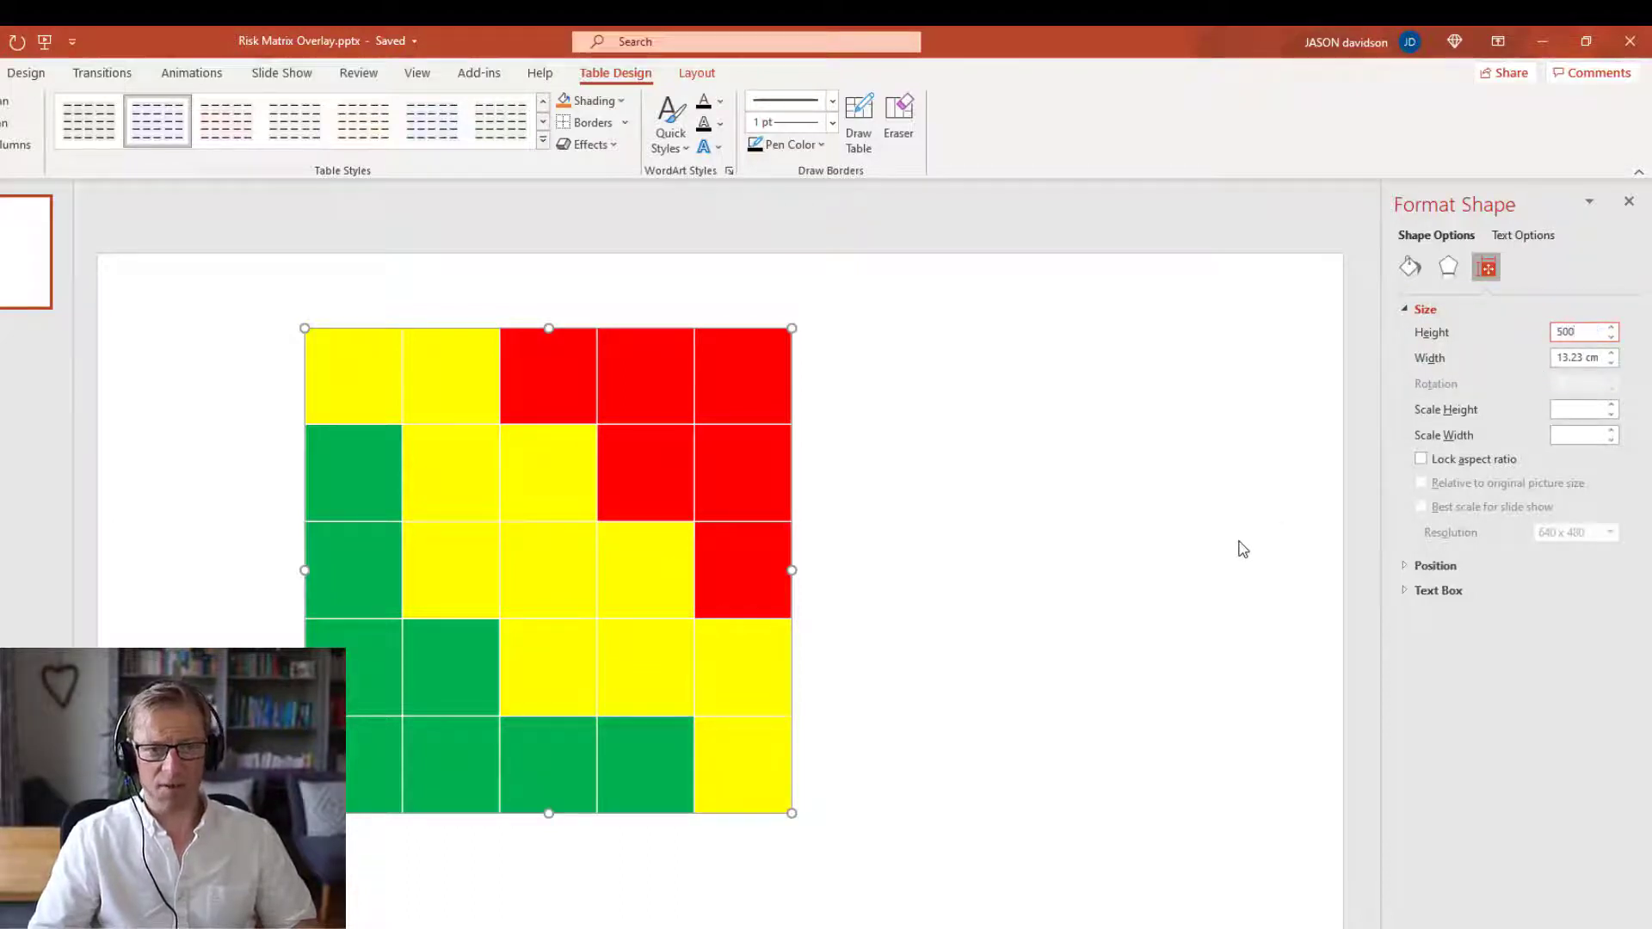
text(13.23 cm)
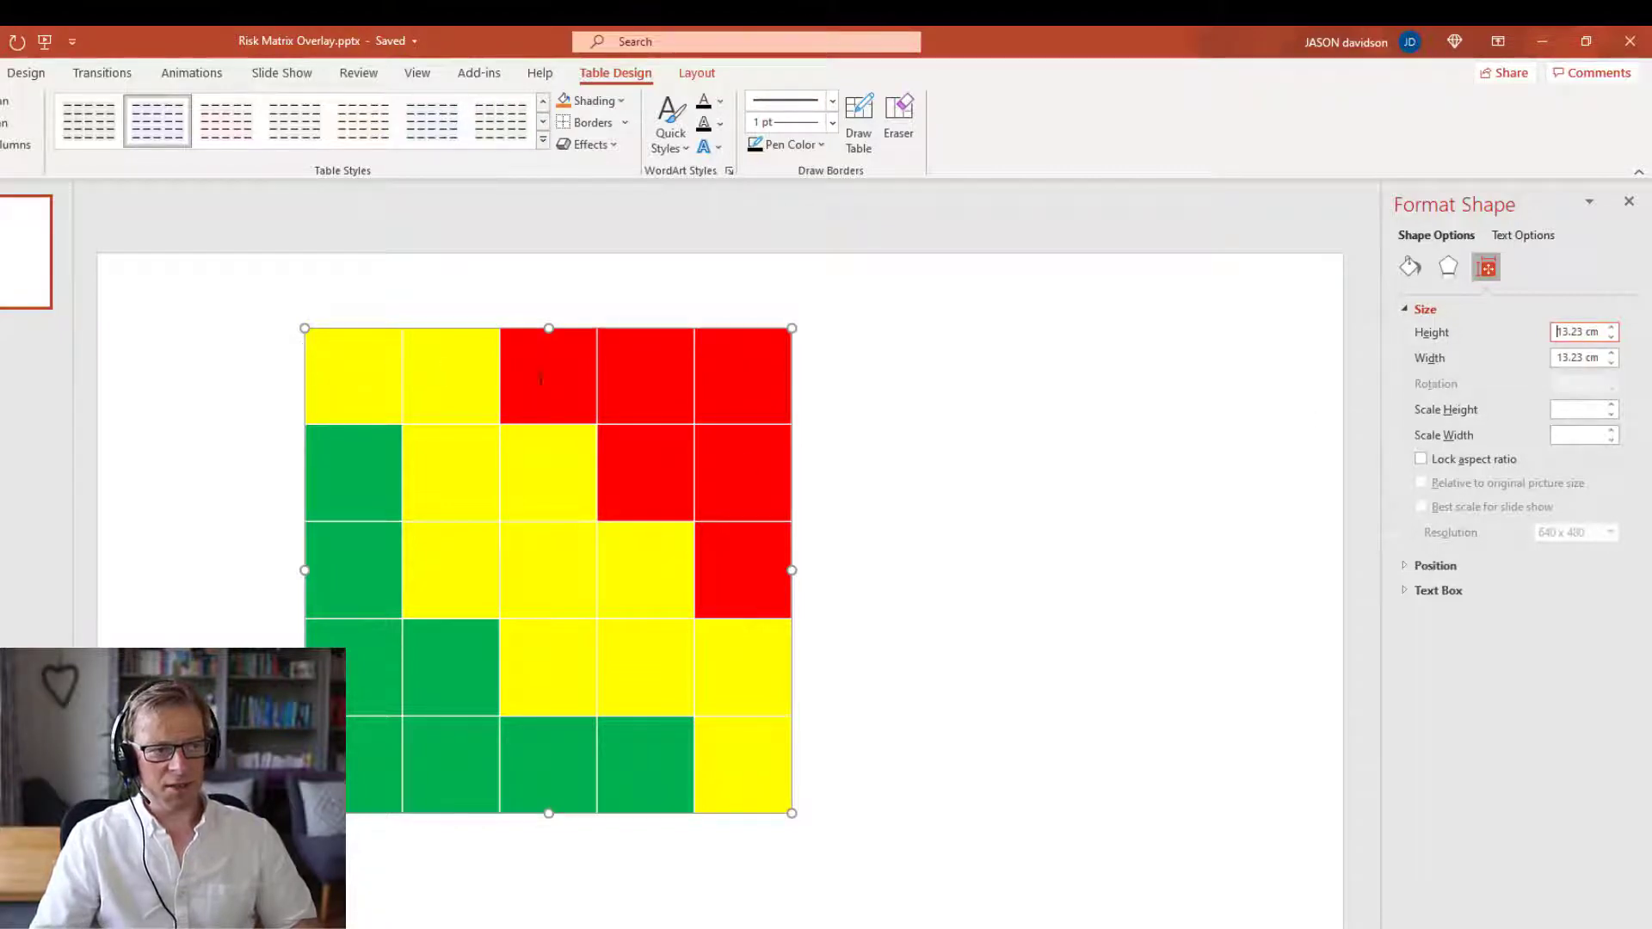
click(854, 393)
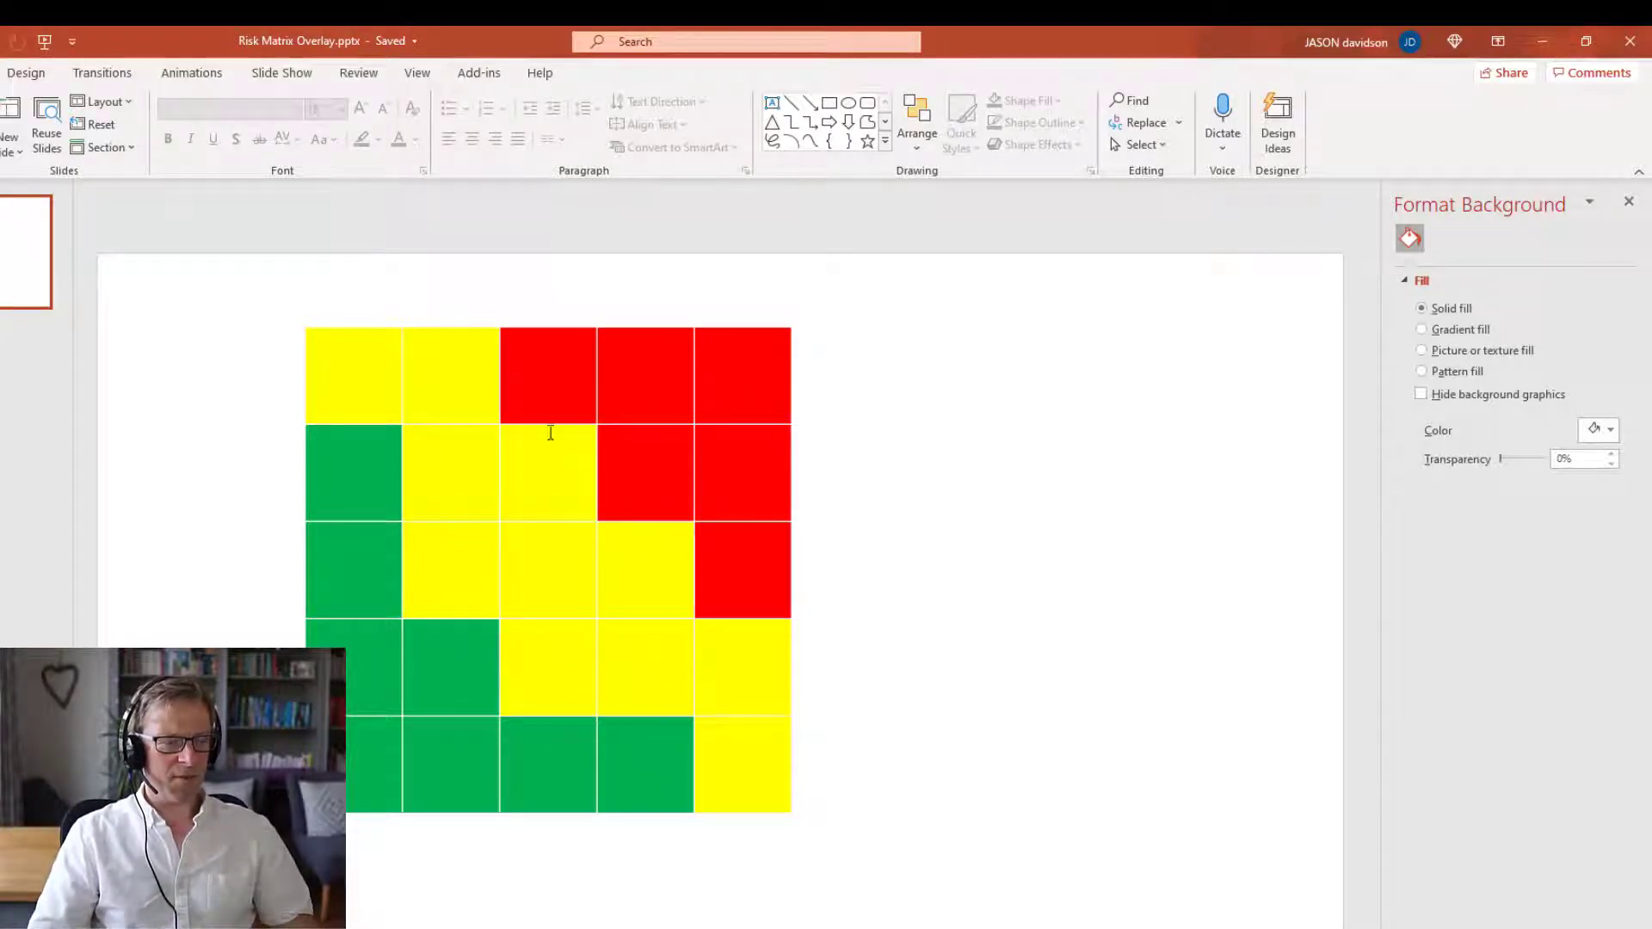
- Bring up the whole grid table's context menu to save it as a picture
right_click(547, 432)
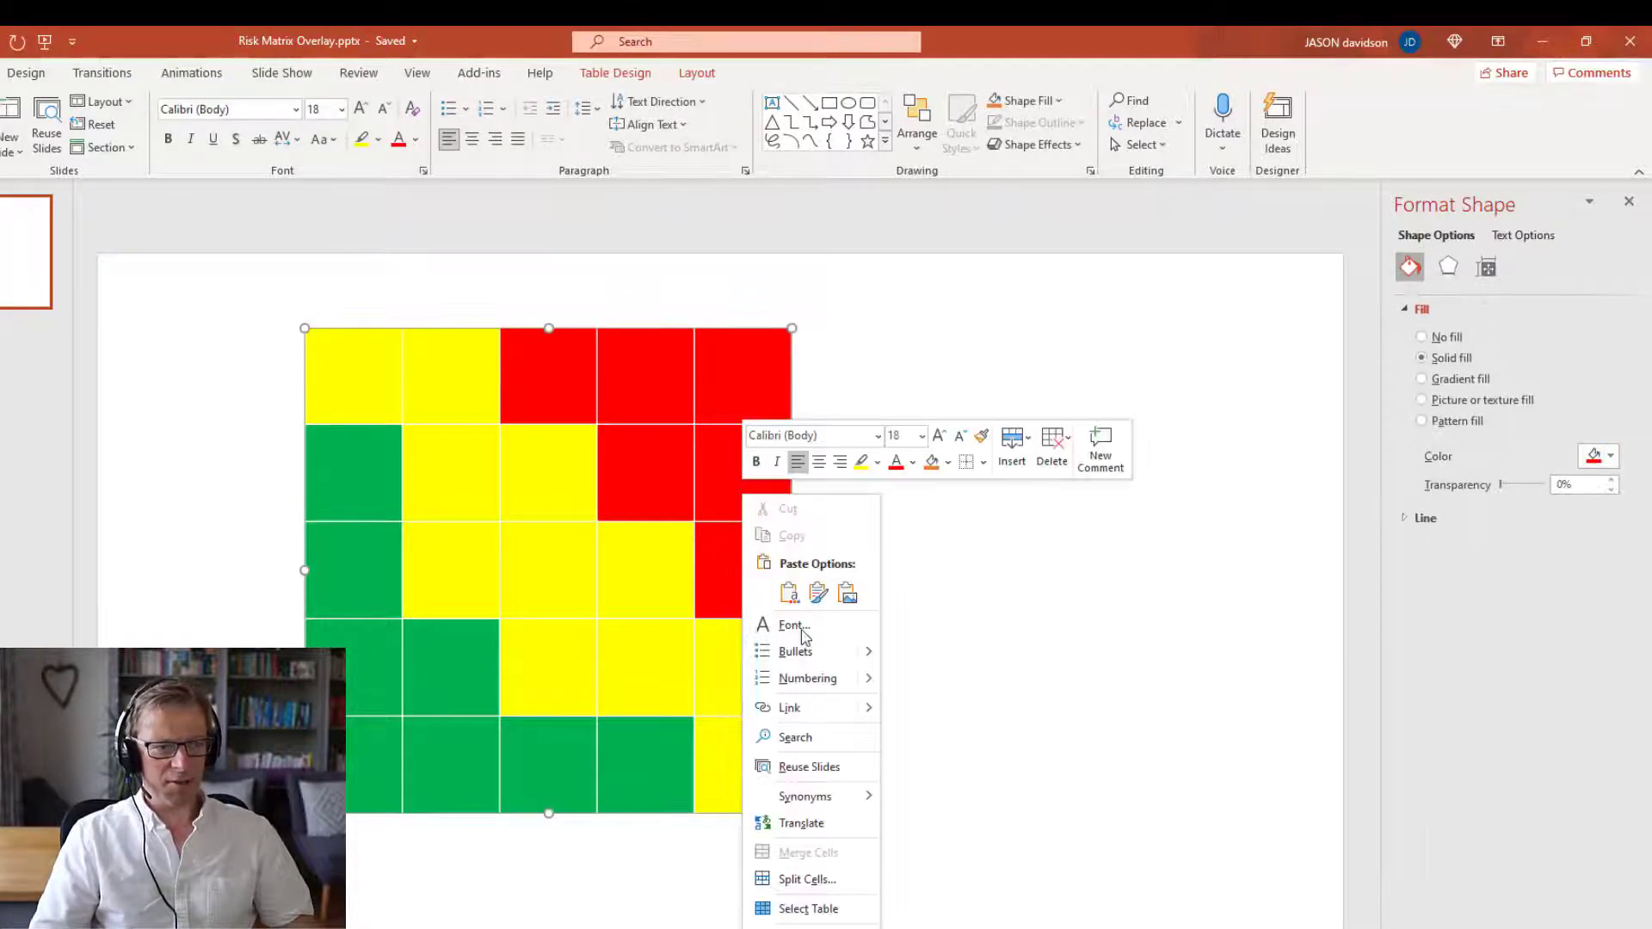
mouse_move(806, 795)
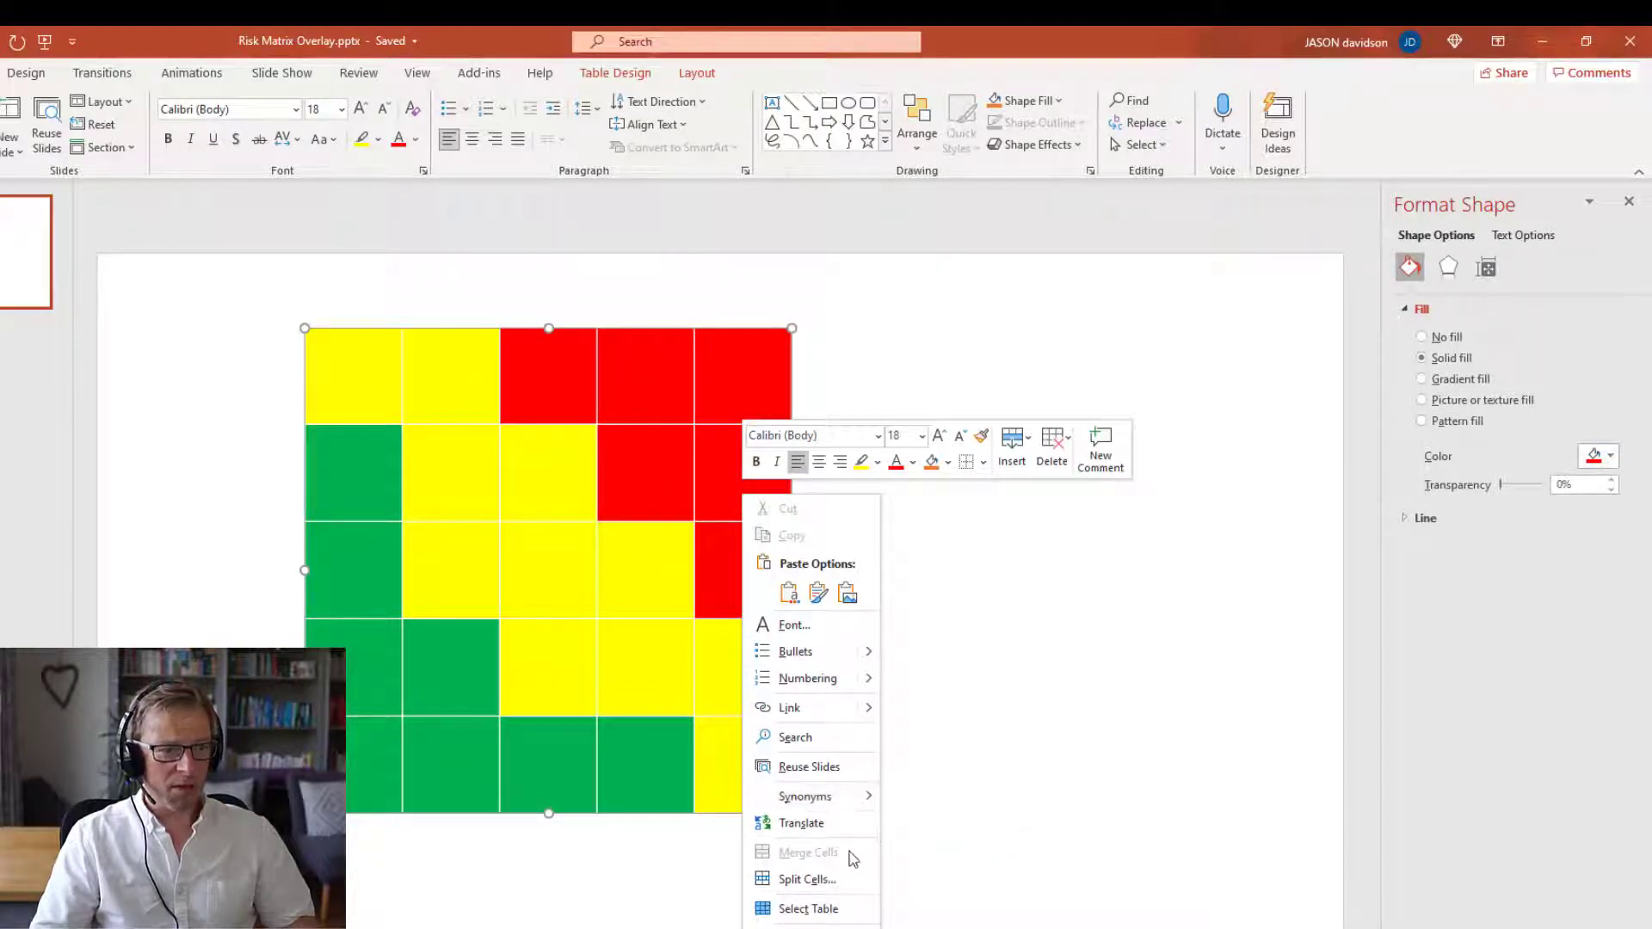
click(617, 333)
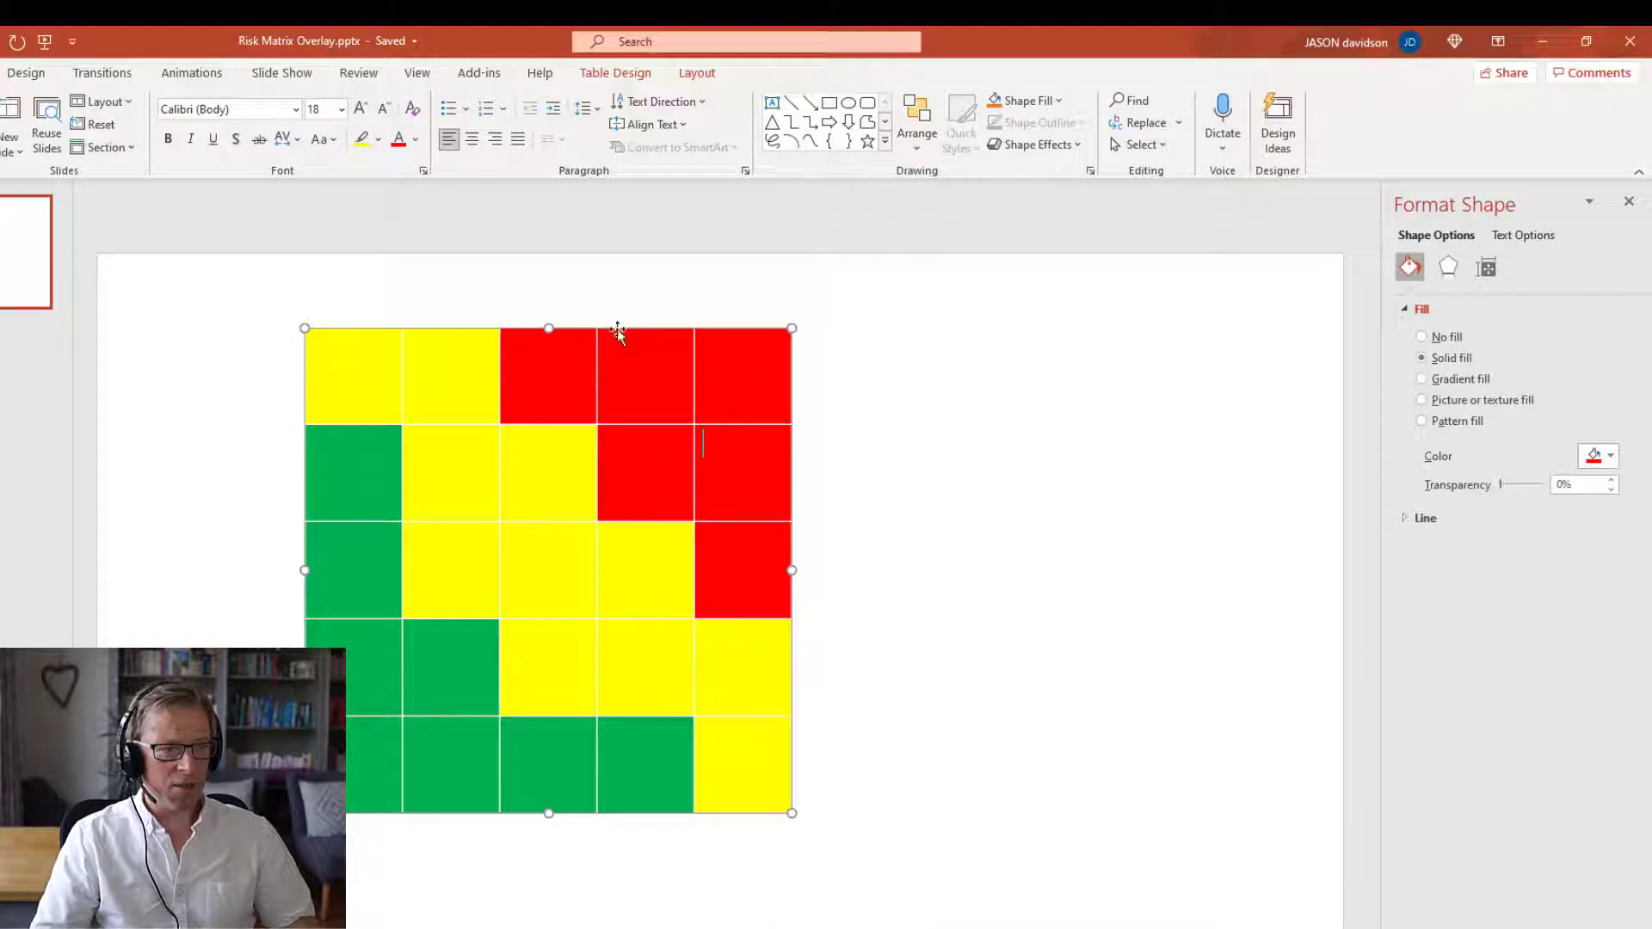
right_click(616, 336)
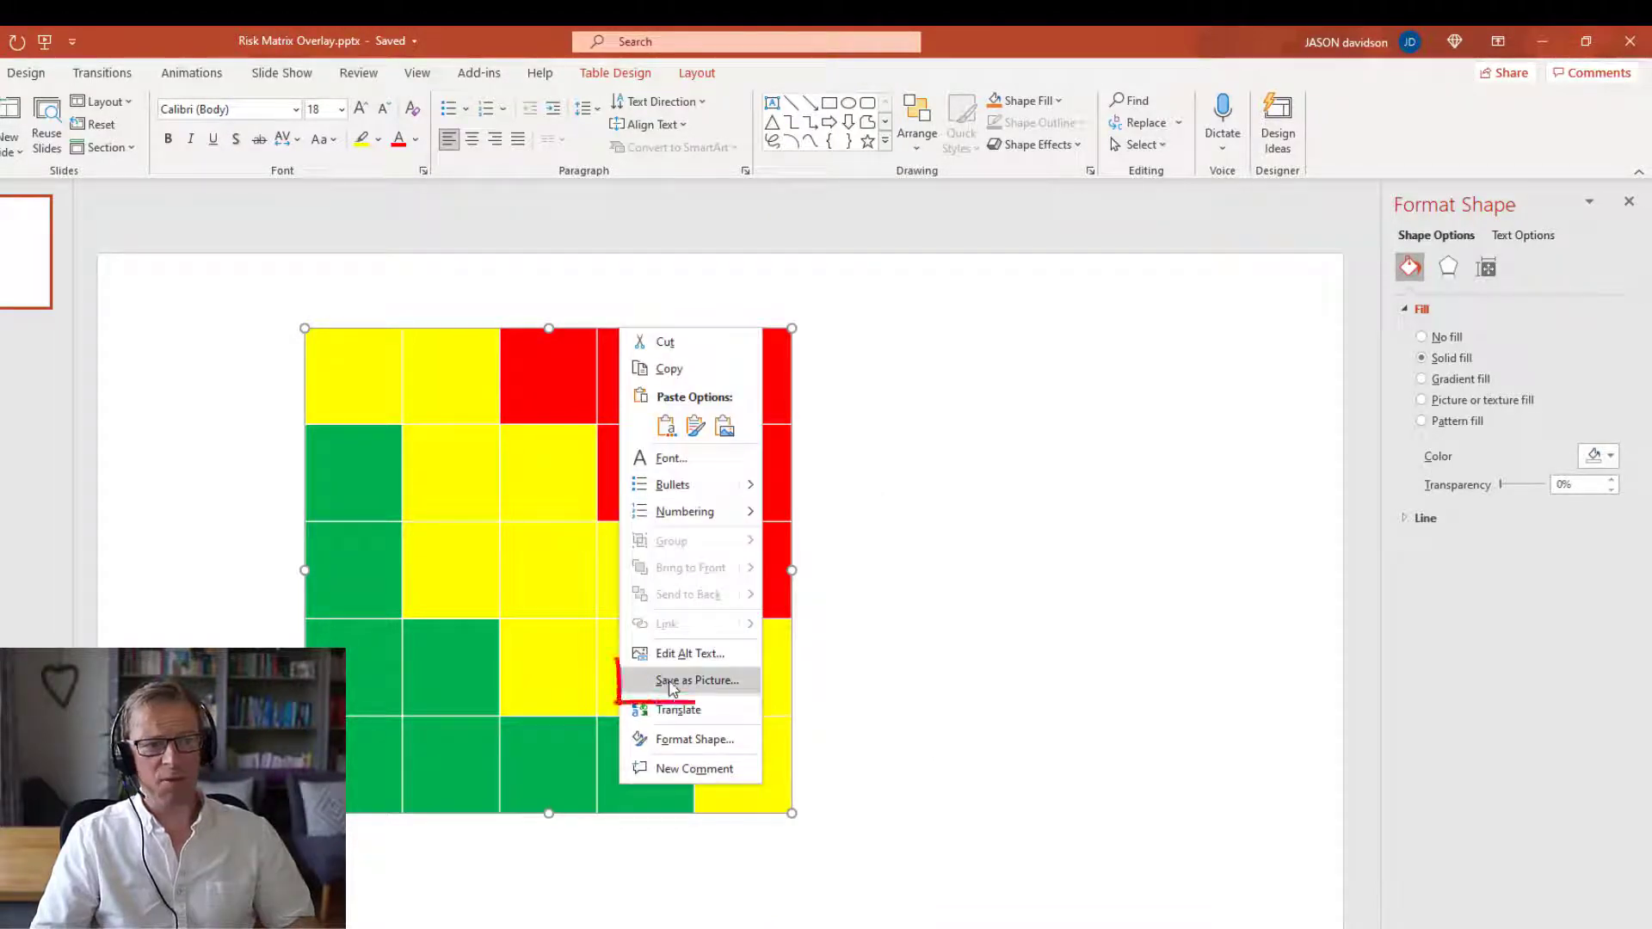
mouse_move(694, 680)
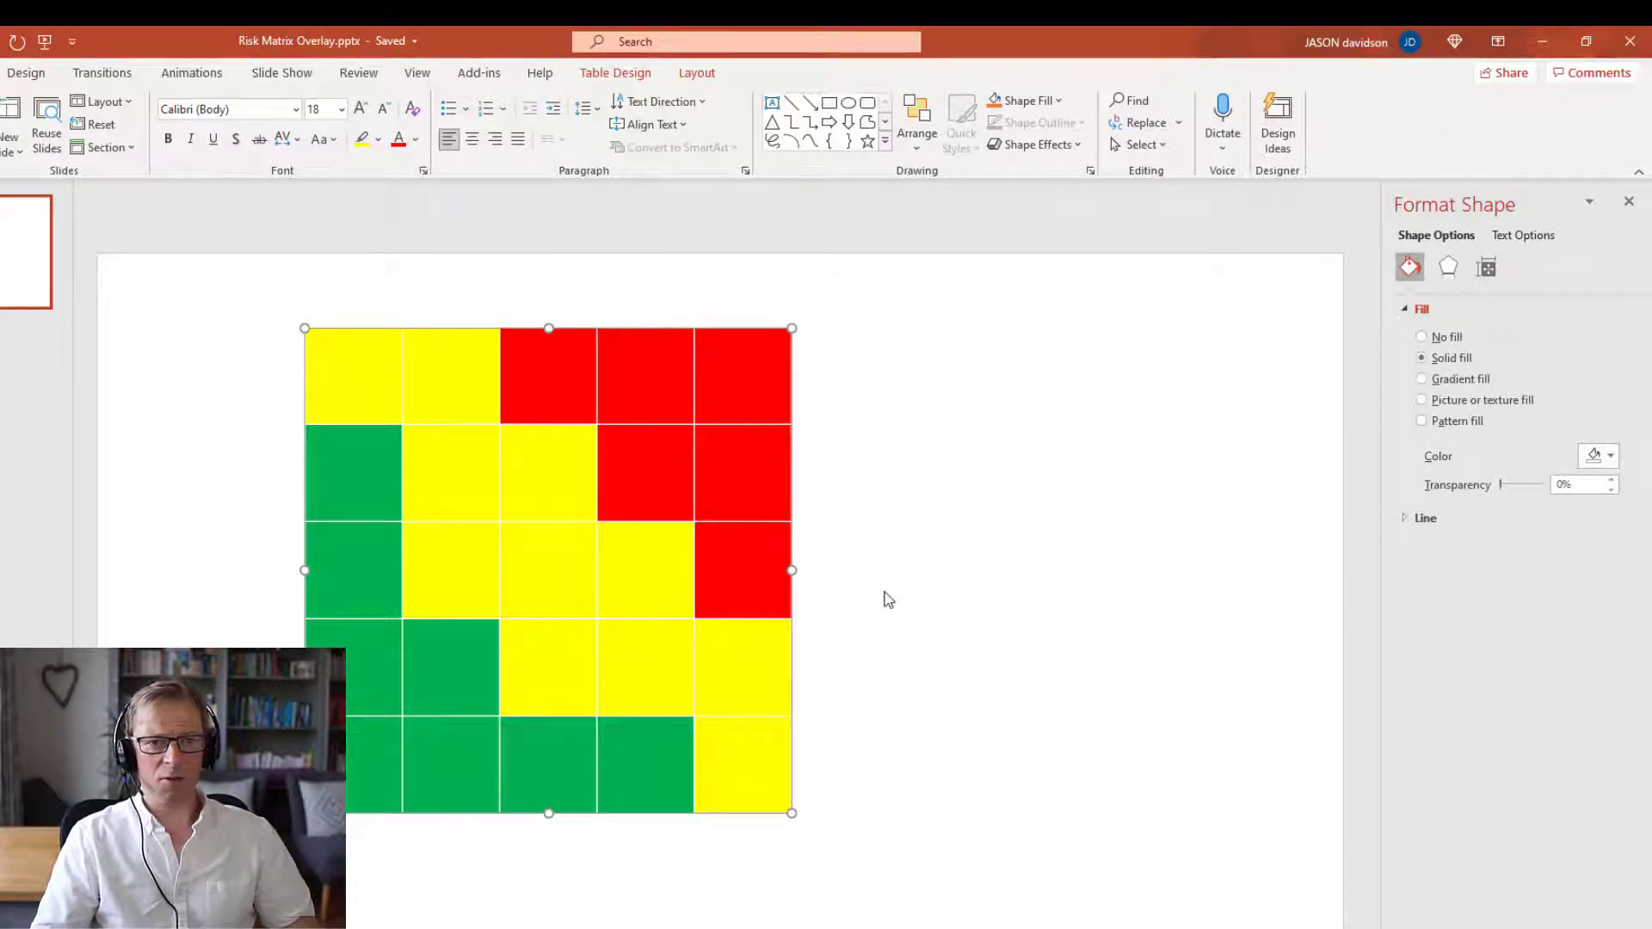
mouse_move(1307, 246)
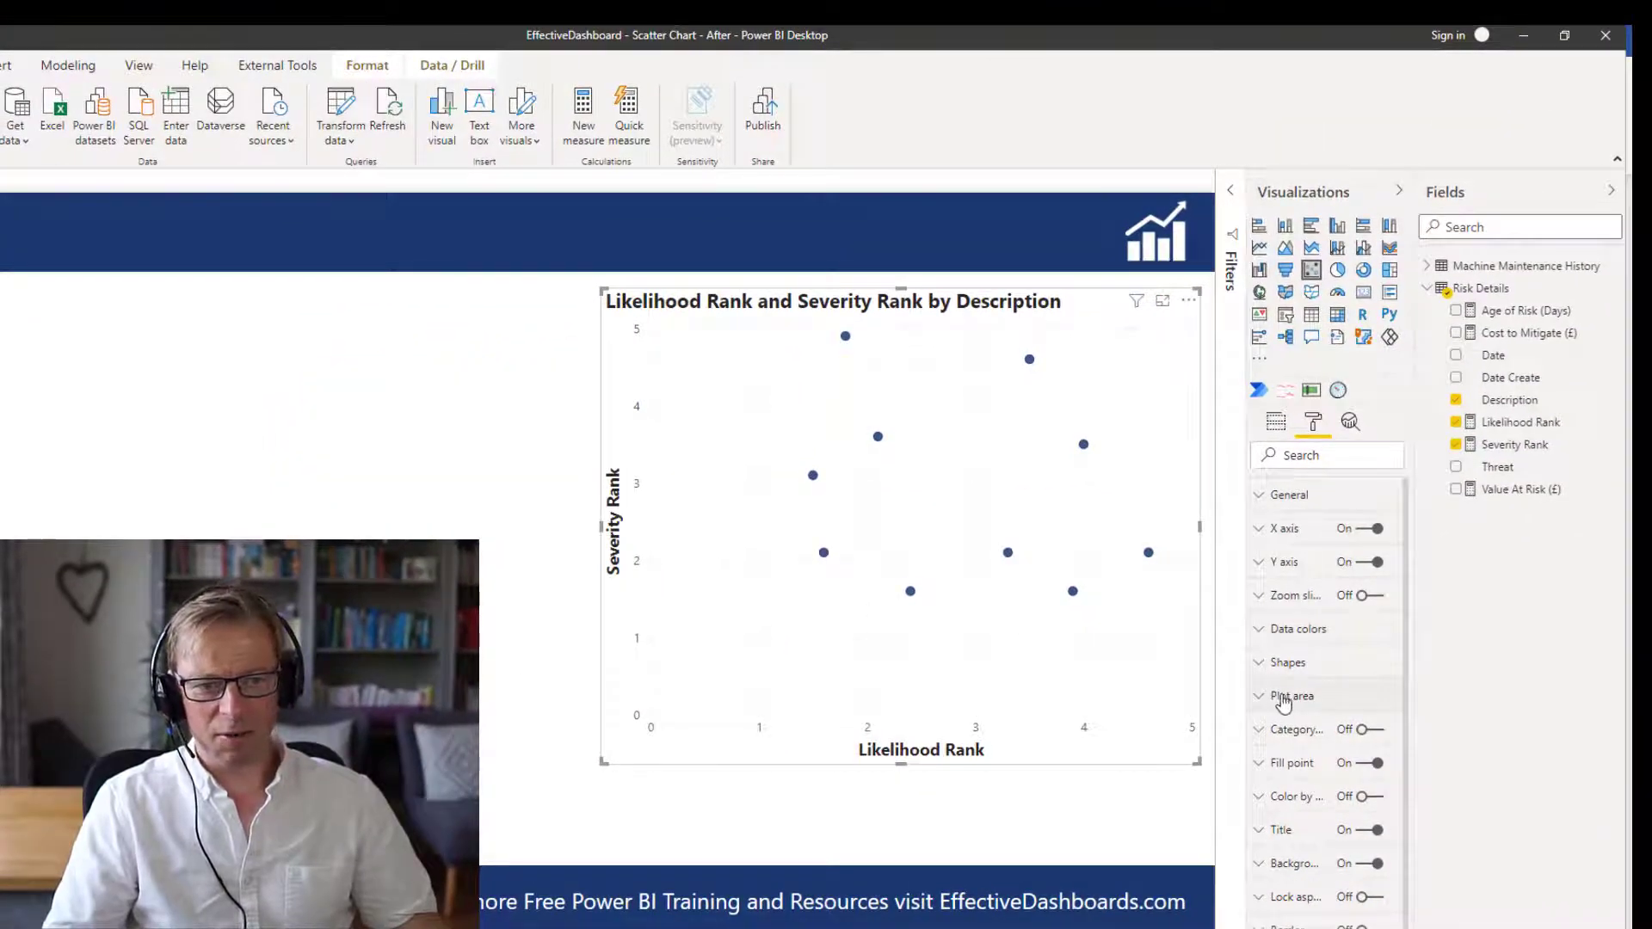
- Add Risk Matrix Overlay.png as the plot area image and set Image Fit to Fit
click(1293, 695)
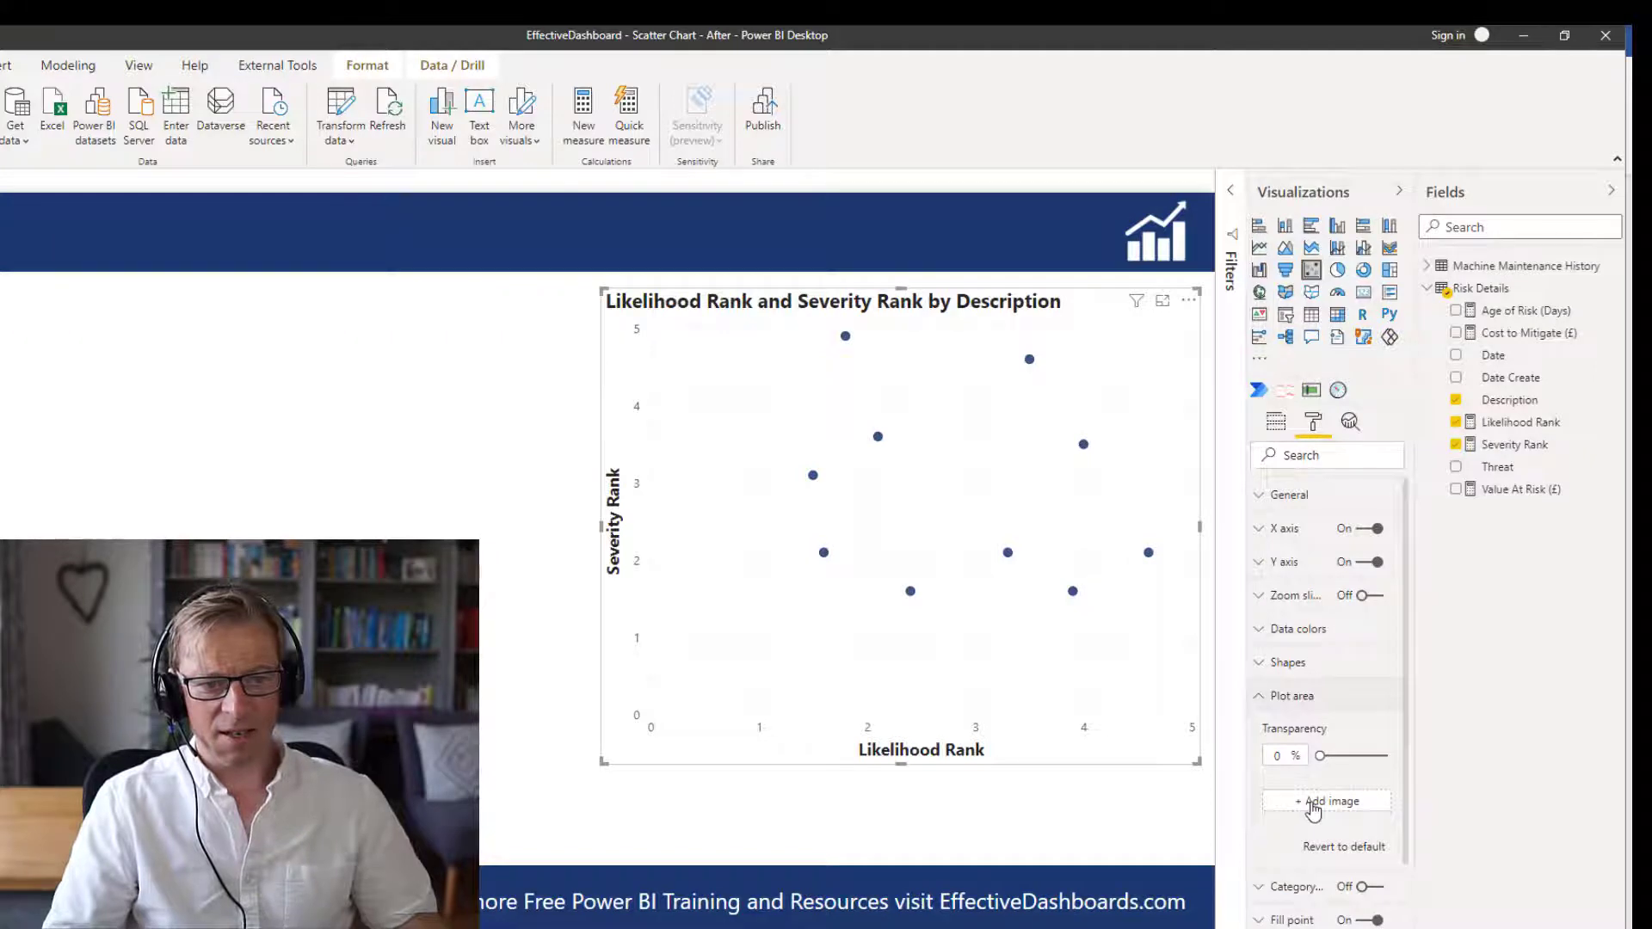
click(1330, 800)
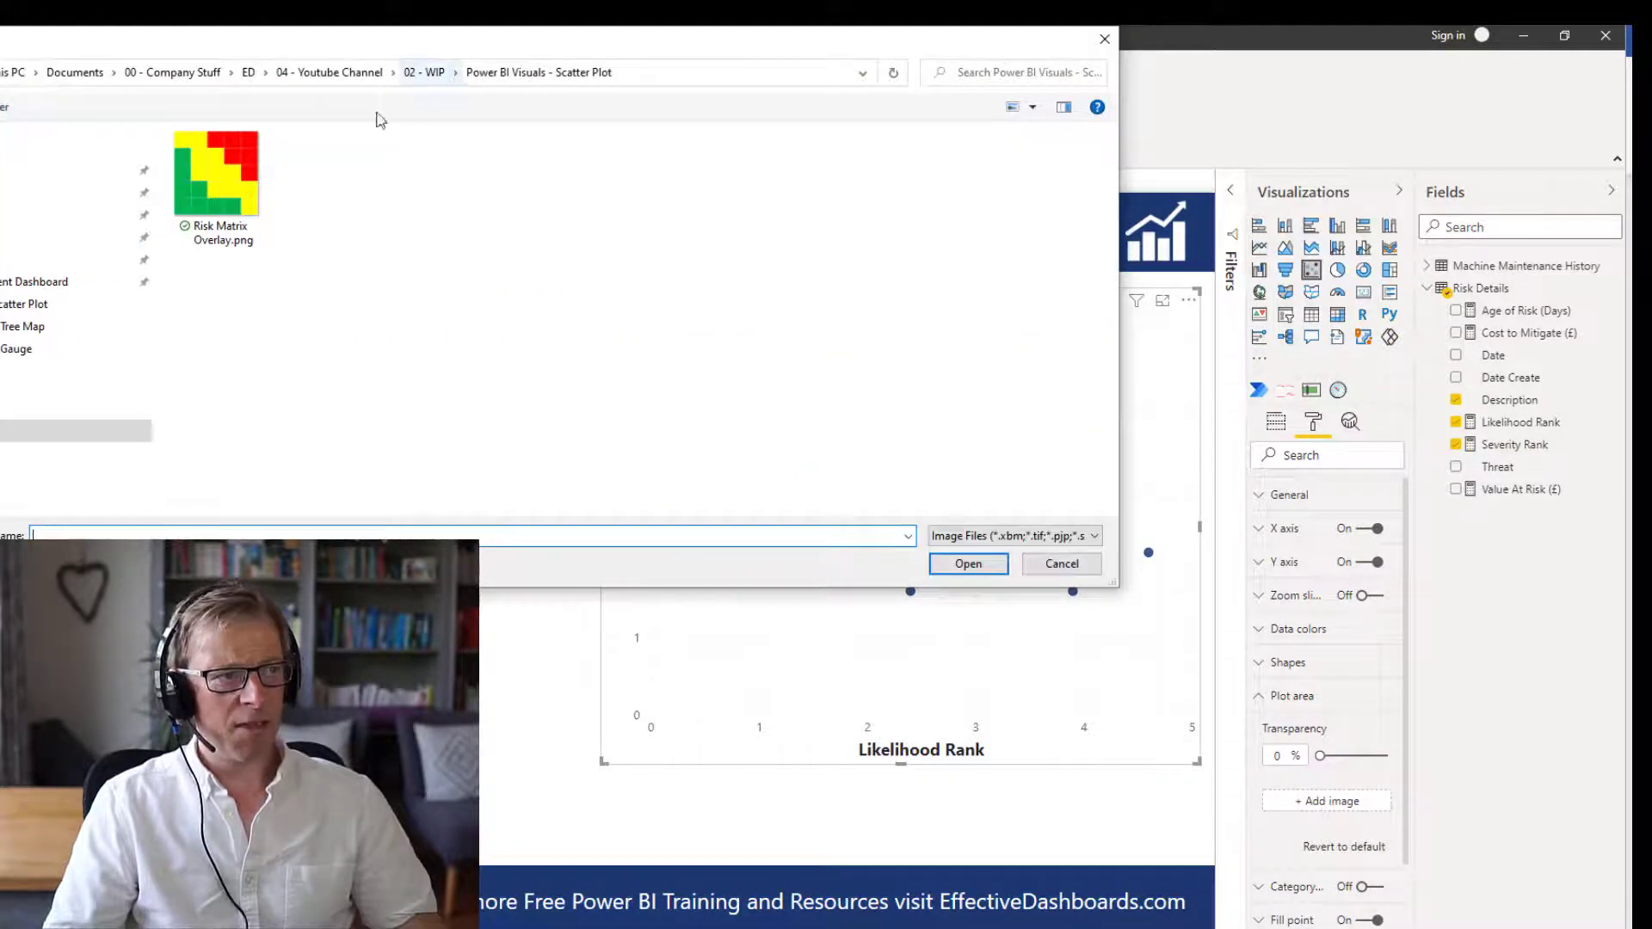
click(217, 174)
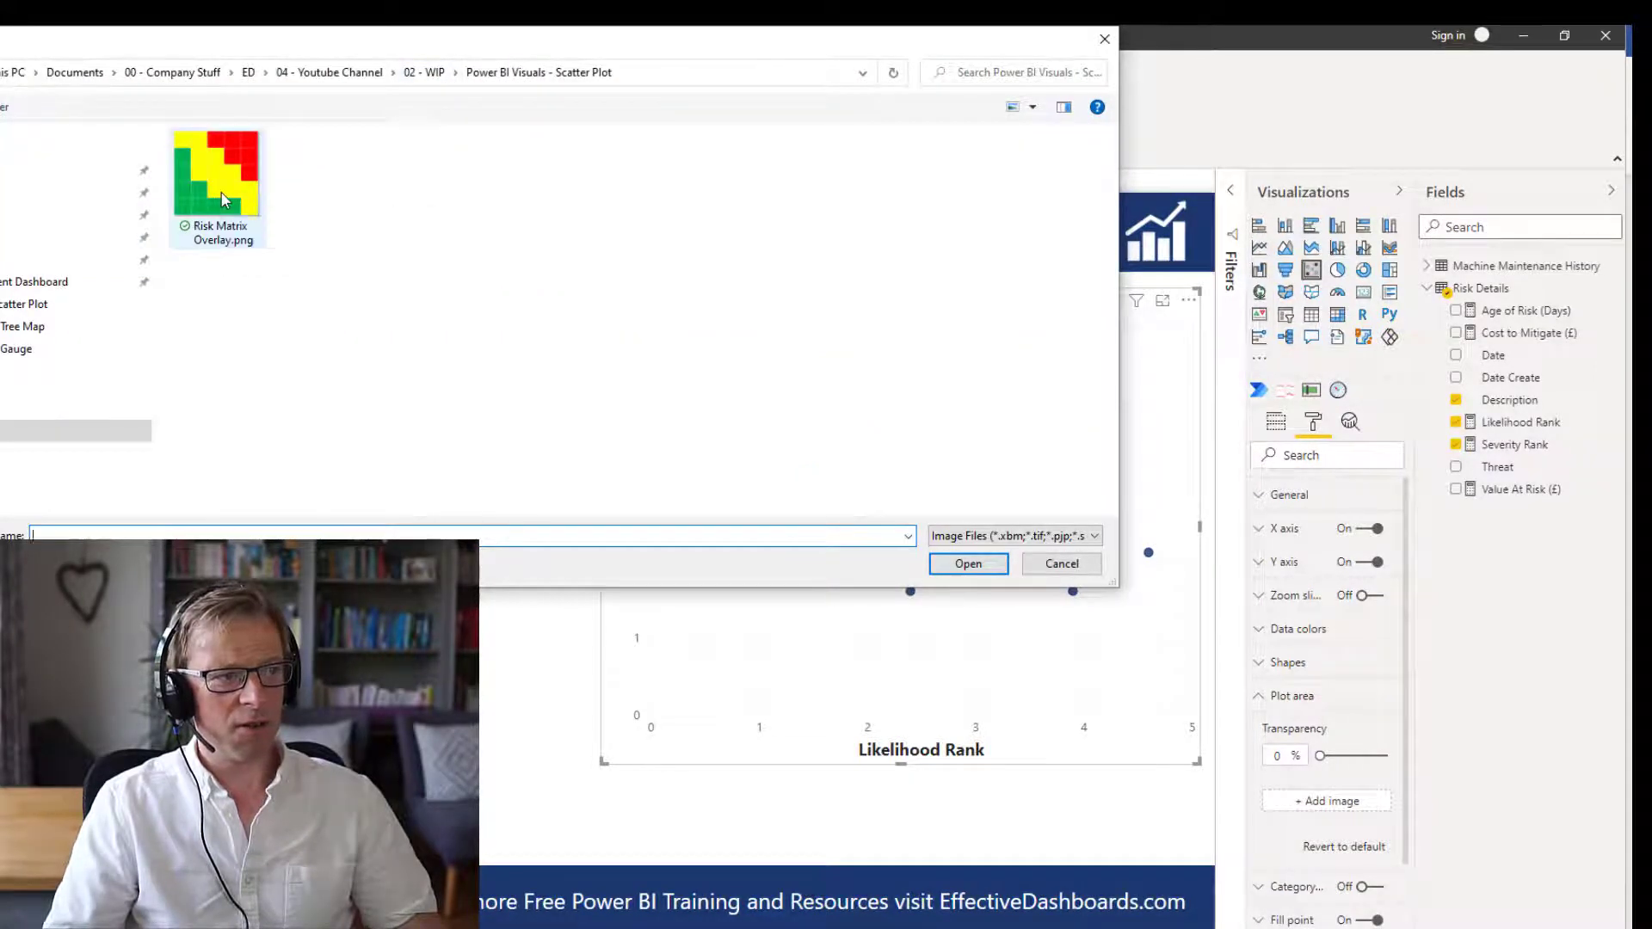
click(966, 565)
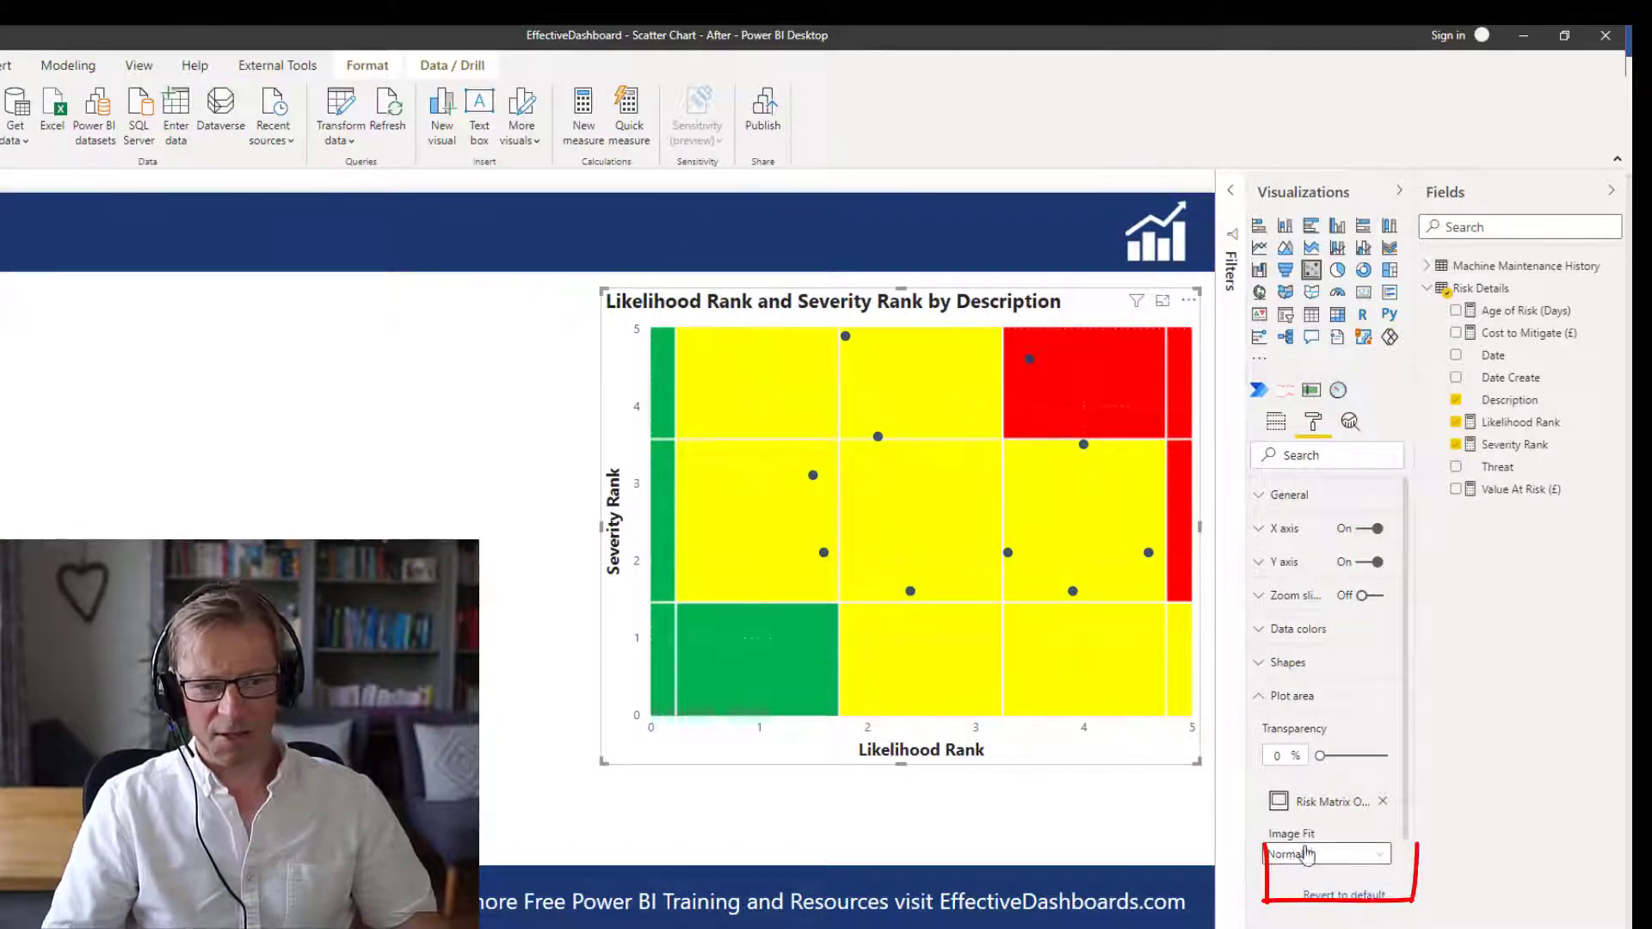
click(1325, 854)
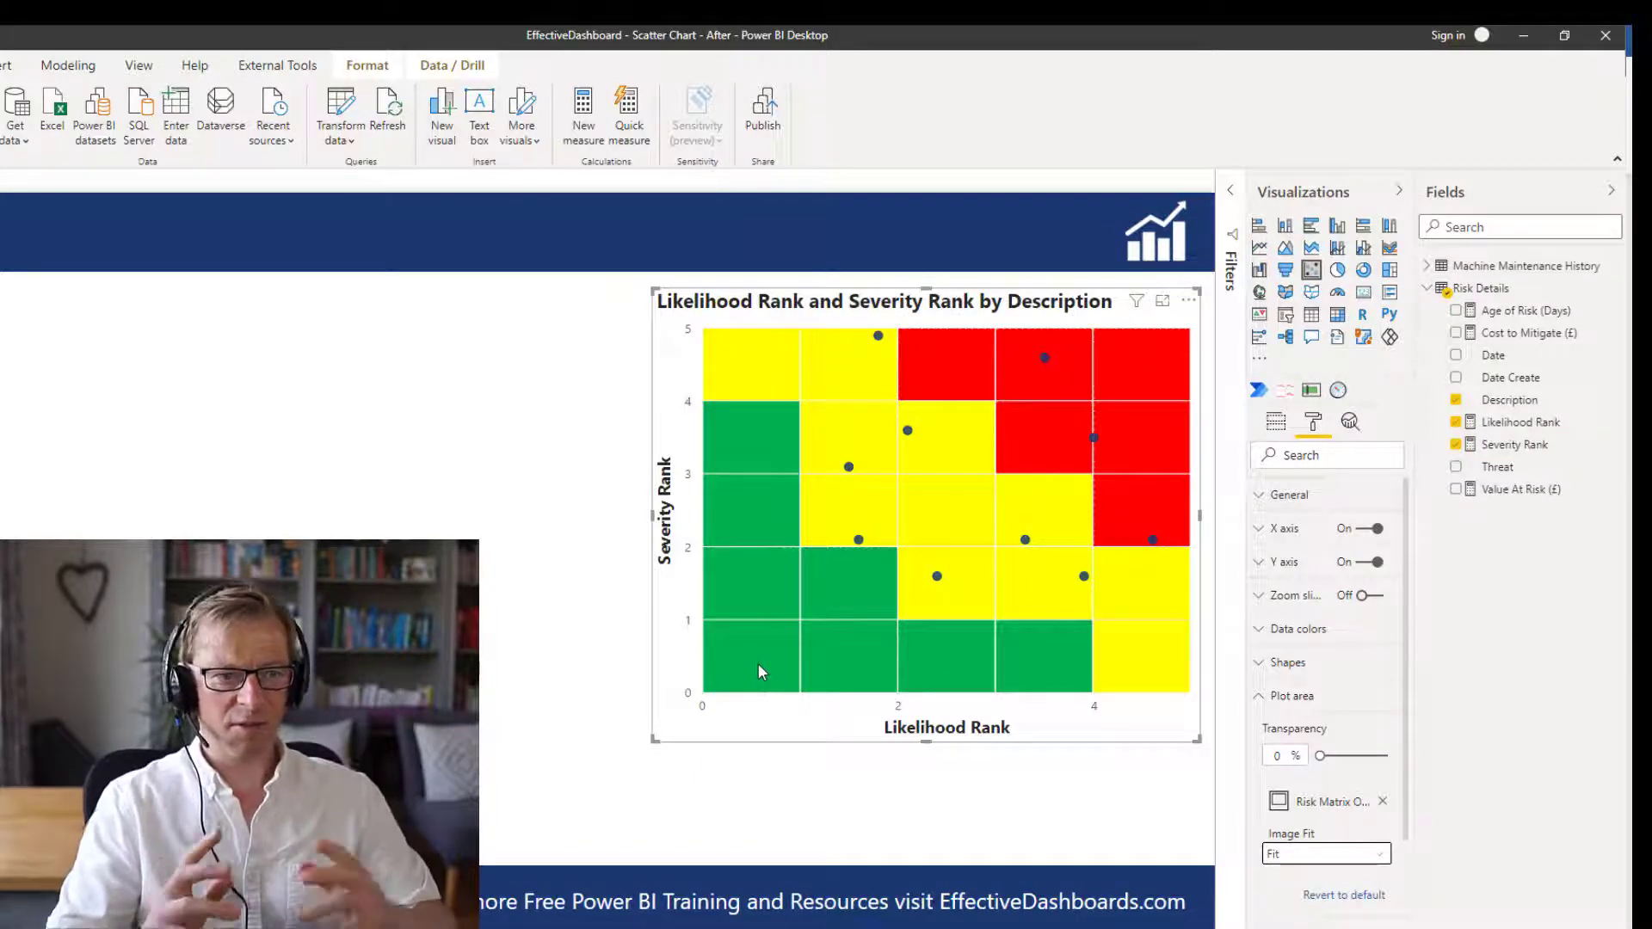
- Raise the plot area background transparency to 70%
drag(1320, 756, 1339, 755)
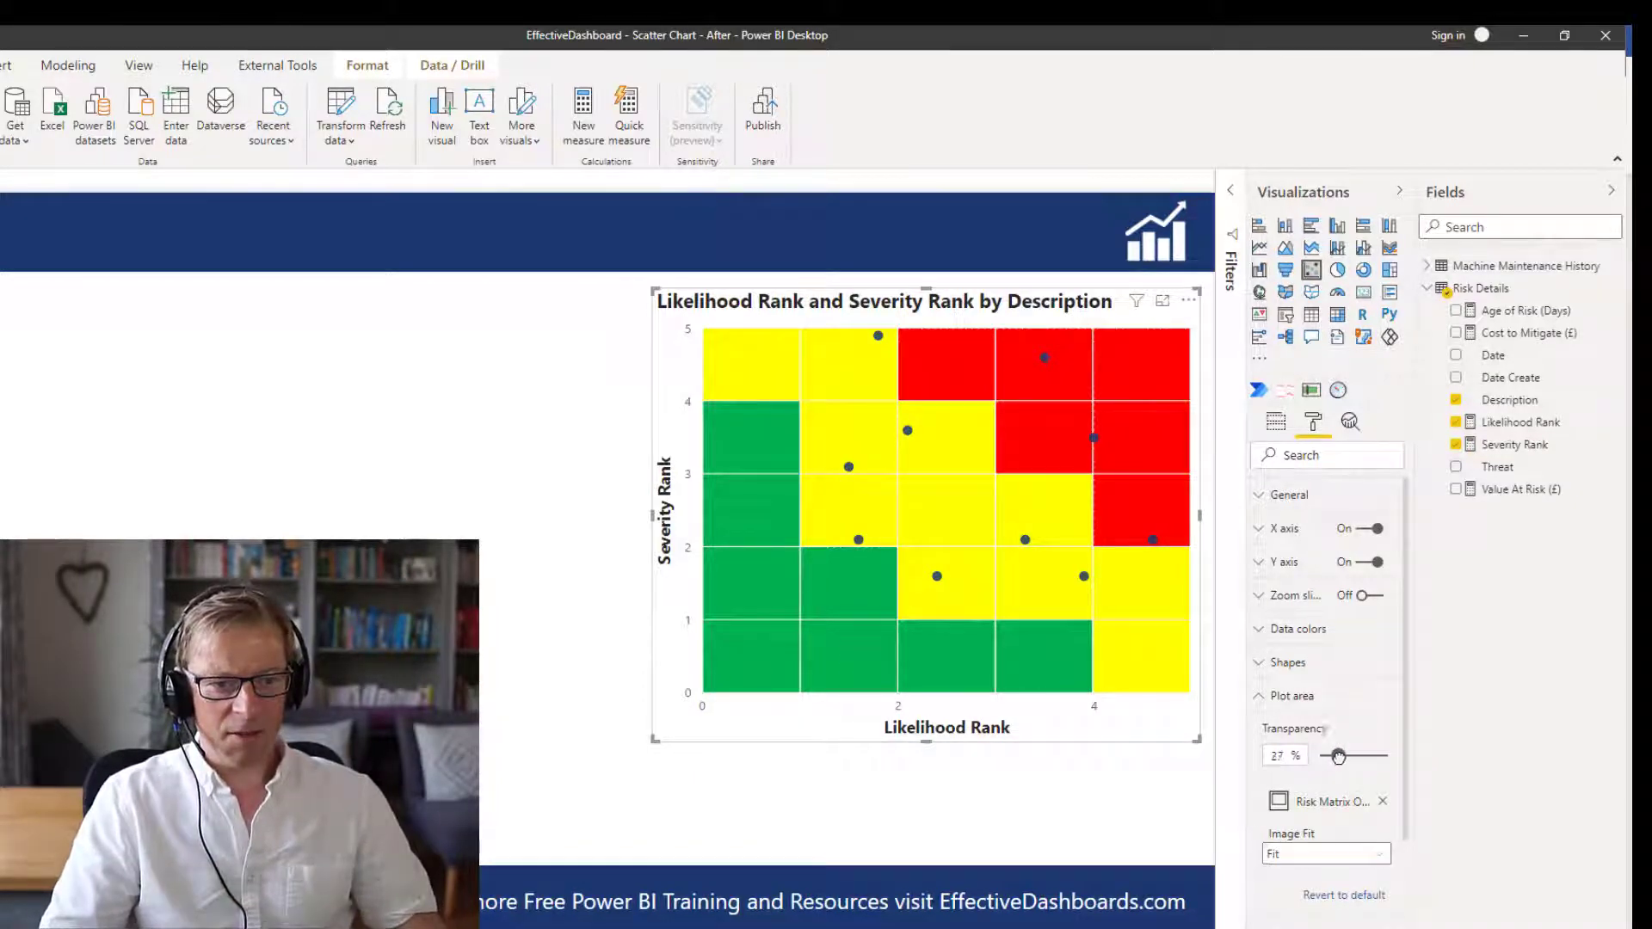
drag(1335, 756, 1358, 755)
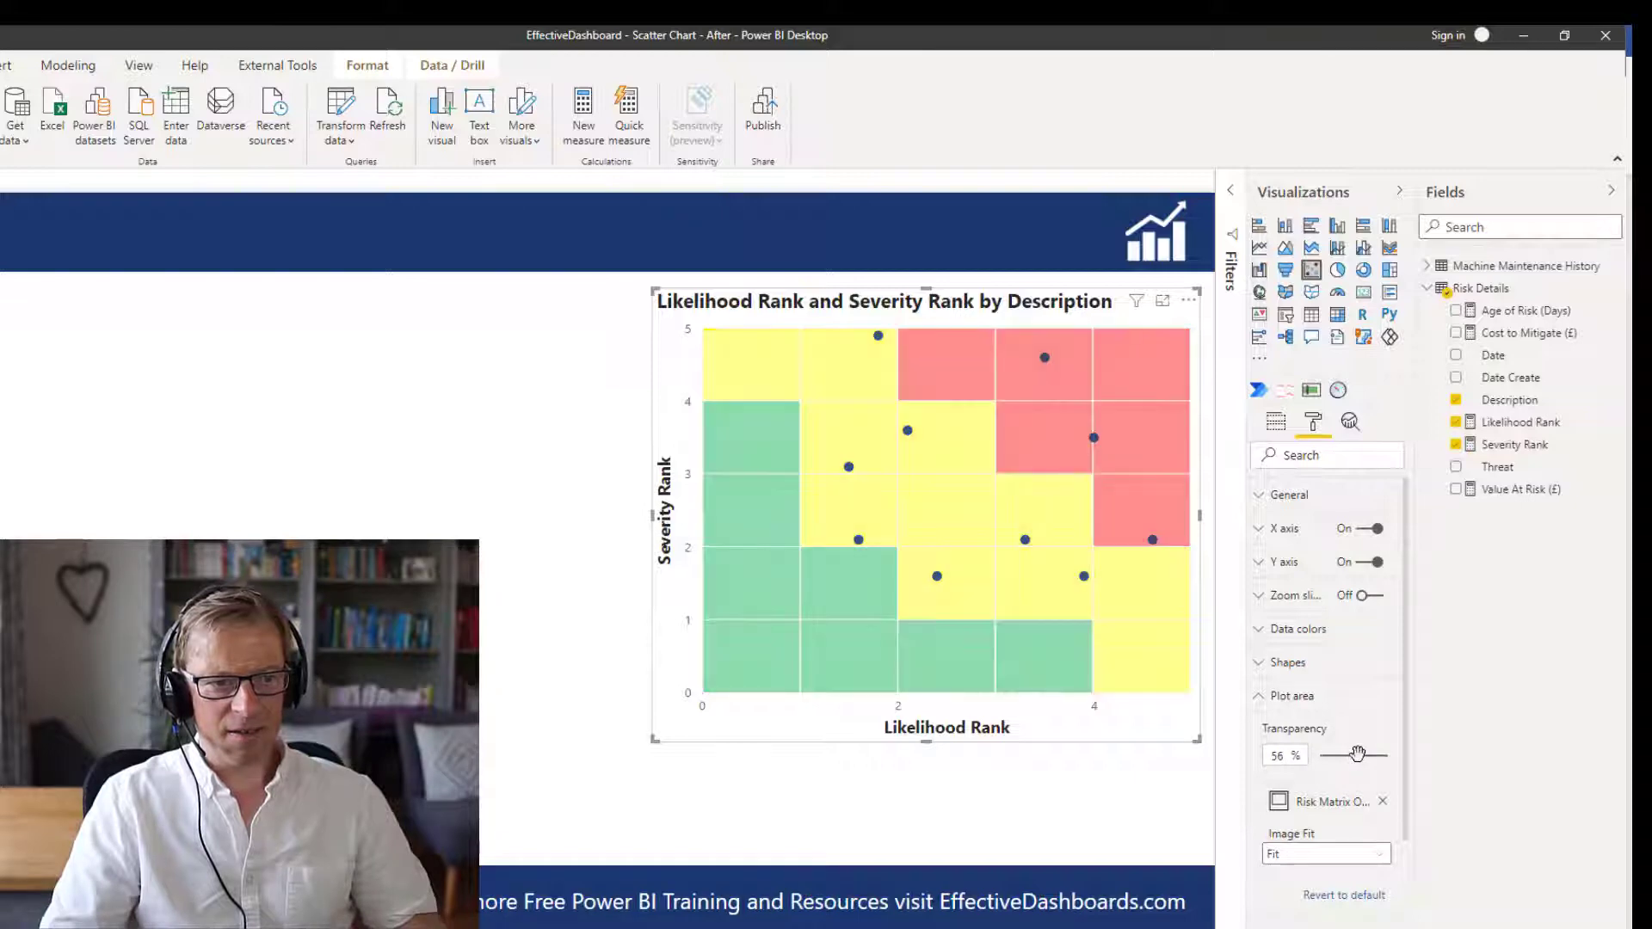
drag(1341, 756, 1365, 756)
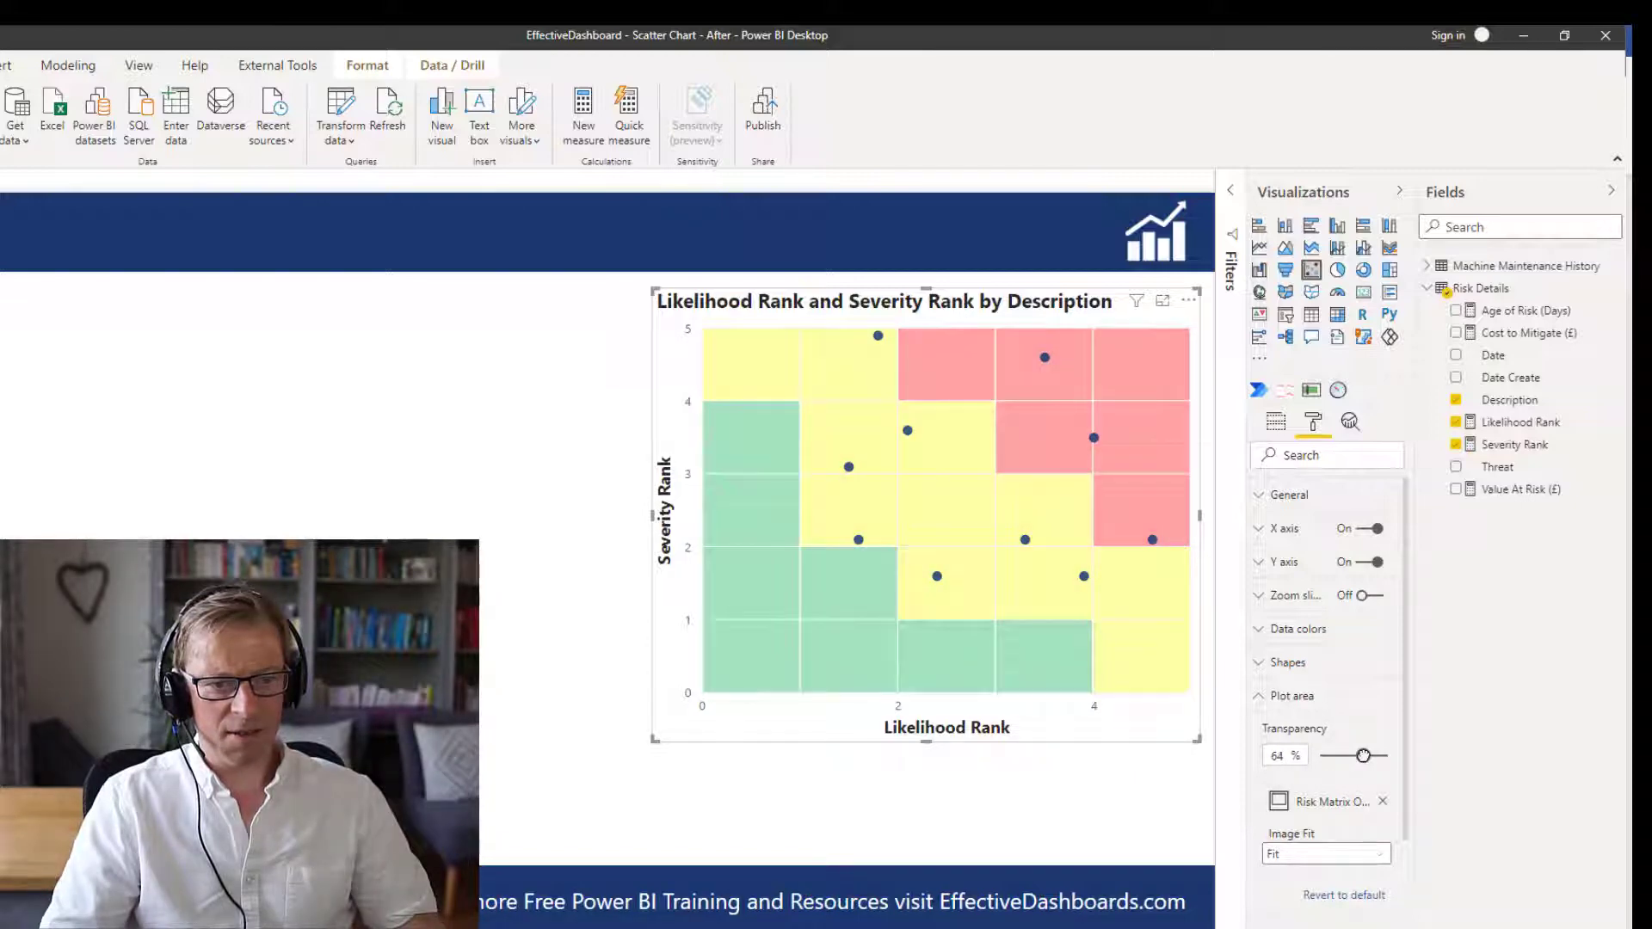
drag(1365, 755, 1370, 756)
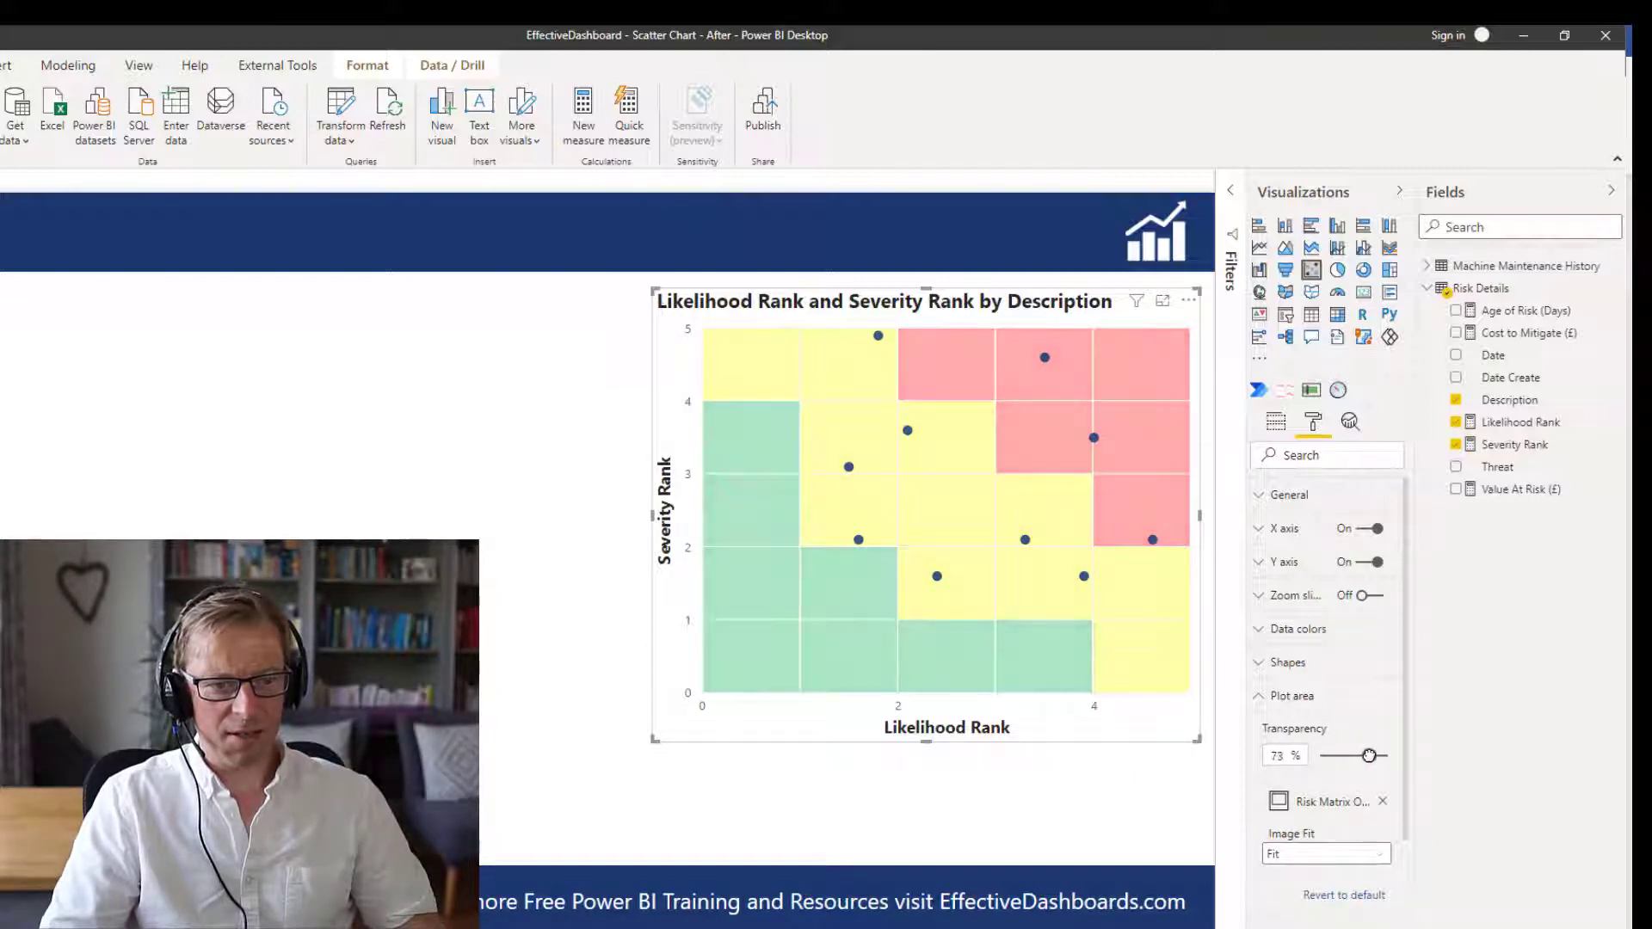
drag(1368, 758, 1352, 758)
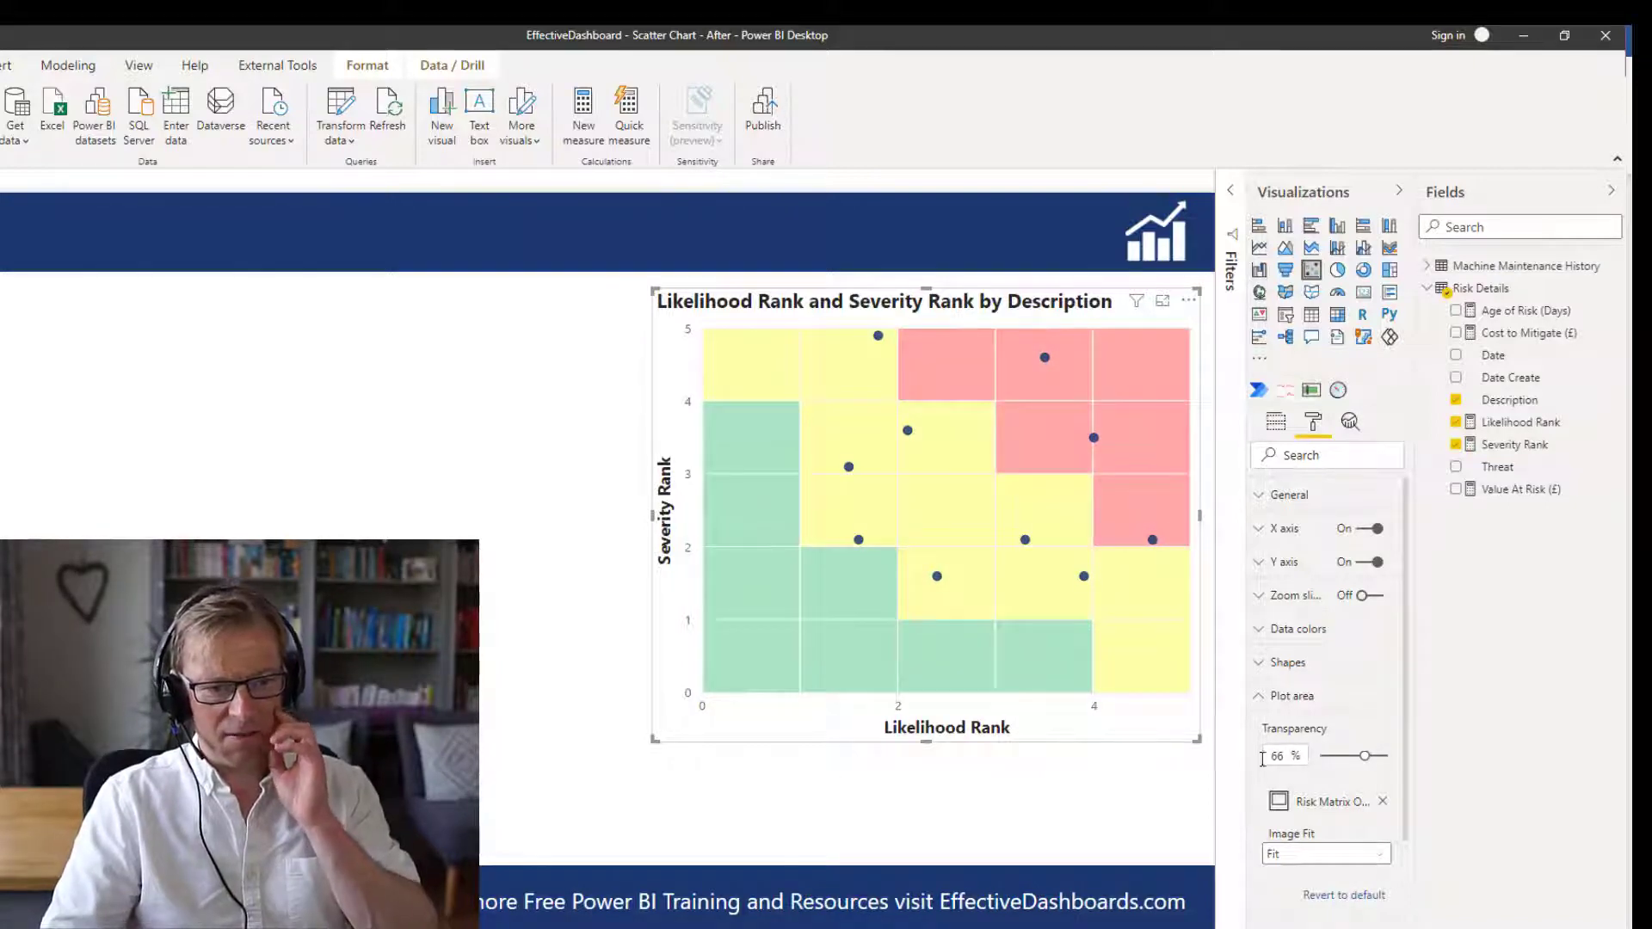
text(70)
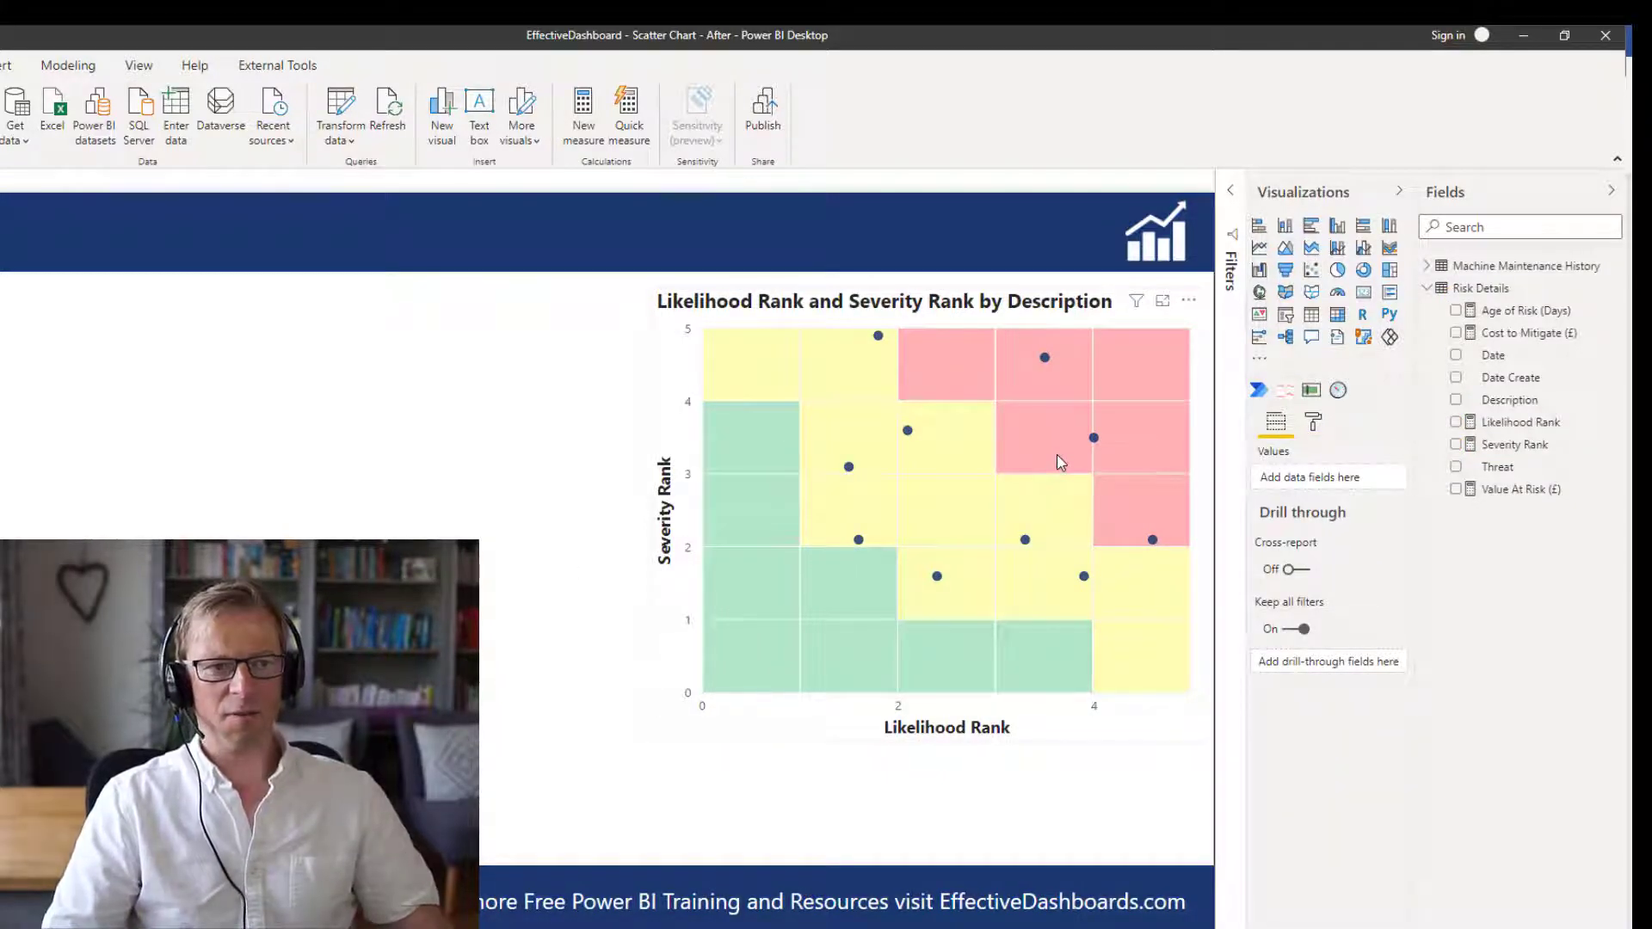
mouse_move(1143, 552)
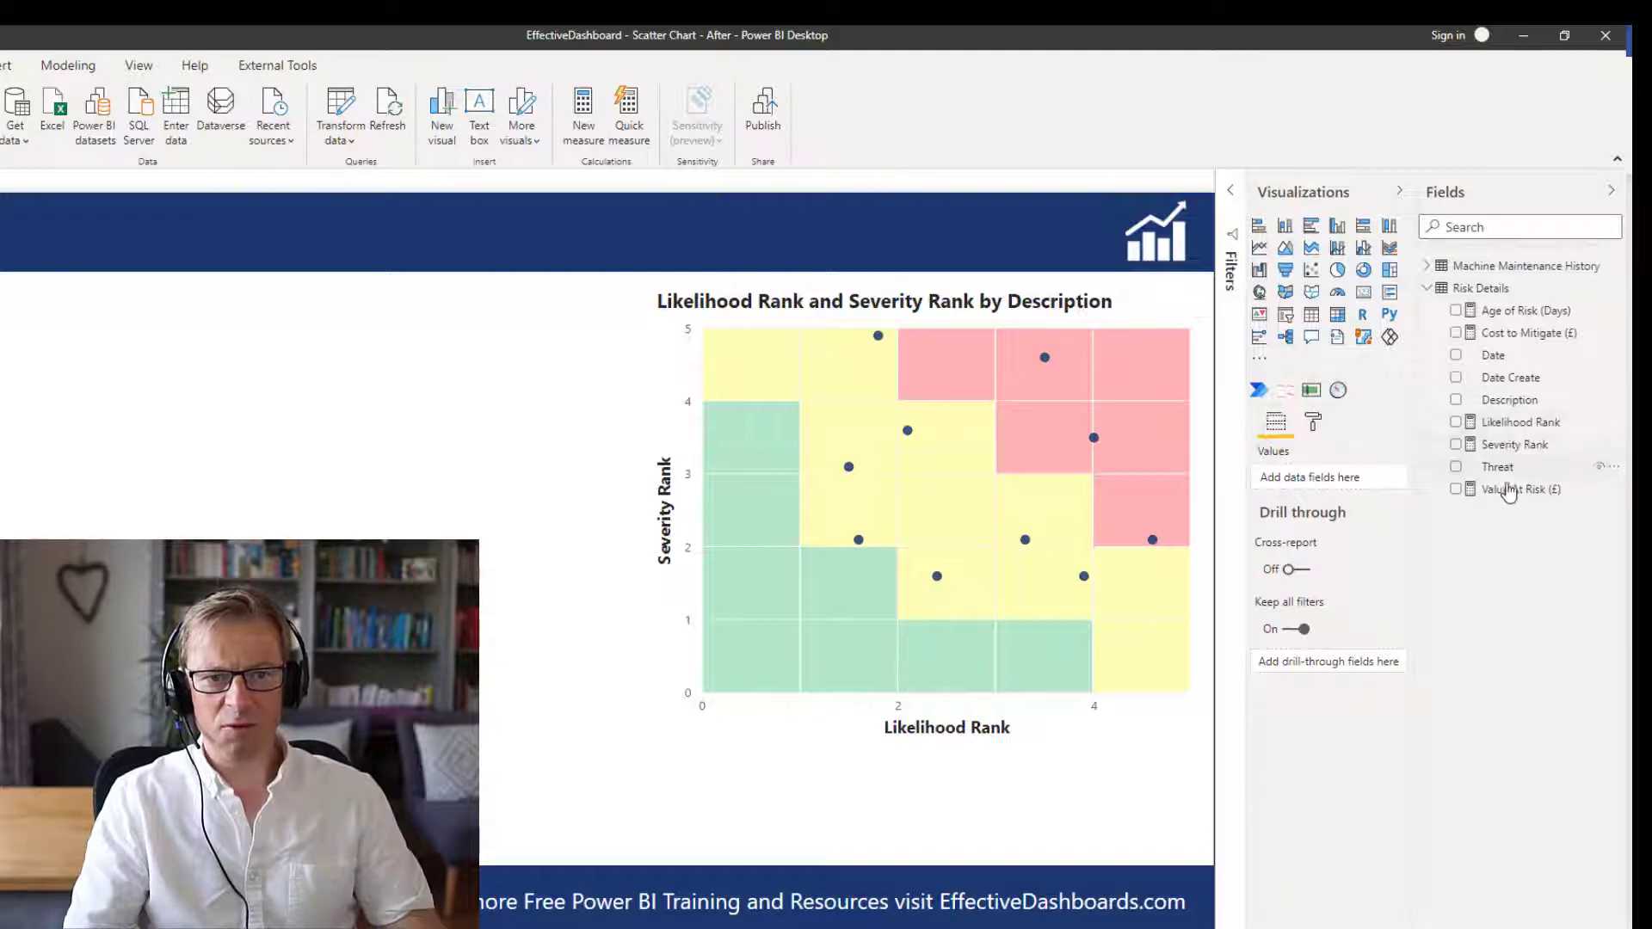
mouse_move(1519, 489)
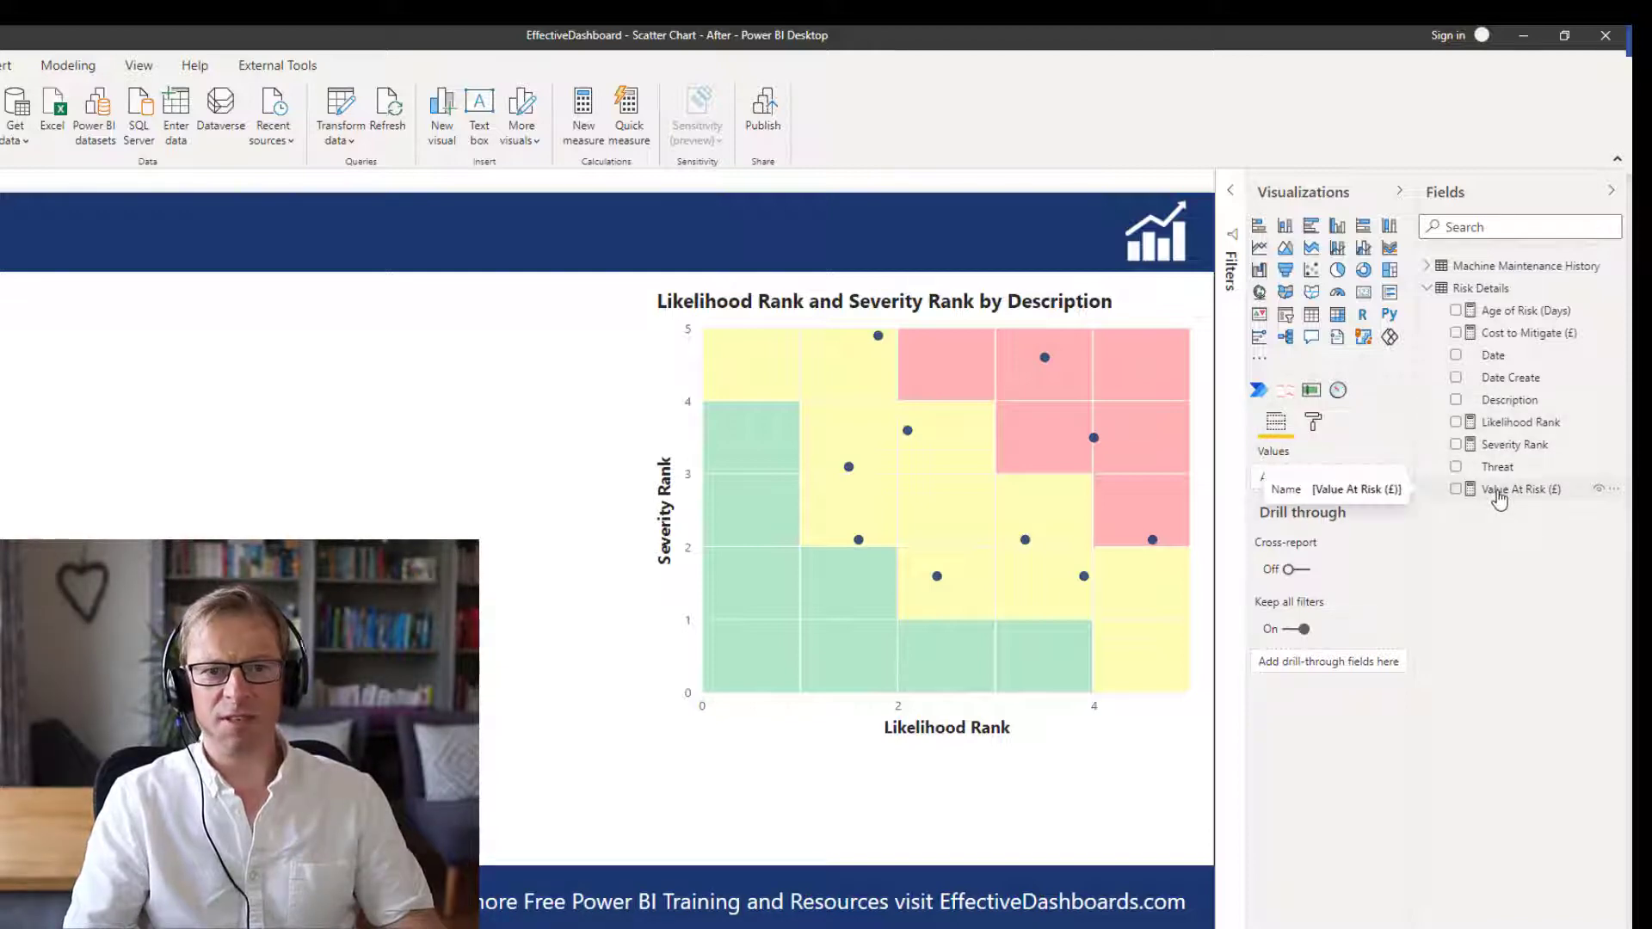
mouse_move(1504, 472)
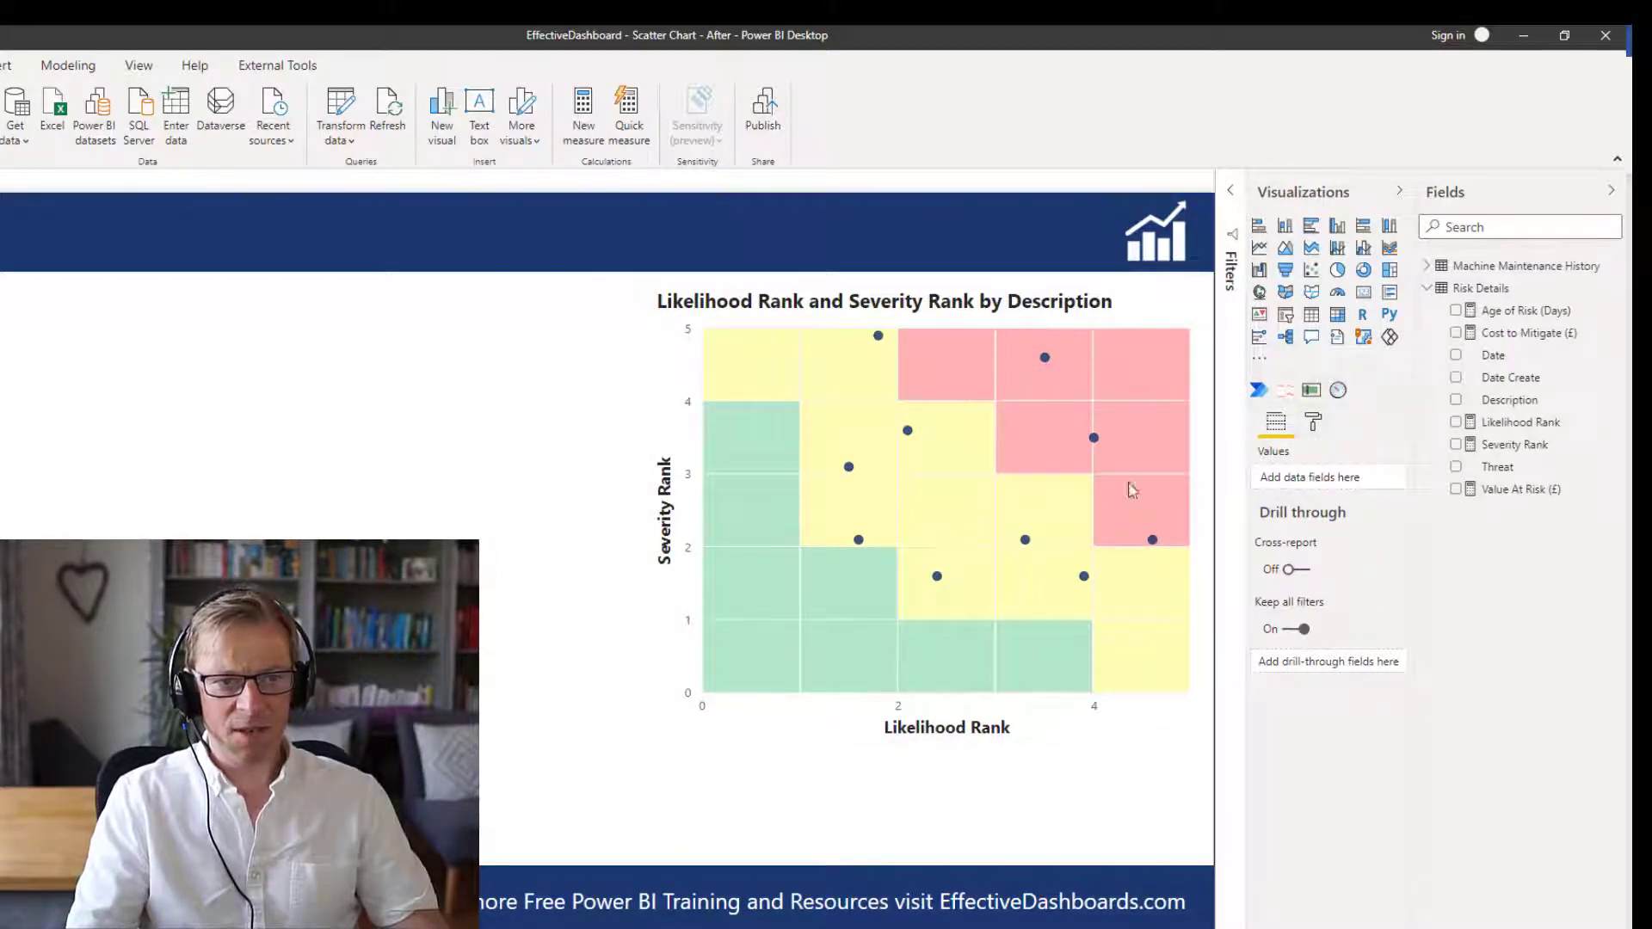
- Select the risk scatter chart over the faded matrix background
click(928, 506)
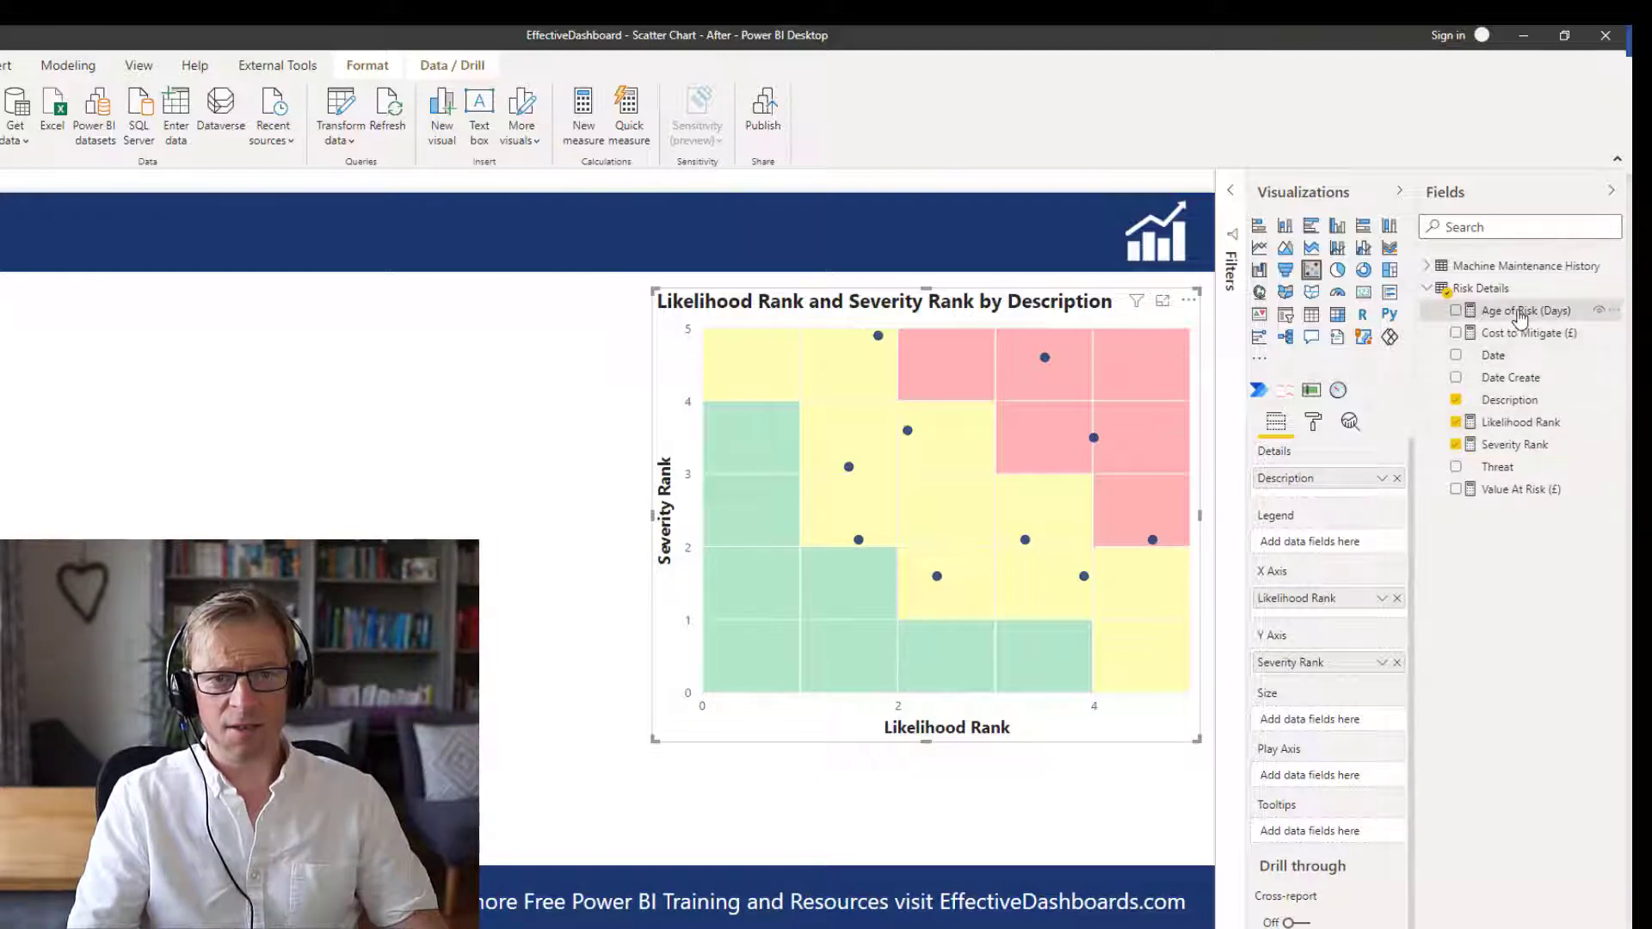
- Size the bubbles by Age of Risk (Days) and reduce the Shapes marker size to -20
click(1456, 310)
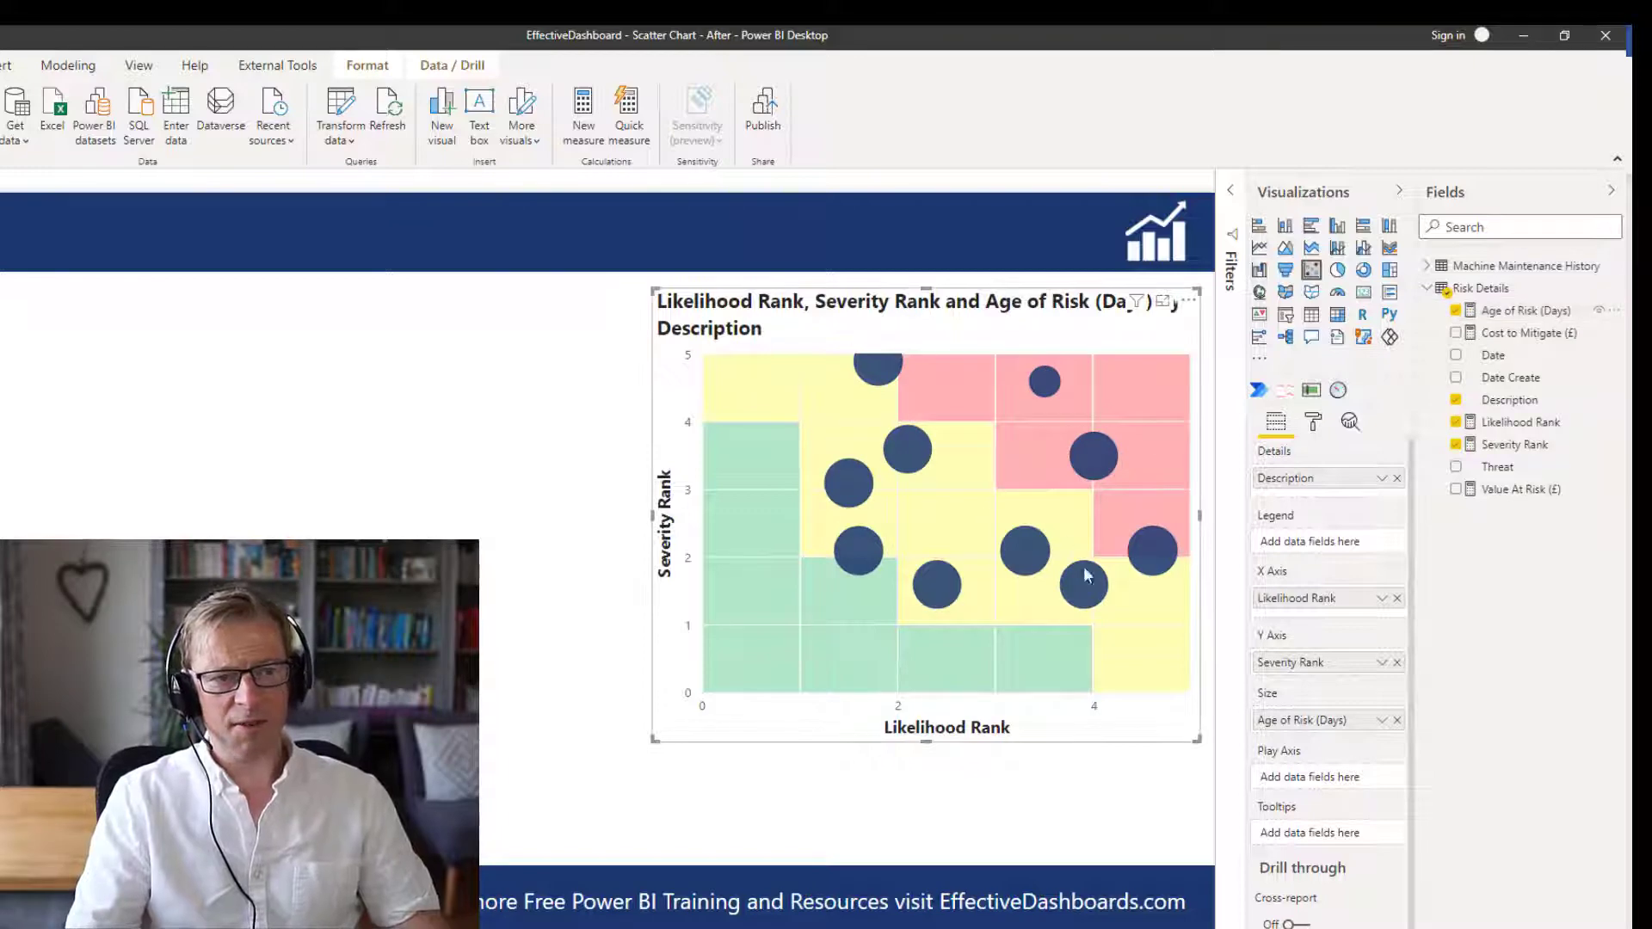
mouse_move(909, 378)
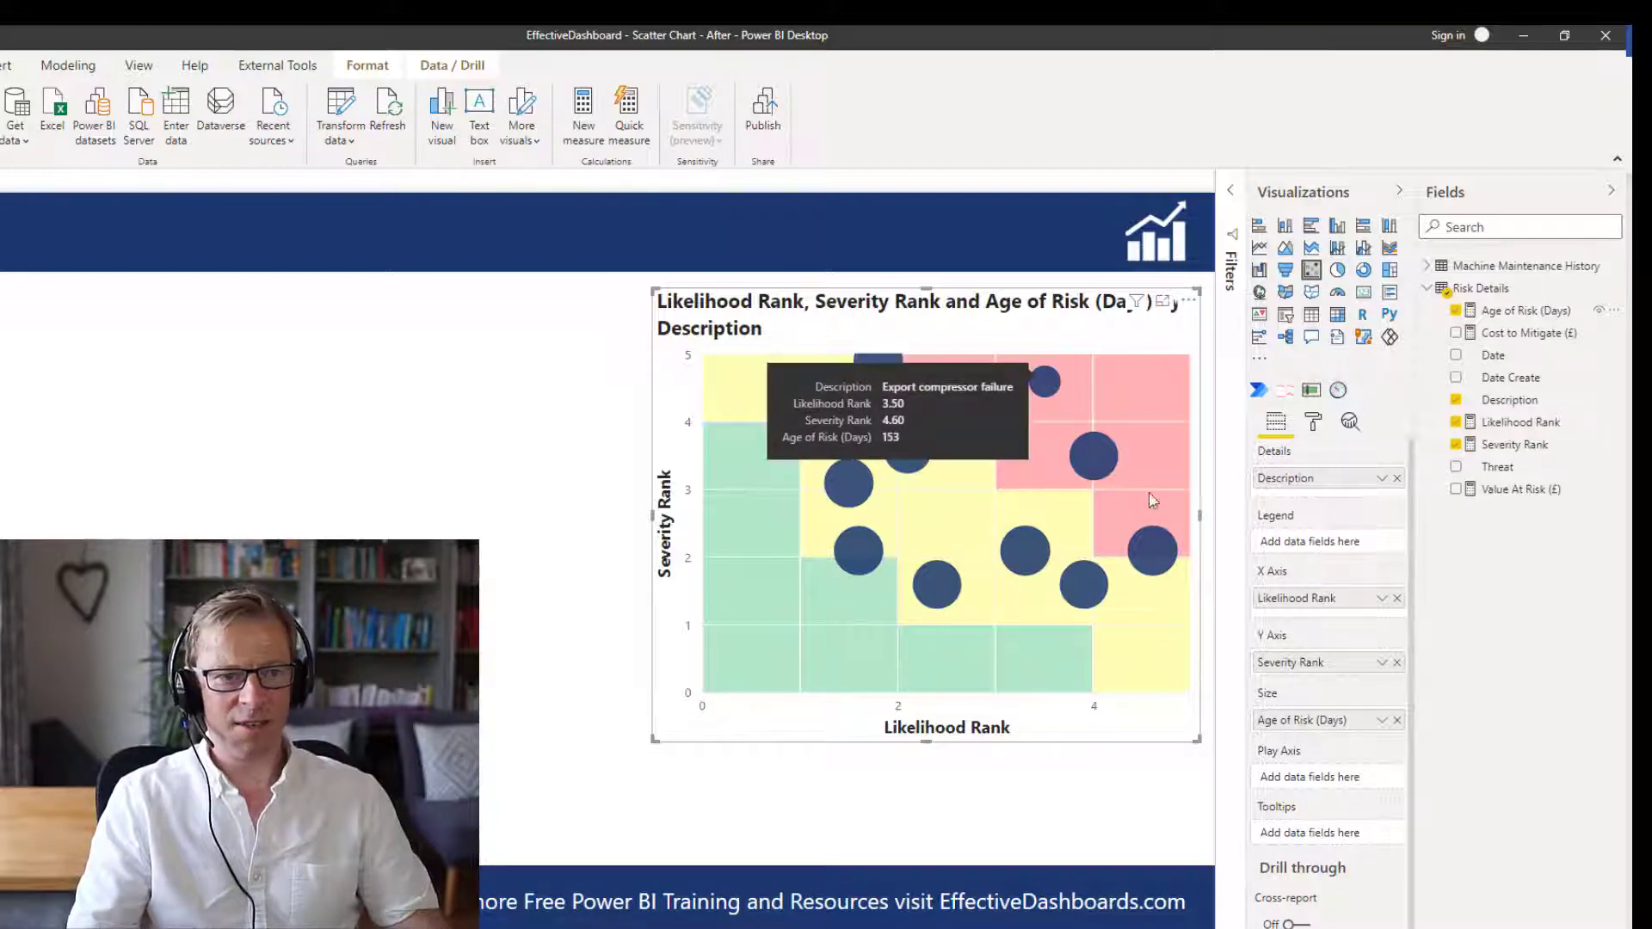
mouse_move(1148, 501)
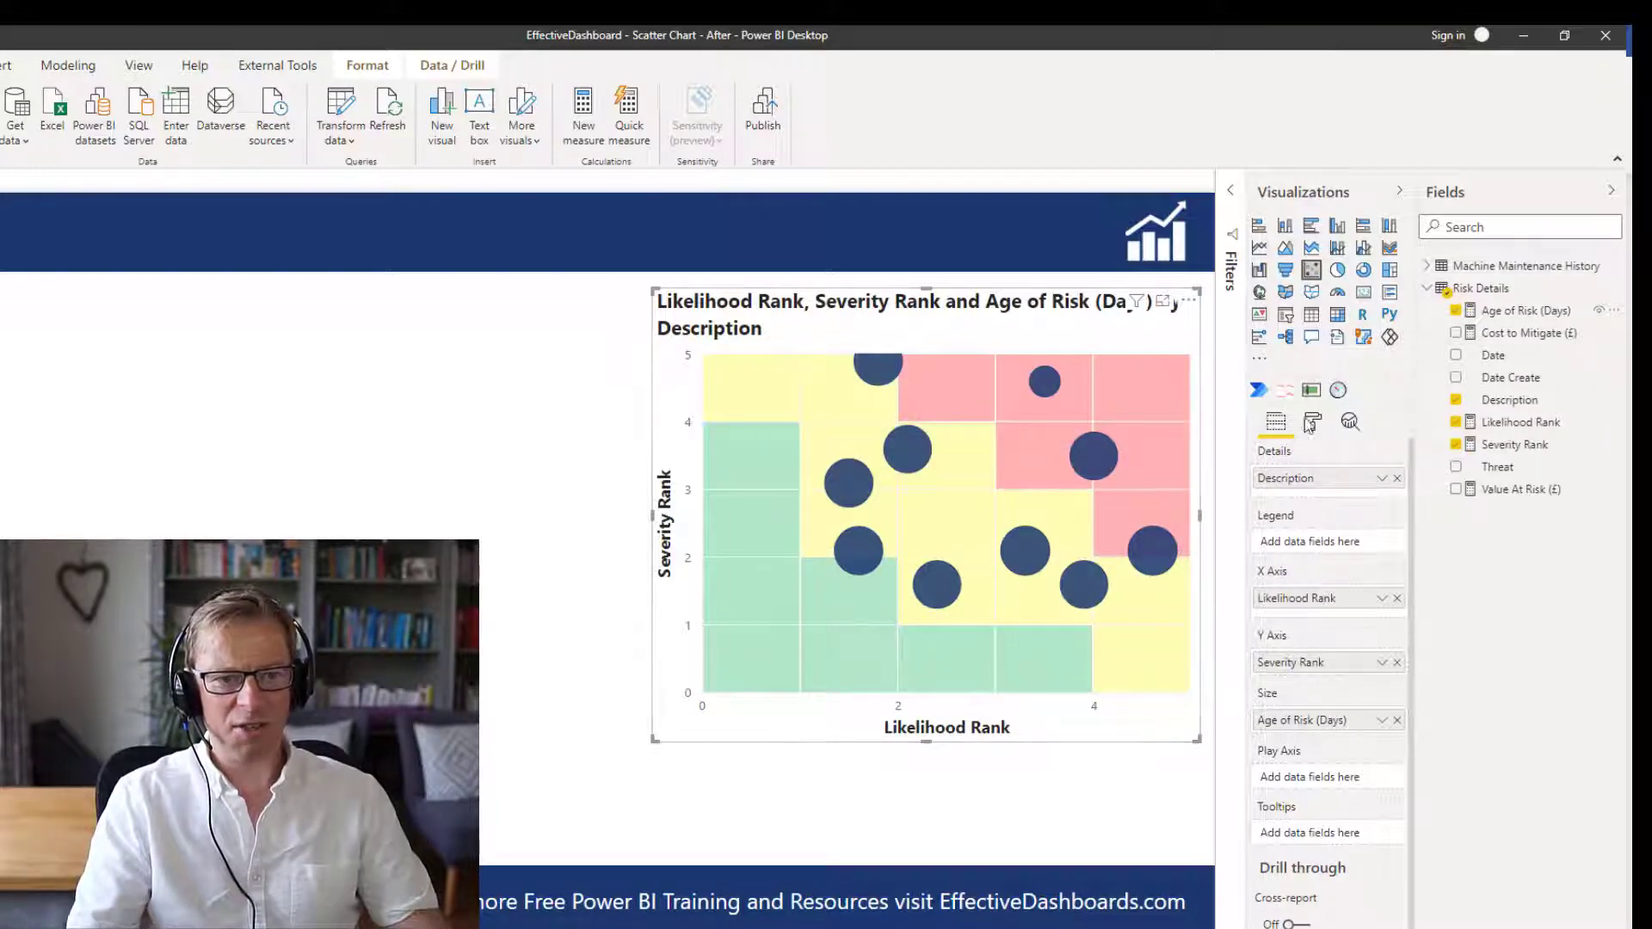
click(1311, 422)
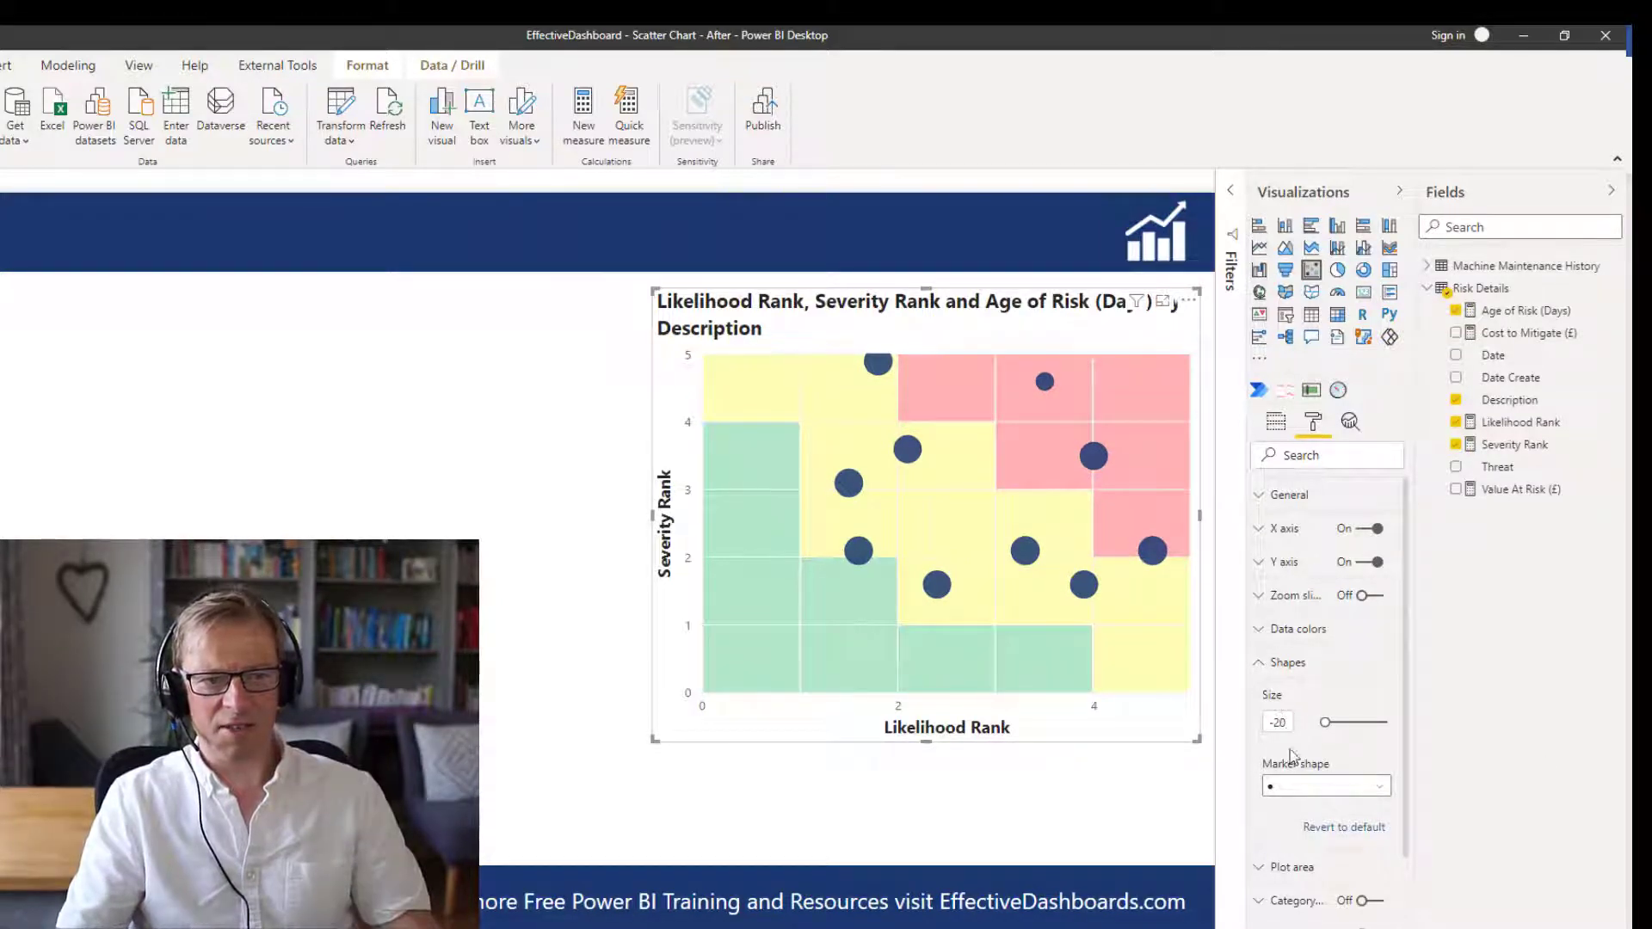
click(1279, 721)
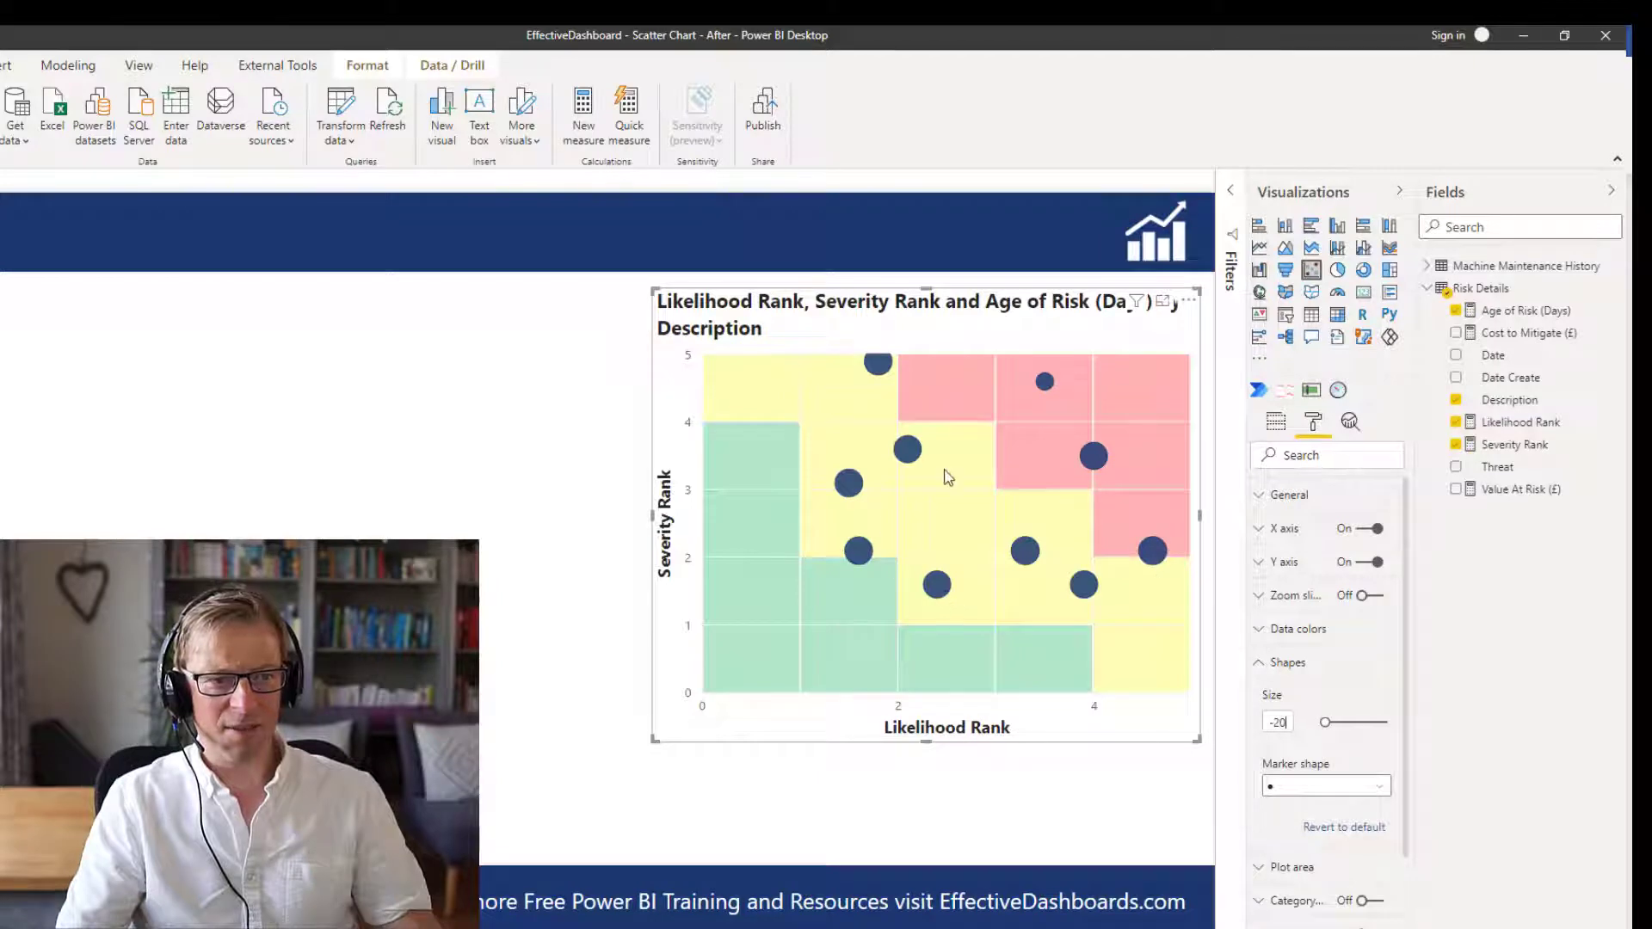
mouse_move(1045, 382)
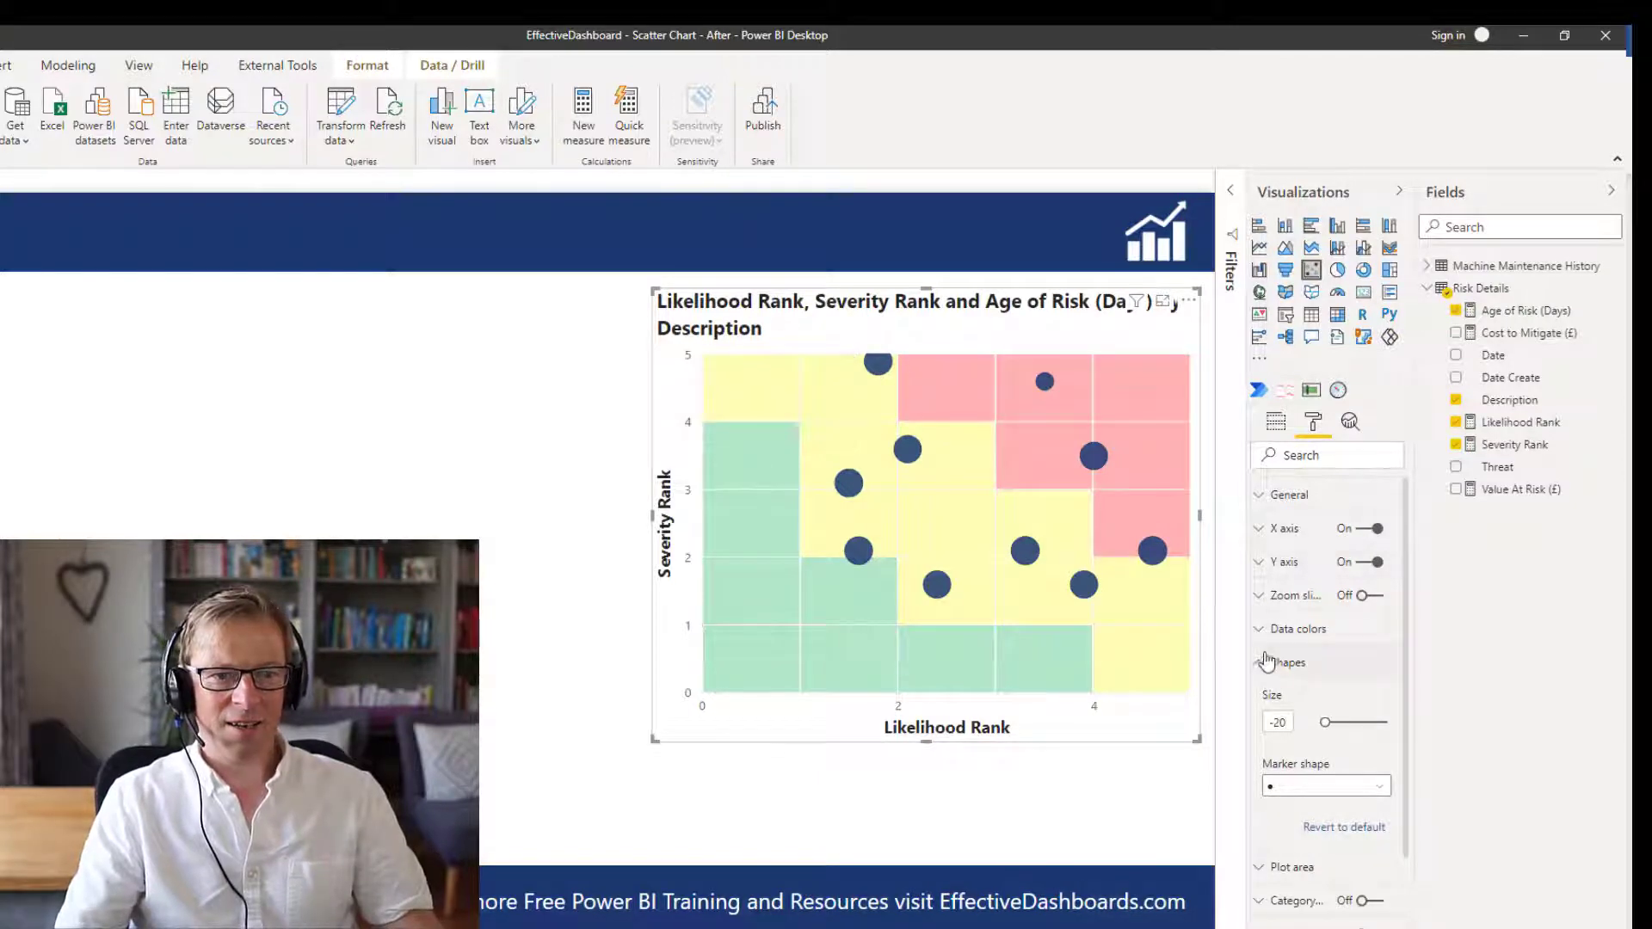
click(1260, 661)
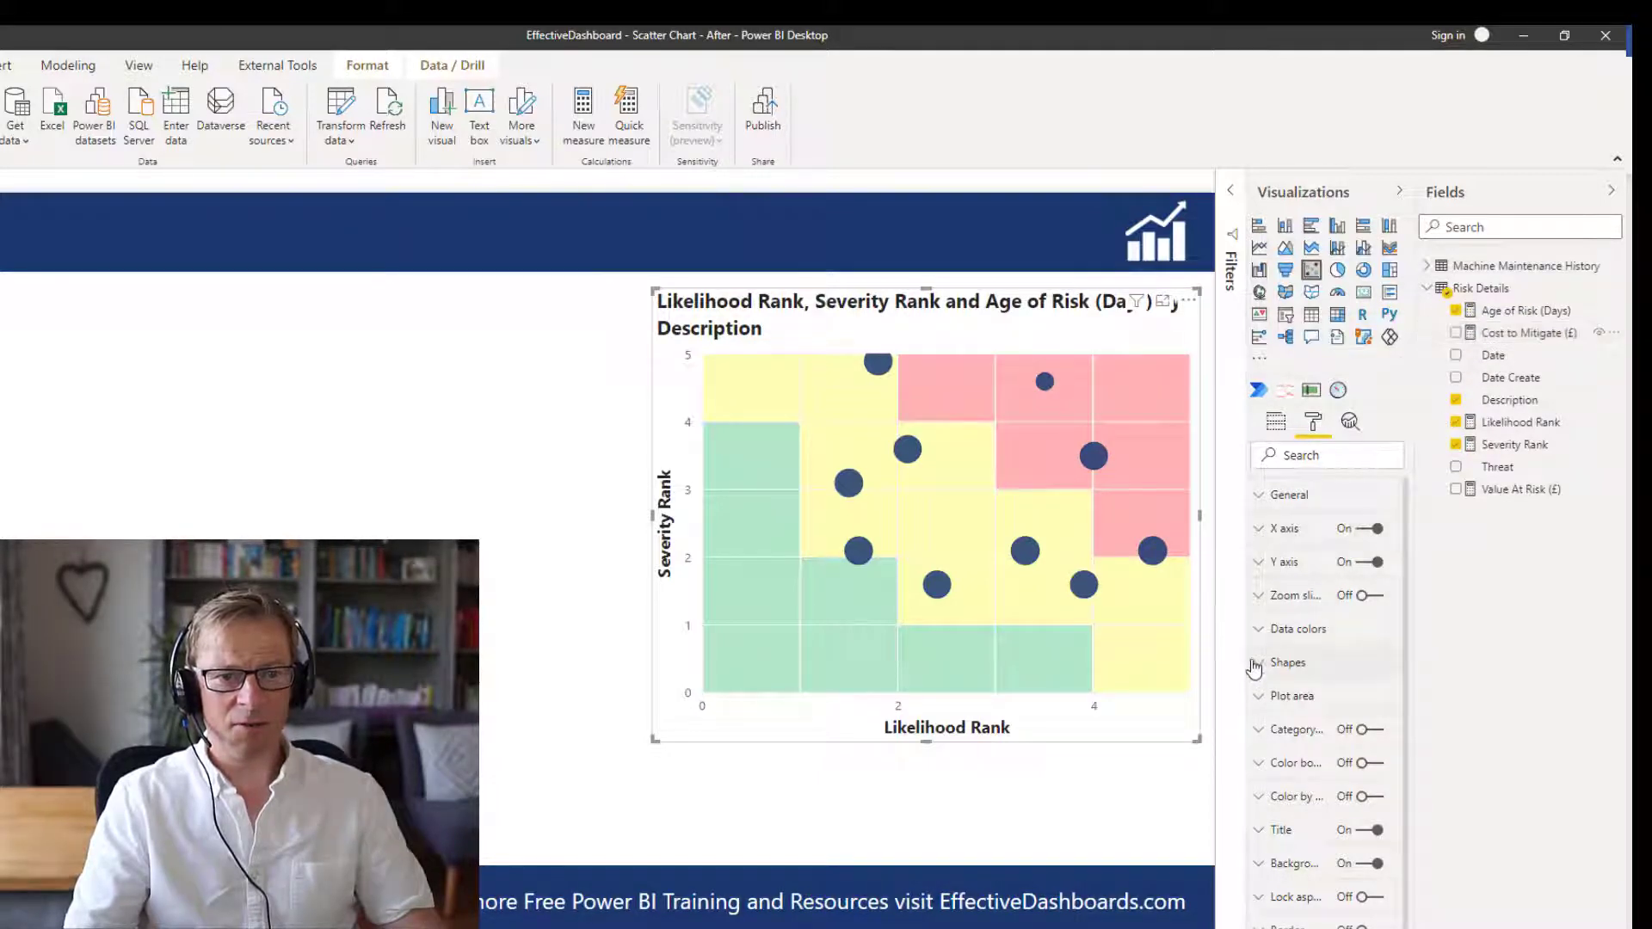
- Apply a Data colors colour scale based on Cost to Mitigate (£) with a white minimum
click(1298, 628)
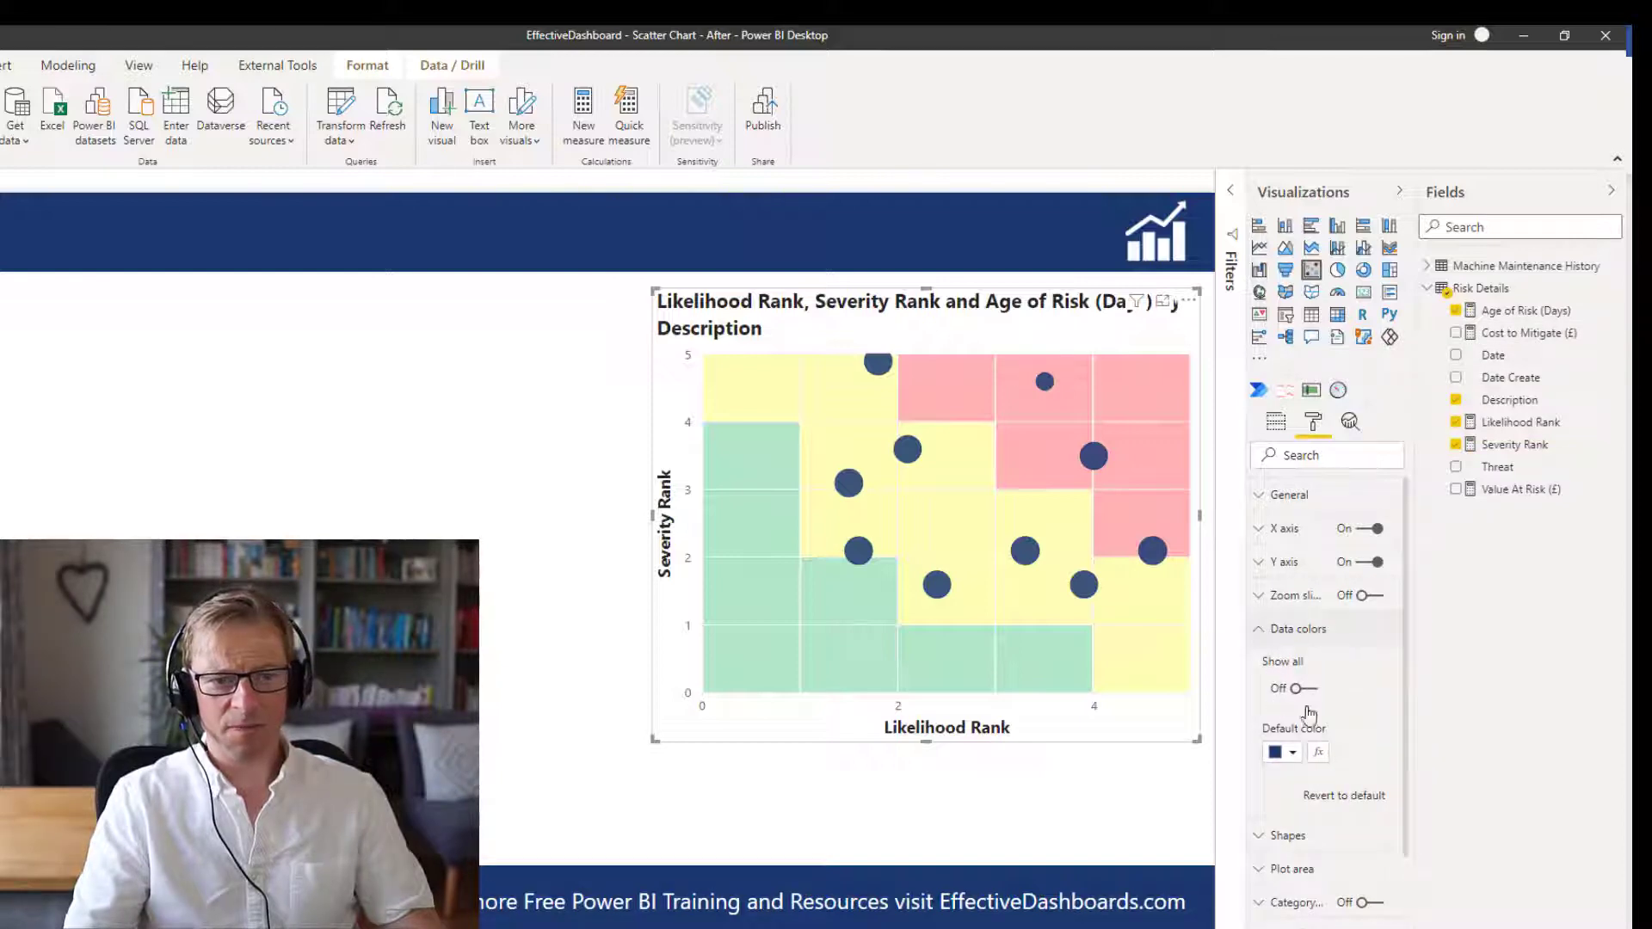
click(1319, 753)
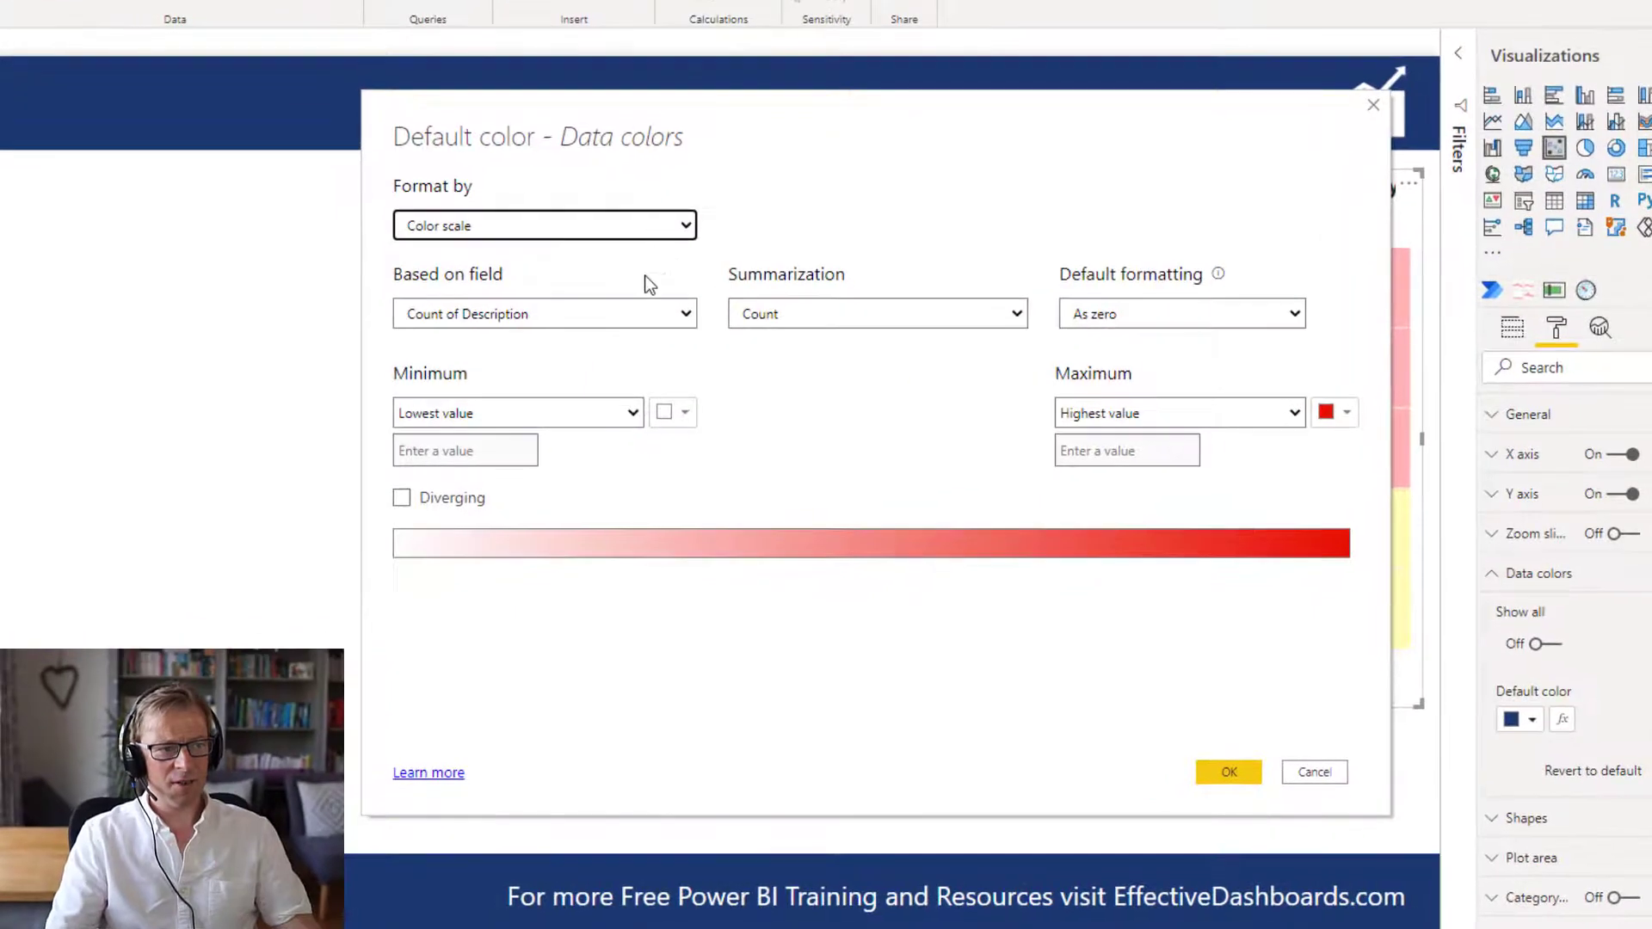
click(542, 313)
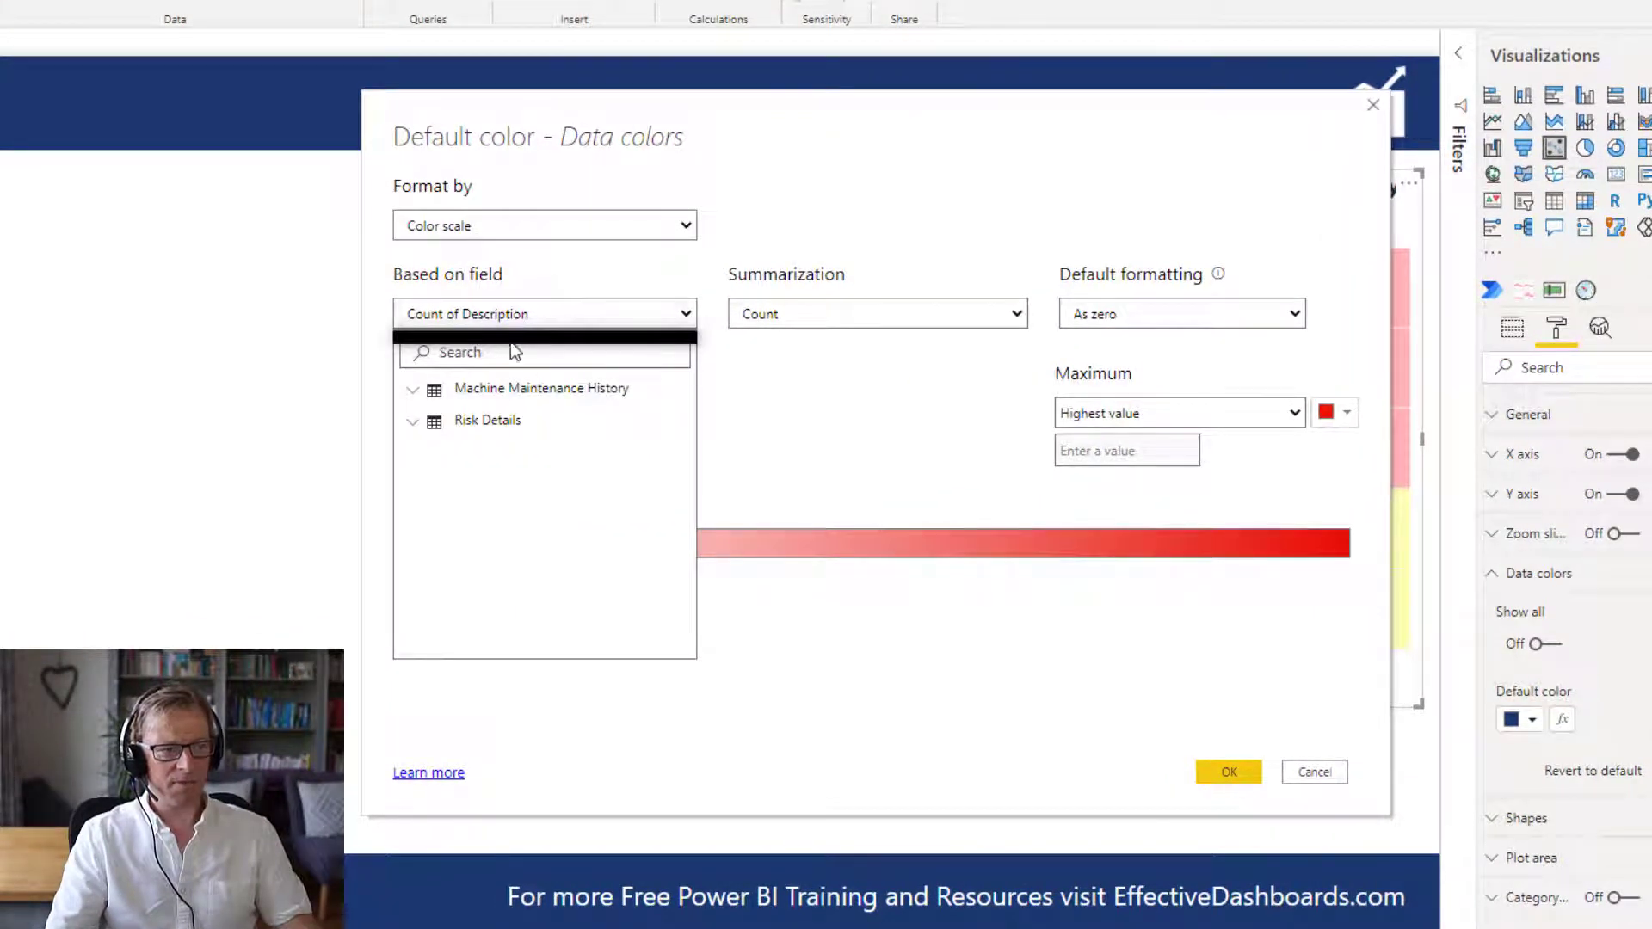
text(cost)
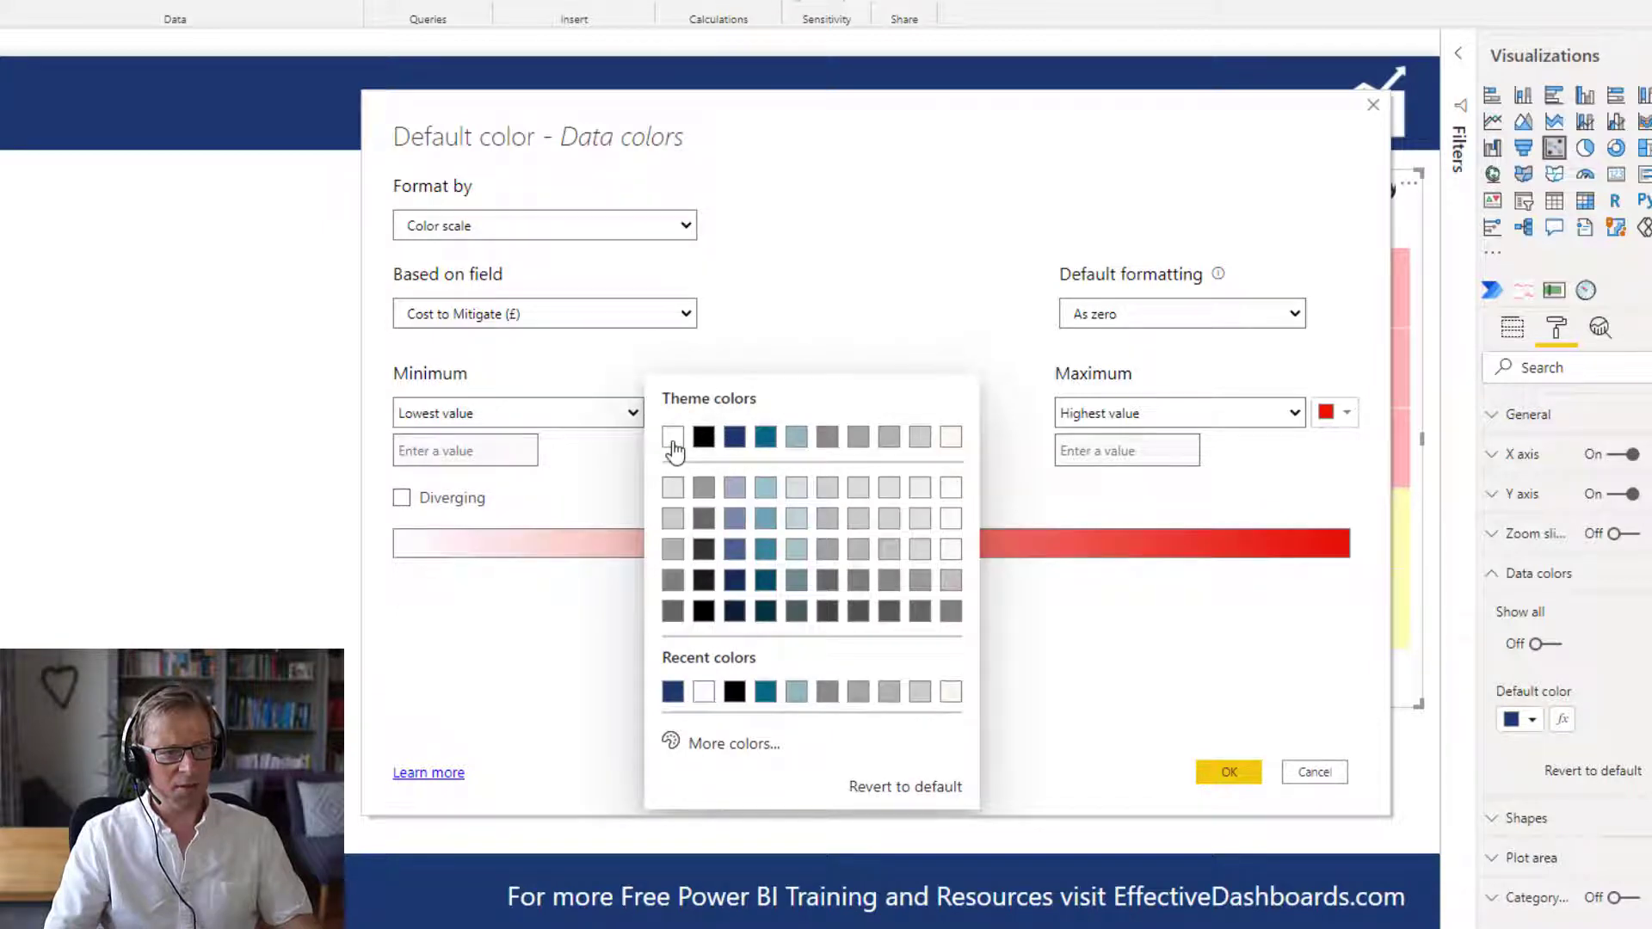
click(673, 435)
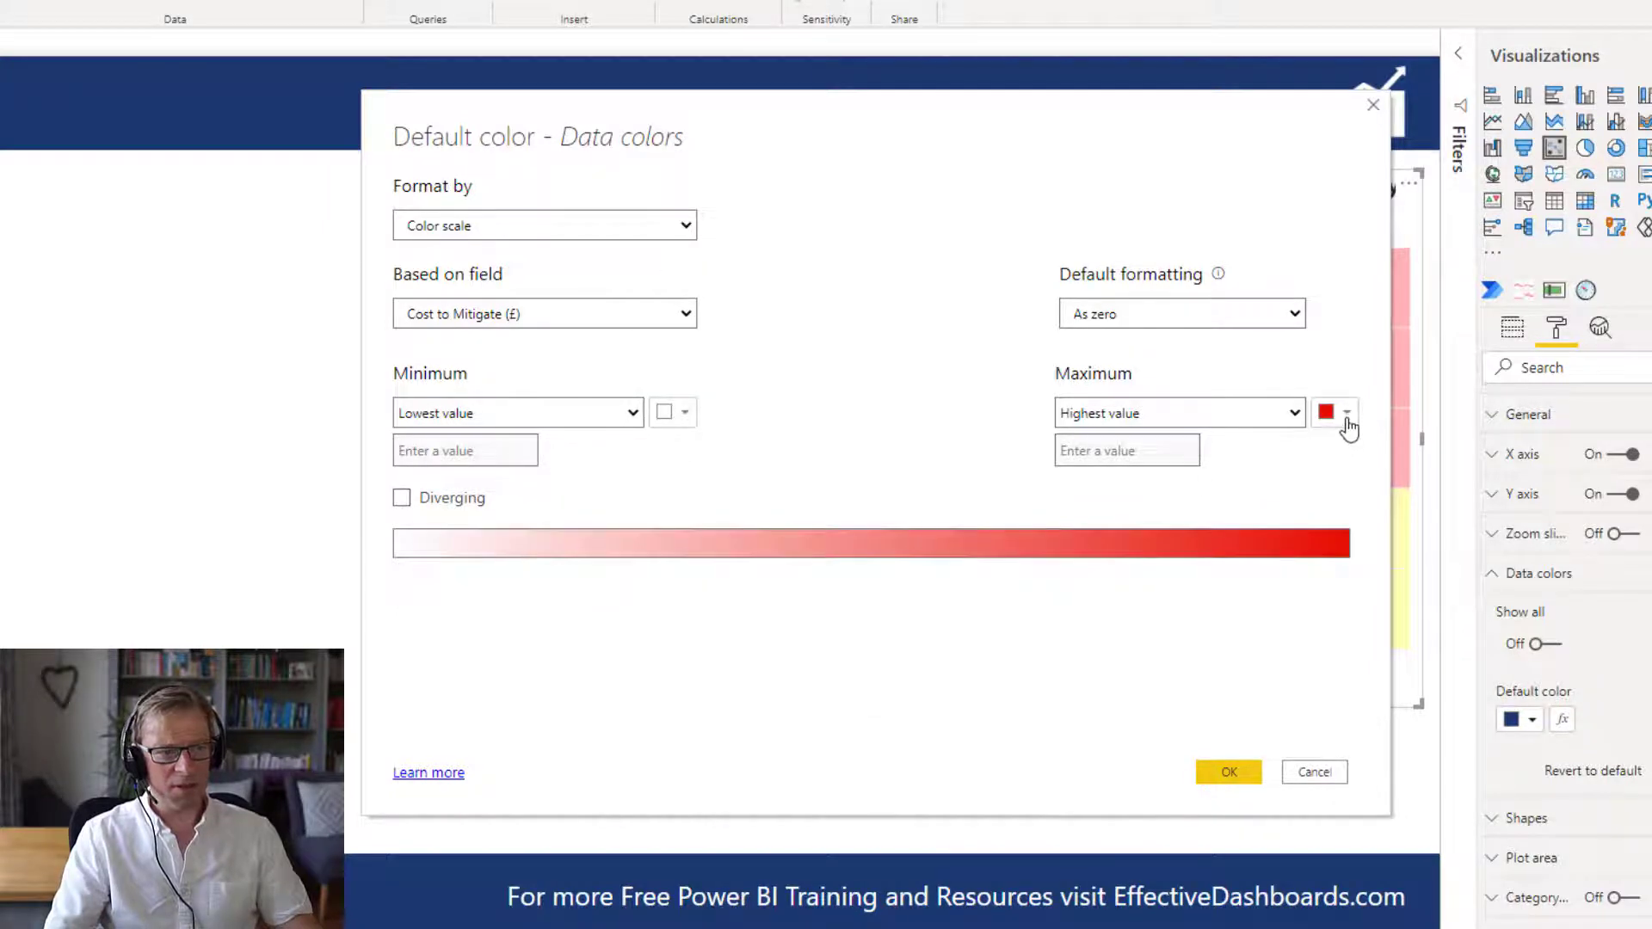
click(1327, 411)
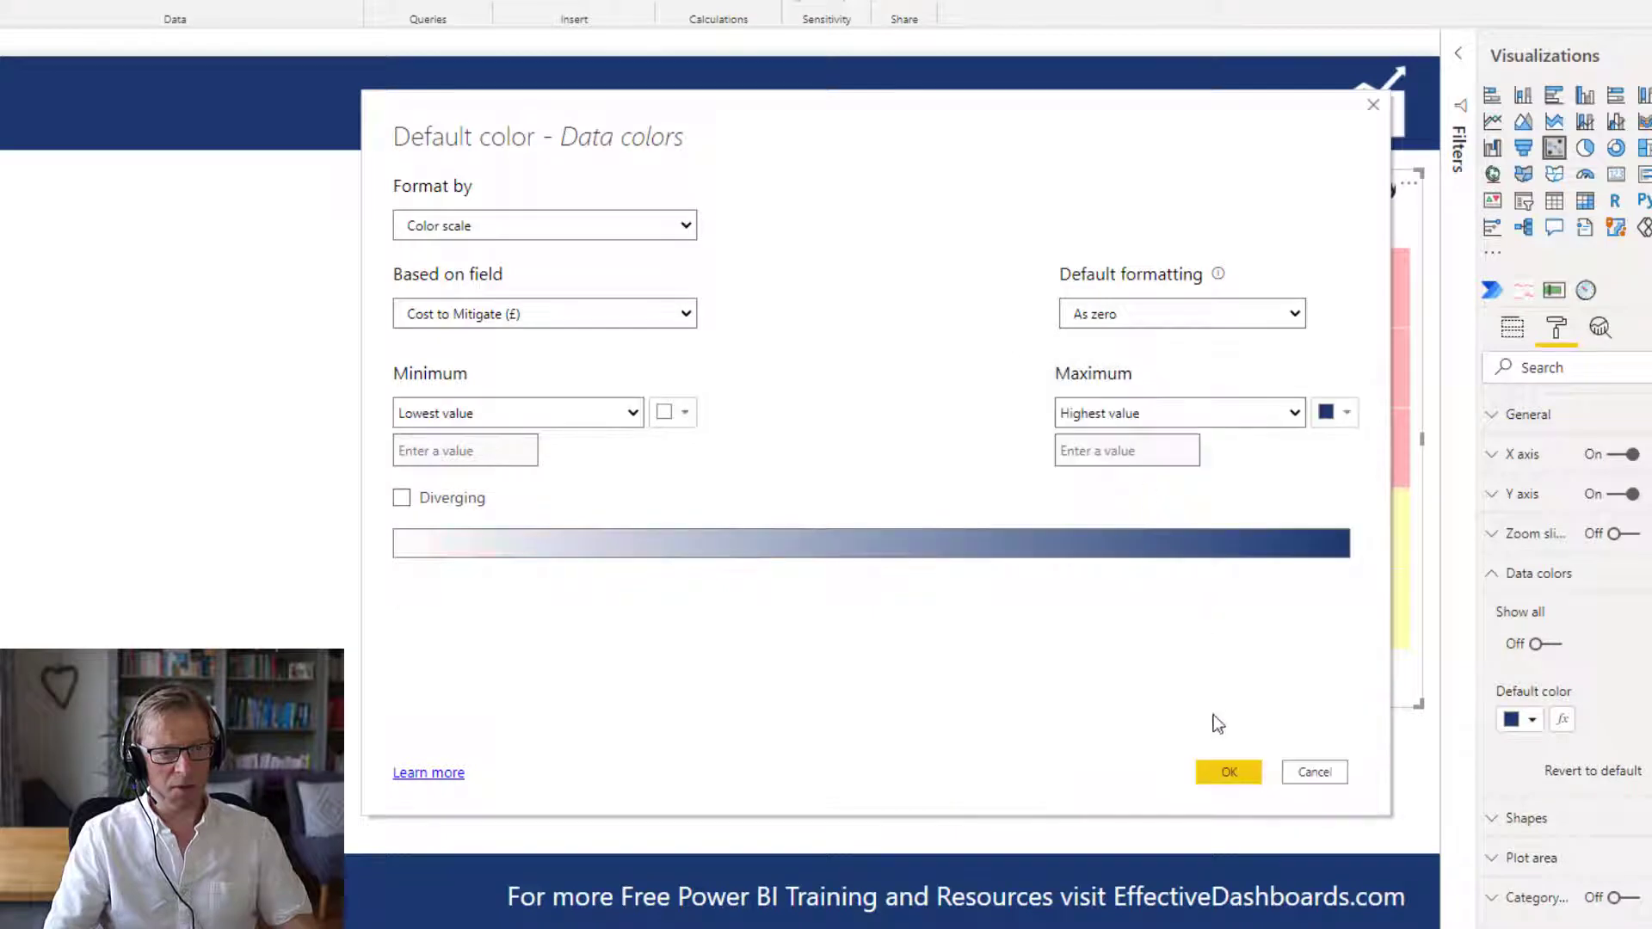
click(1227, 771)
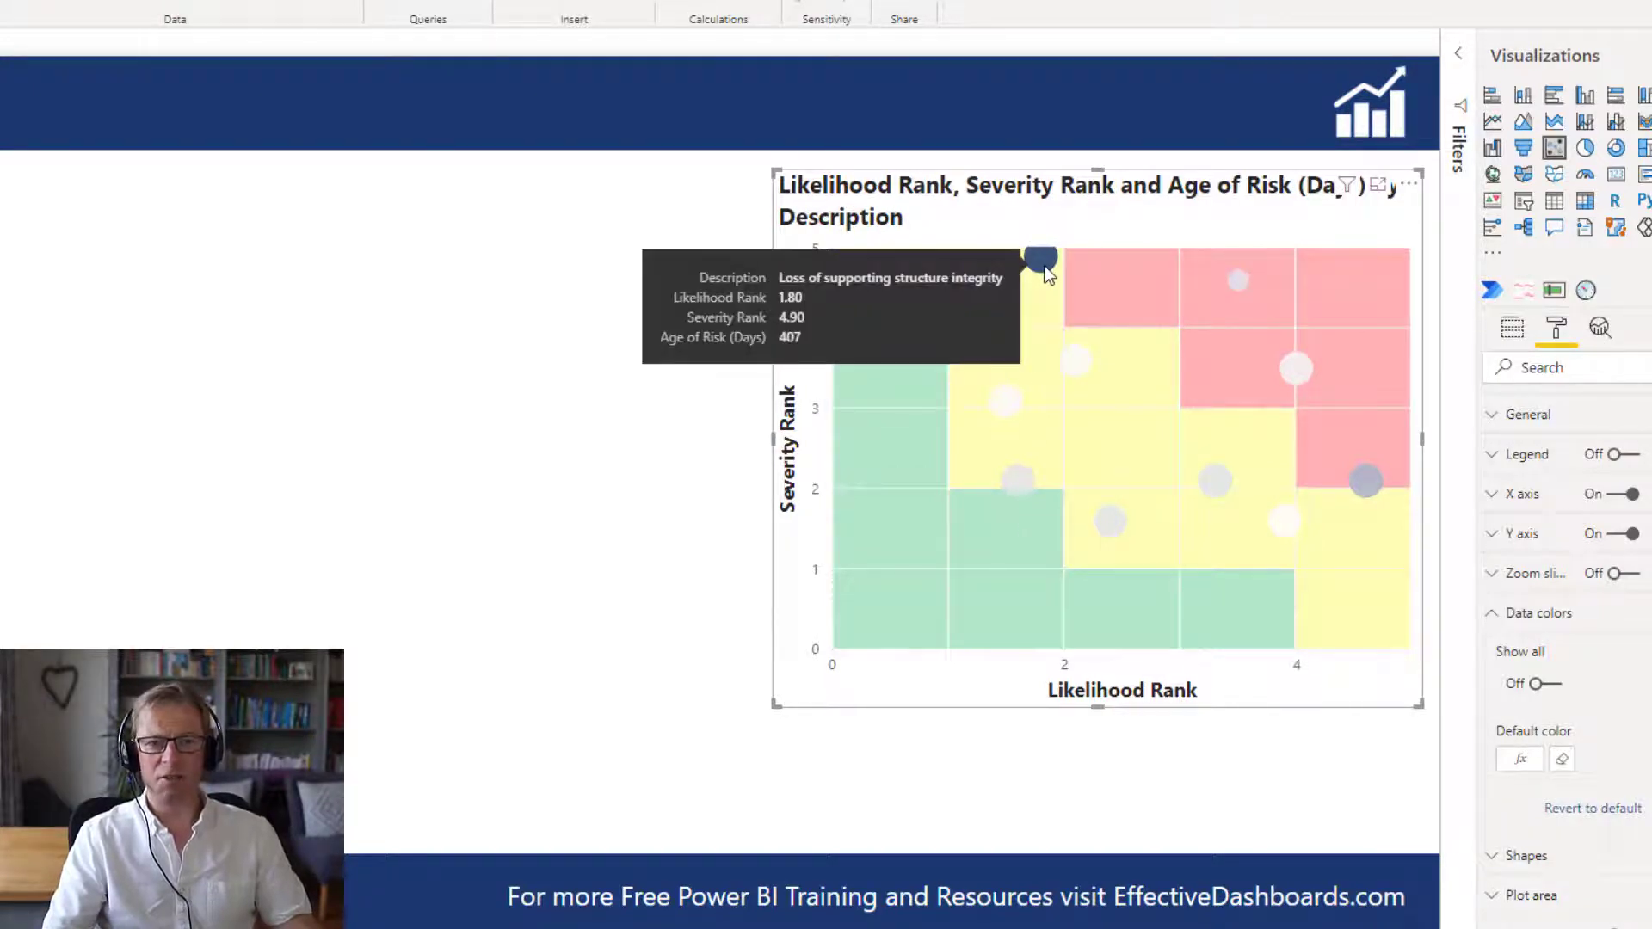
mouse_move(1220, 570)
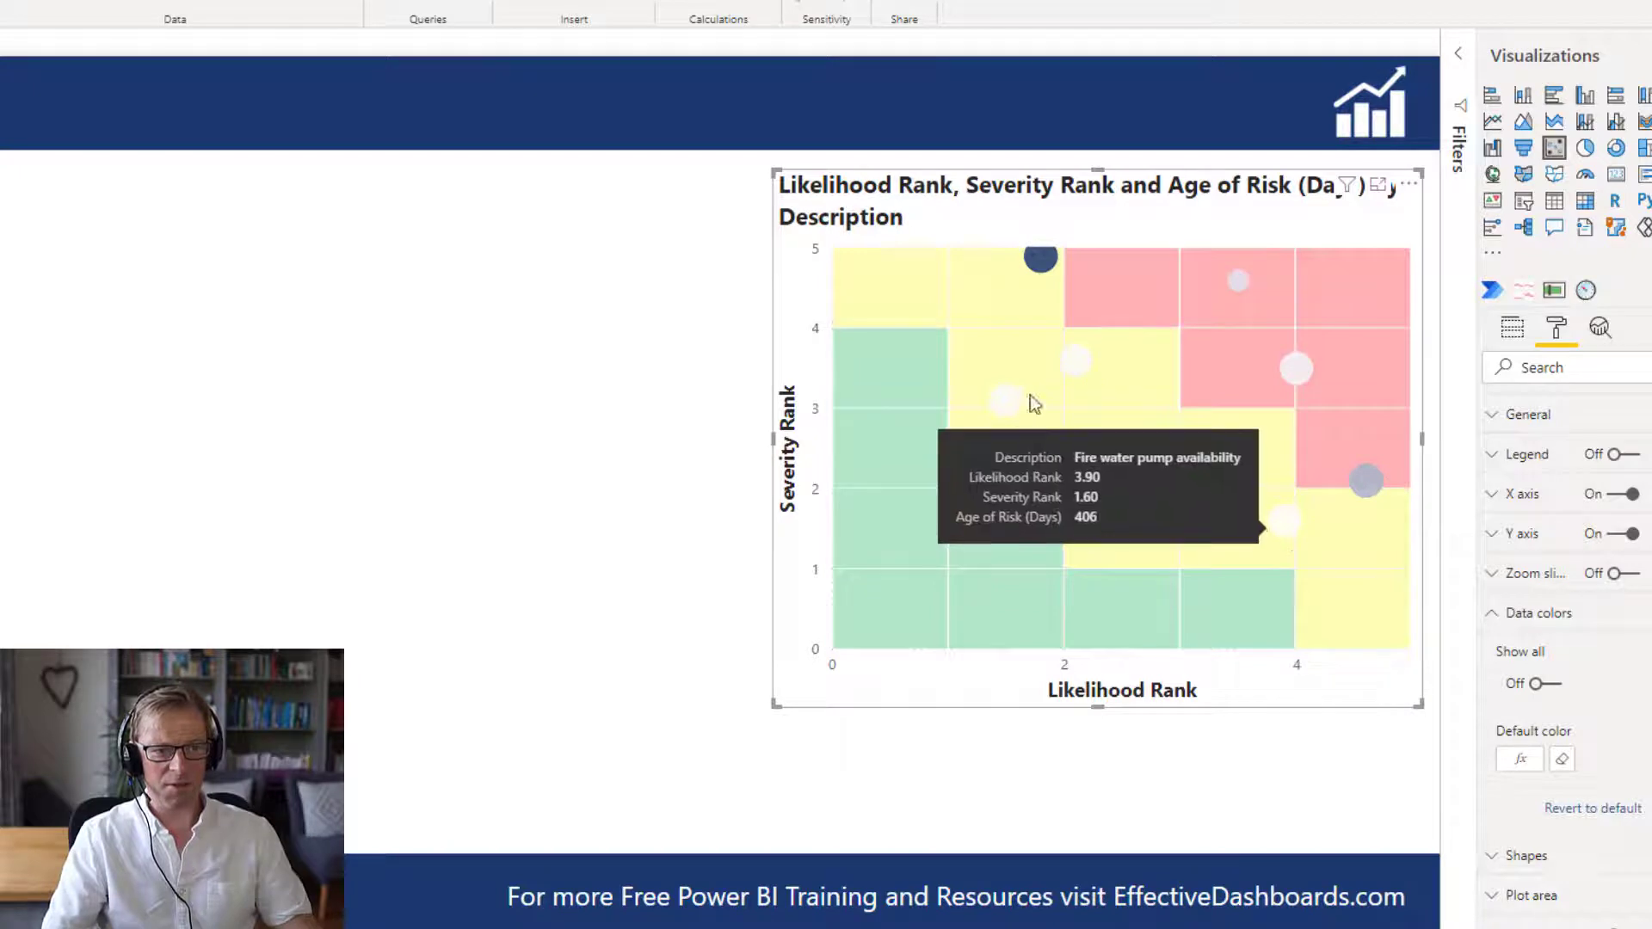
mouse_move(1059, 294)
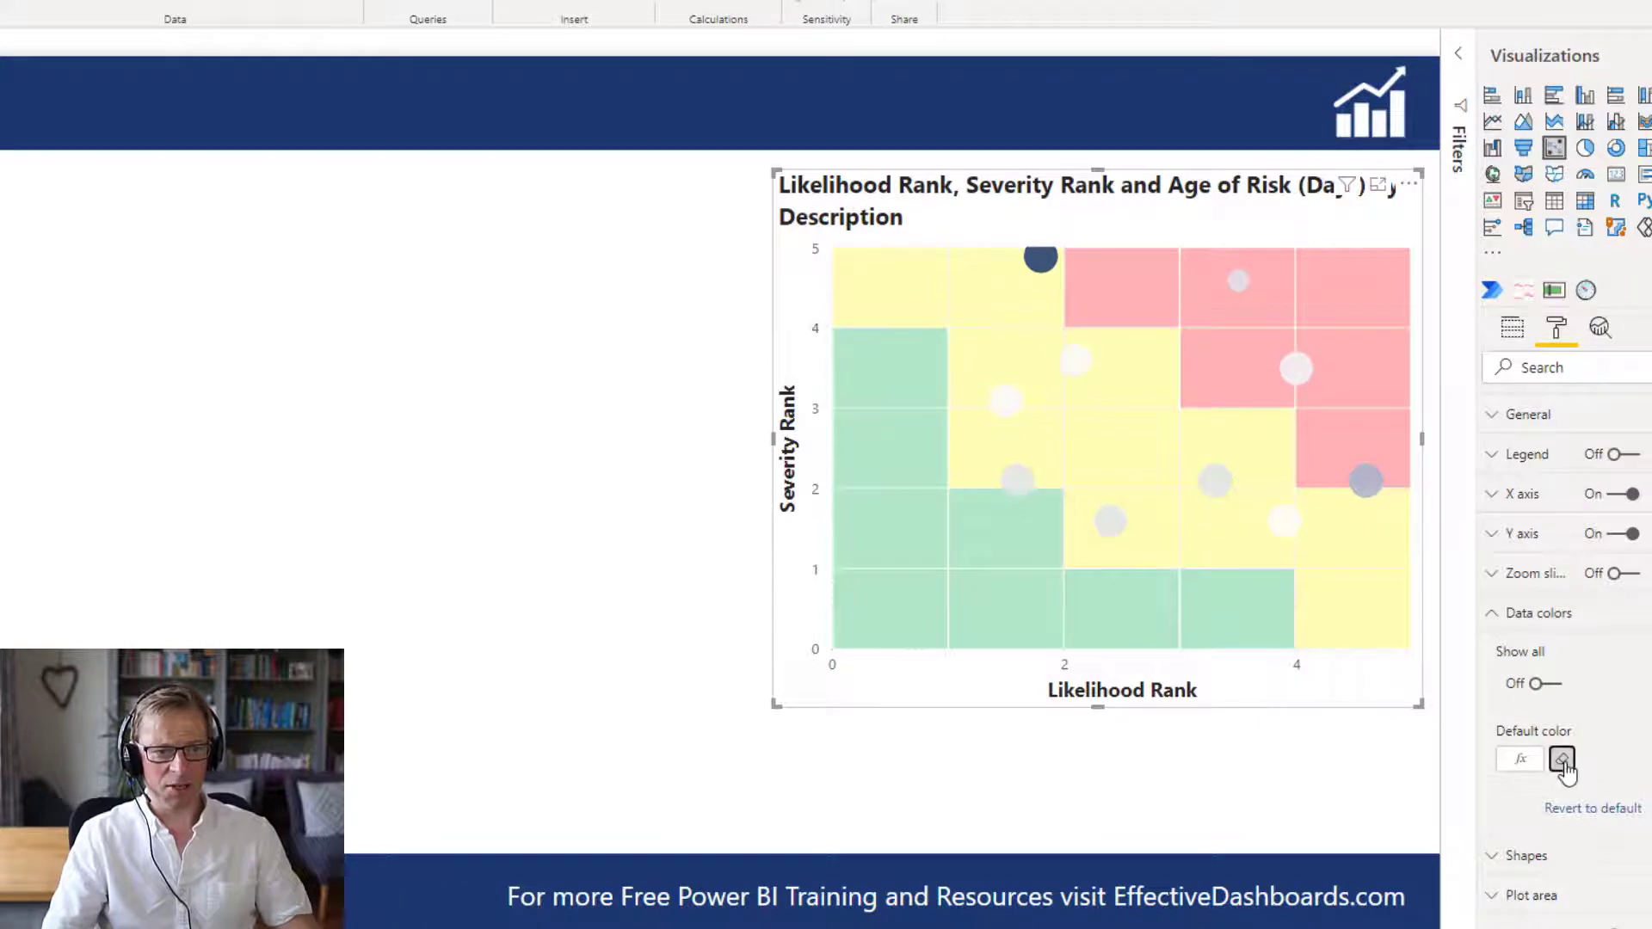
- Redo the colour scale with a light grey minimum and dark blue maximum
click(1563, 759)
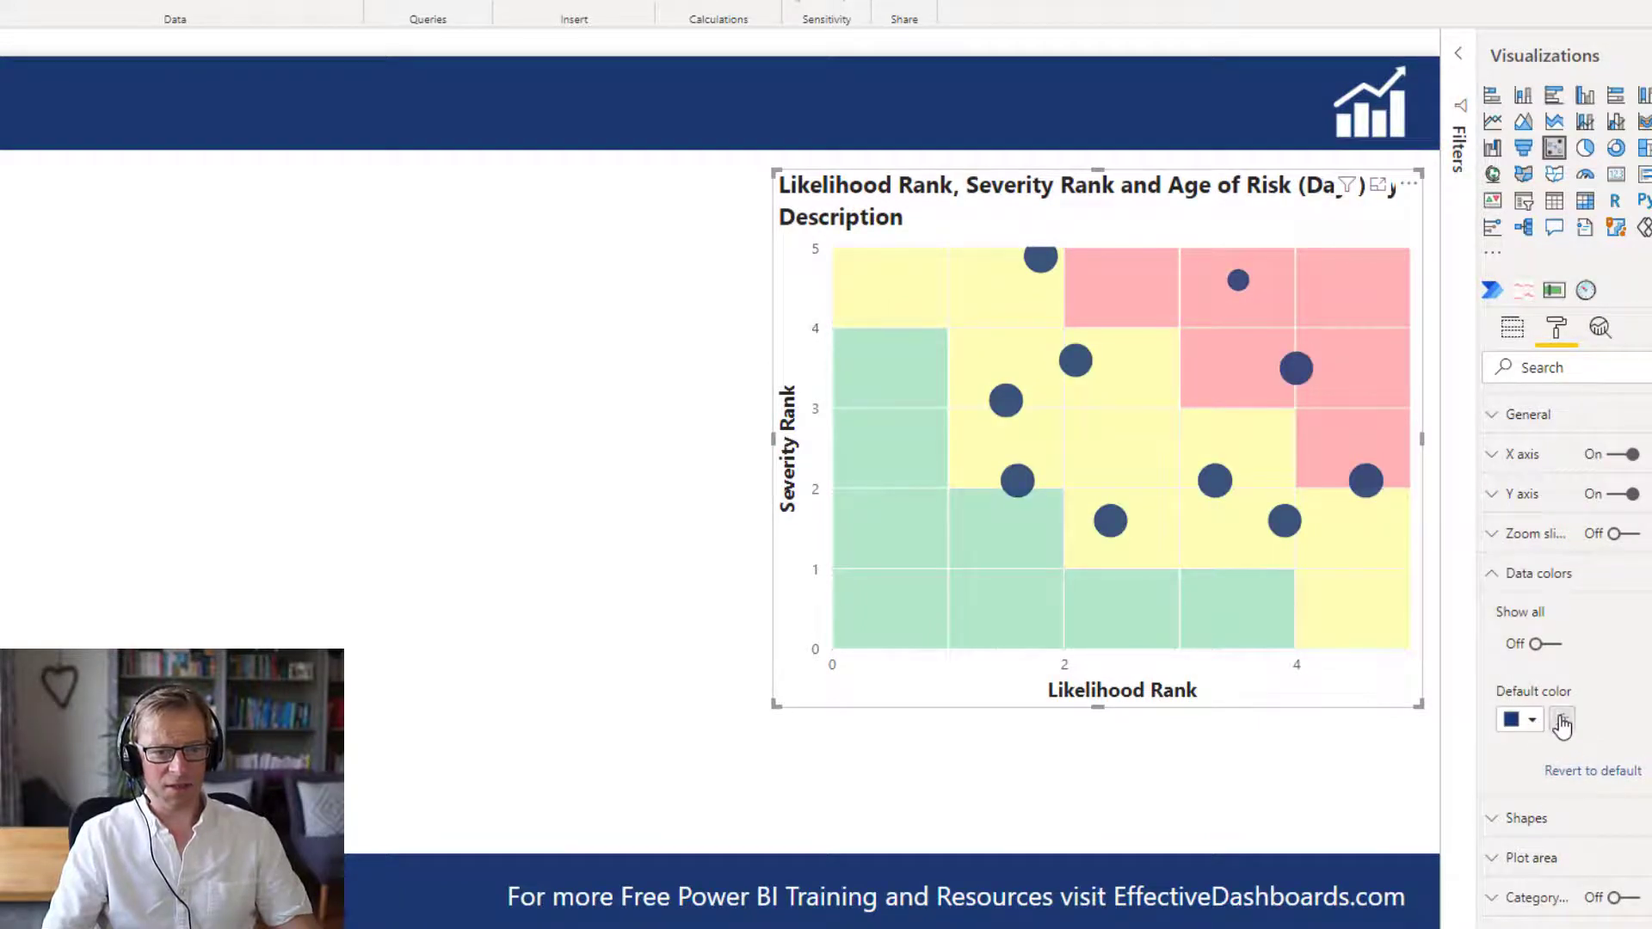
click(1561, 720)
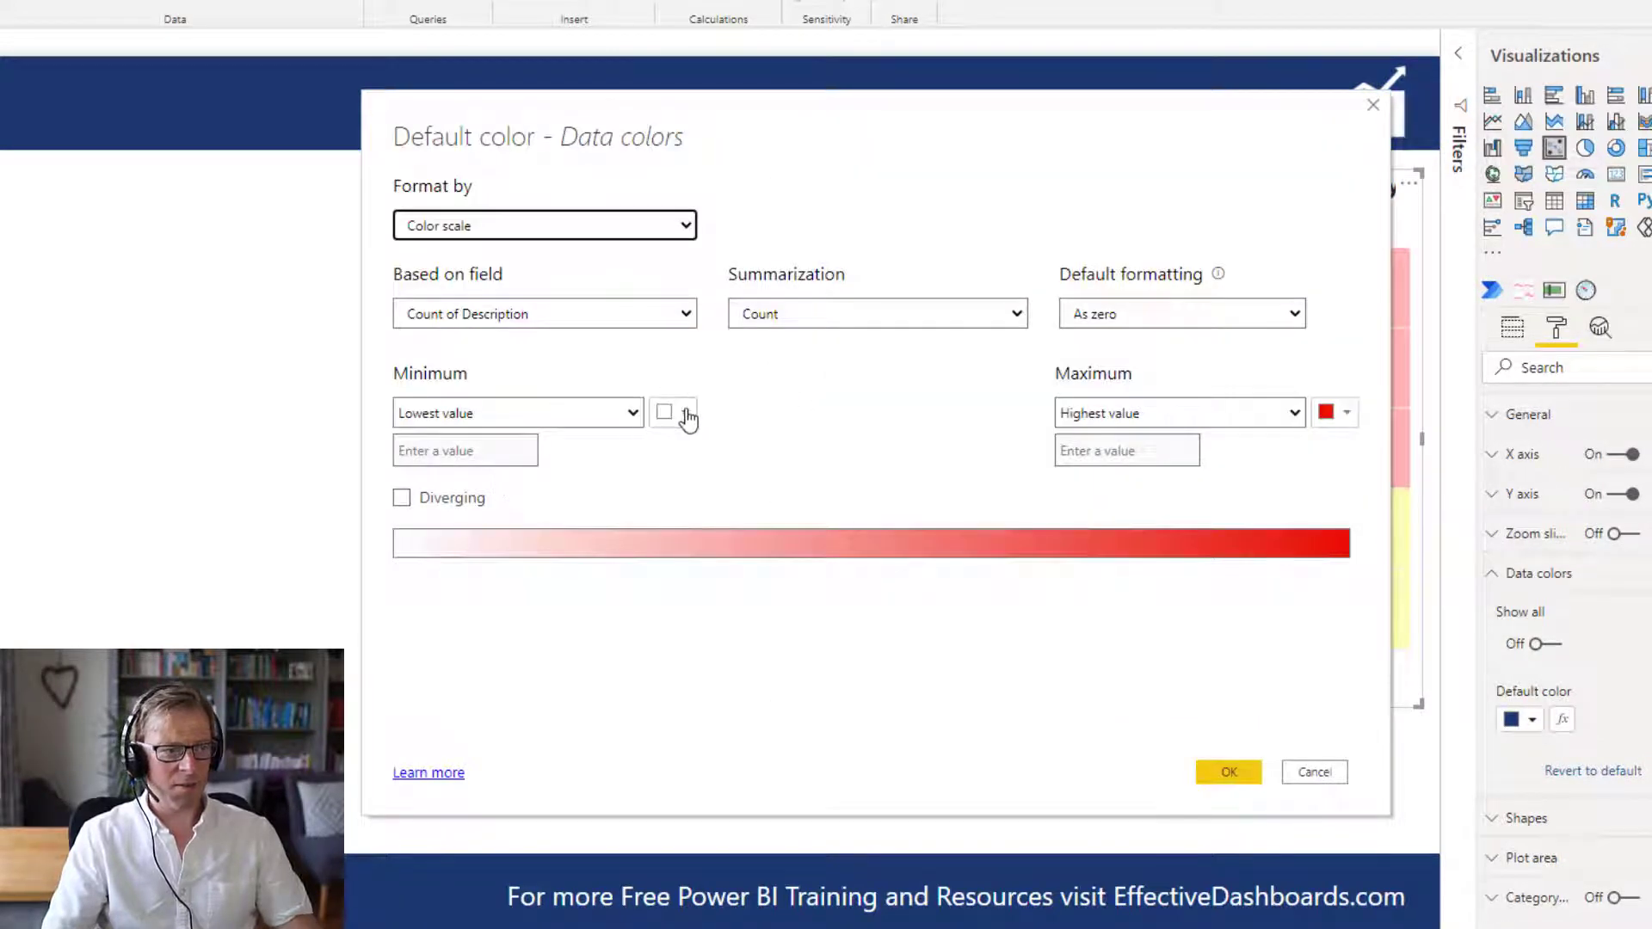
click(665, 411)
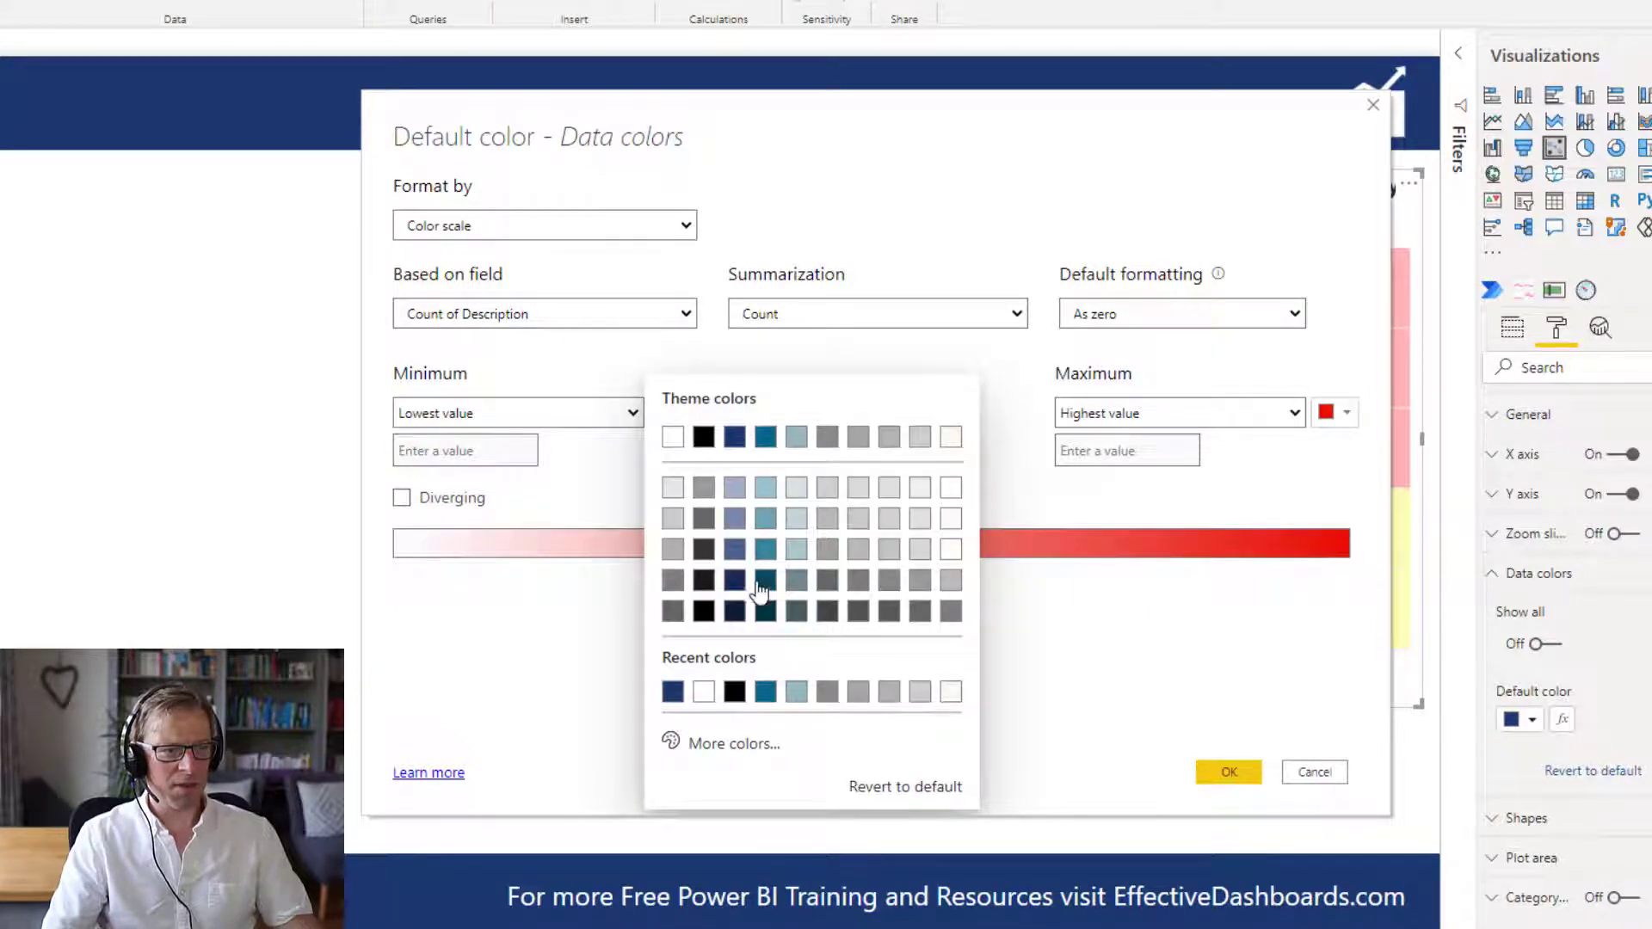
mouse_move(797, 499)
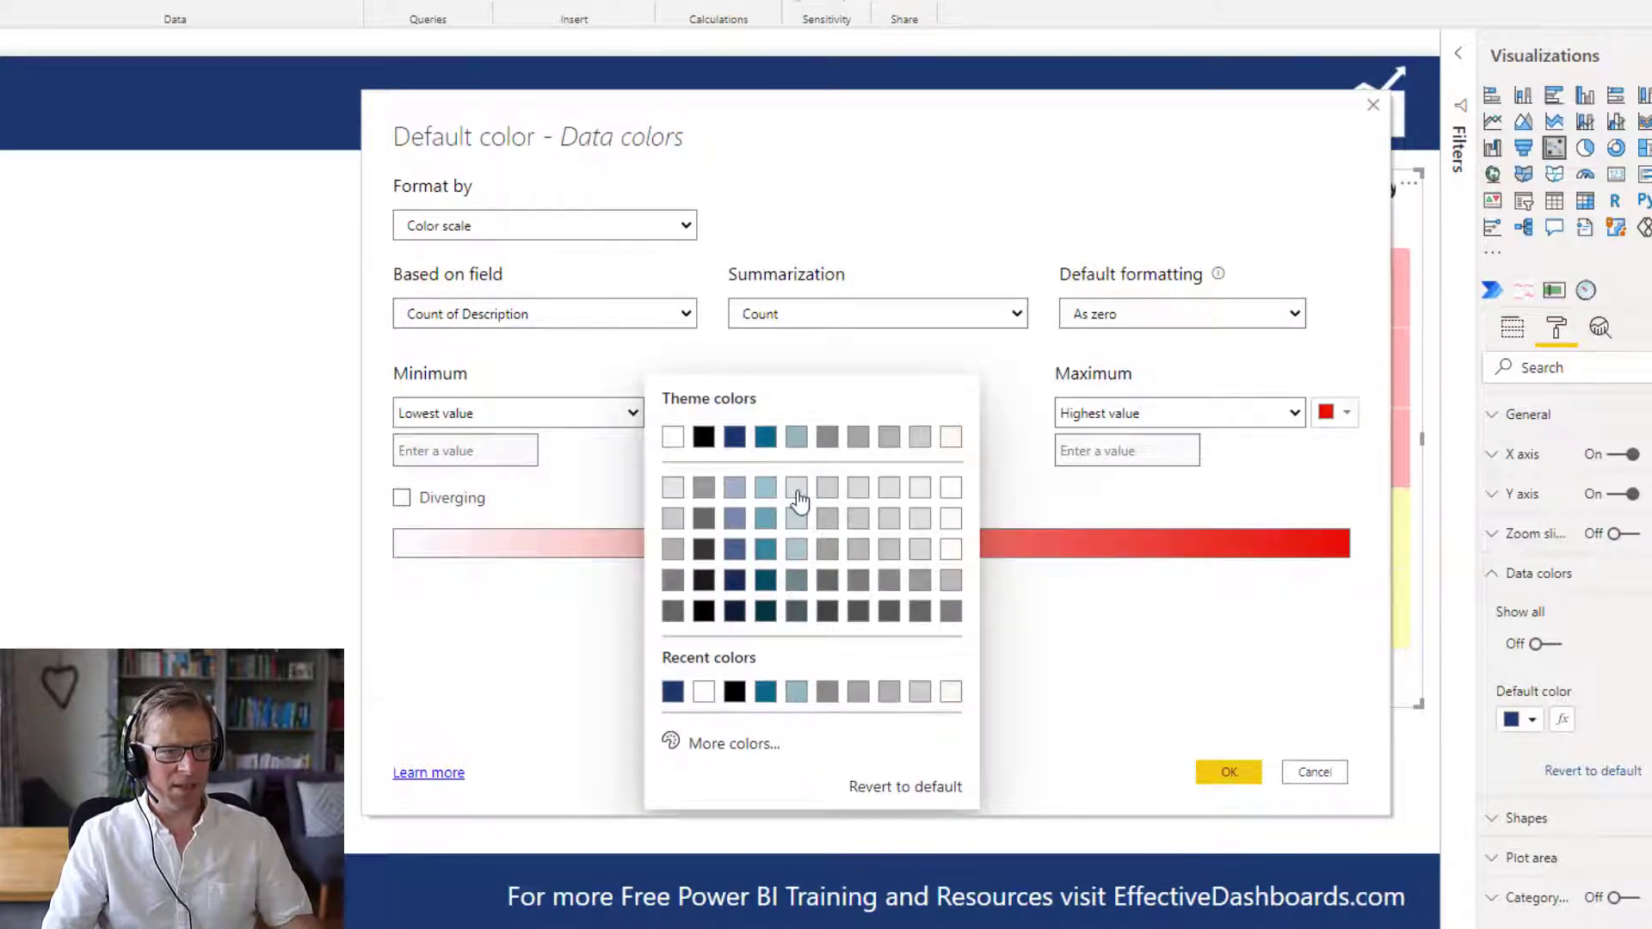
click(795, 488)
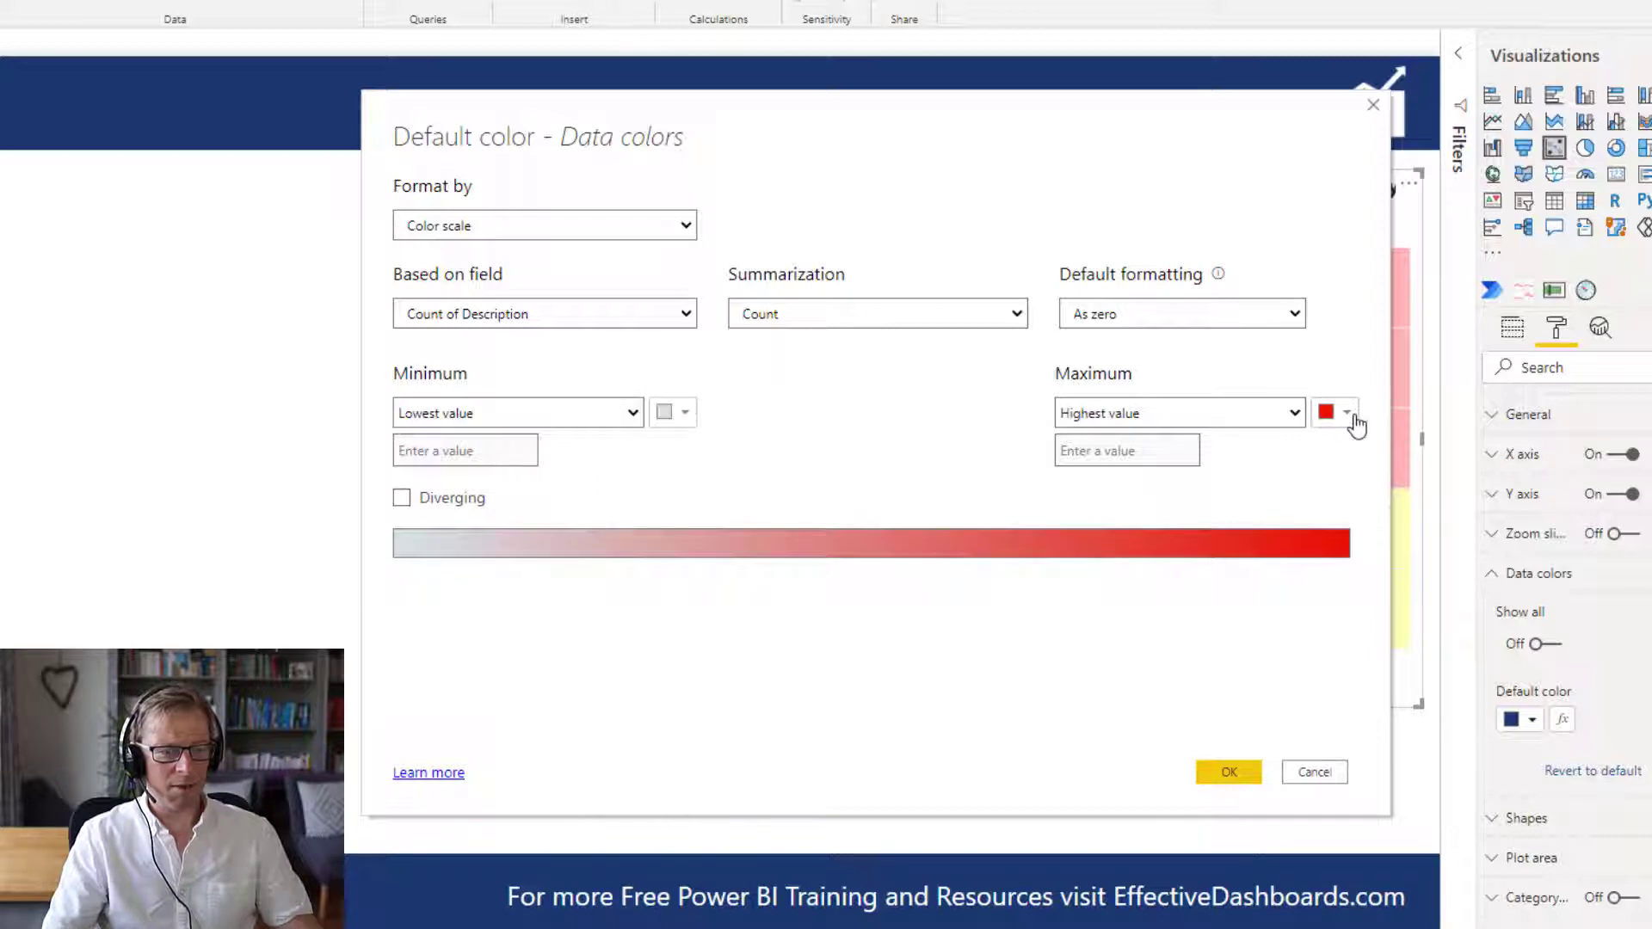
click(1332, 411)
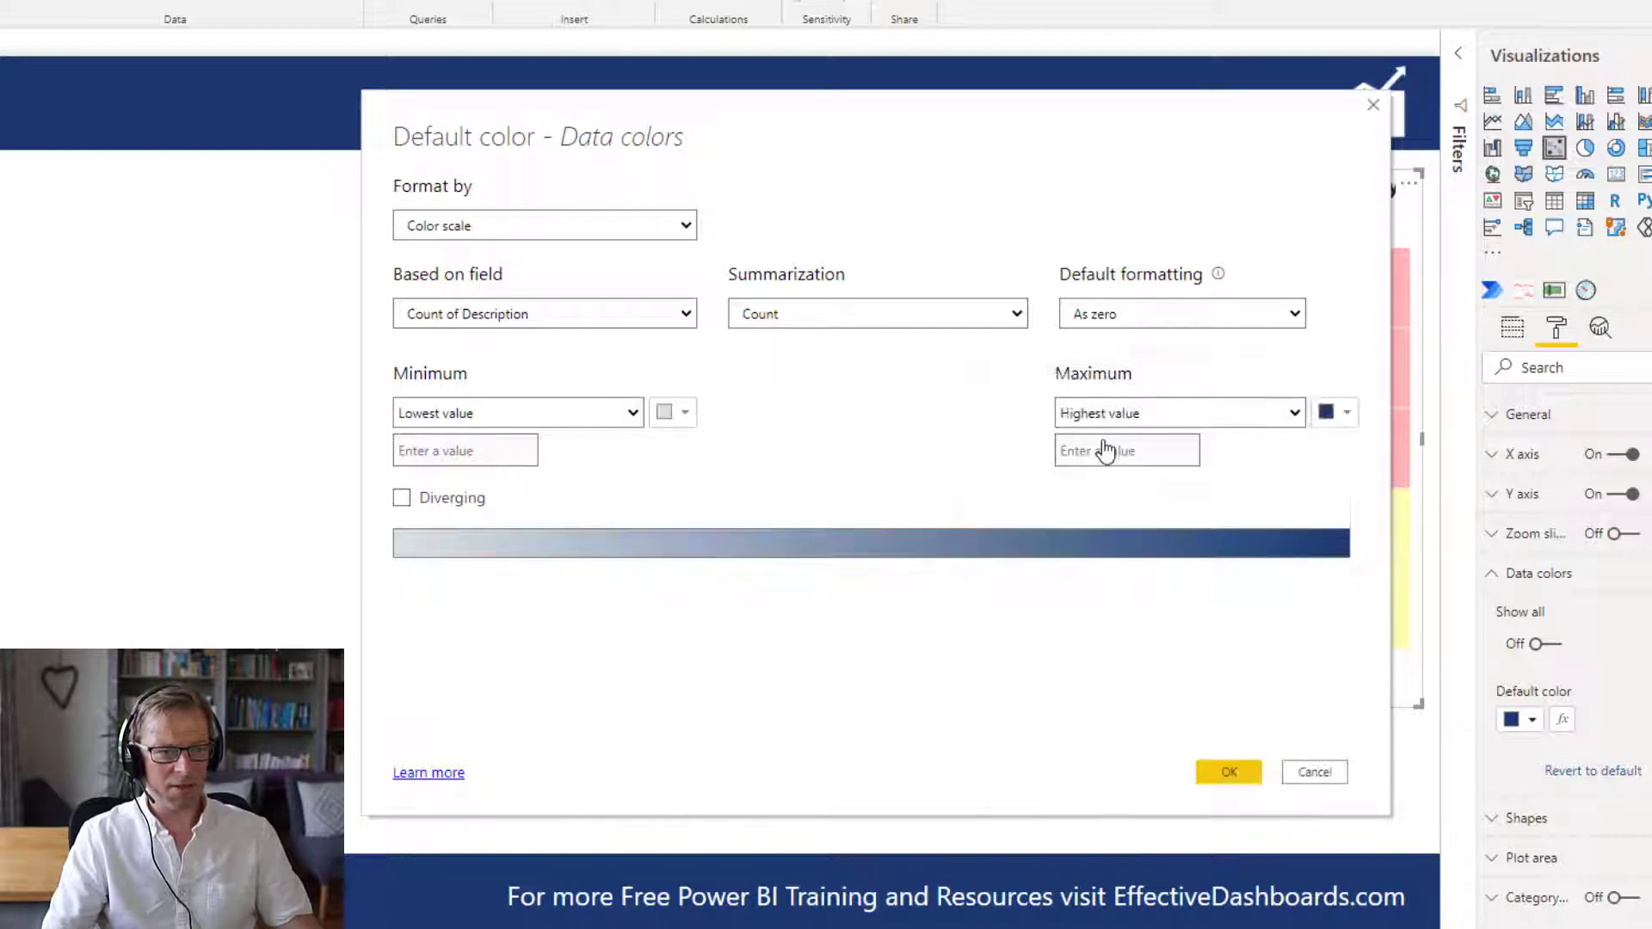
click(1227, 772)
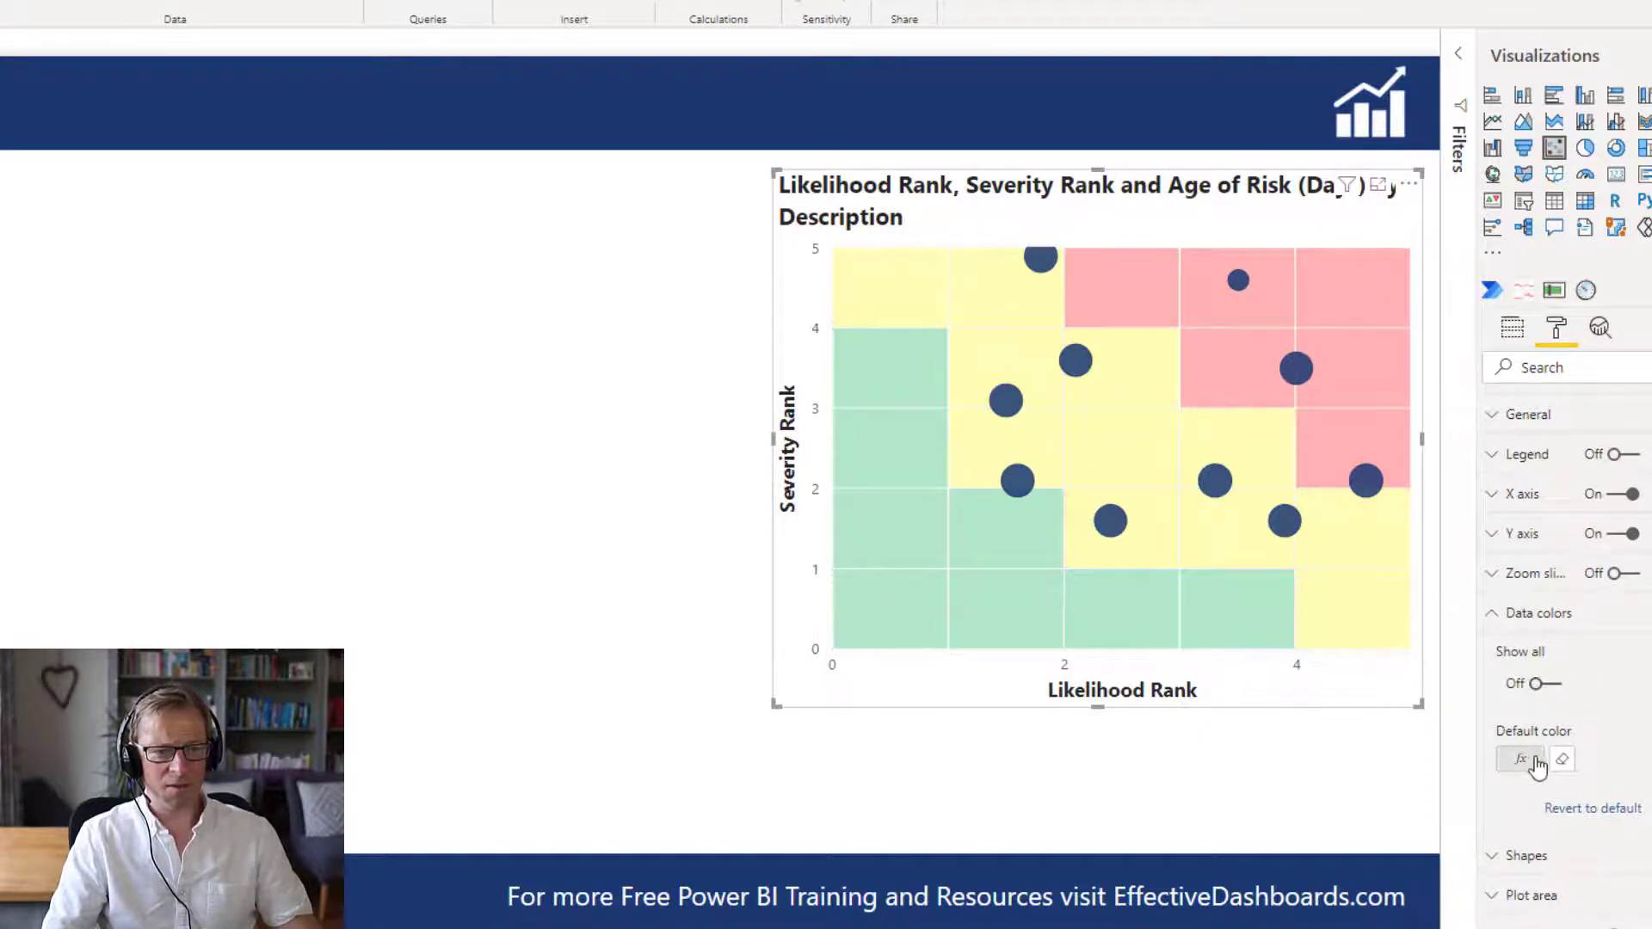
- Reopen the colour scale settings and base them on the cost field again
click(1519, 759)
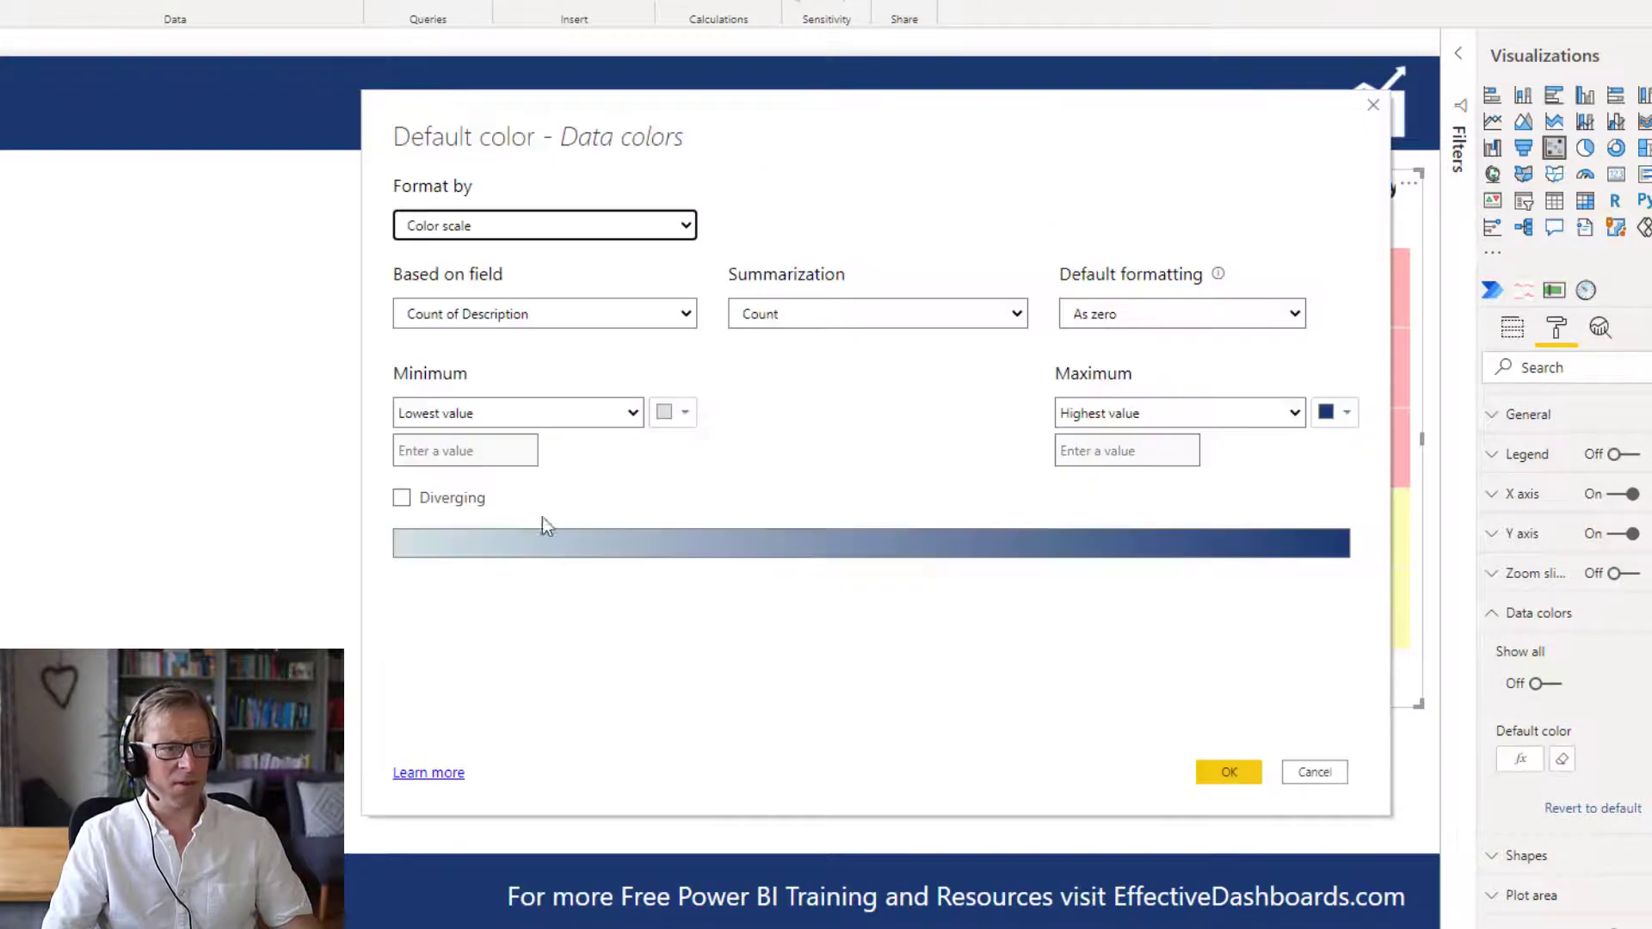
click(543, 314)
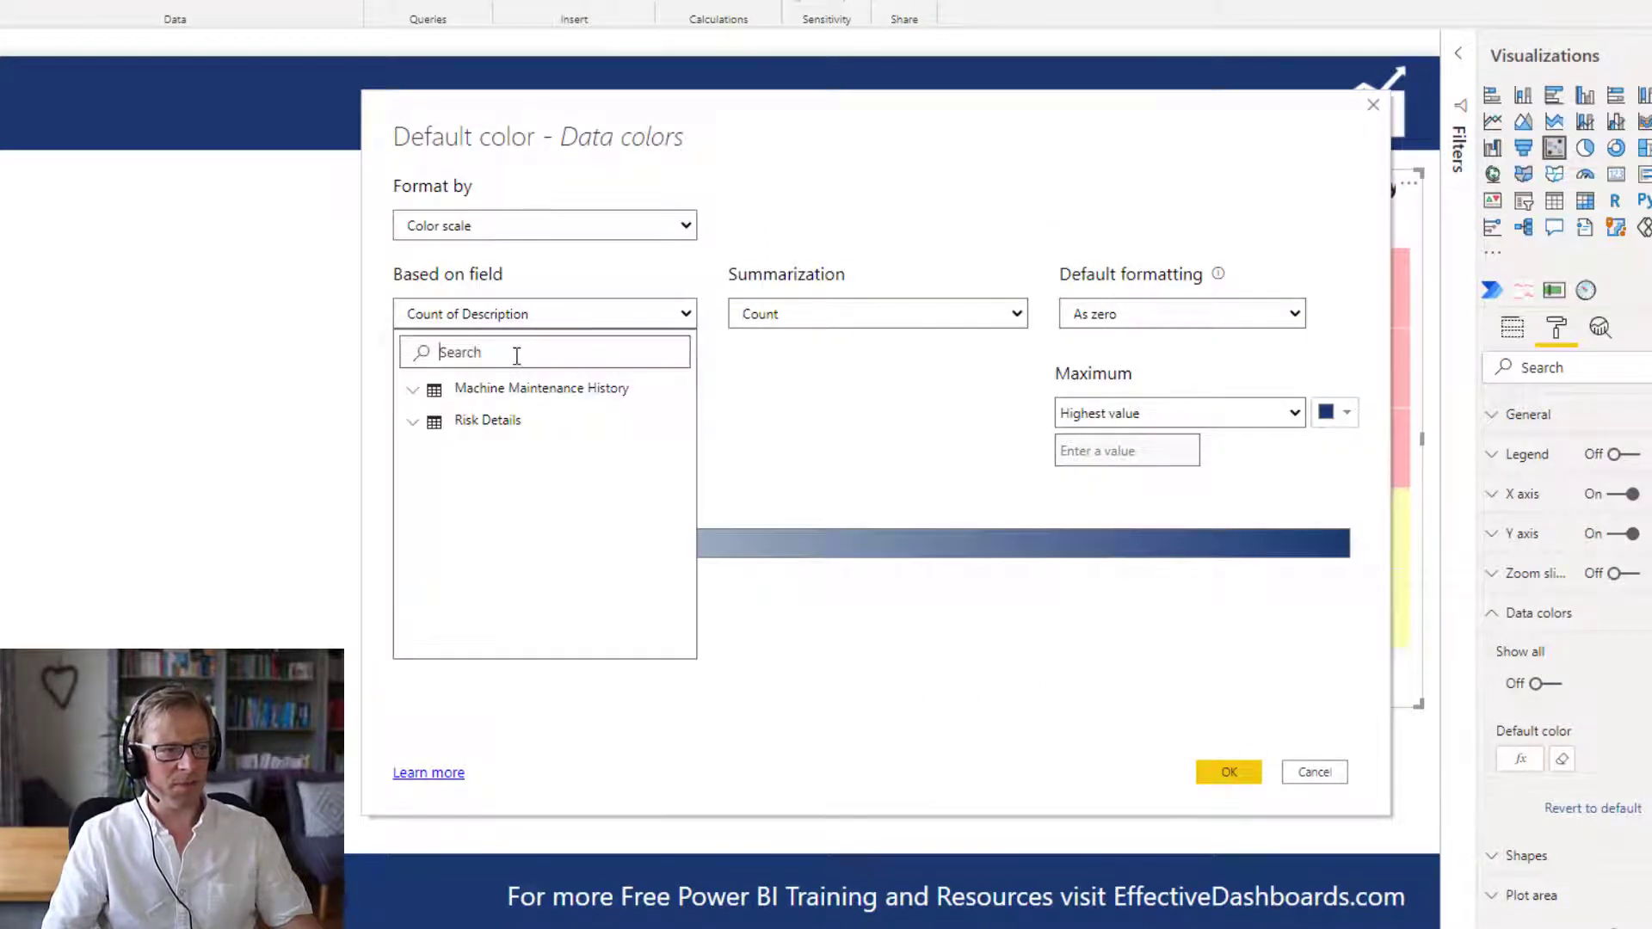
text(cost)
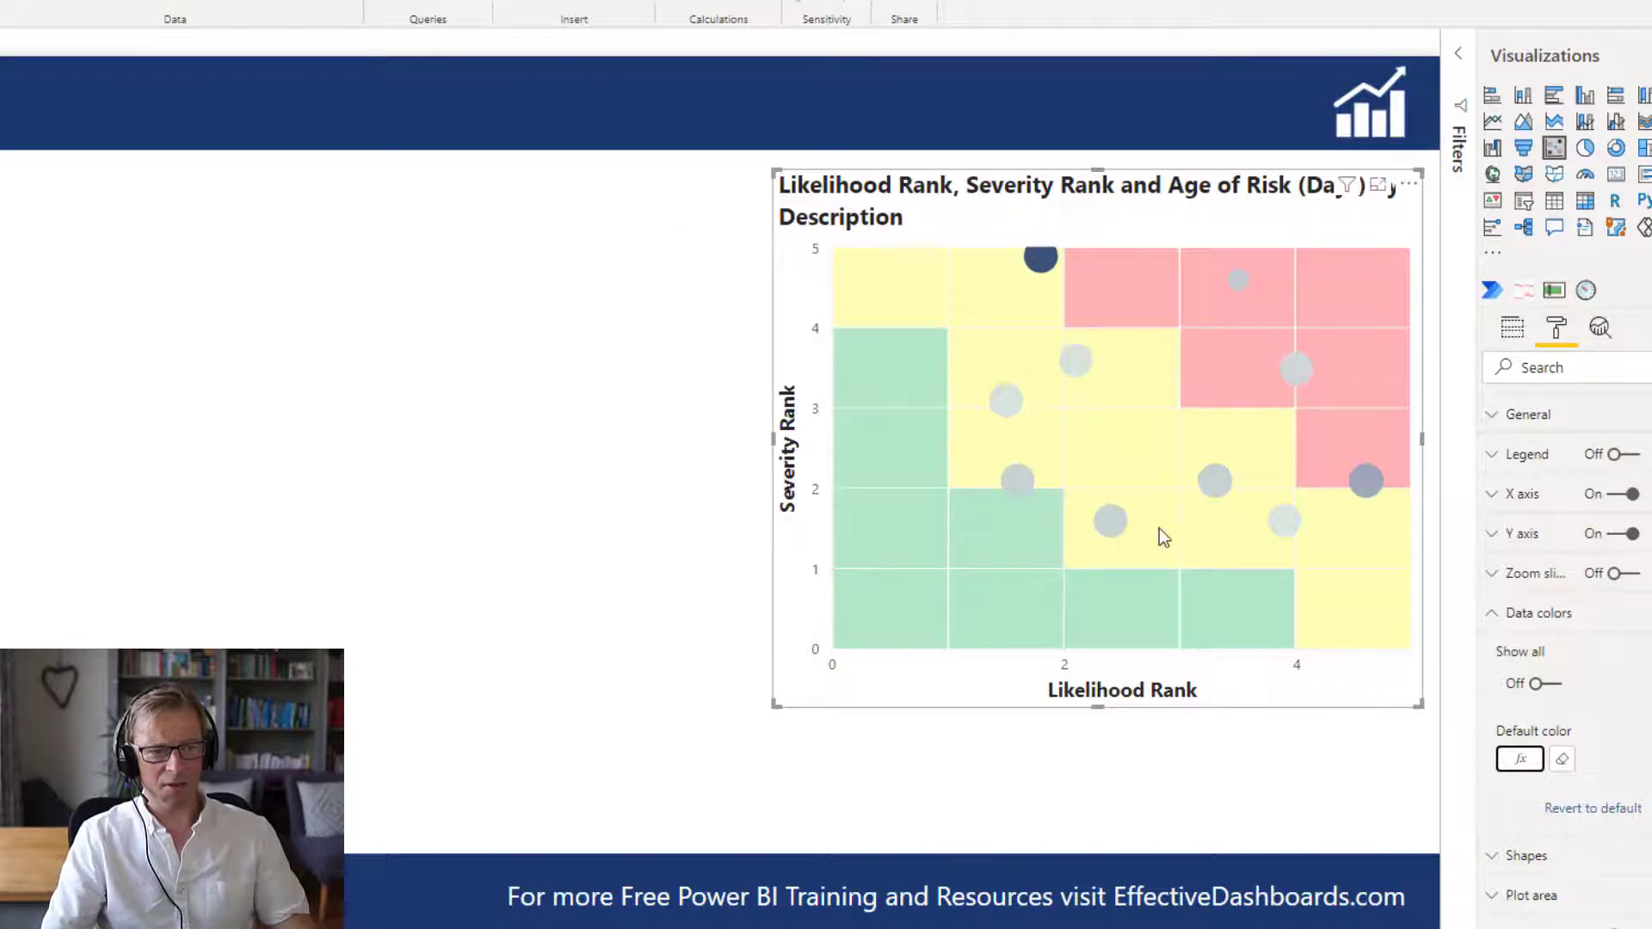
mouse_move(1365, 482)
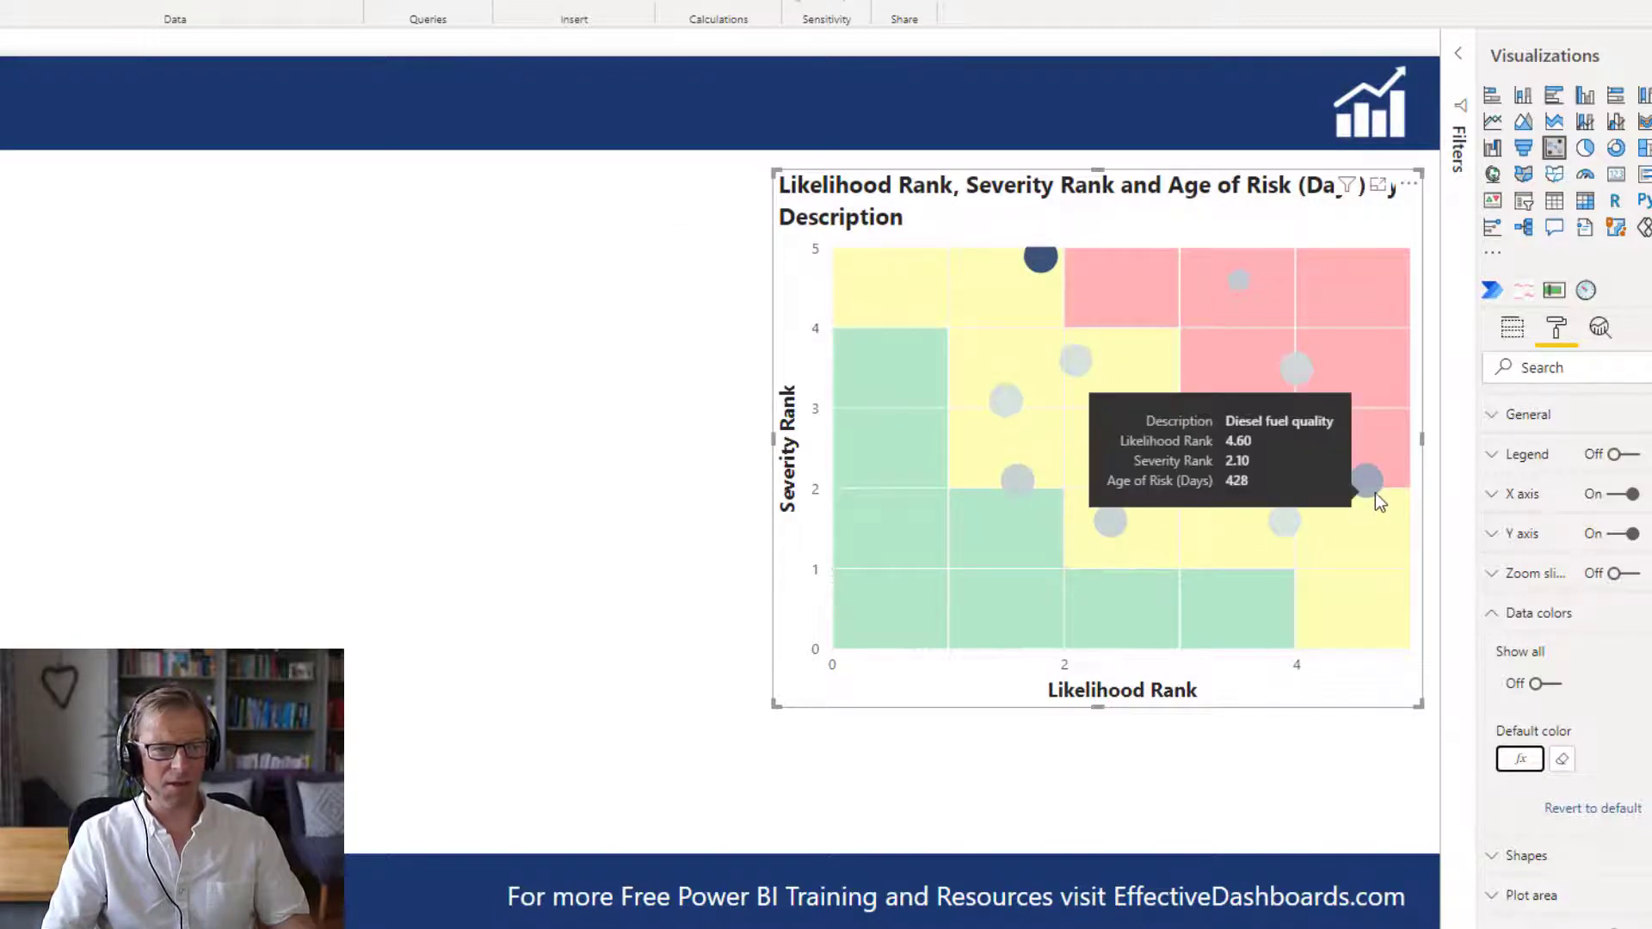
mouse_move(1296, 368)
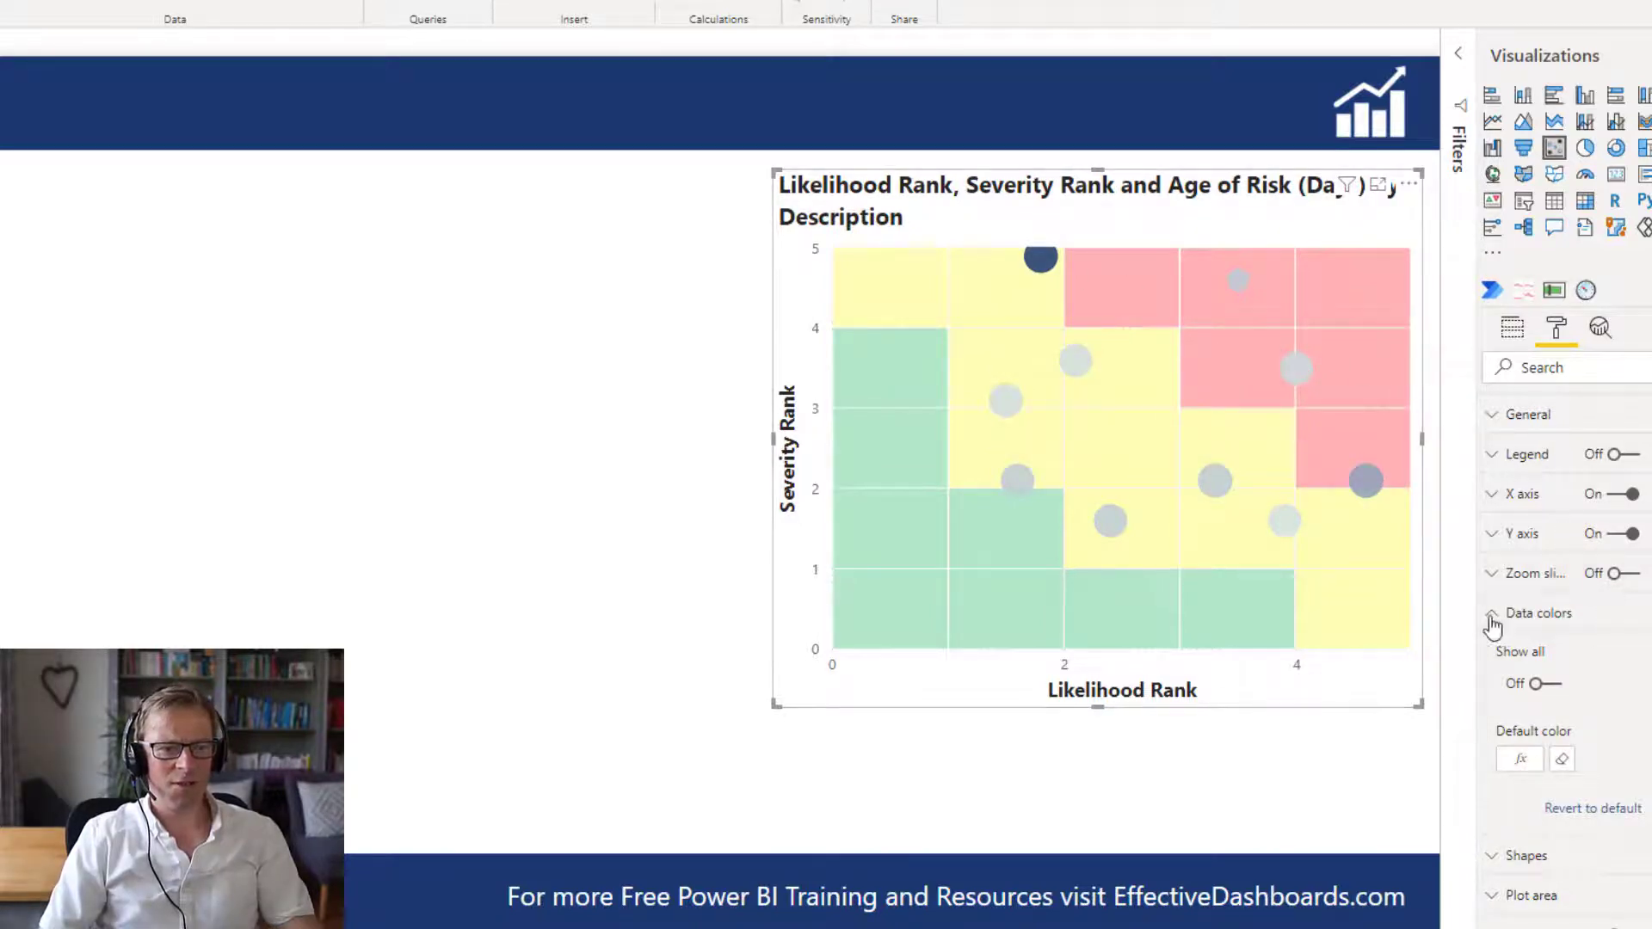
- Switch Category labels On so each bubble shows its risk description
click(1493, 613)
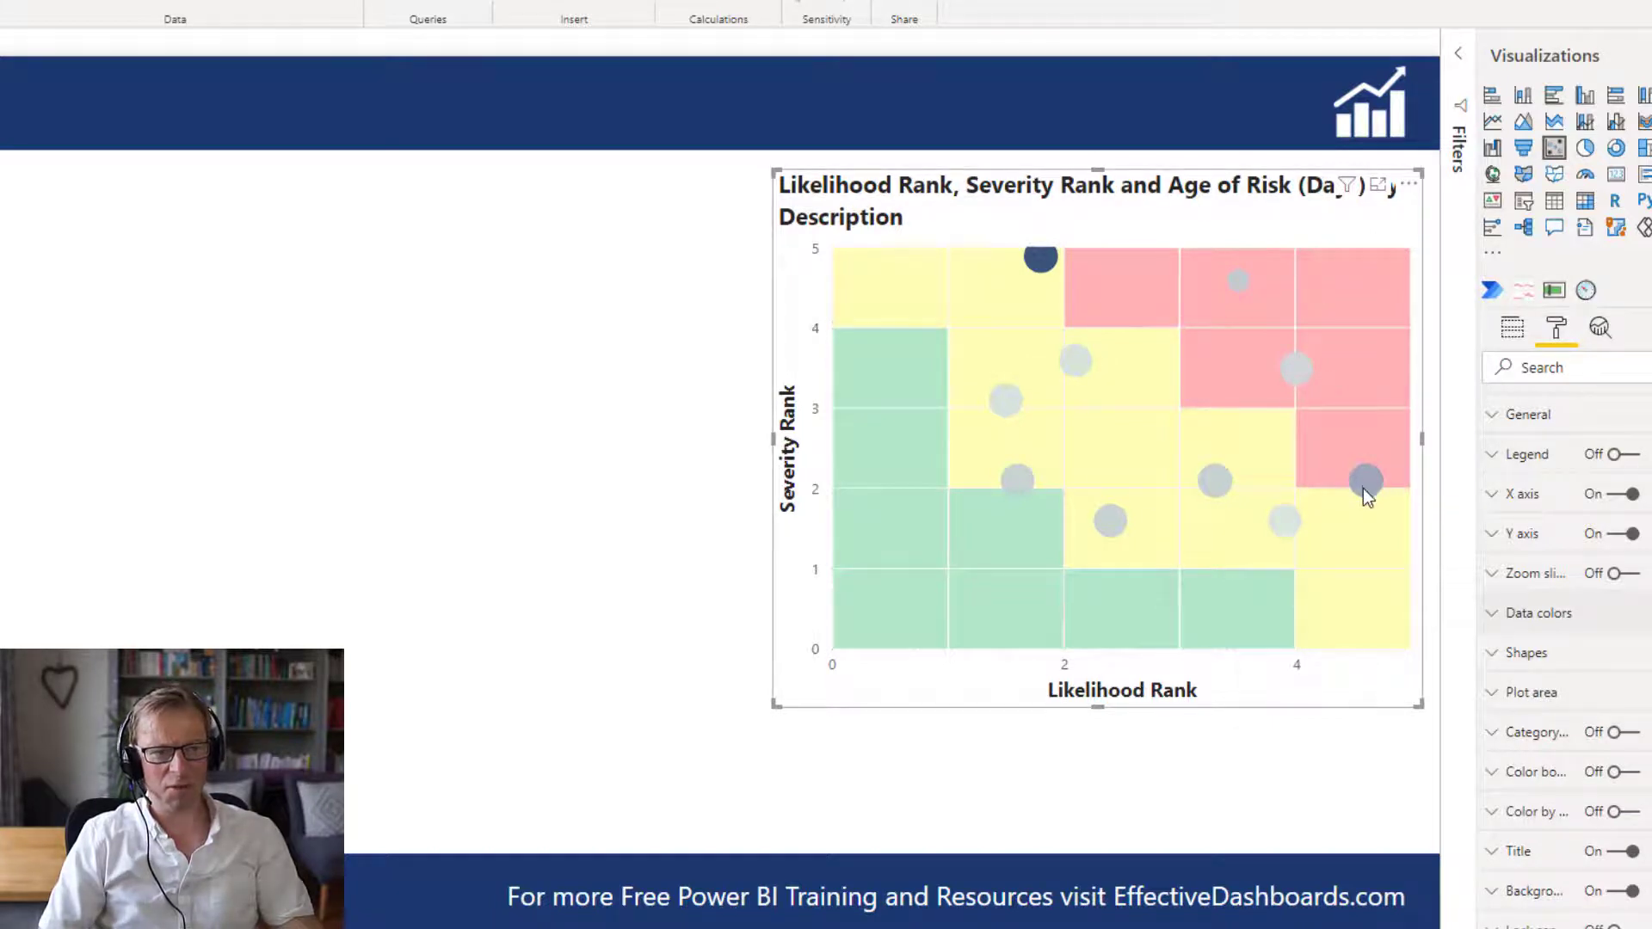
mouse_move(1027, 406)
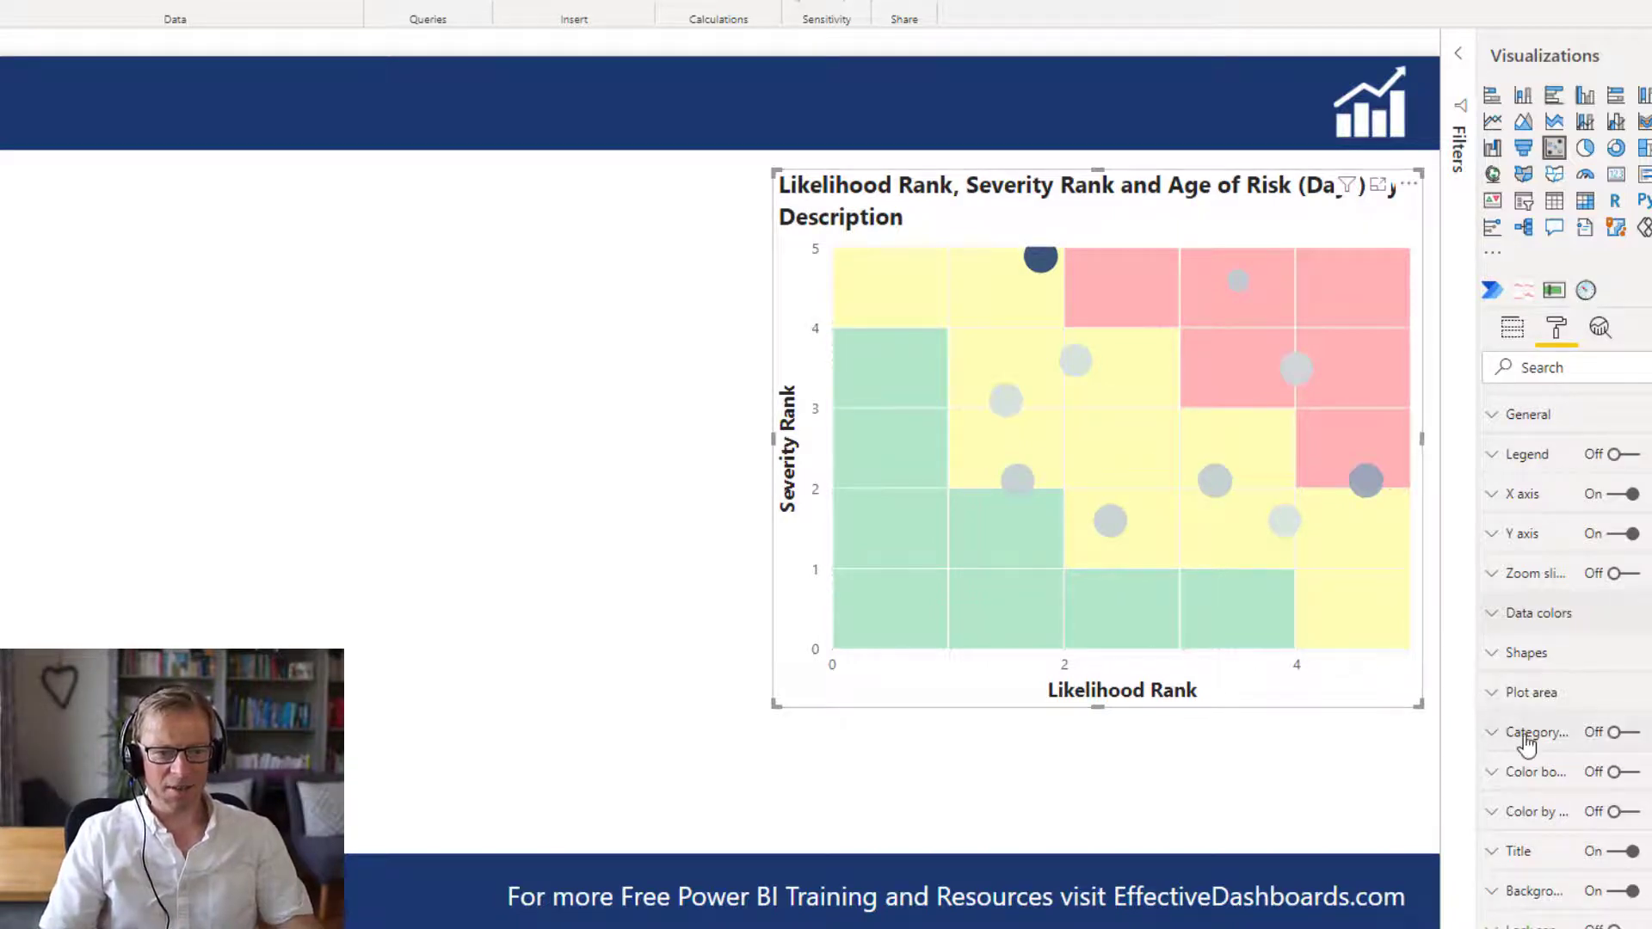
click(1629, 733)
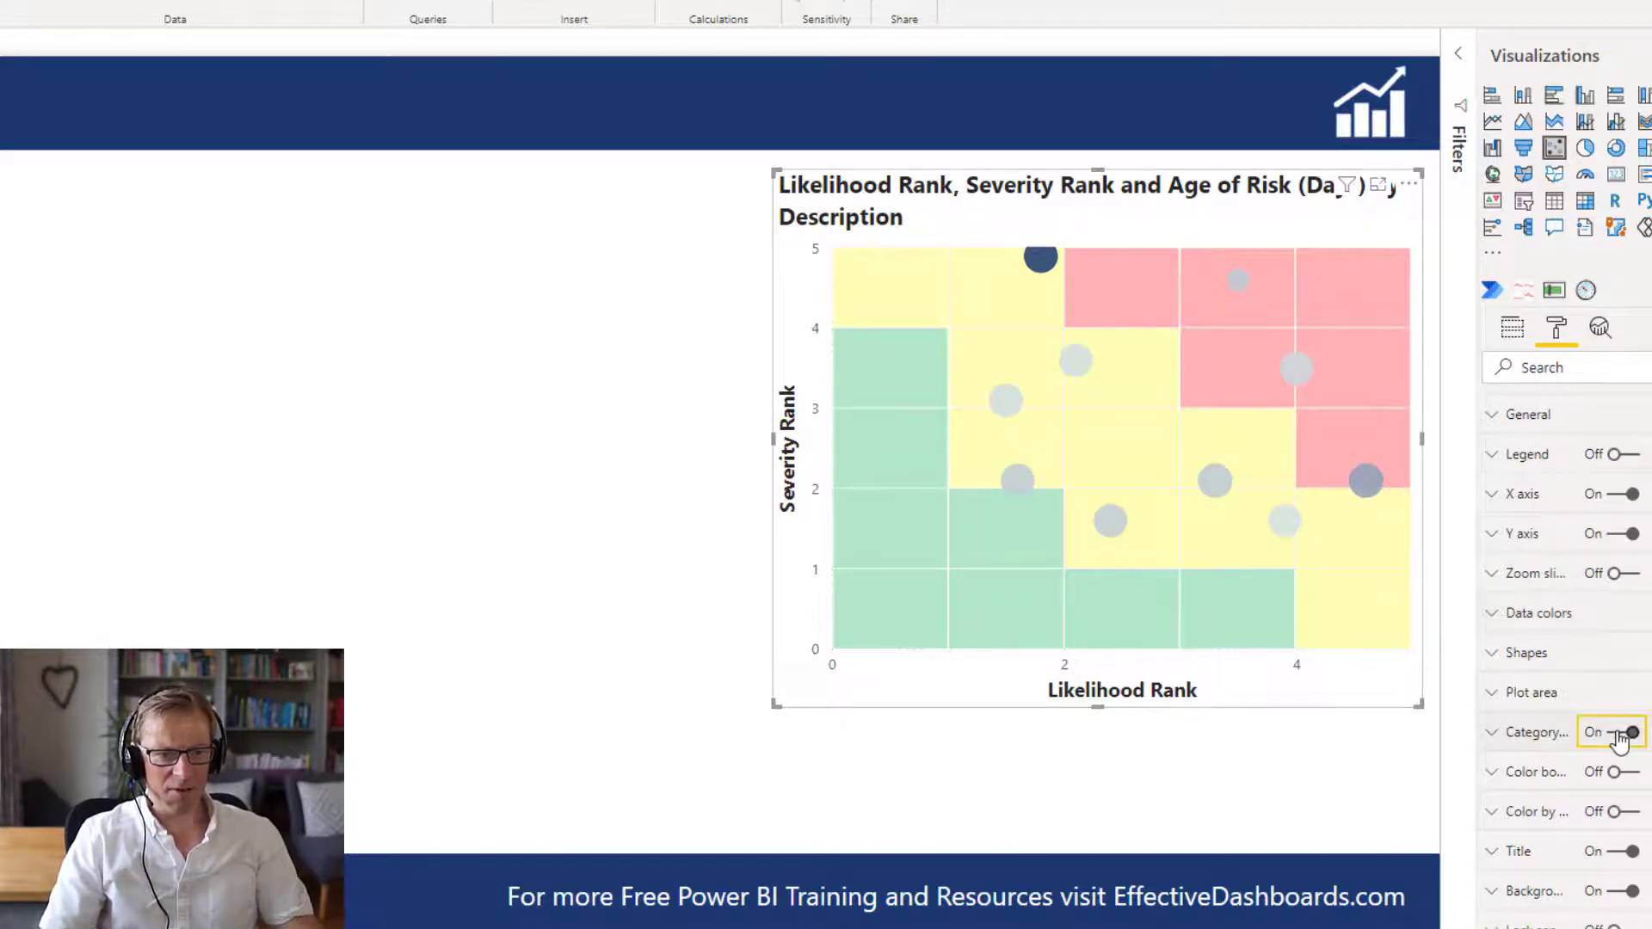
click(1623, 733)
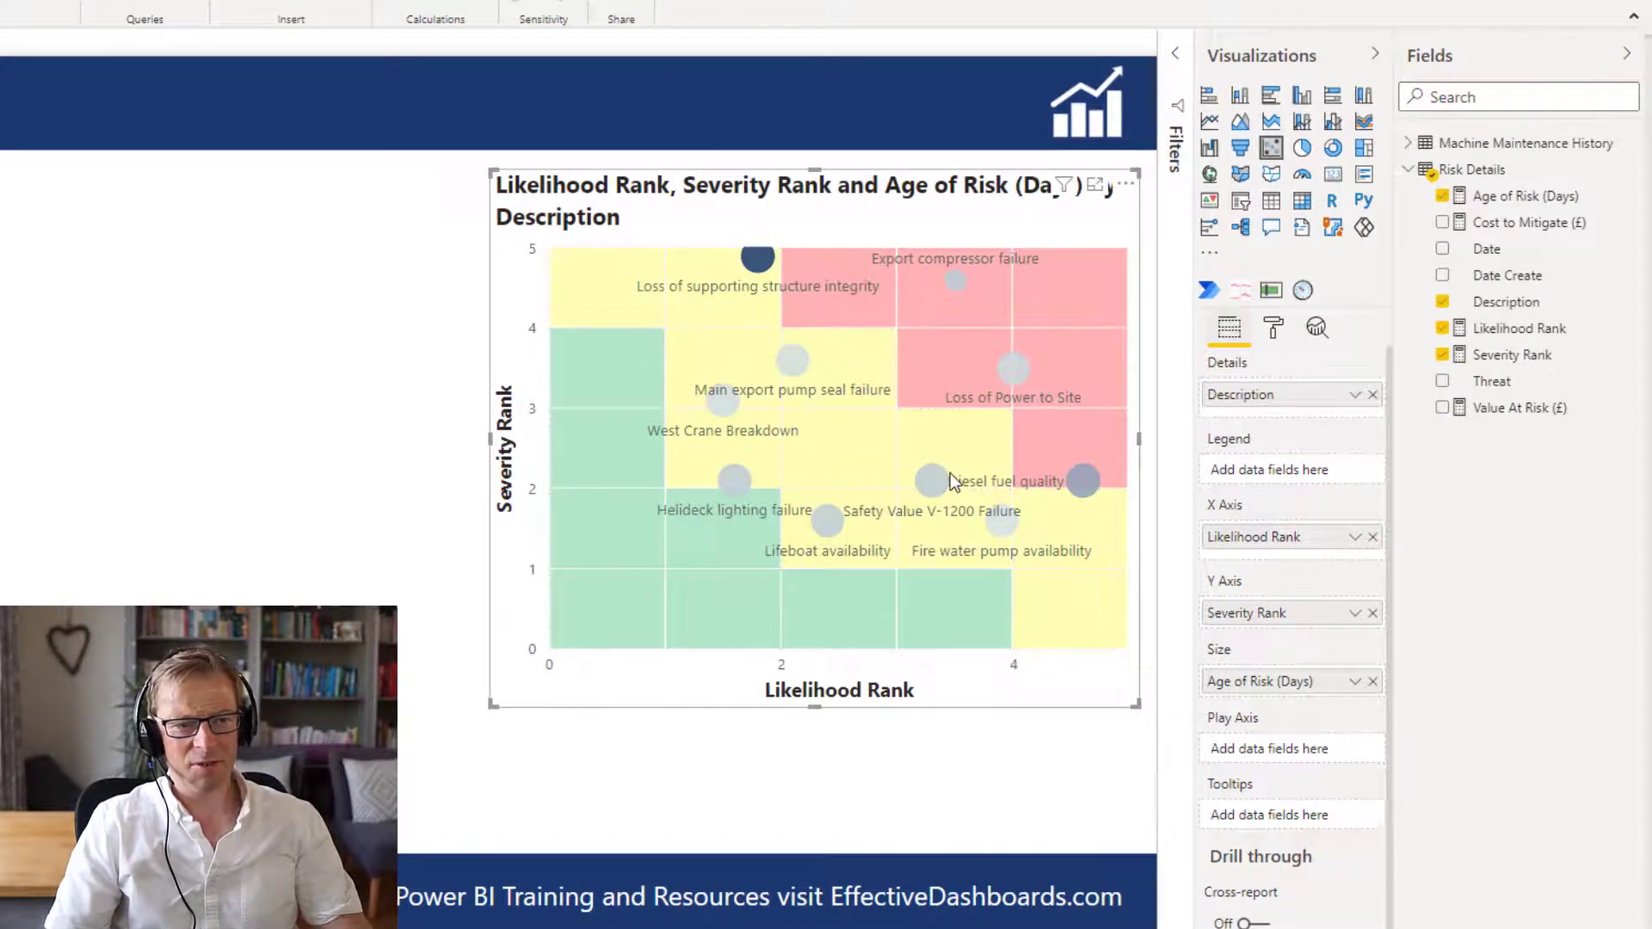
mouse_move(816, 288)
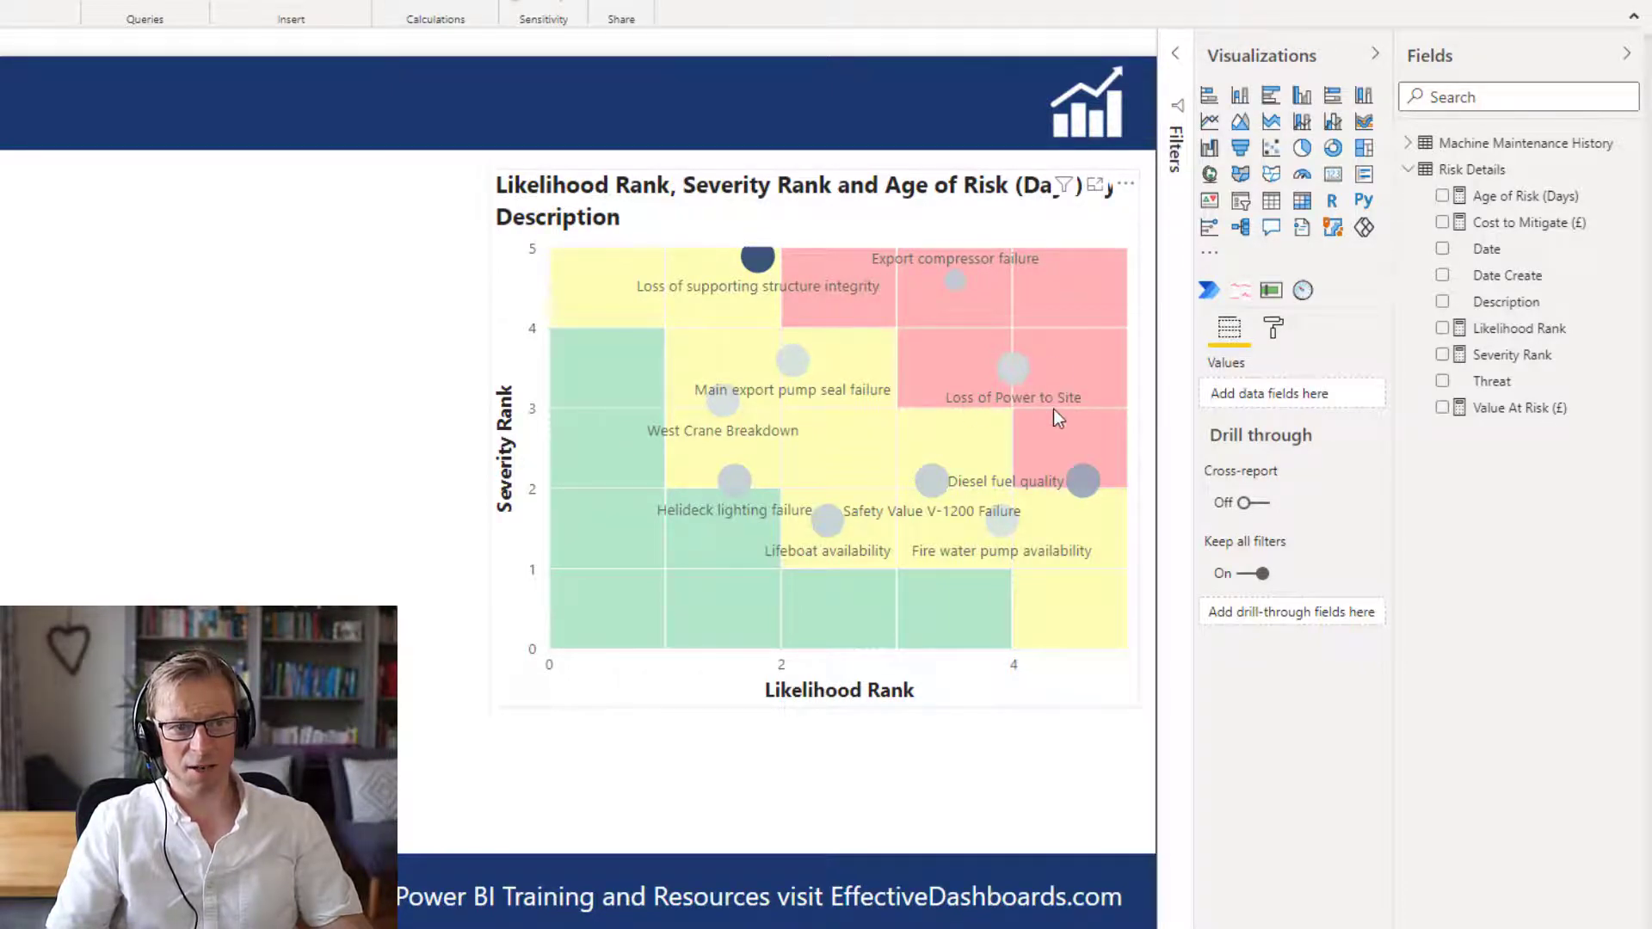
mouse_move(908, 482)
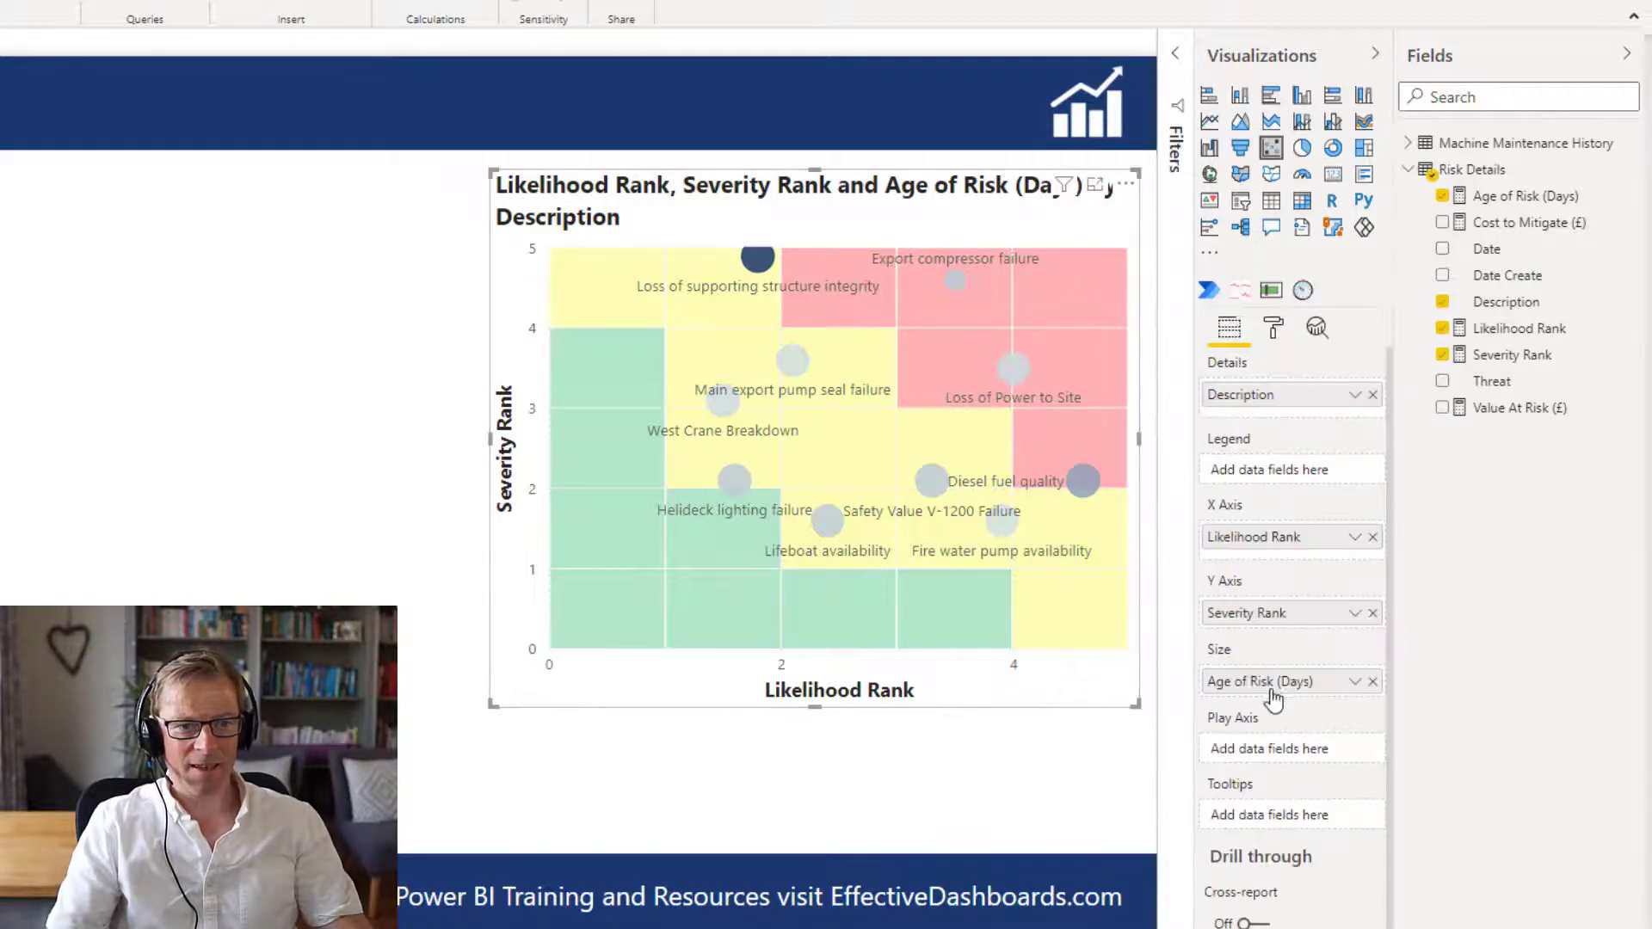
- Turn Color border On in the Format pane to outline each risk bubble
click(1272, 327)
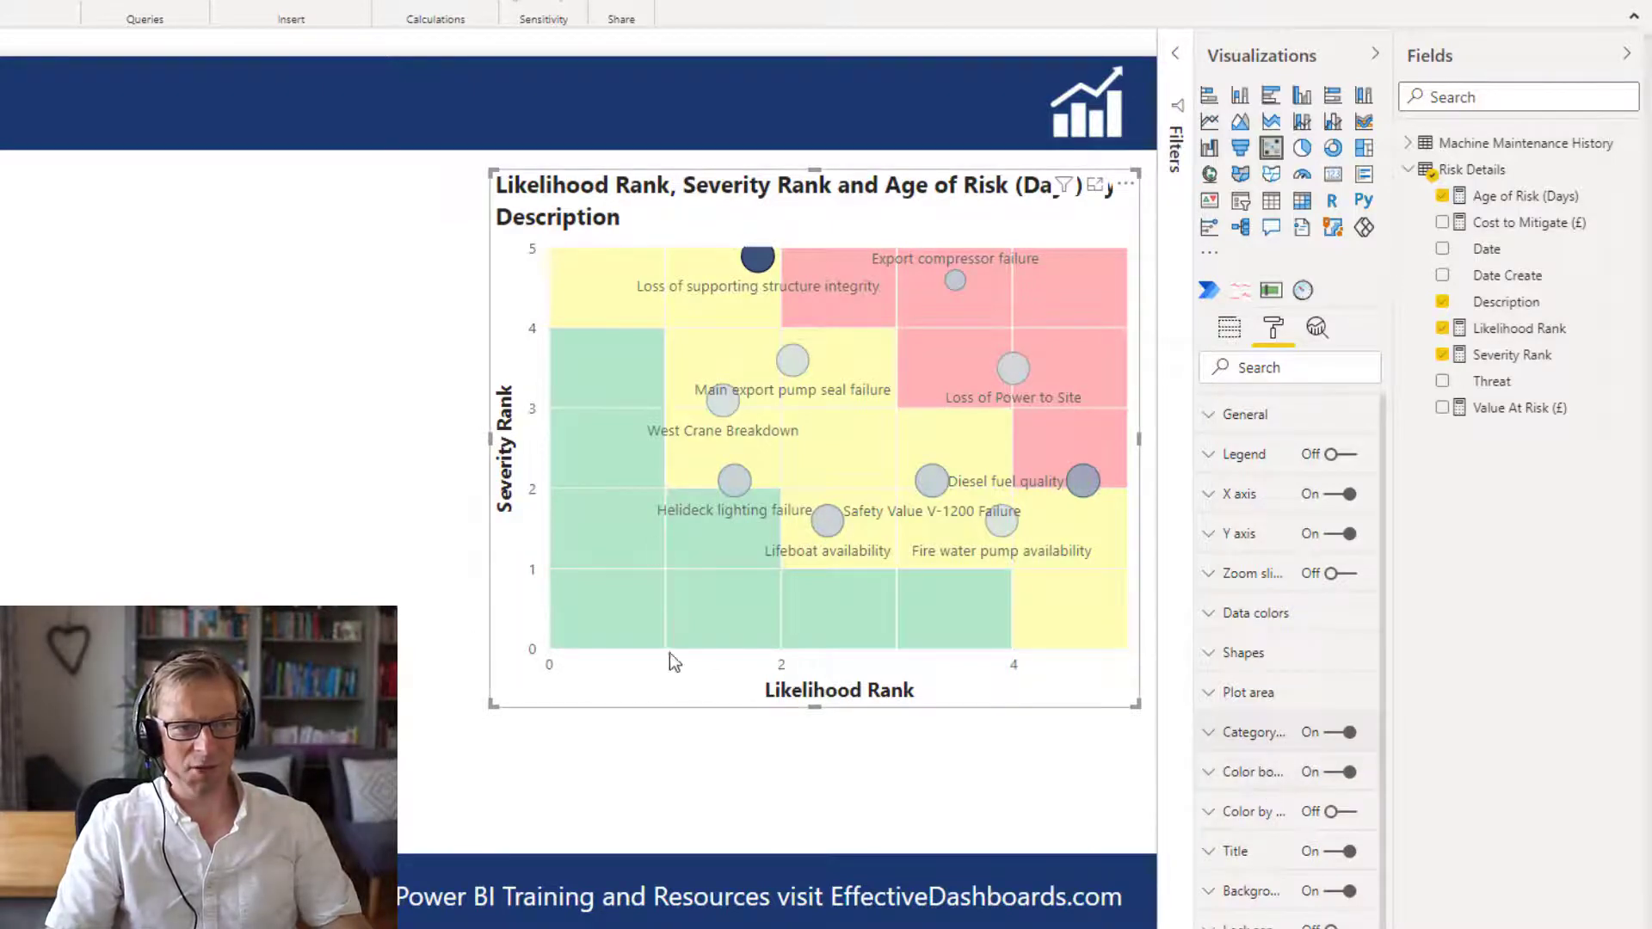
mouse_move(720, 754)
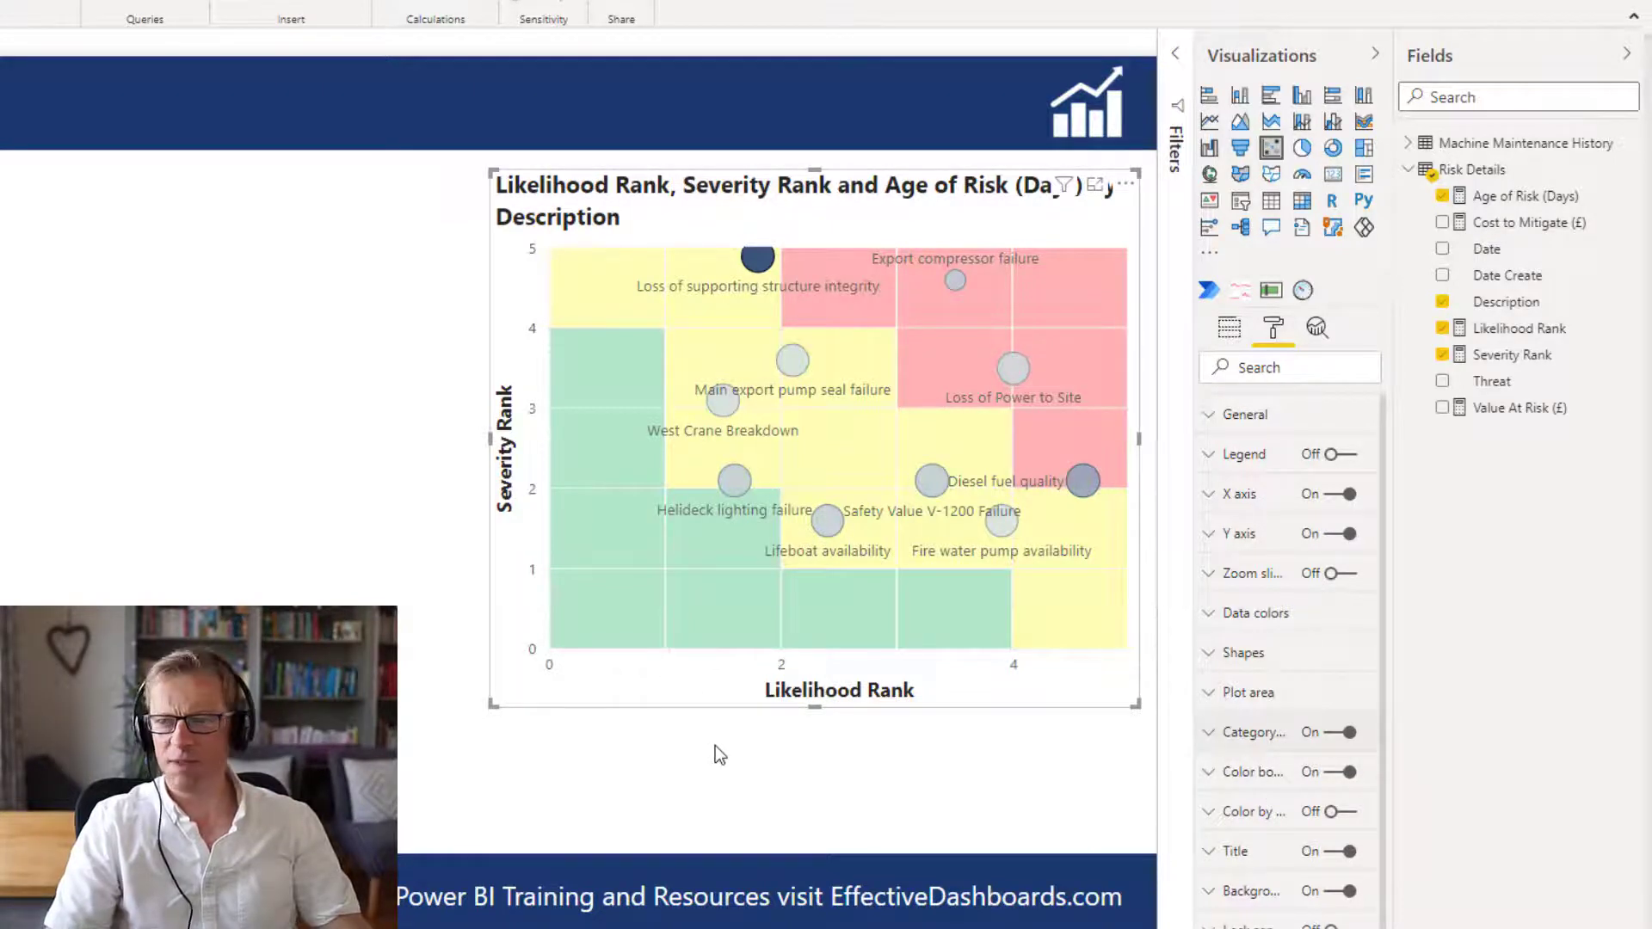
mouse_move(819, 738)
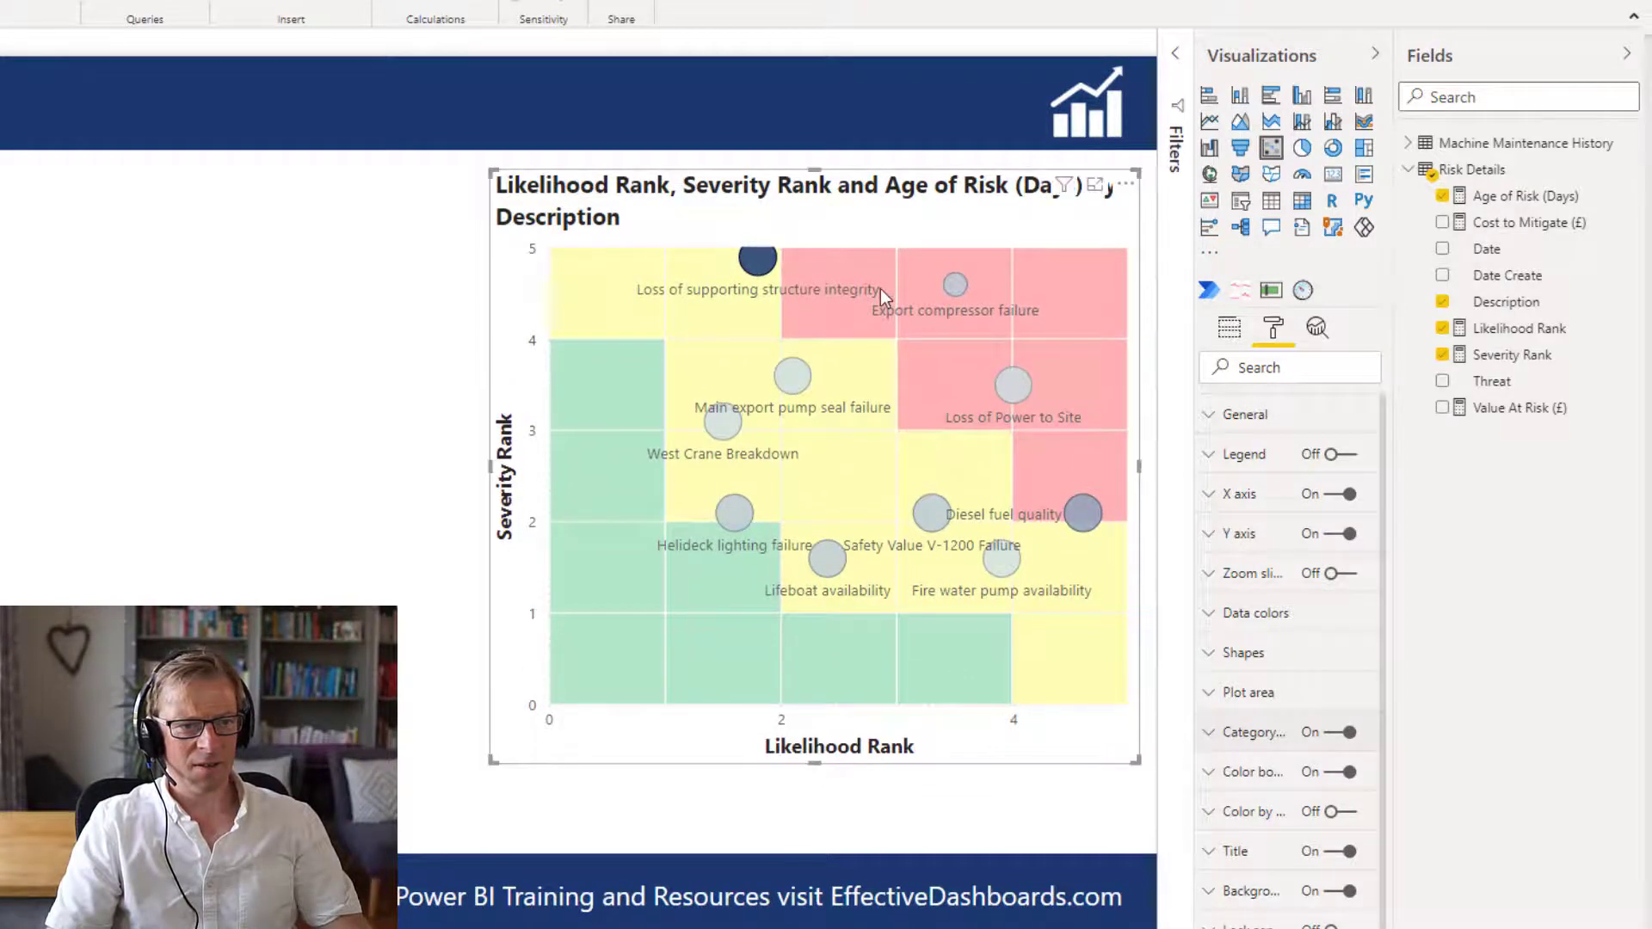
mouse_move(969, 551)
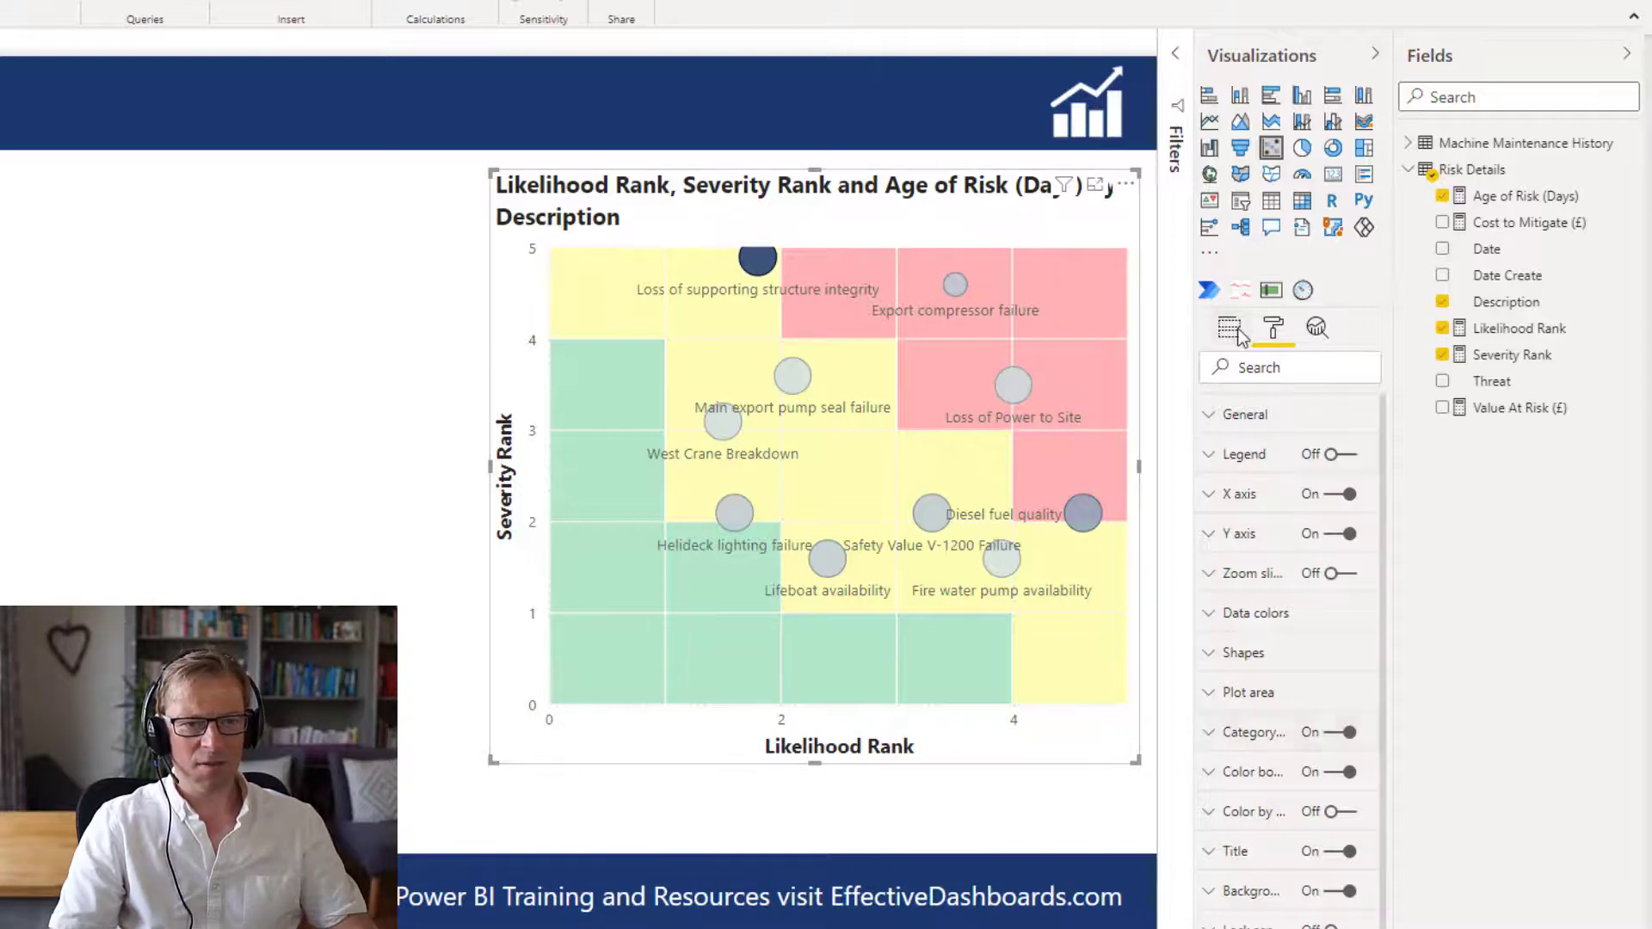
- Switch Legend On to show the Cost to Mitigate (£) colour scale, 0.16M to 1.5M
click(1229, 327)
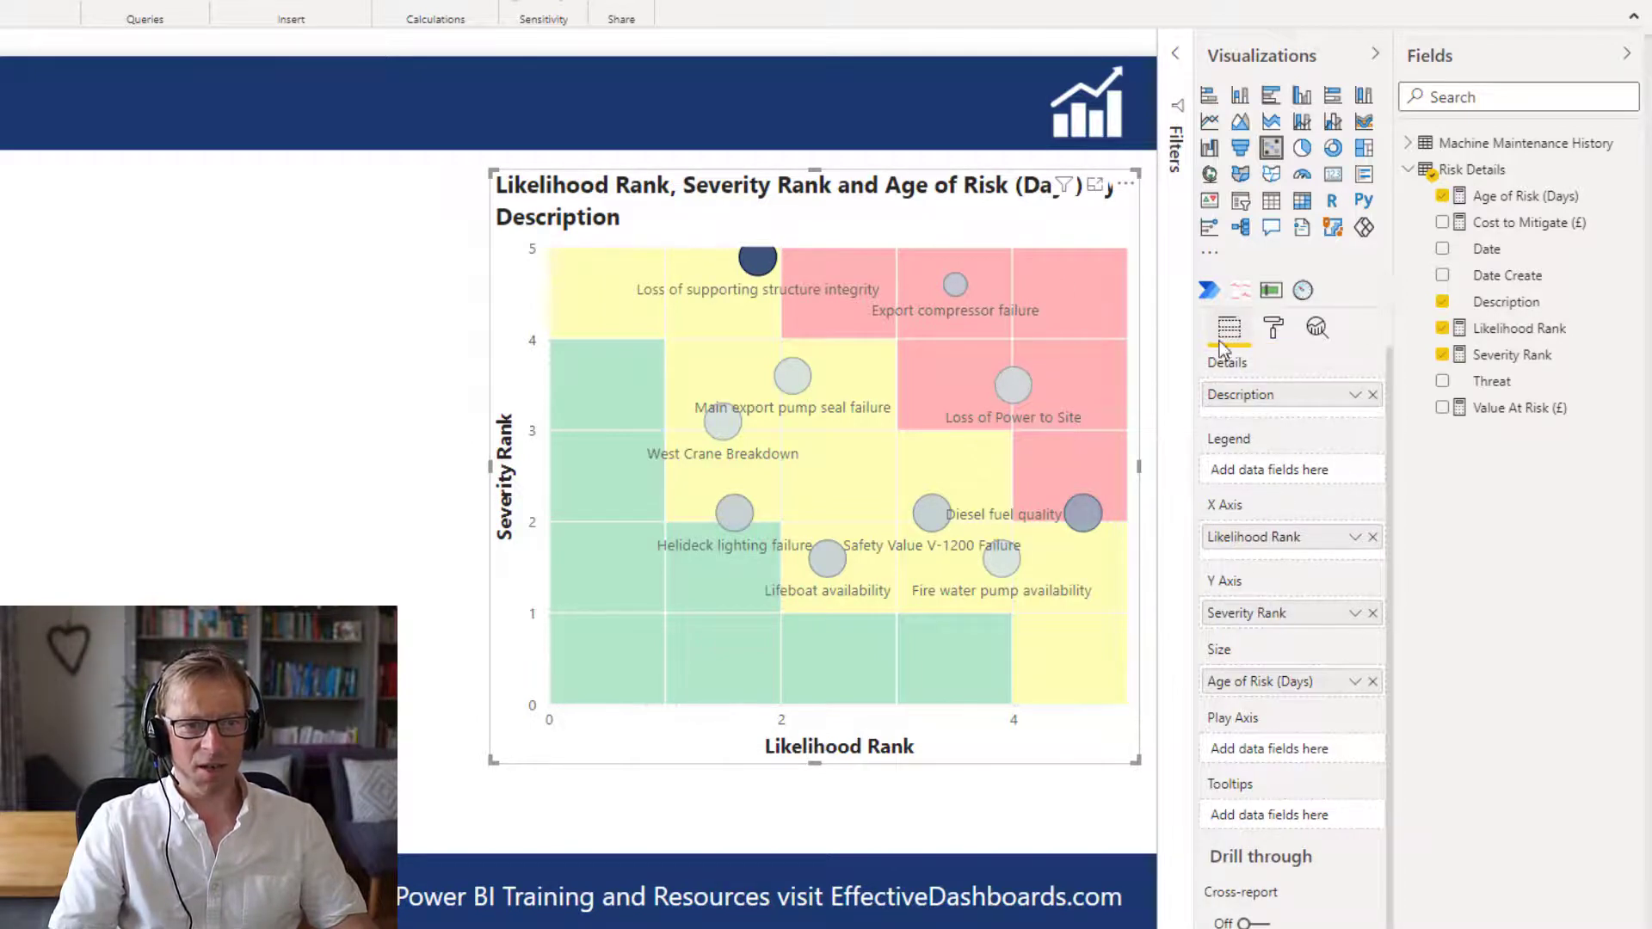
mouse_move(784, 339)
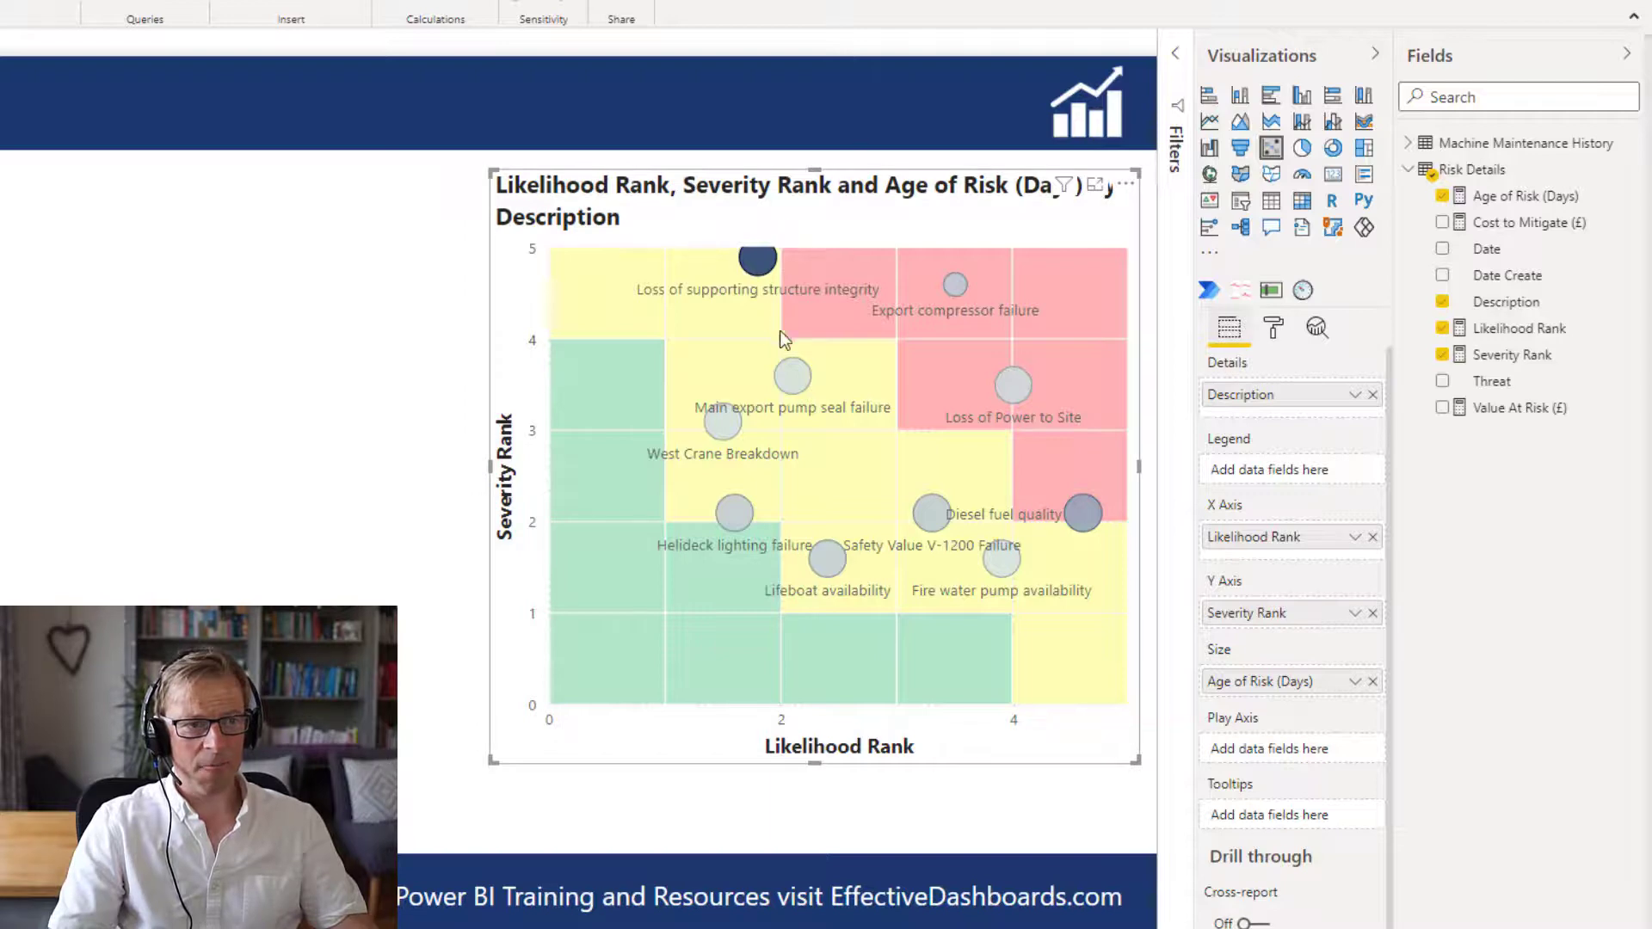
click(1272, 327)
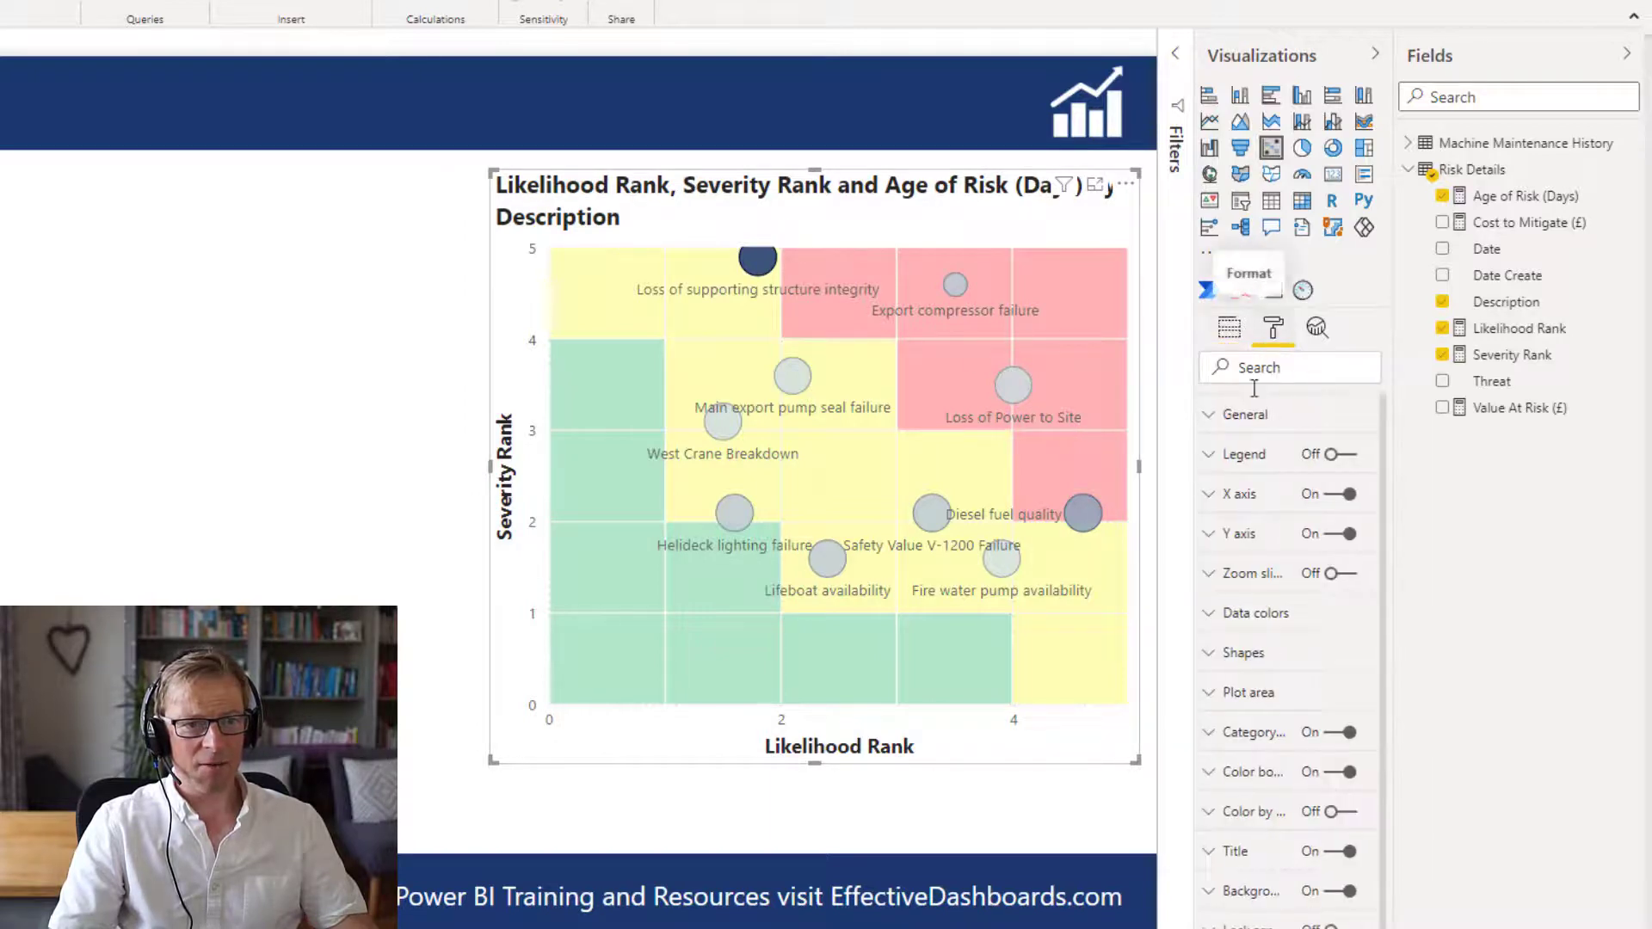
click(1353, 455)
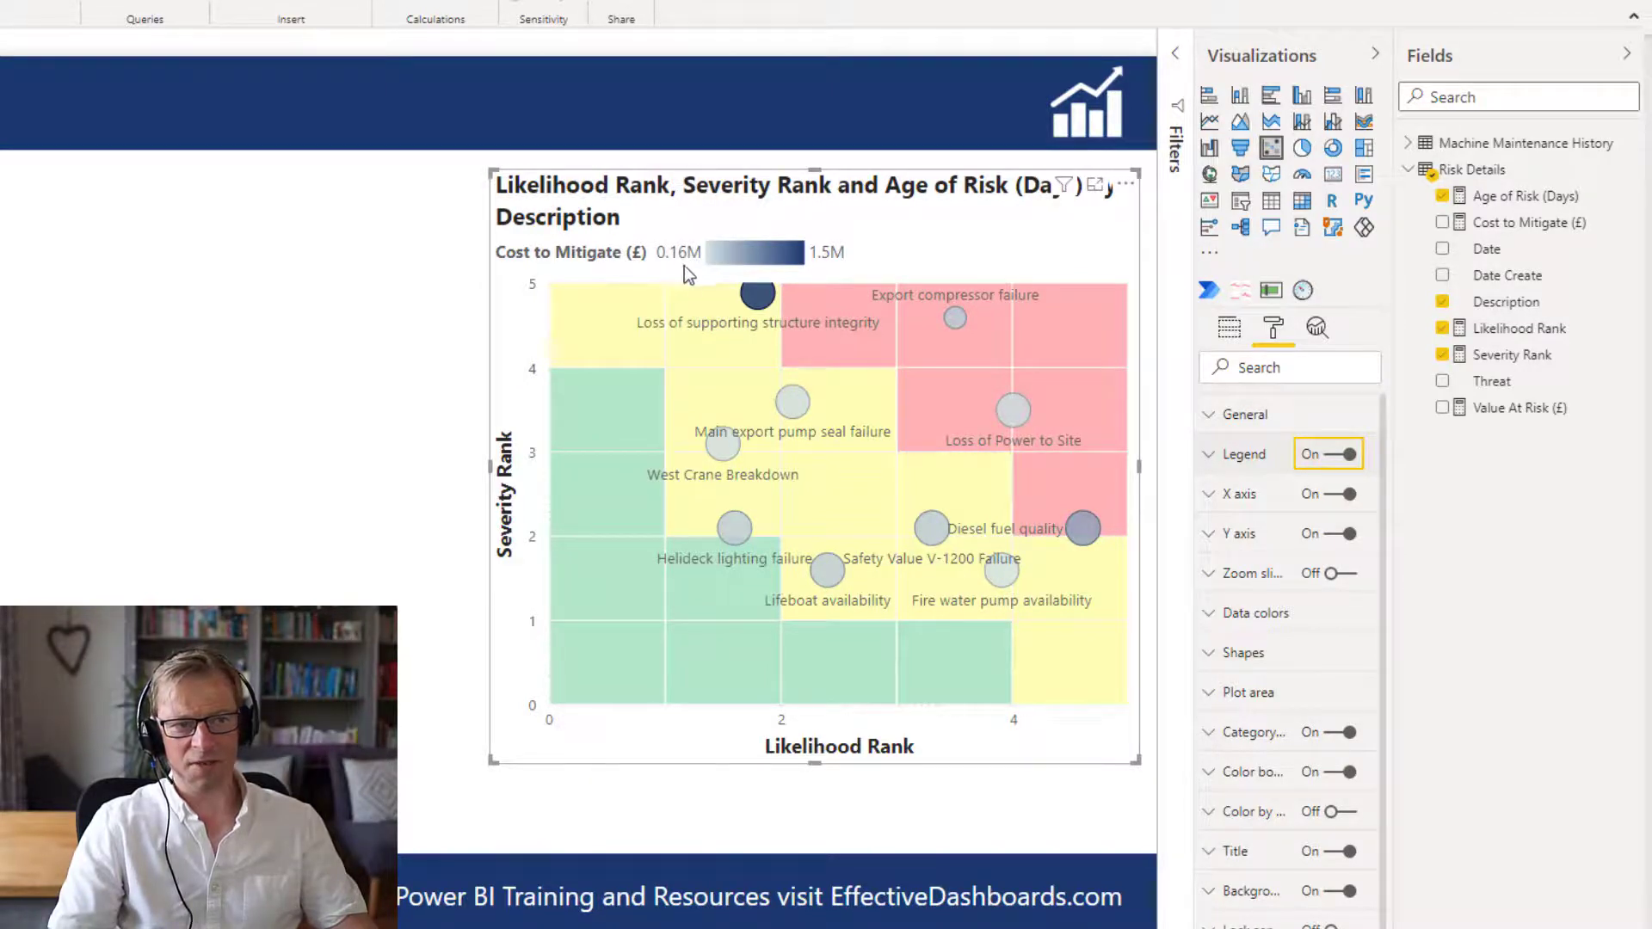
mouse_move(927, 532)
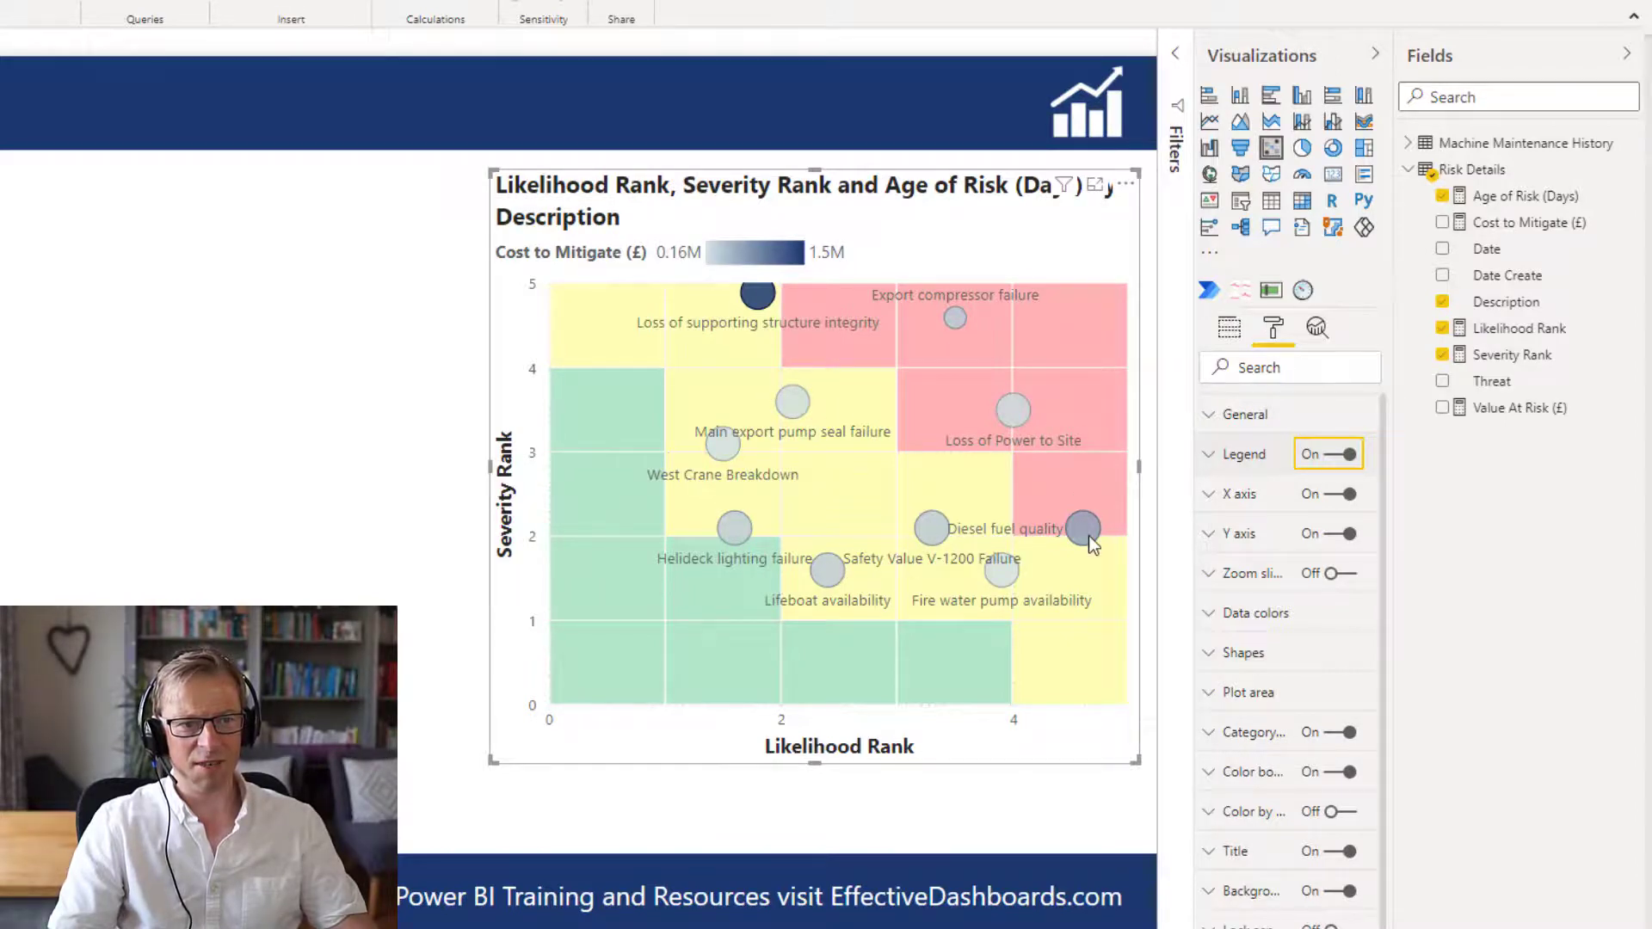
mouse_move(1082, 528)
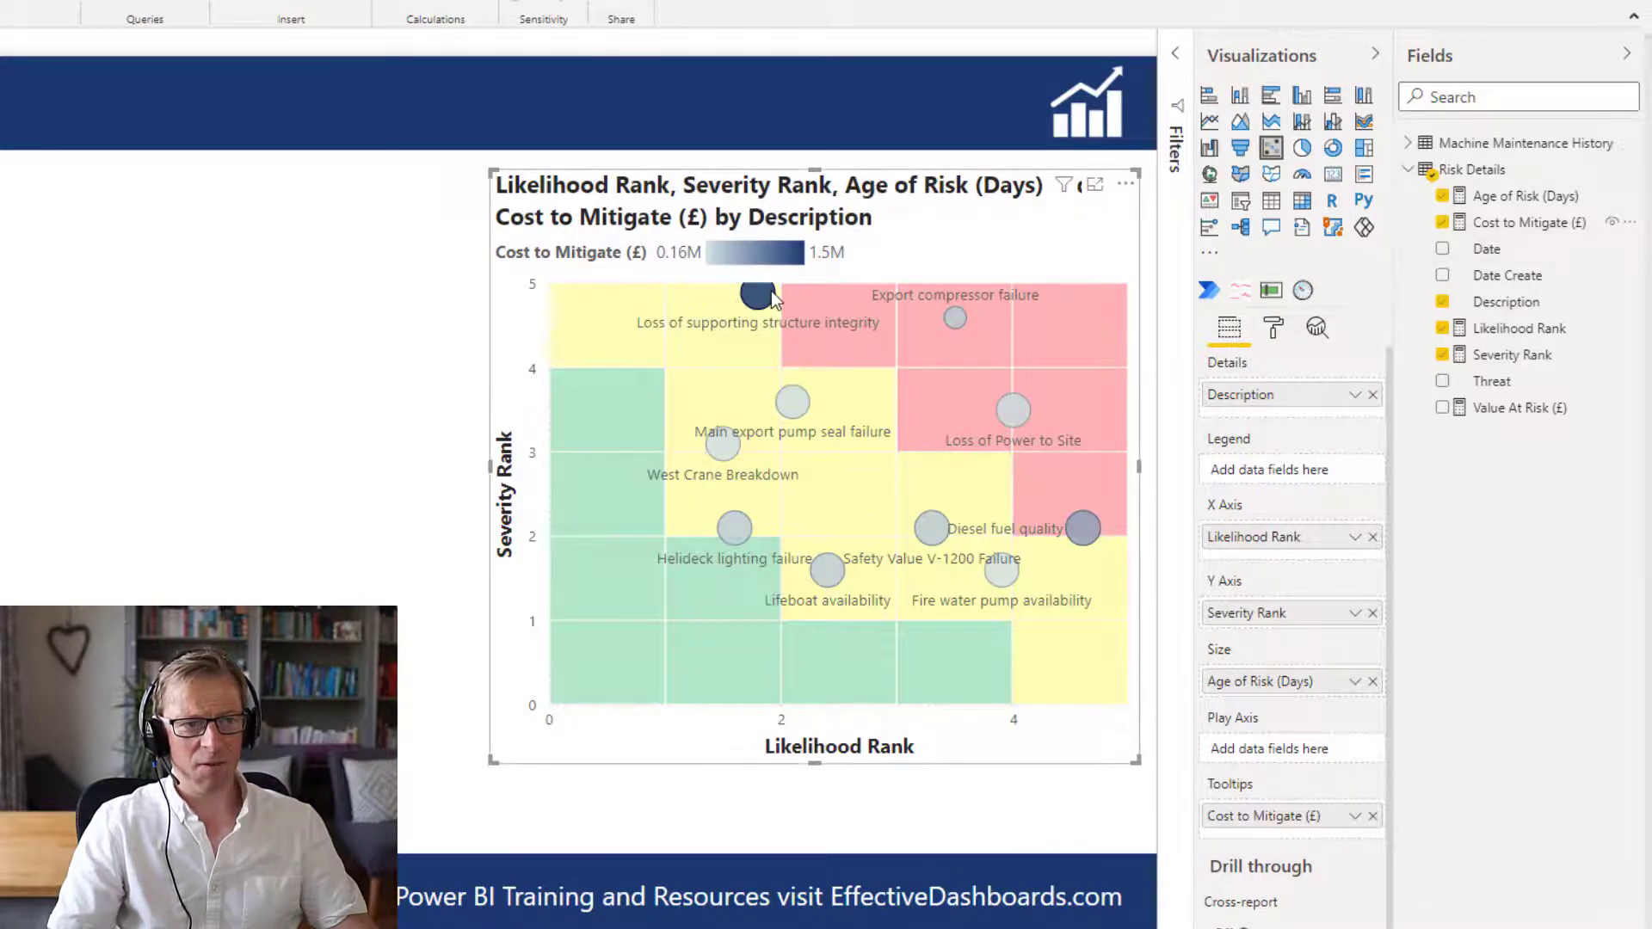
mouse_move(954, 317)
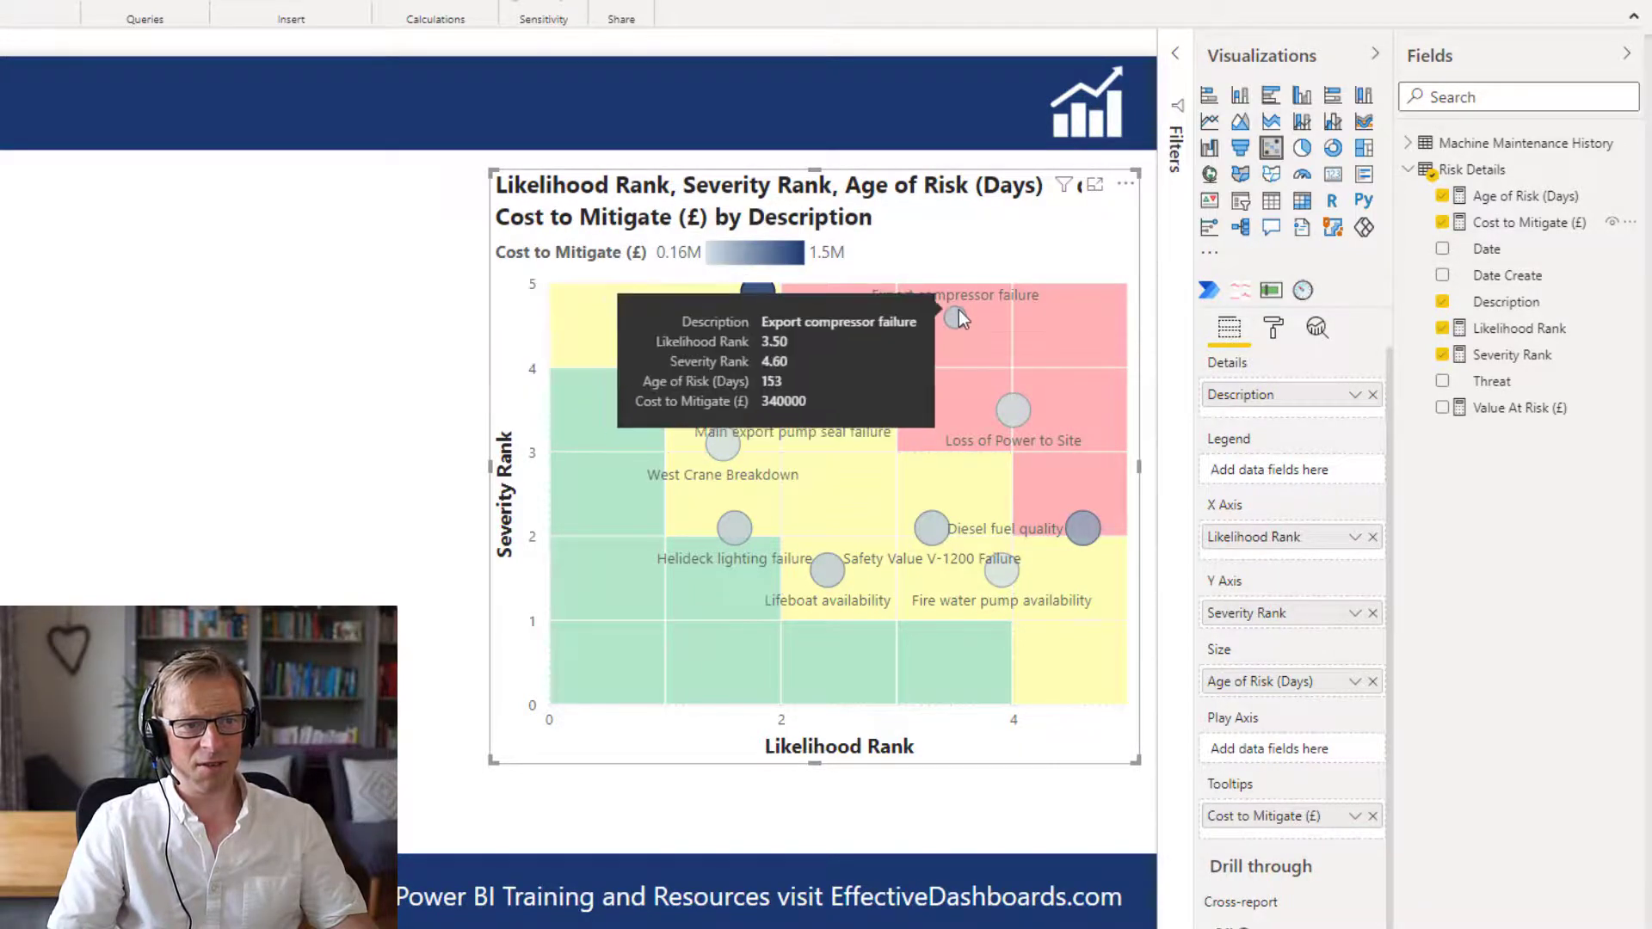
mouse_move(1016, 410)
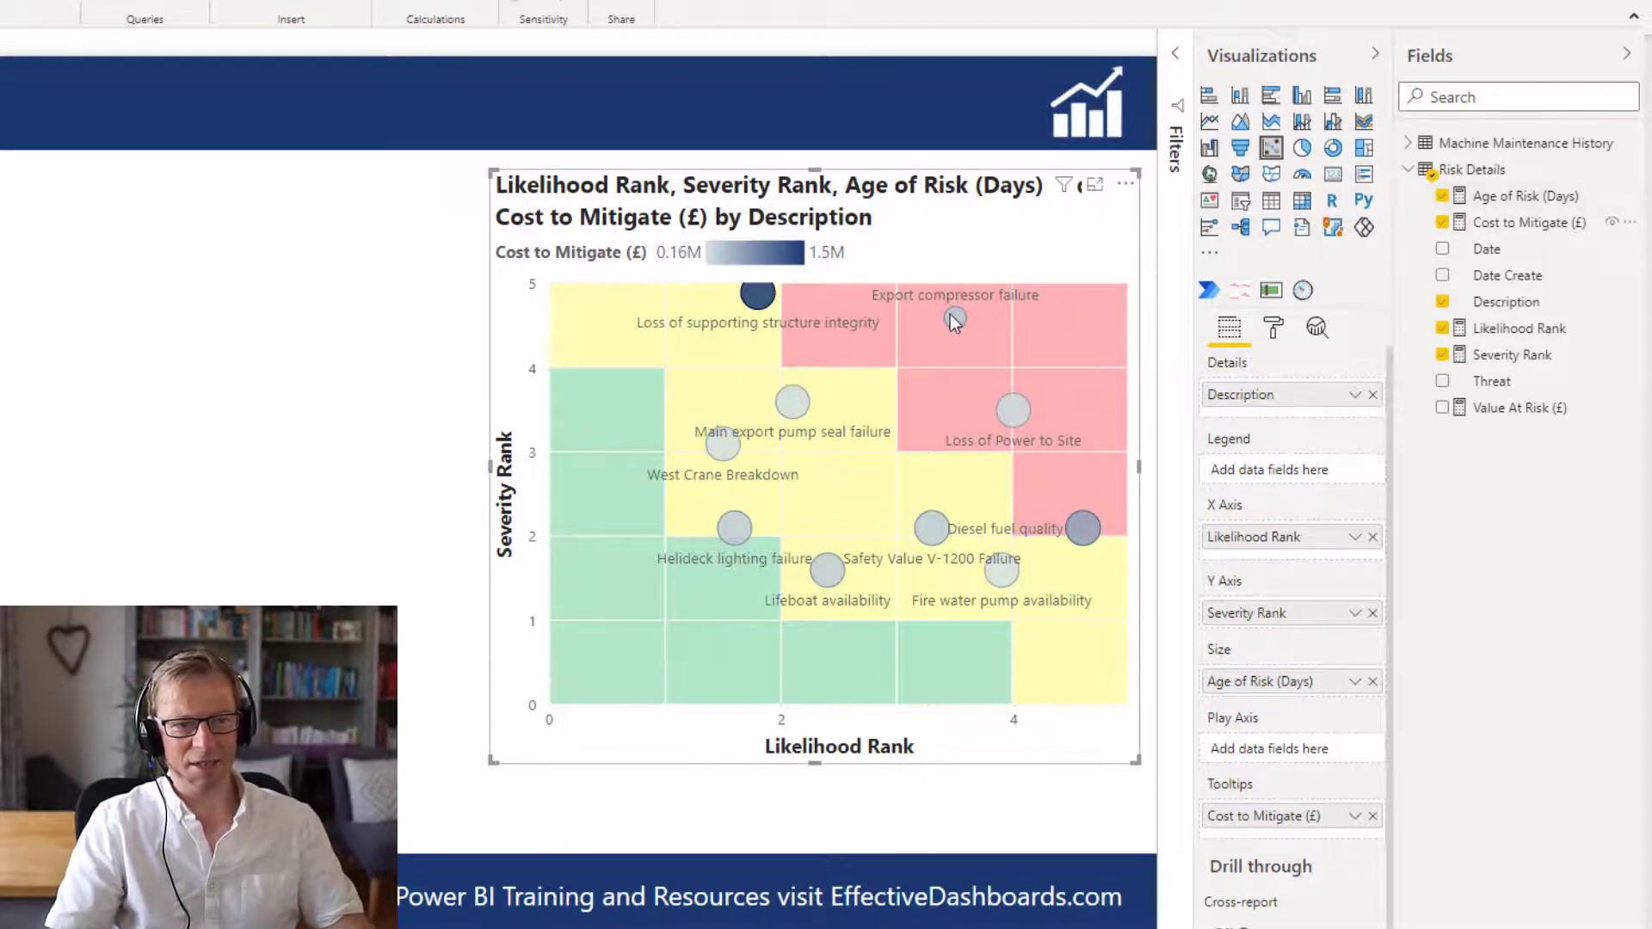
mouse_move(953, 316)
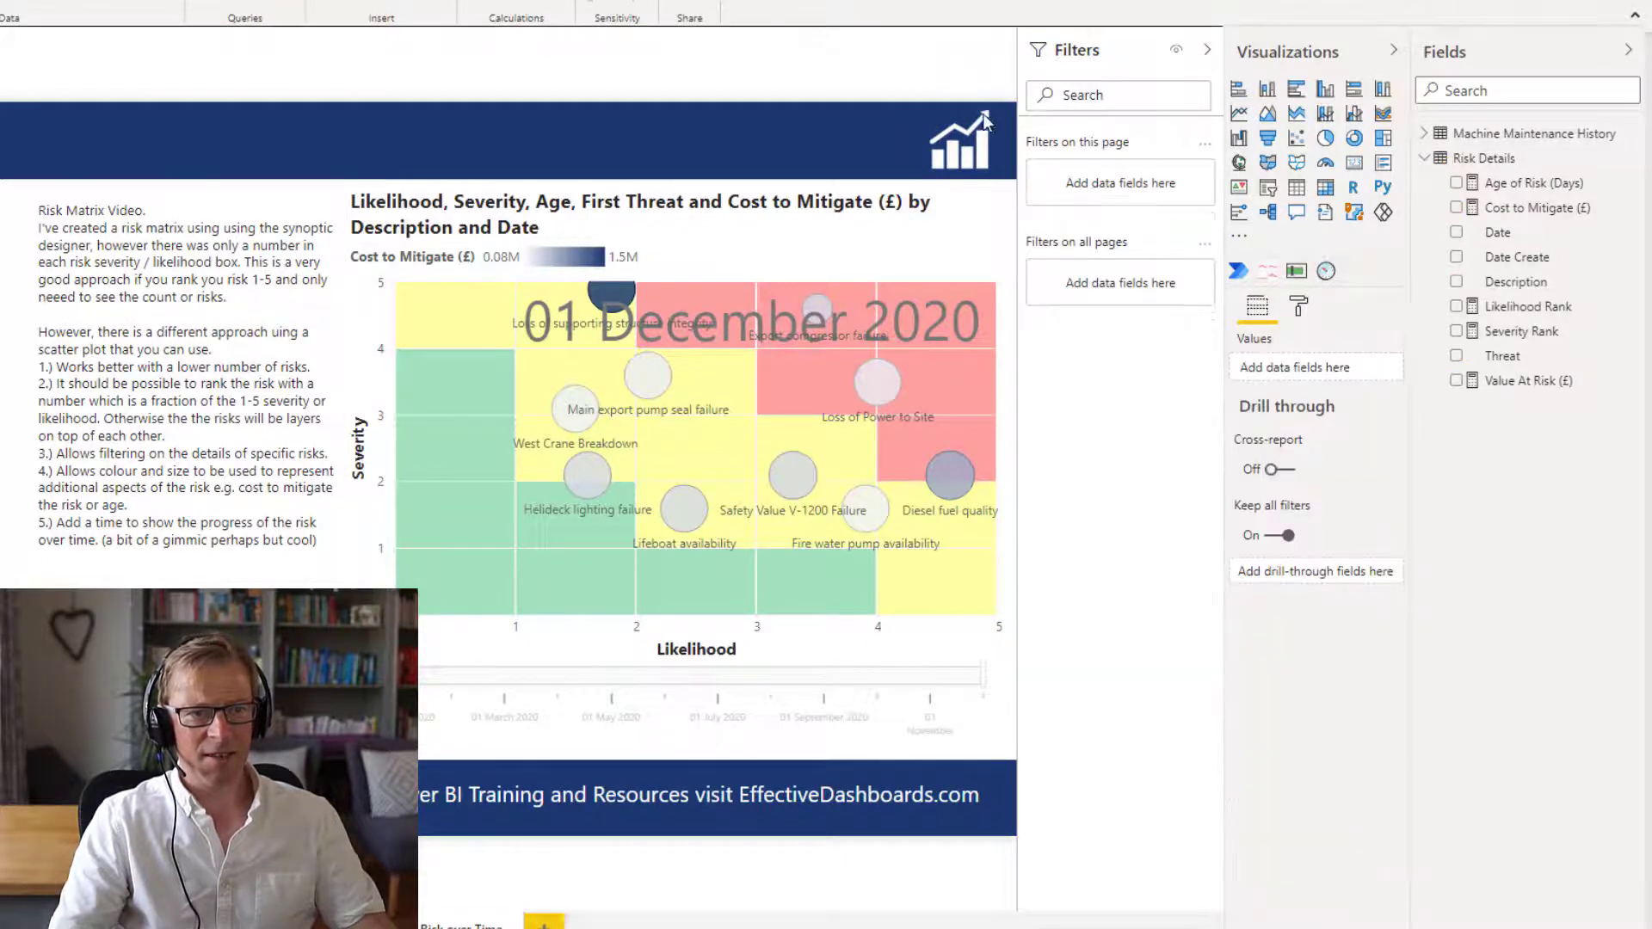
- Drag the play axis slider back to the start so the chart shows 01 January 2020
click(1205, 50)
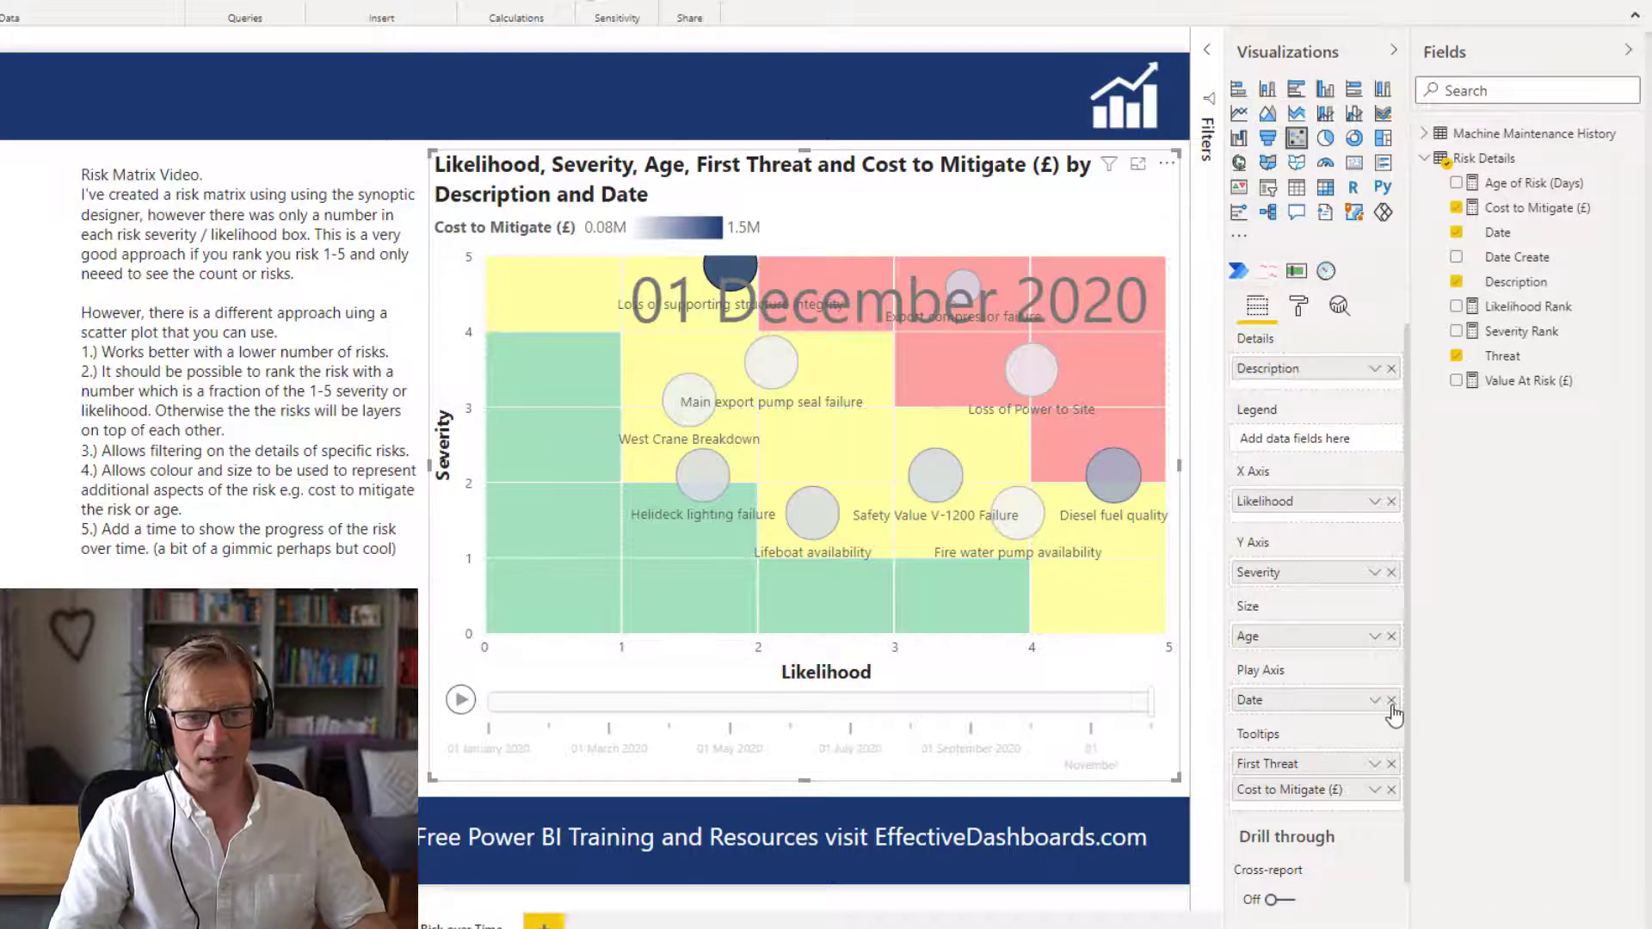
click(1390, 700)
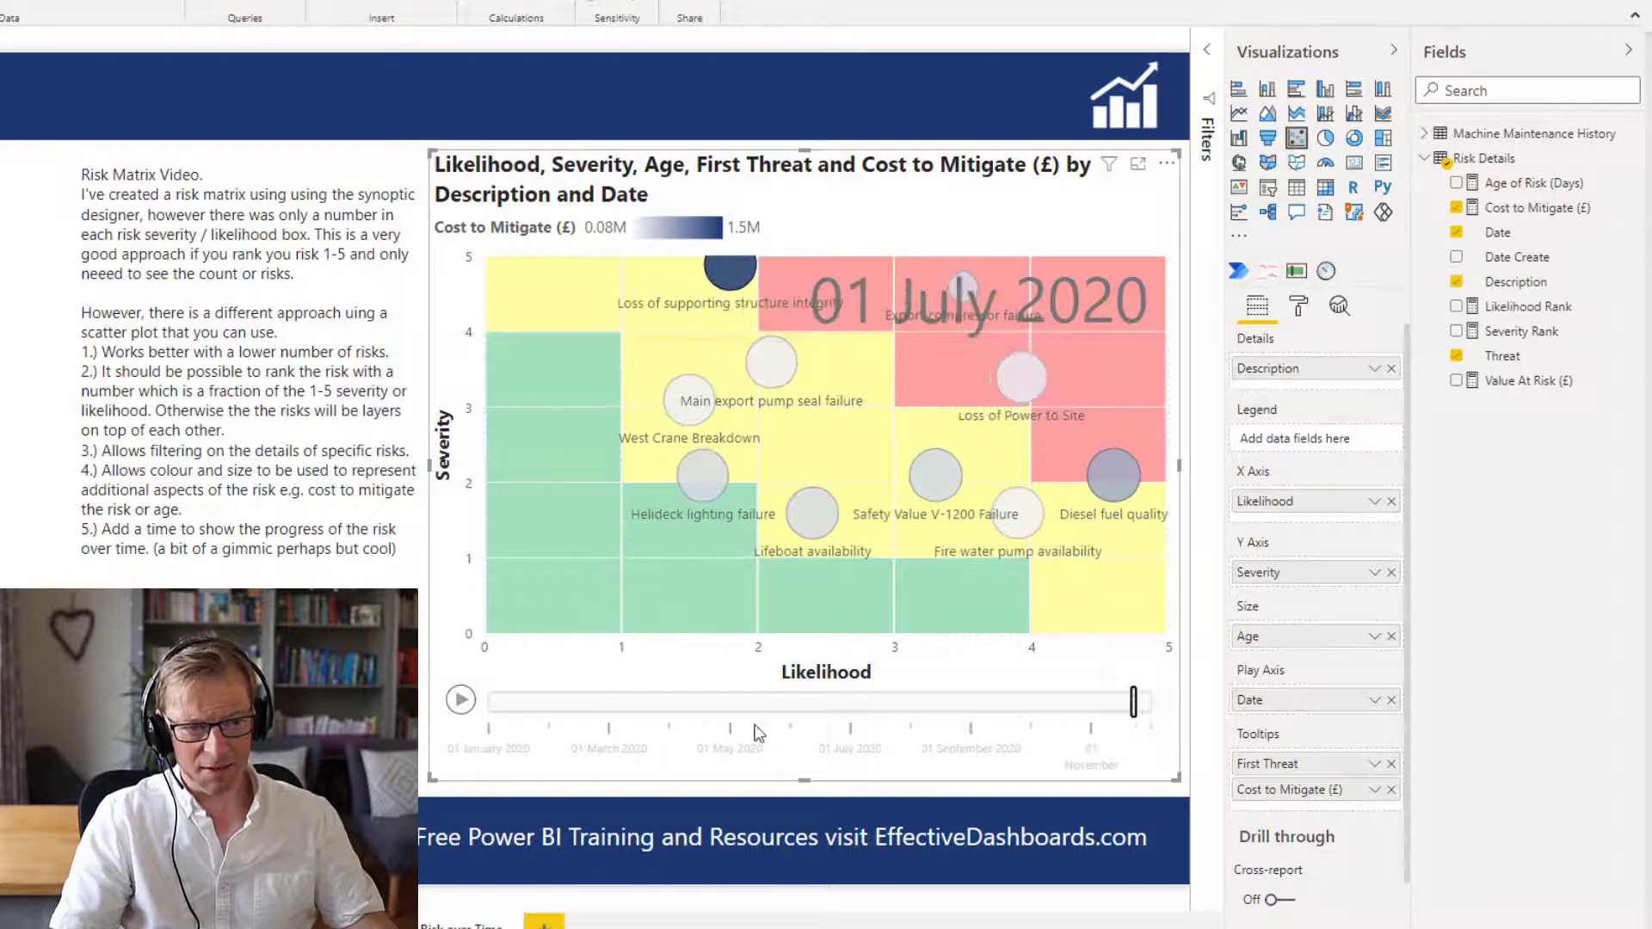
drag(1133, 701, 539, 700)
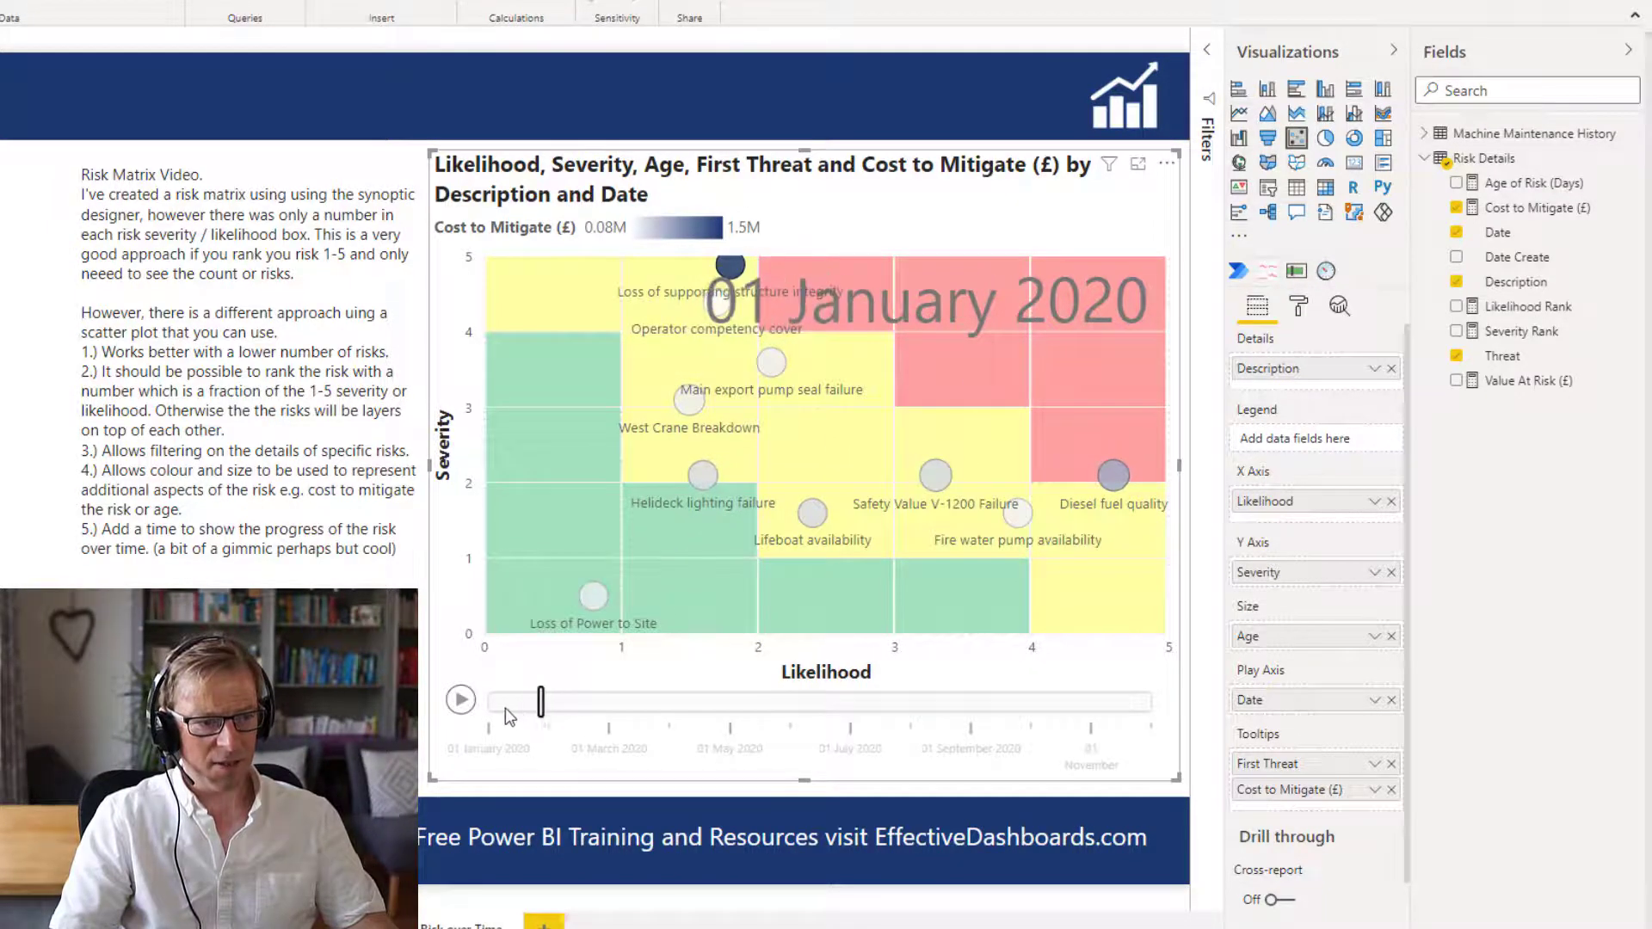
drag(538, 703, 487, 702)
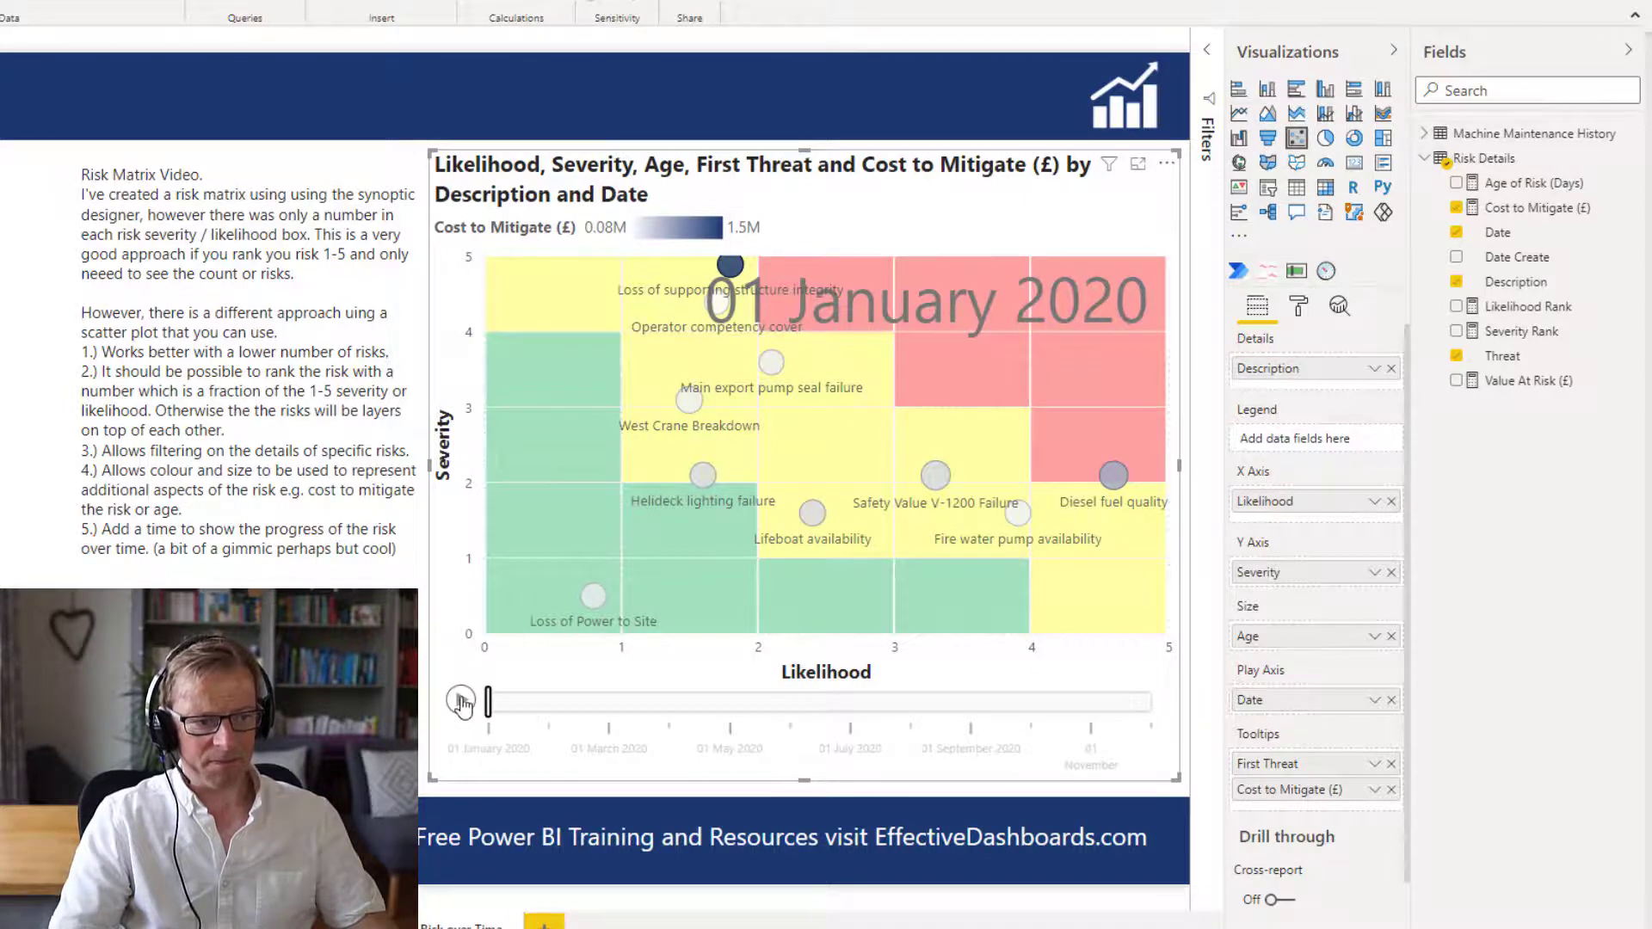
- Play and replay the date animation, stopping at 01 December 2020
click(461, 701)
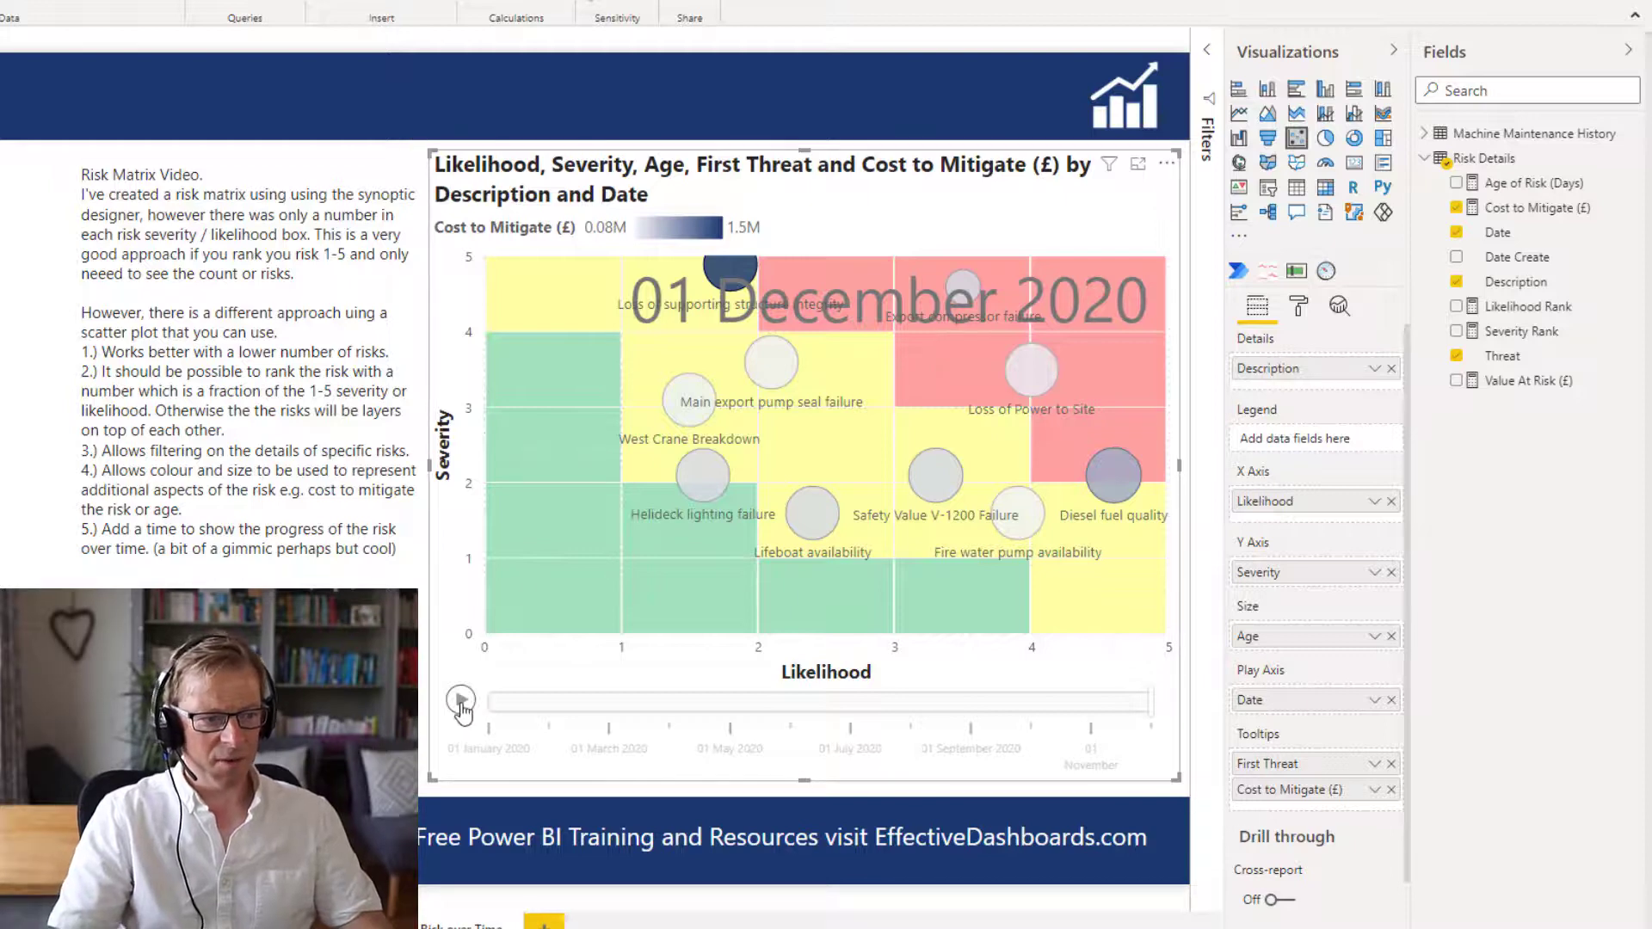
click(461, 701)
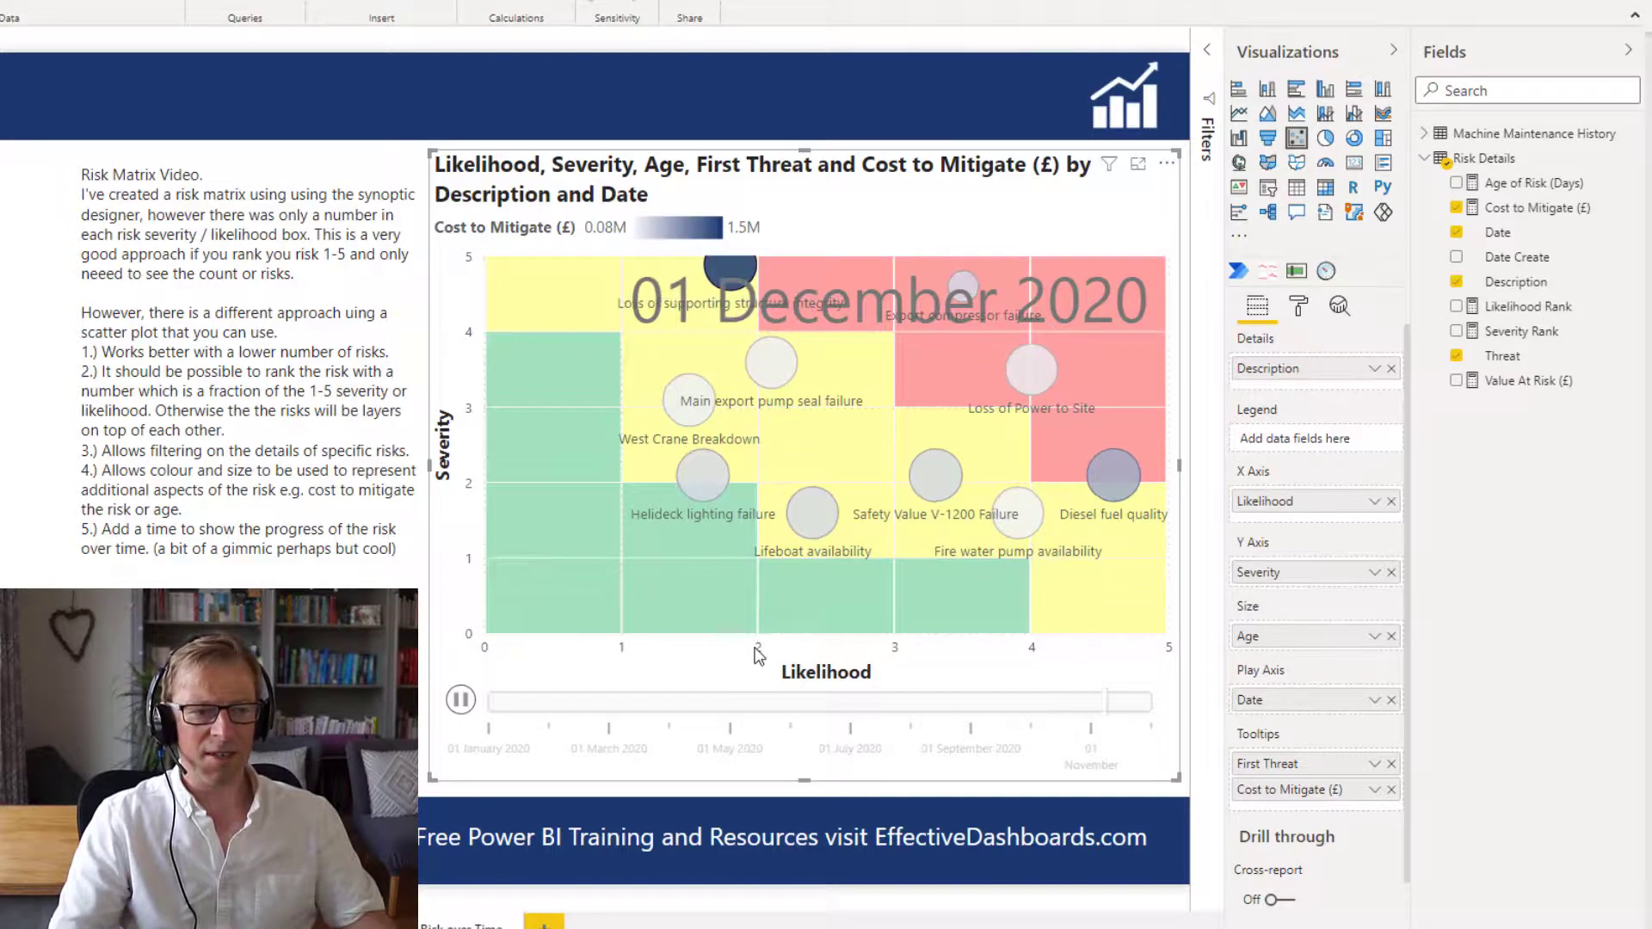
click(461, 699)
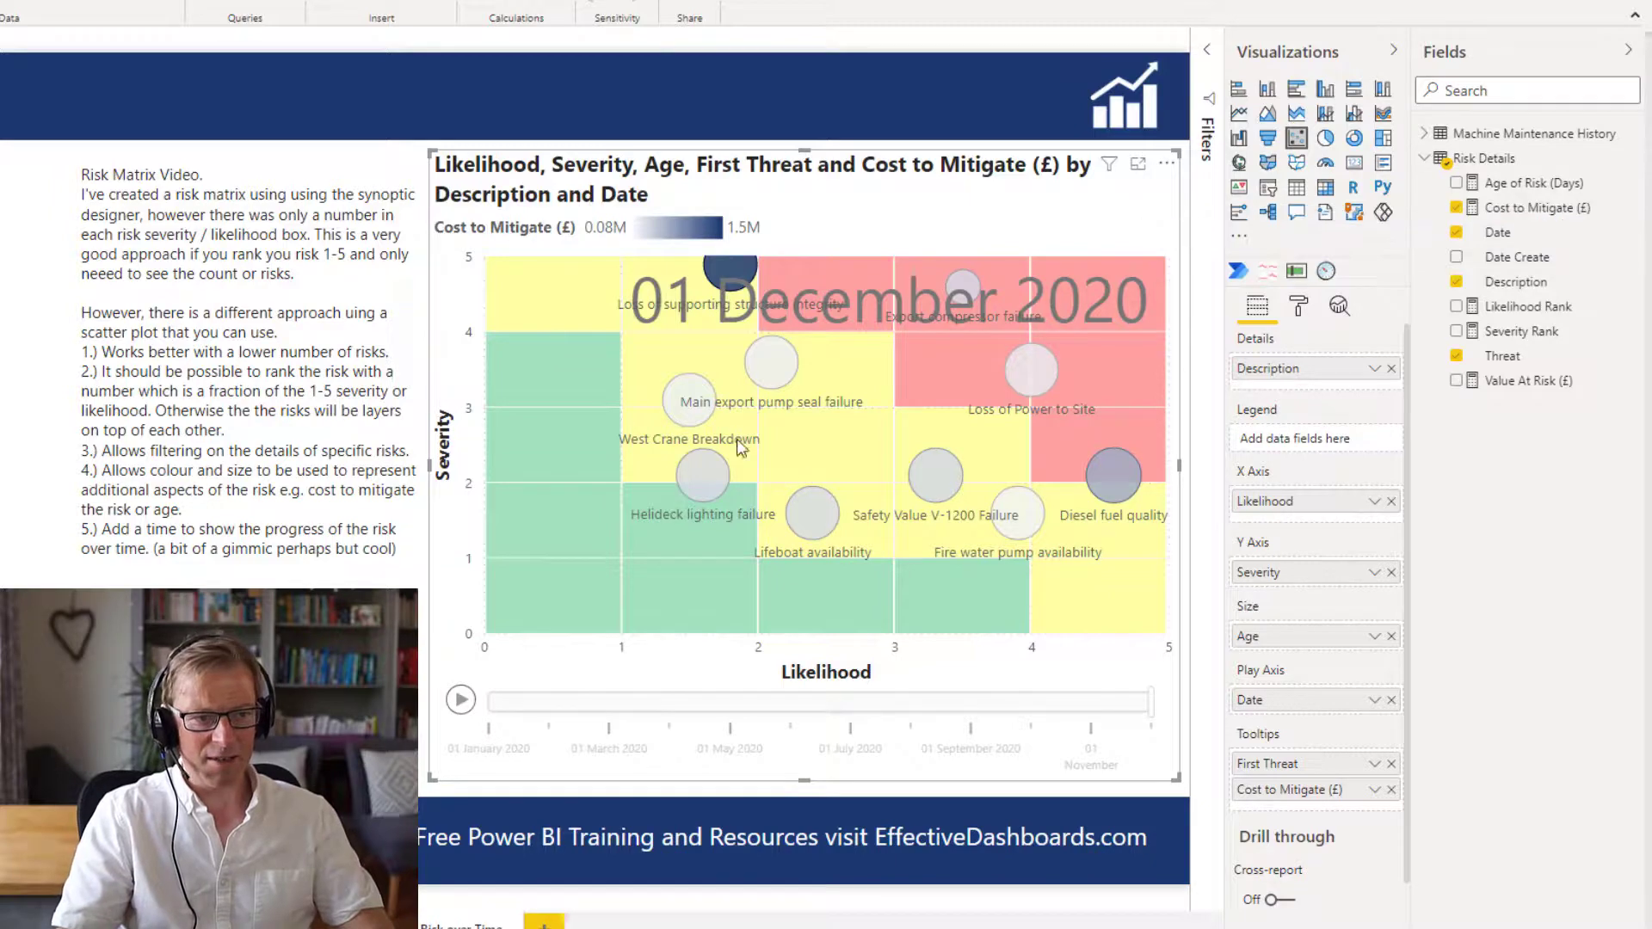
mouse_move(1107, 499)
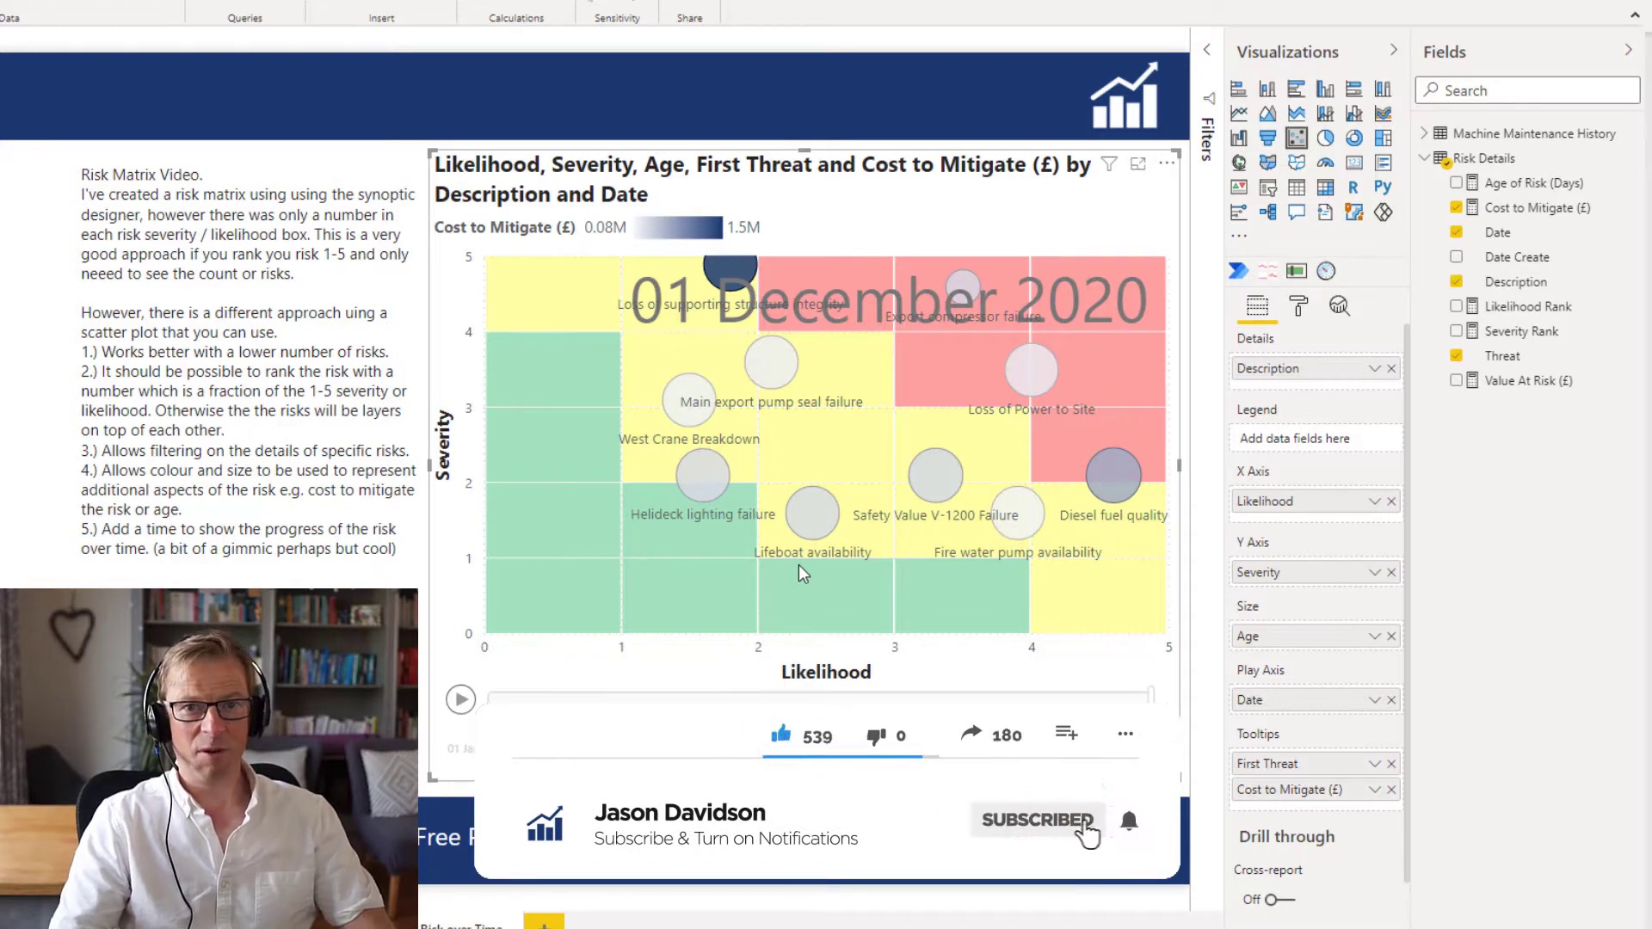
click(1036, 820)
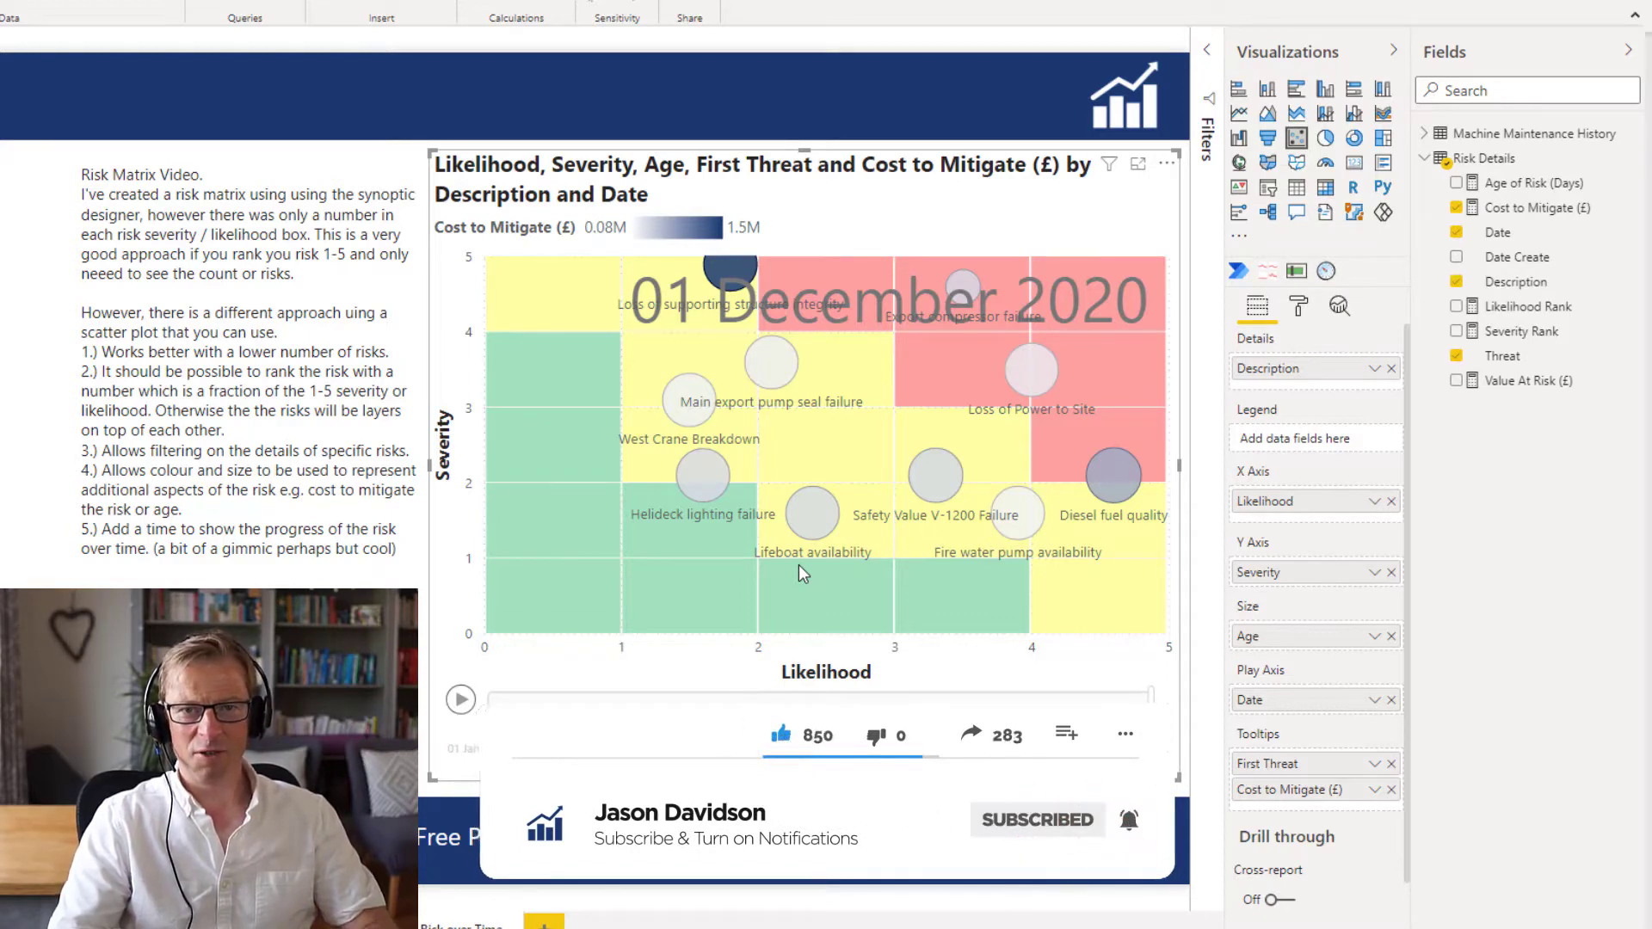